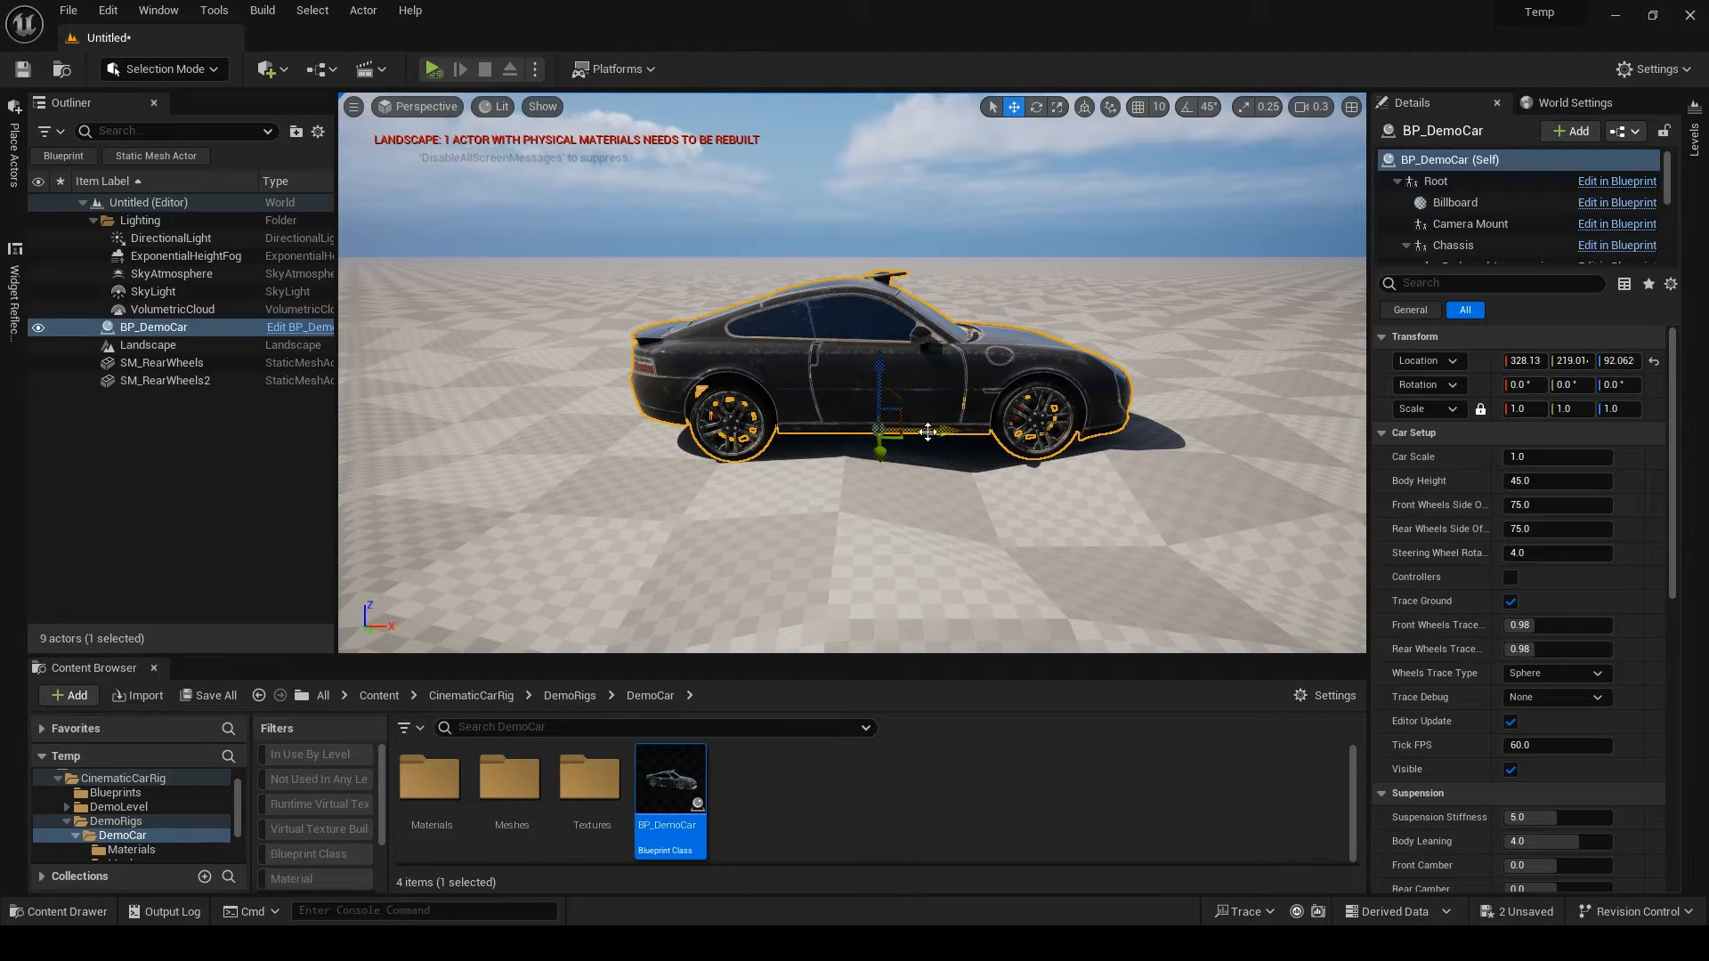
- Nudge BP_DemoCar along the ground and try Car Scale values, ending at 1.0
left_click_drag(926, 431, 765, 417)
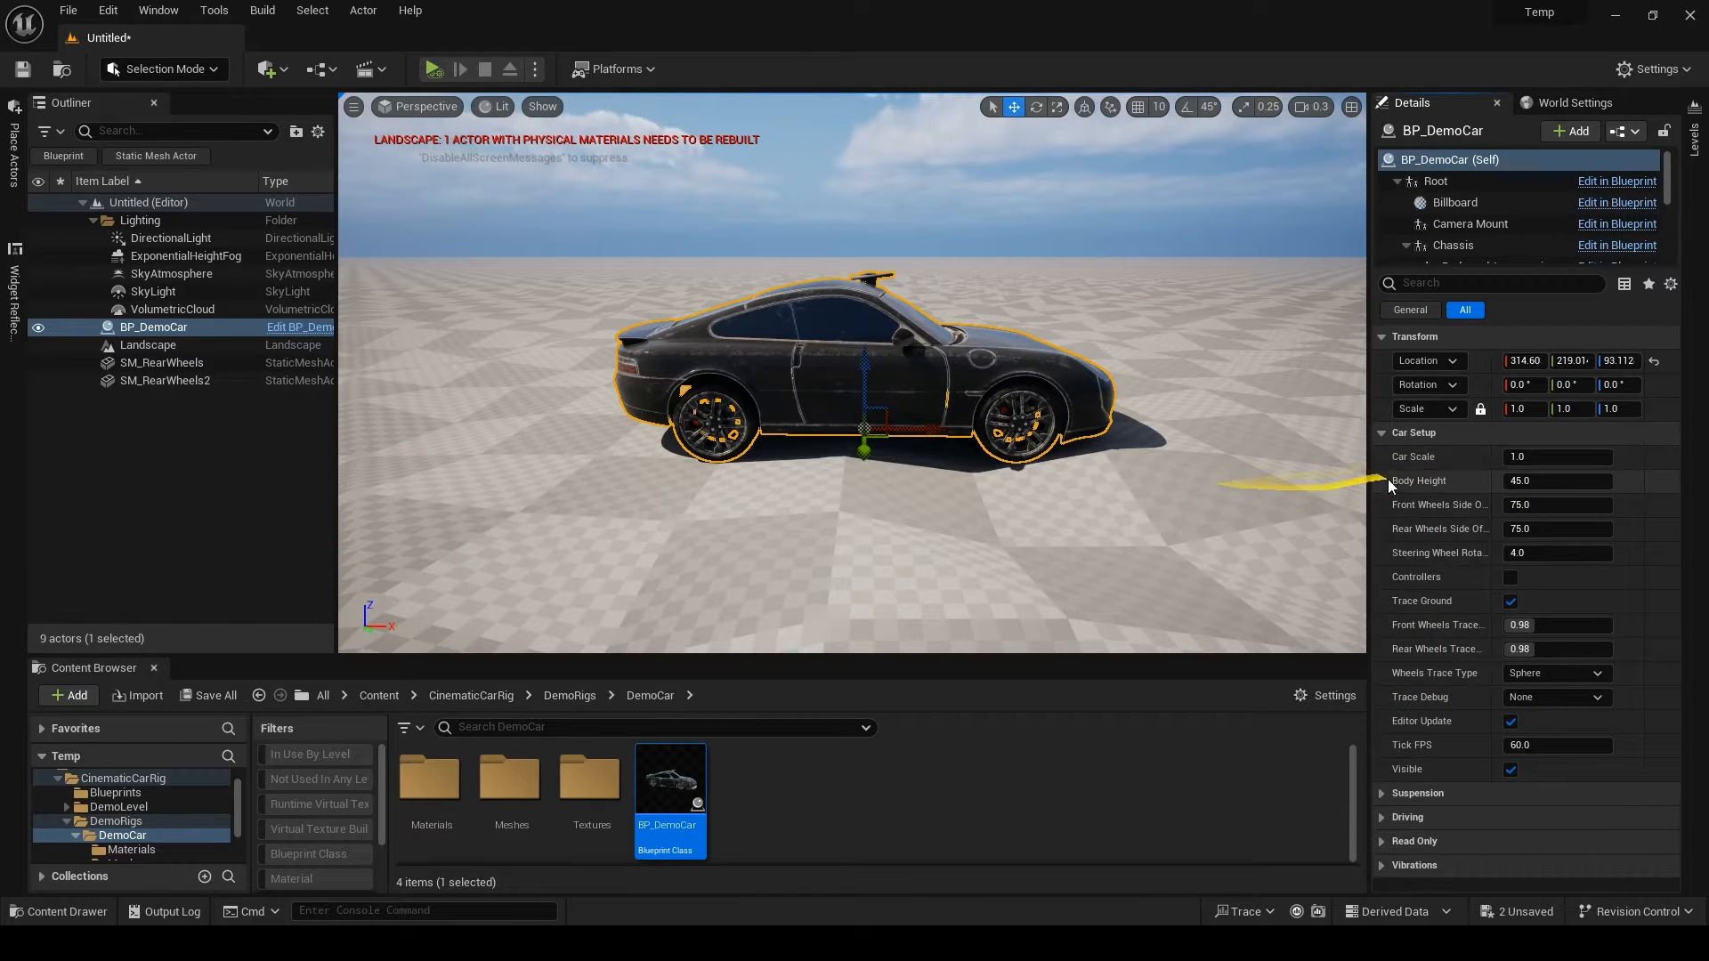
left_click(1559, 456)
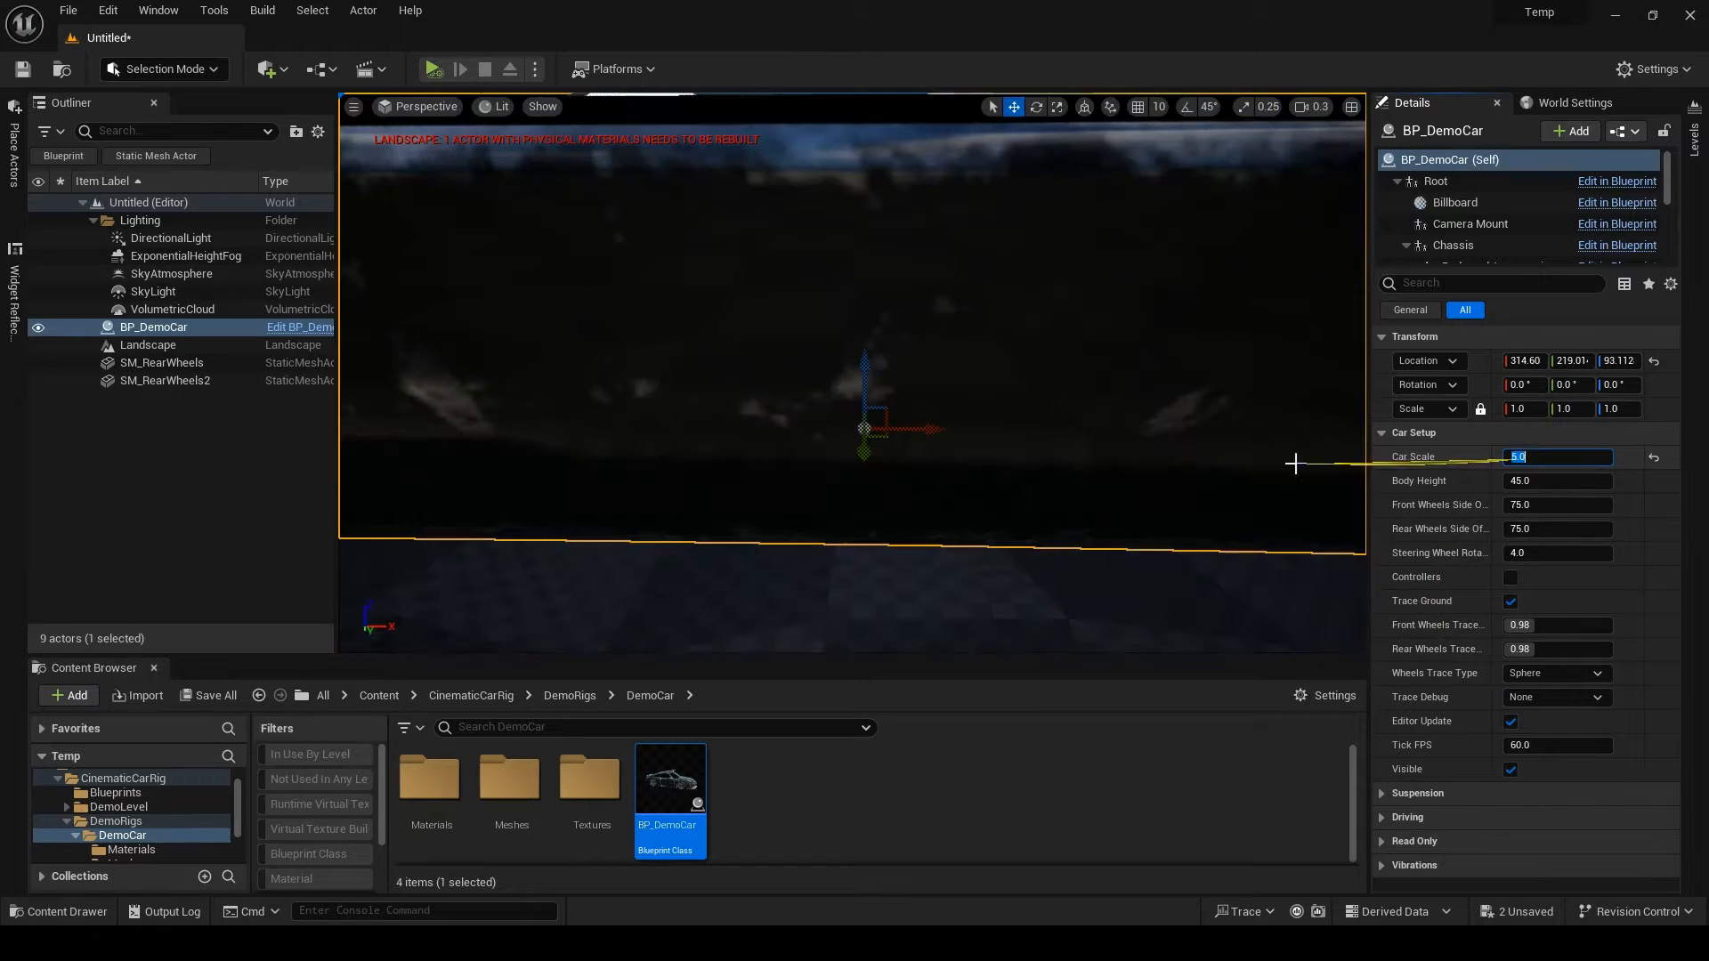
type("1.0")
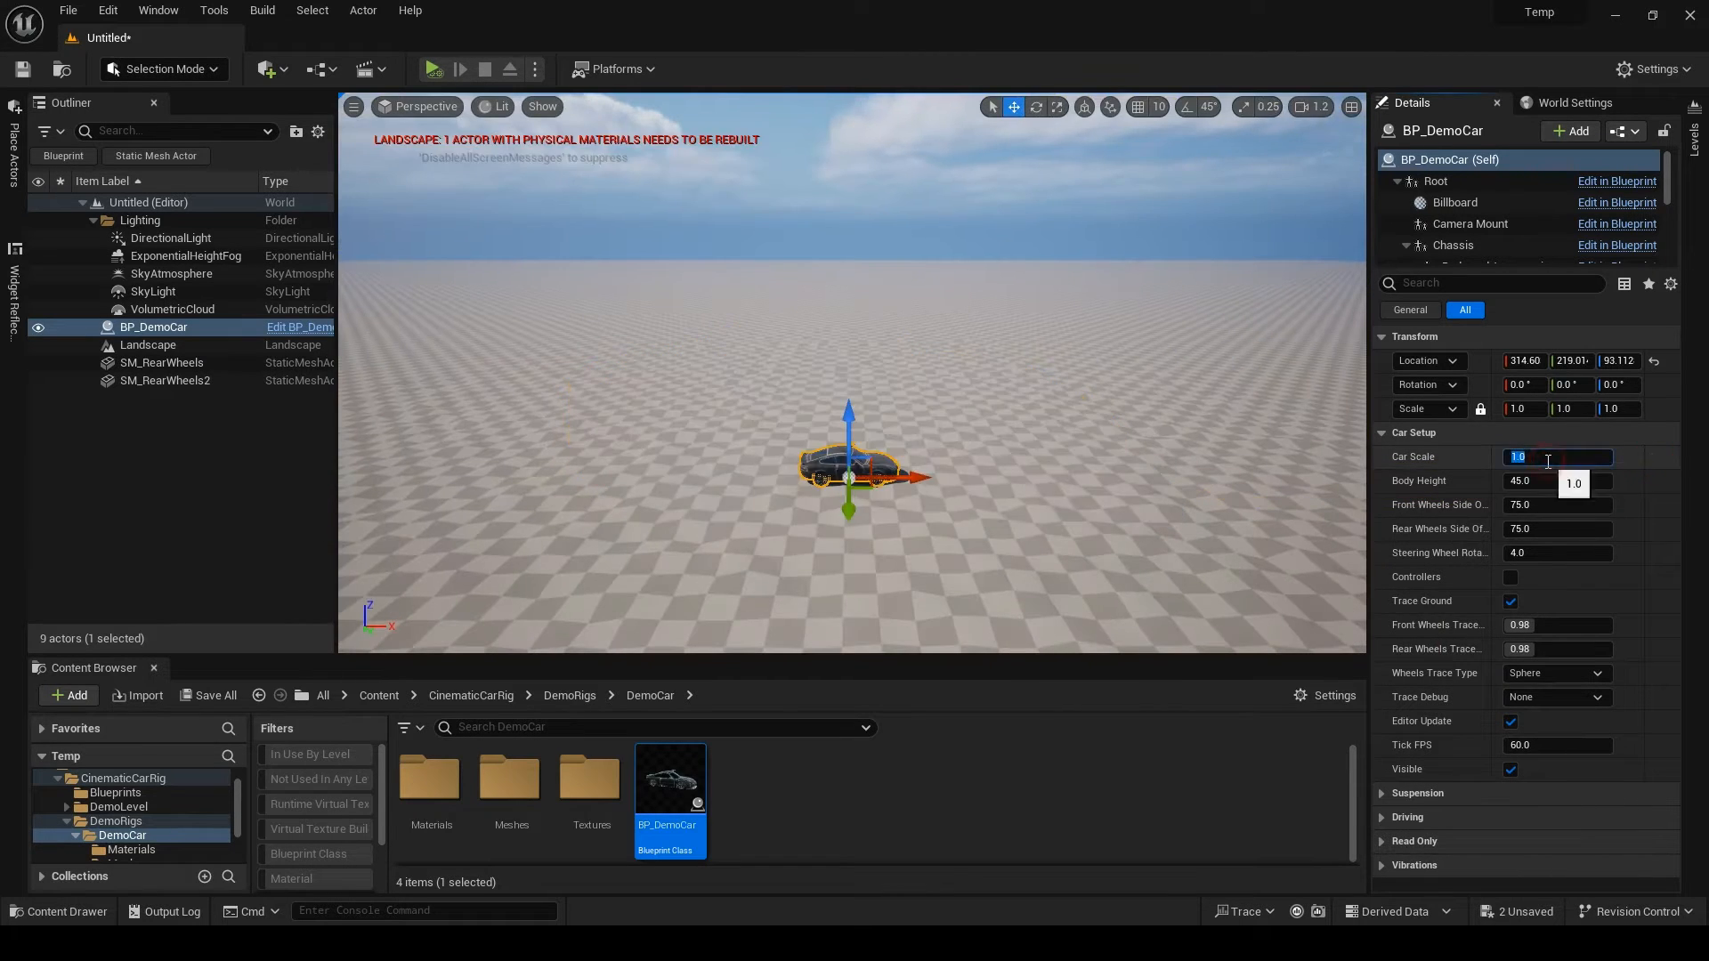
type("0.1")
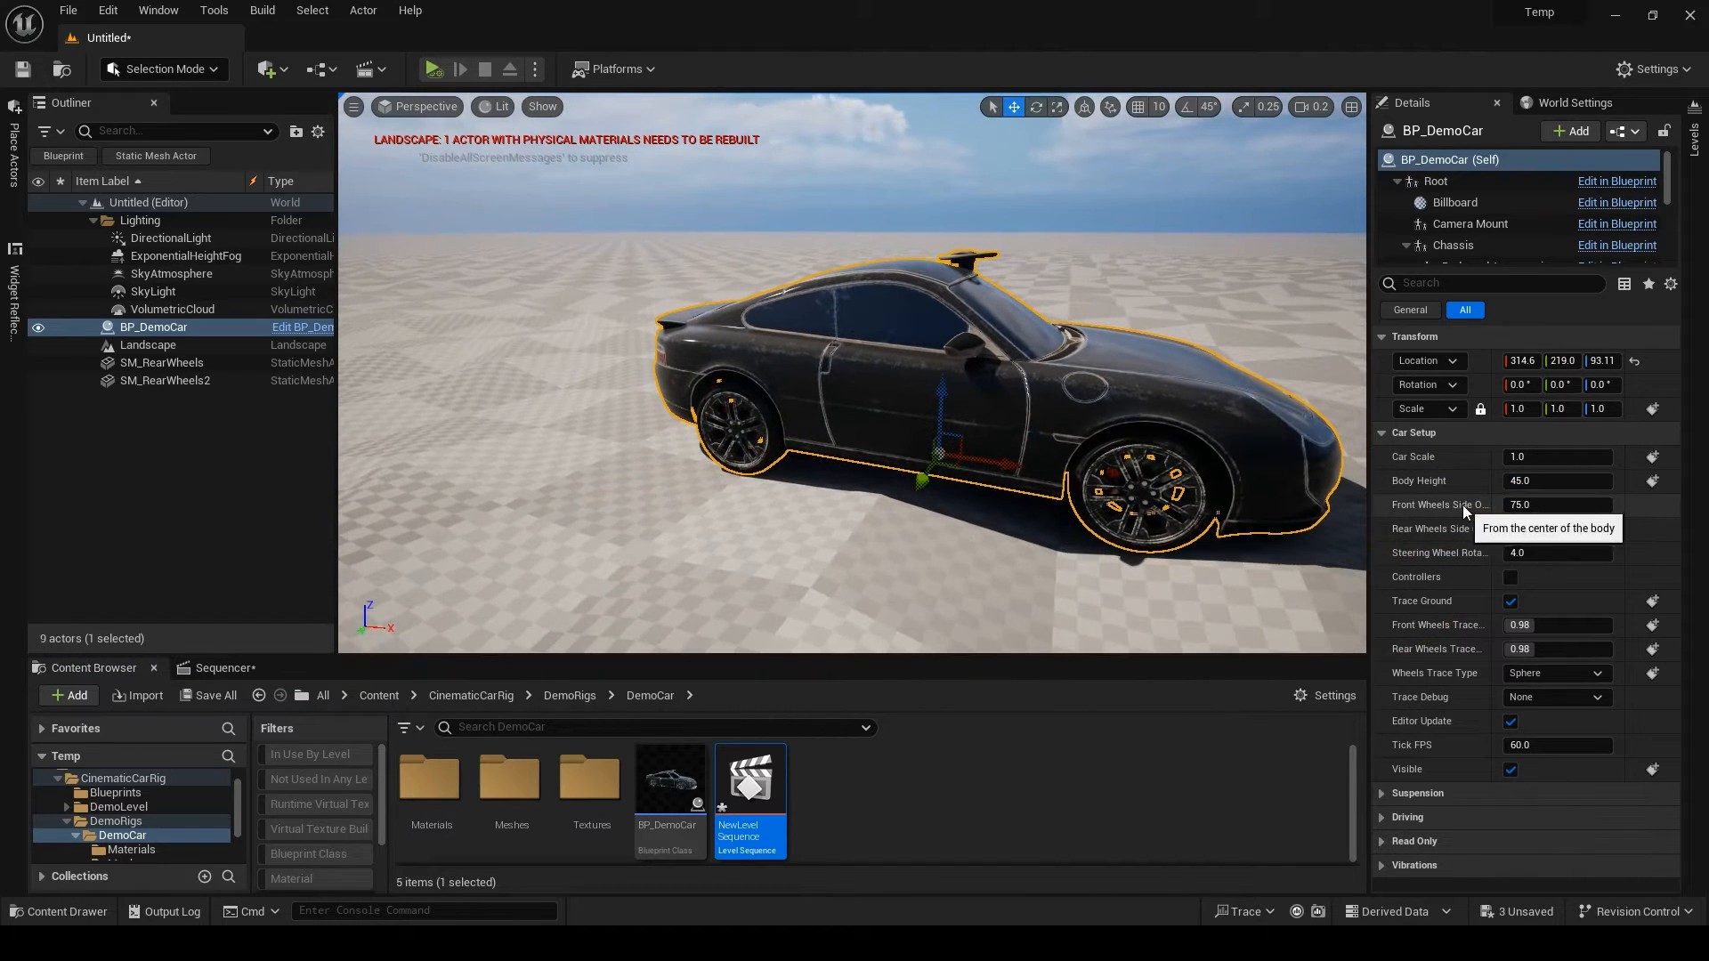
- Add BP_DemoCar to the new Level Sequence so its properties become keyable
left_click(1558, 528)
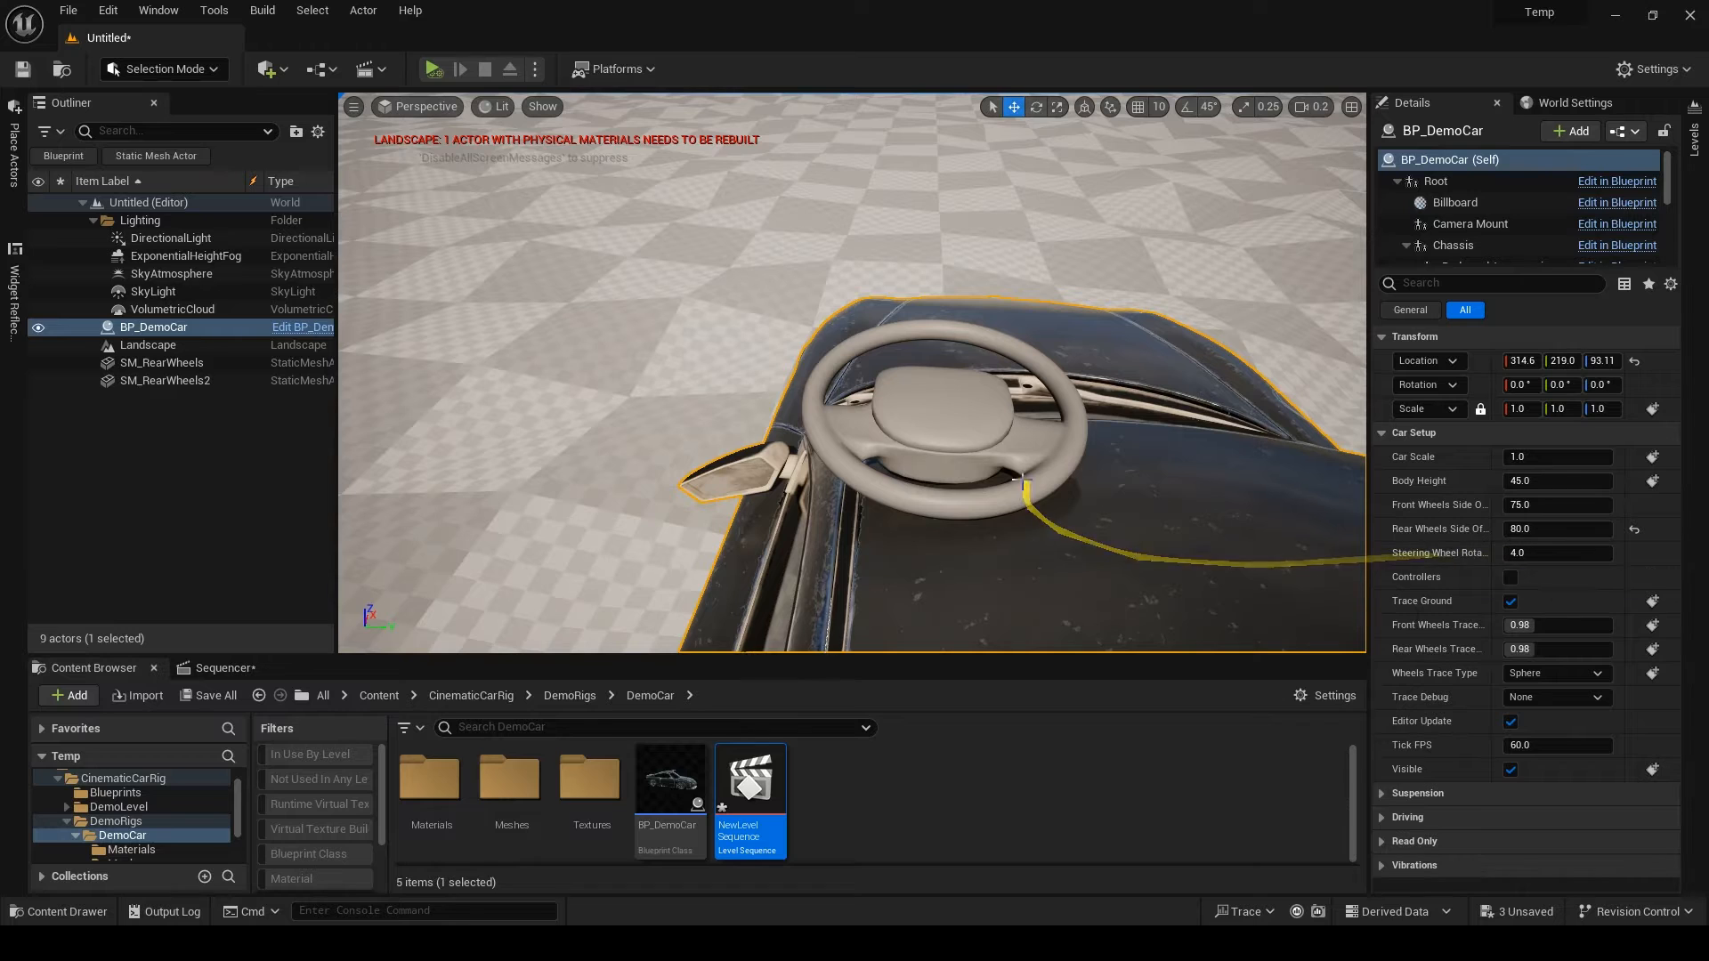
mouse_move(1465, 673)
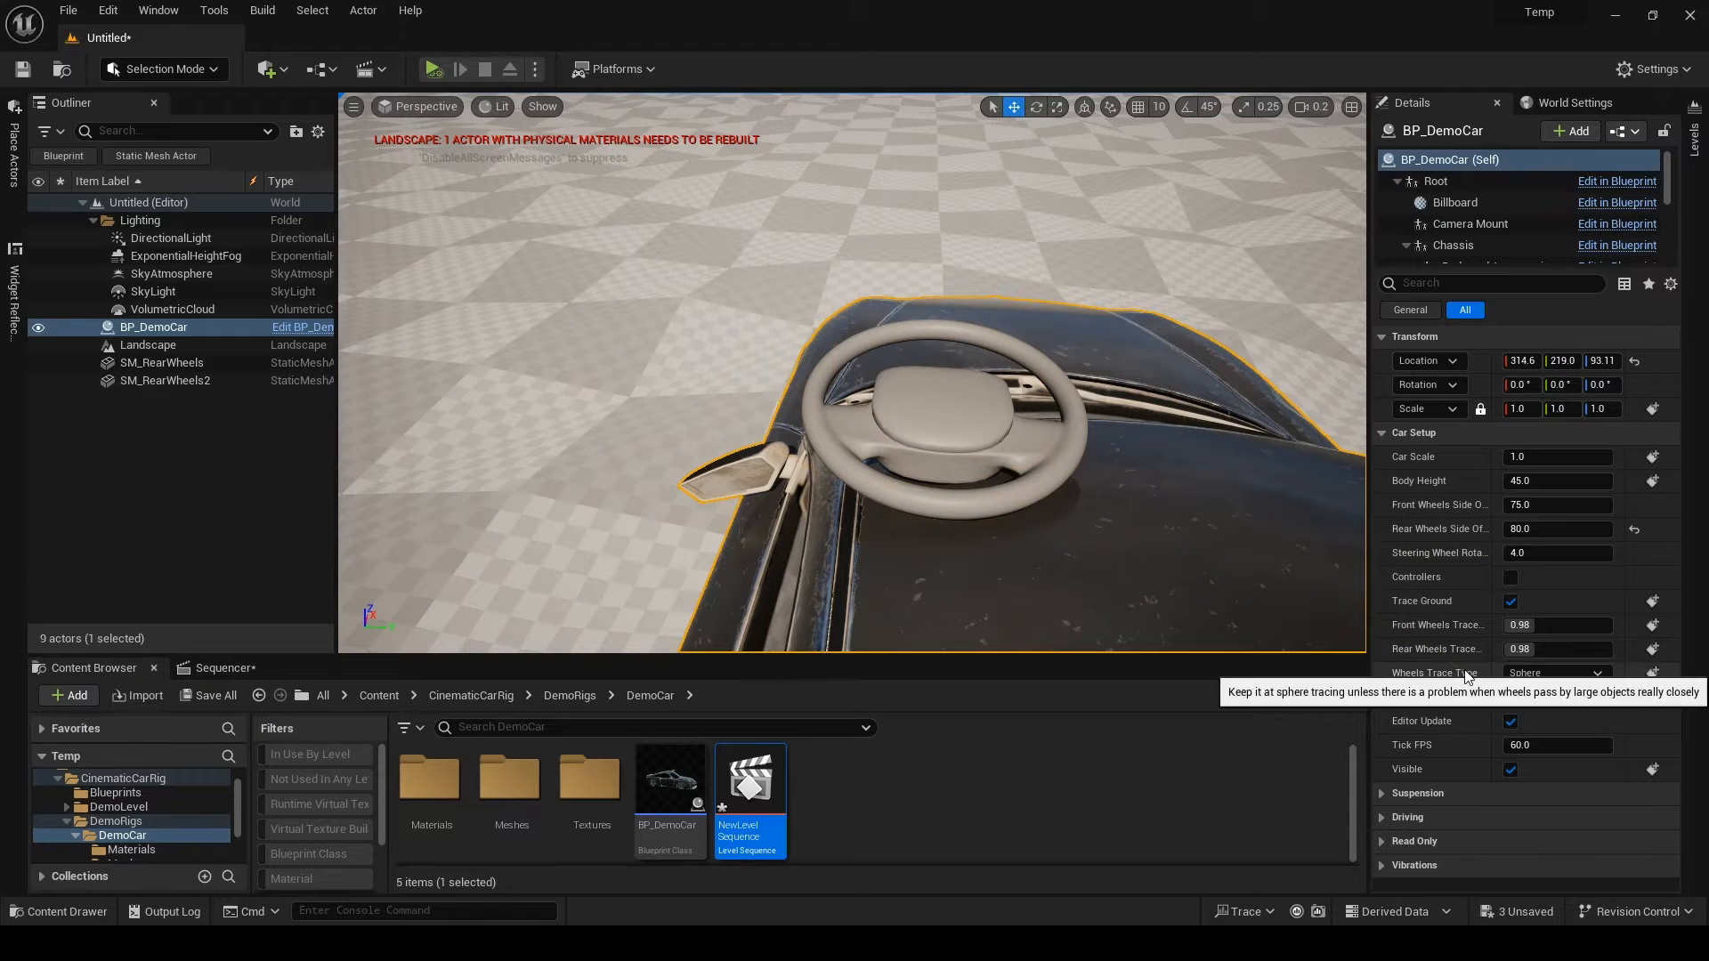
- Scroll the Car Setup details to reach Rear Wheels Side Offset and review the settings
scroll("down", 3)
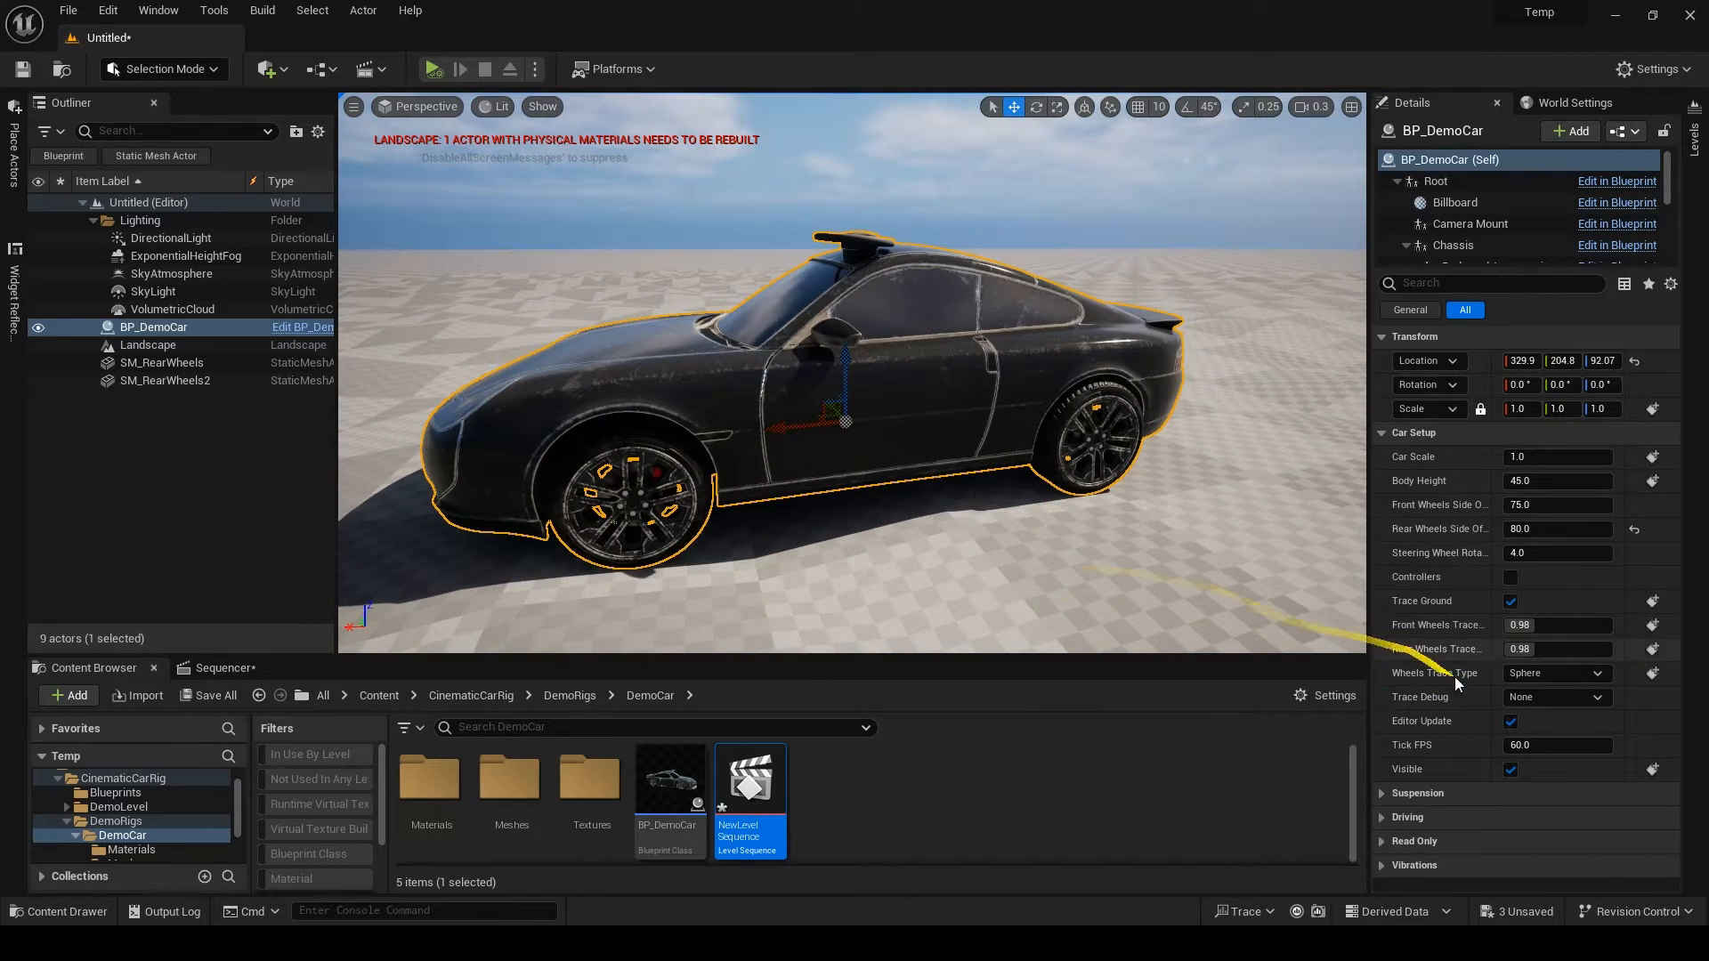
- Set Trace Debug to For One Frame and vary Front Wheels Trace to preview the wheel traces
left_click(1556, 696)
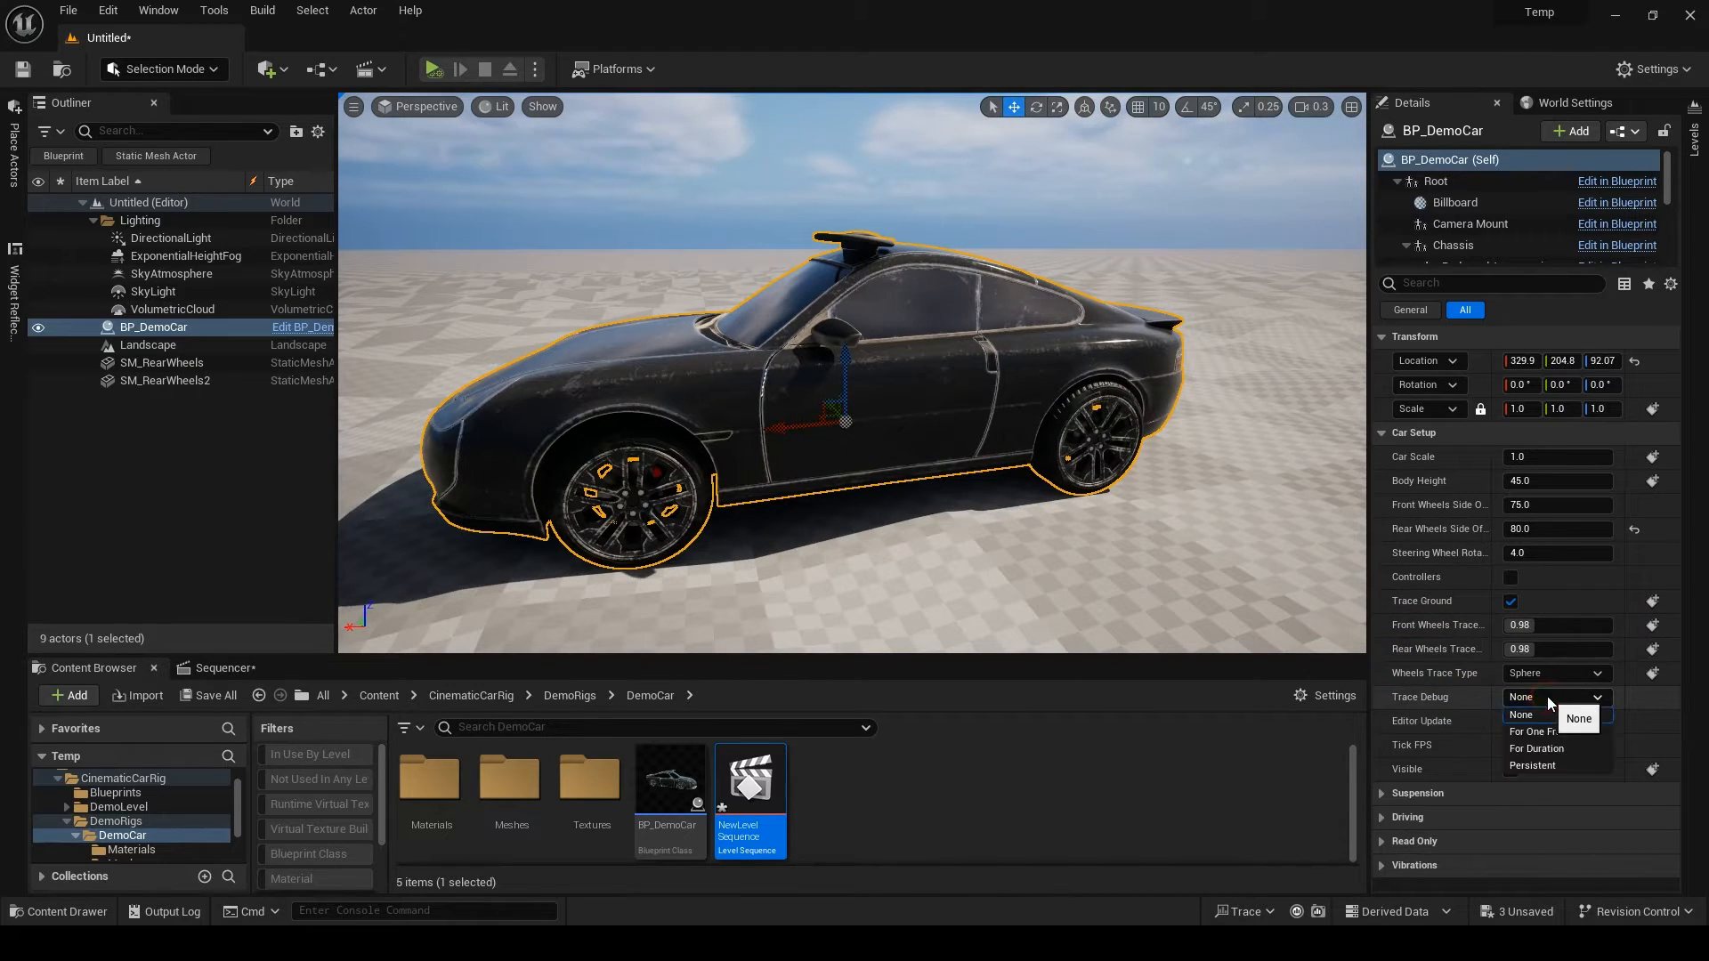
left_click(1531, 731)
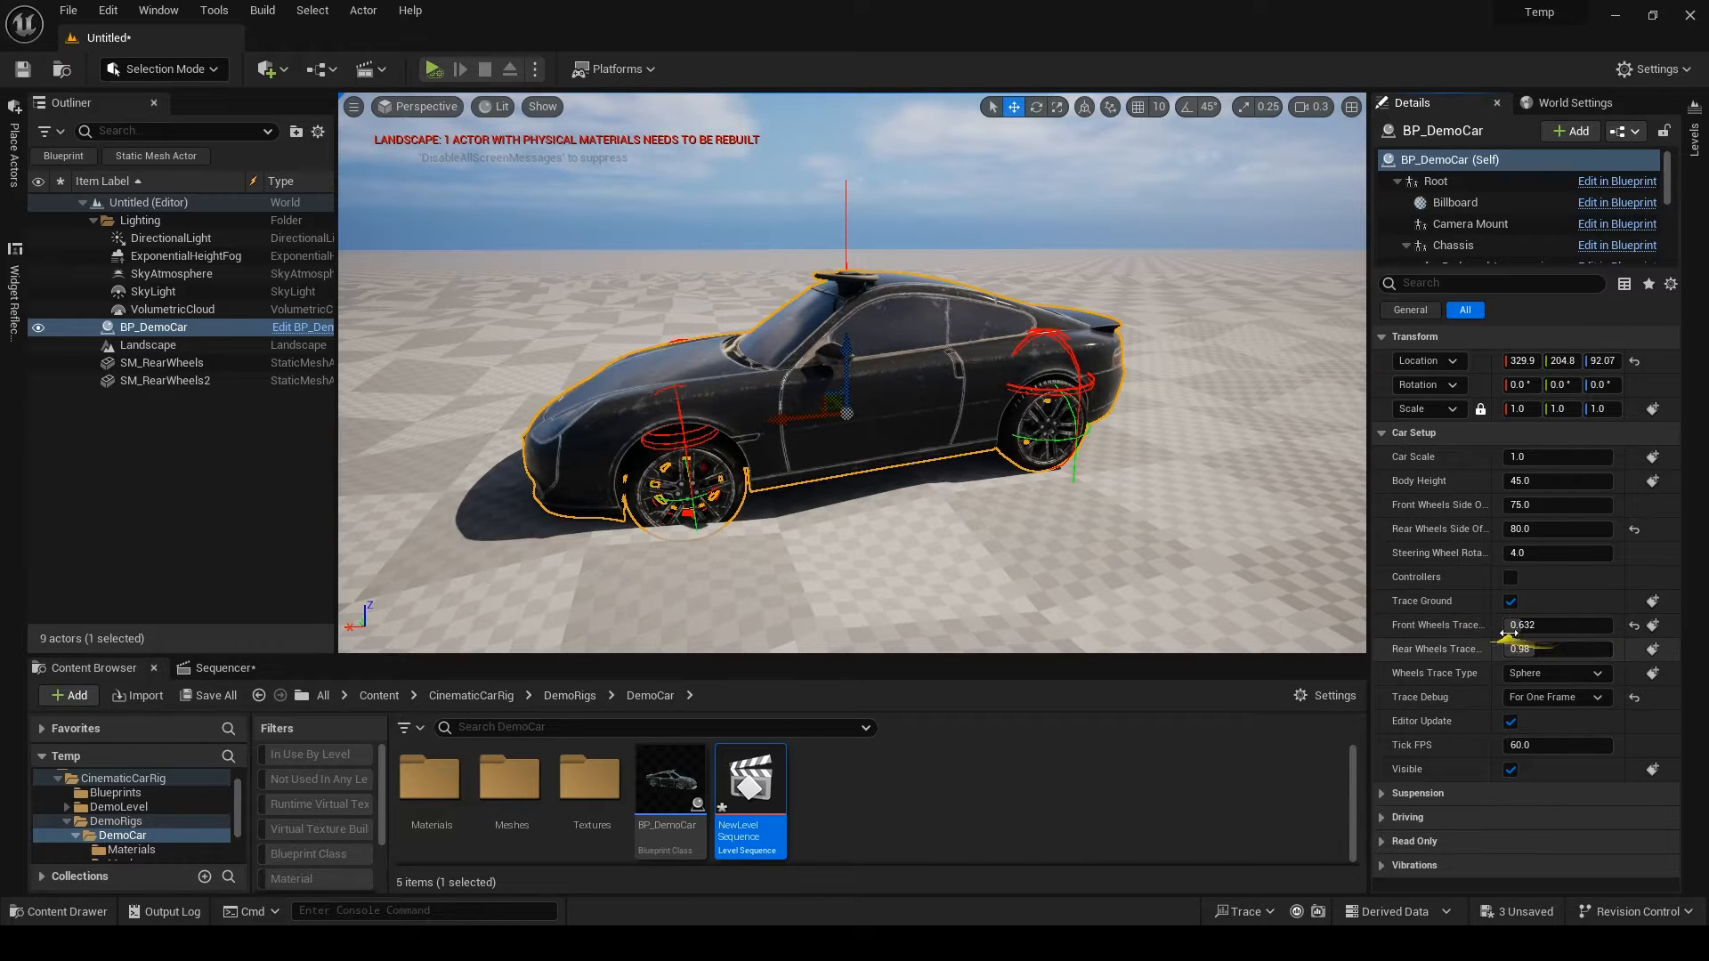
left_click_drag(1560, 625, 1531, 624)
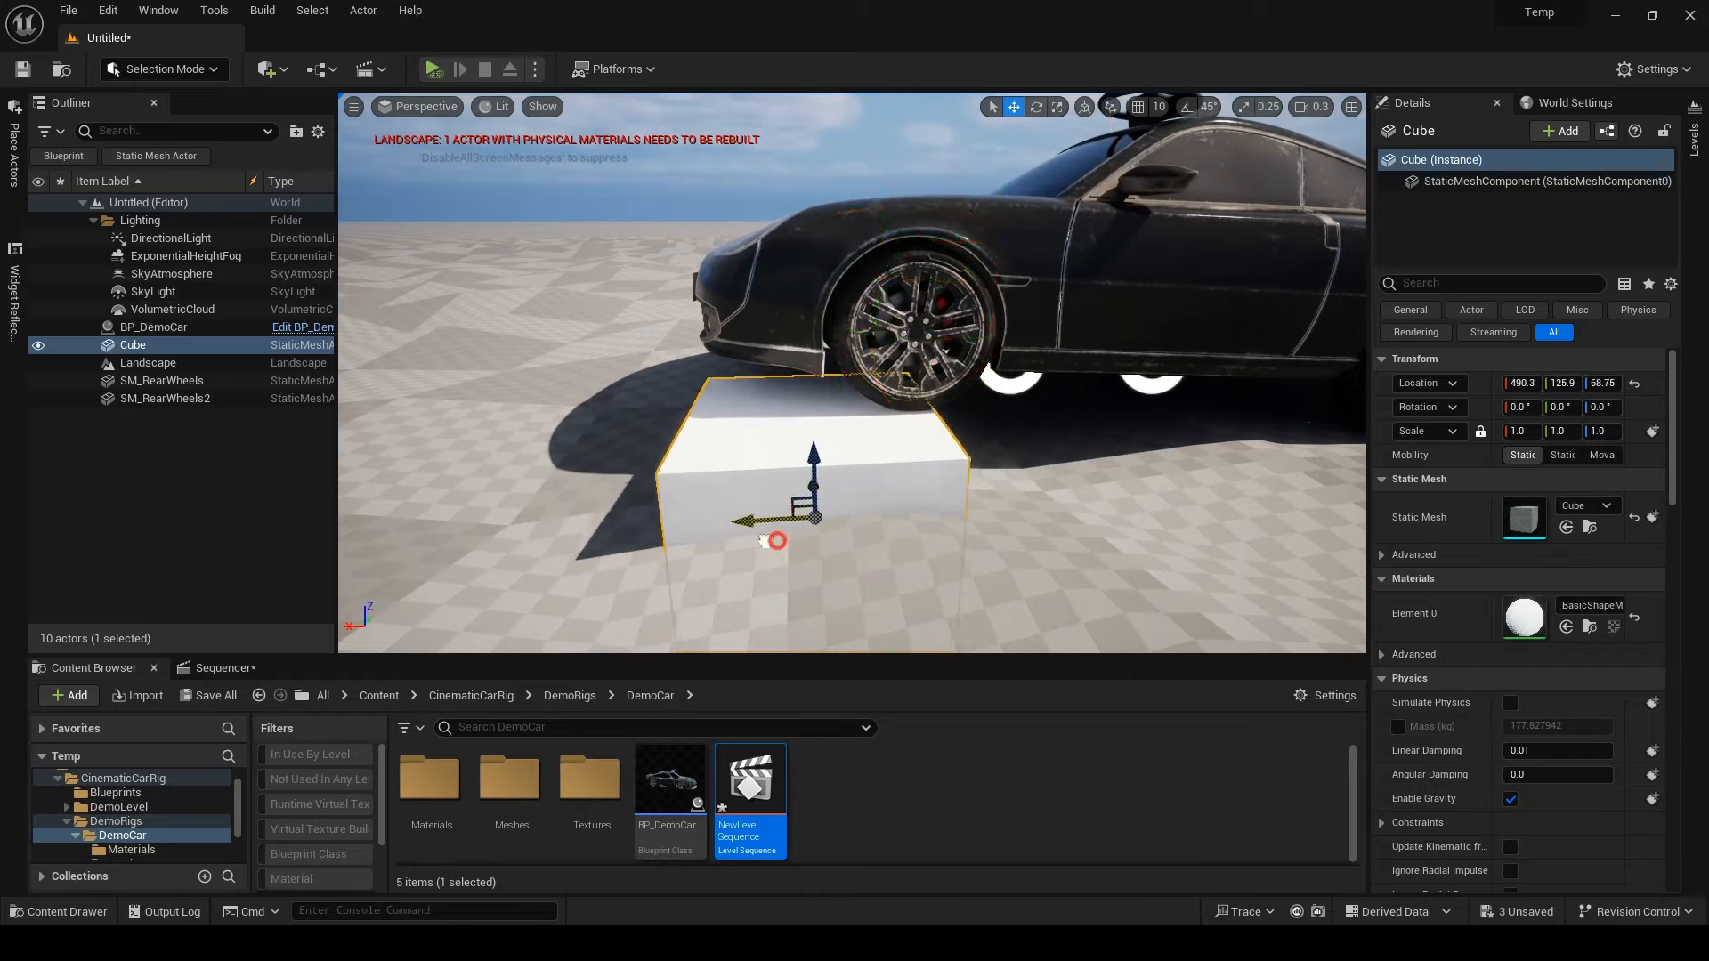
- Switch between BP_DemoCar and the Cube, keeping Wheels Trace Type at Sphere
left_click(155, 328)
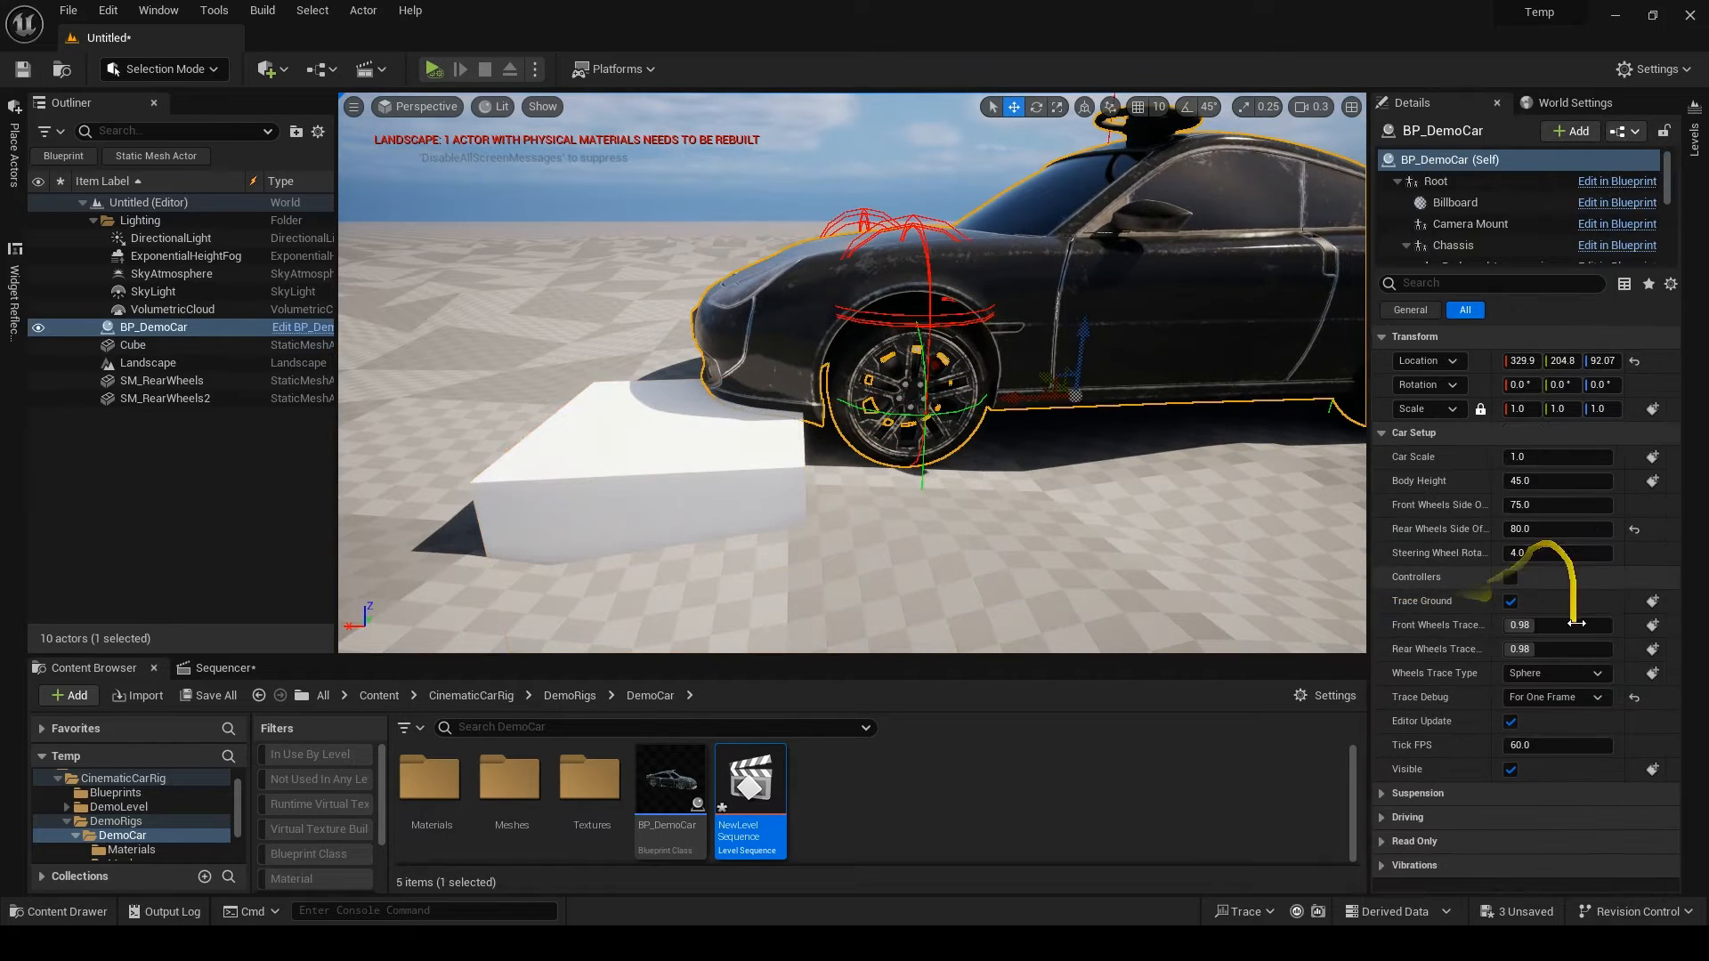
left_click(134, 343)
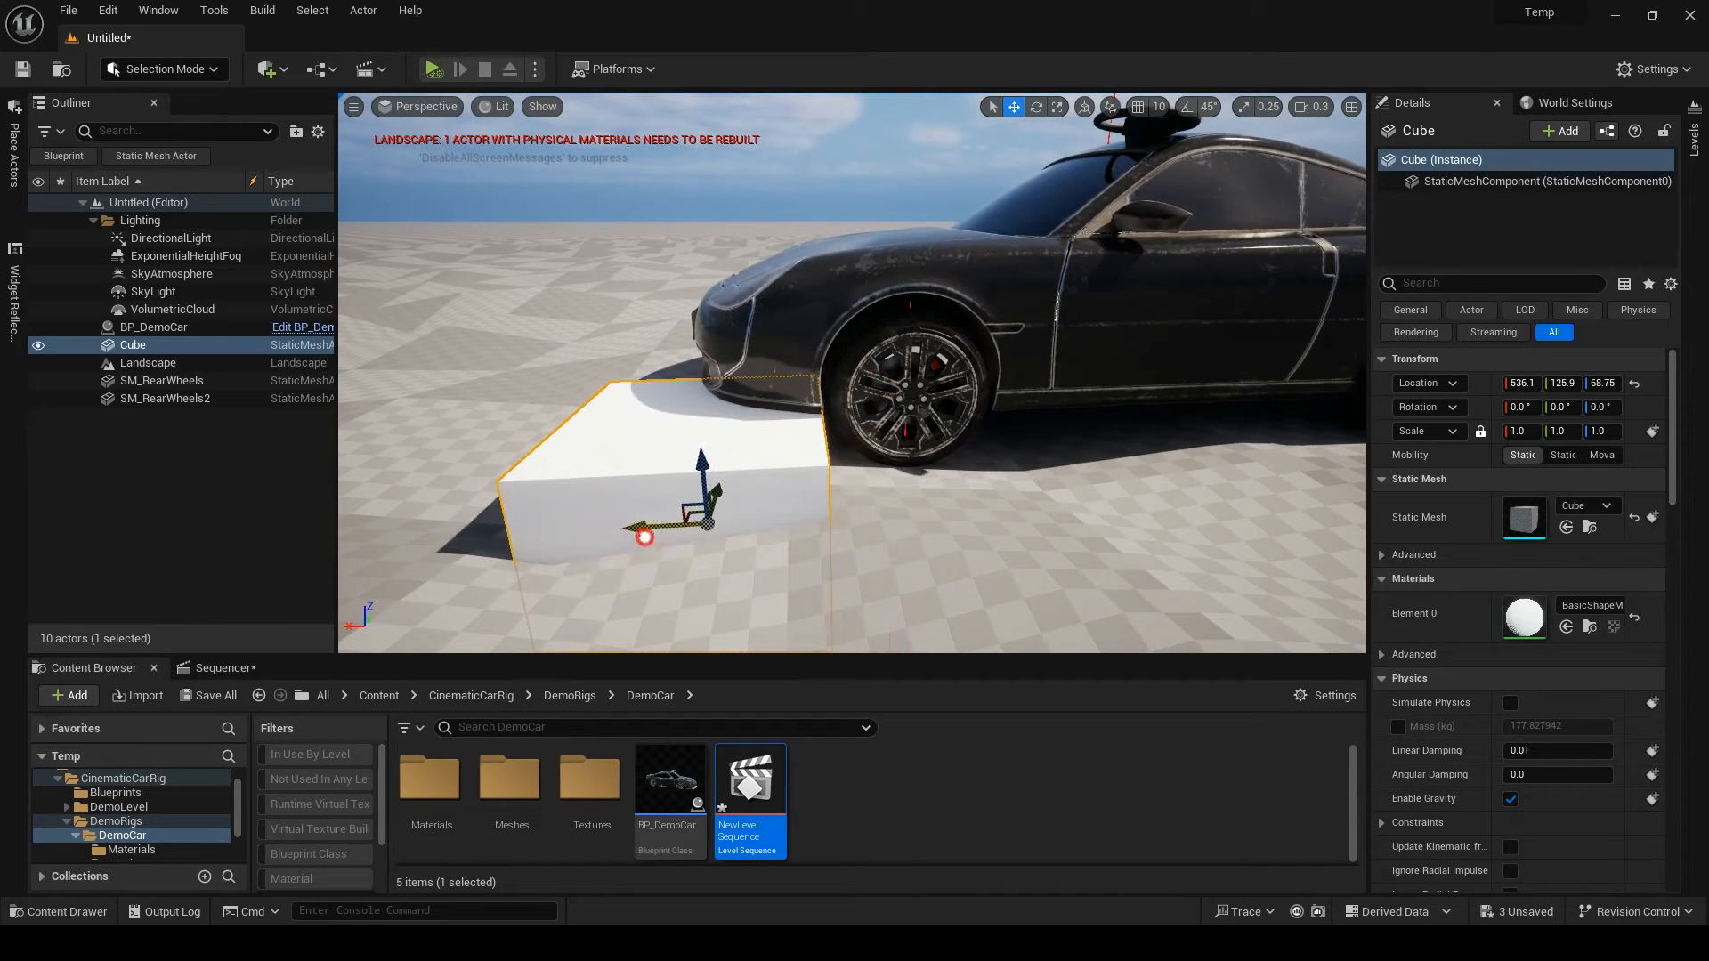
left_click(155, 328)
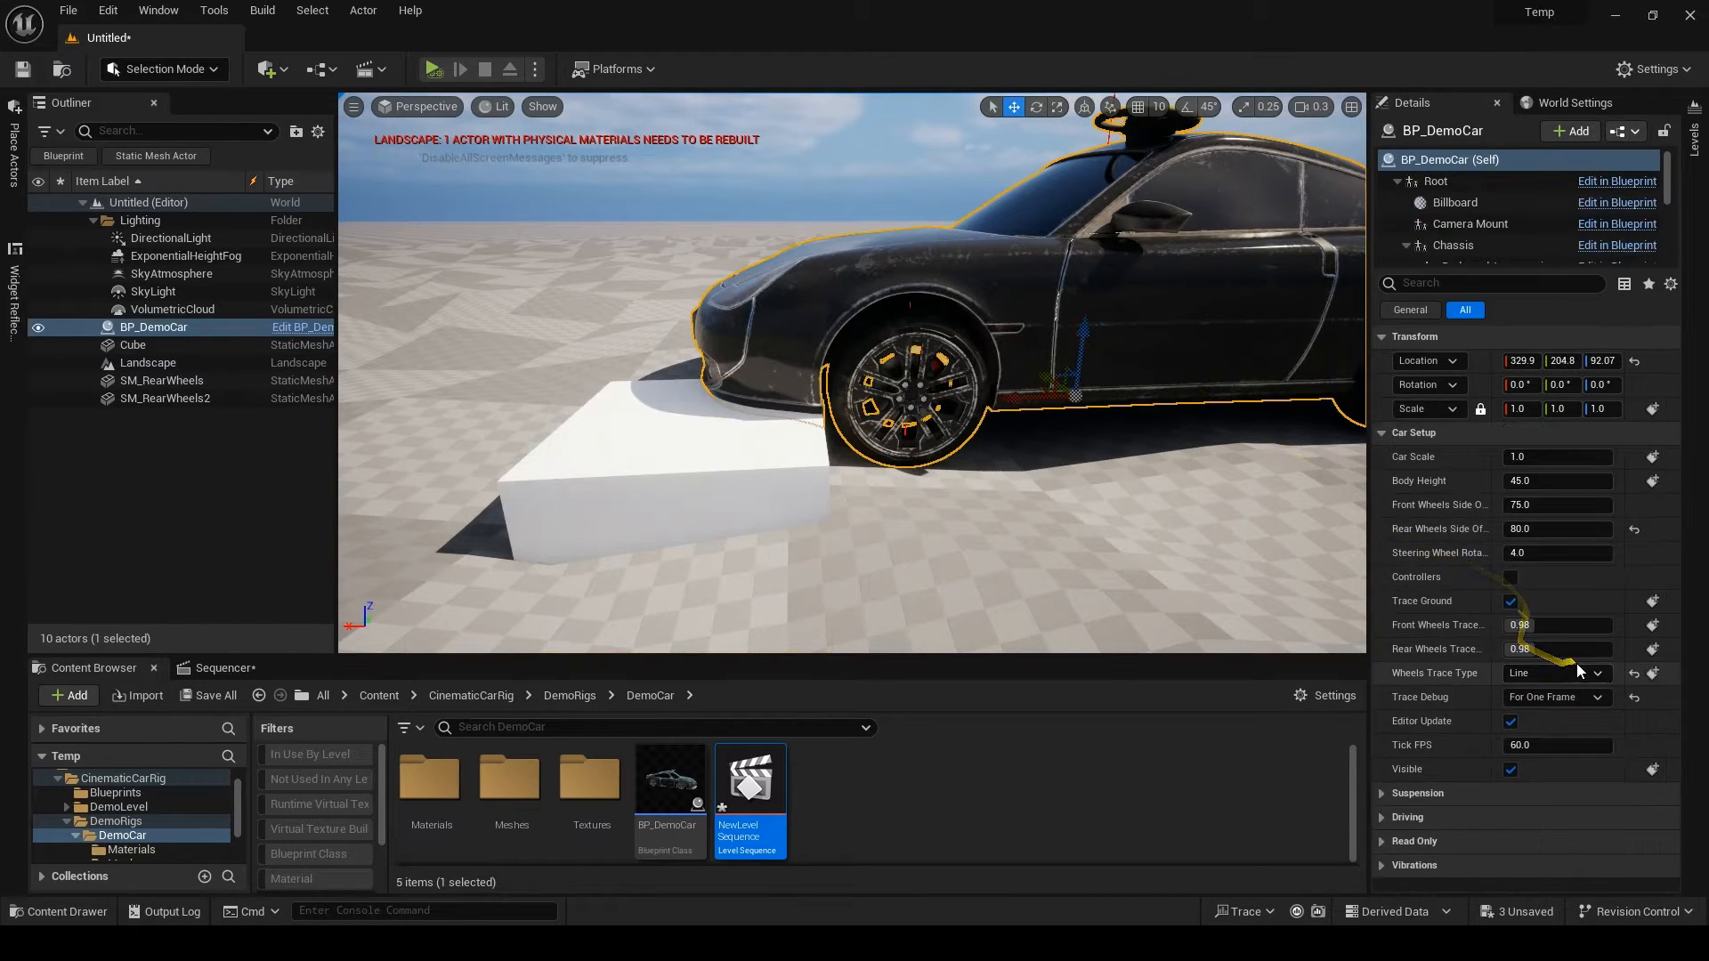
left_click(1552, 673)
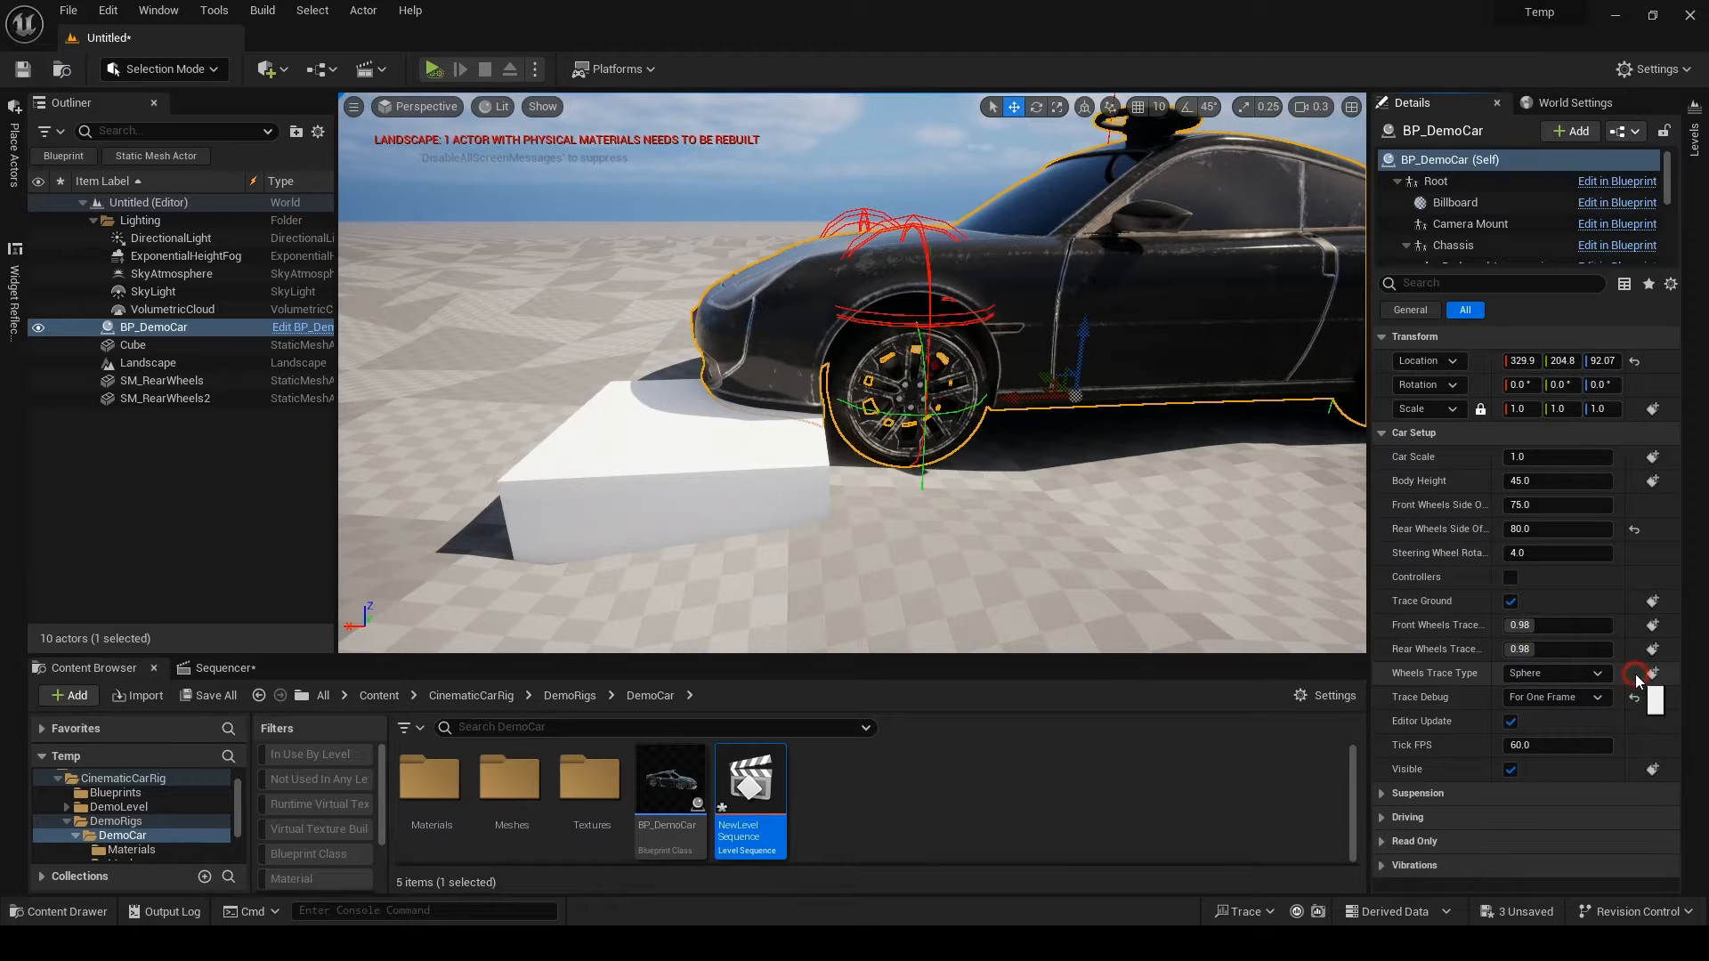
left_click(134, 344)
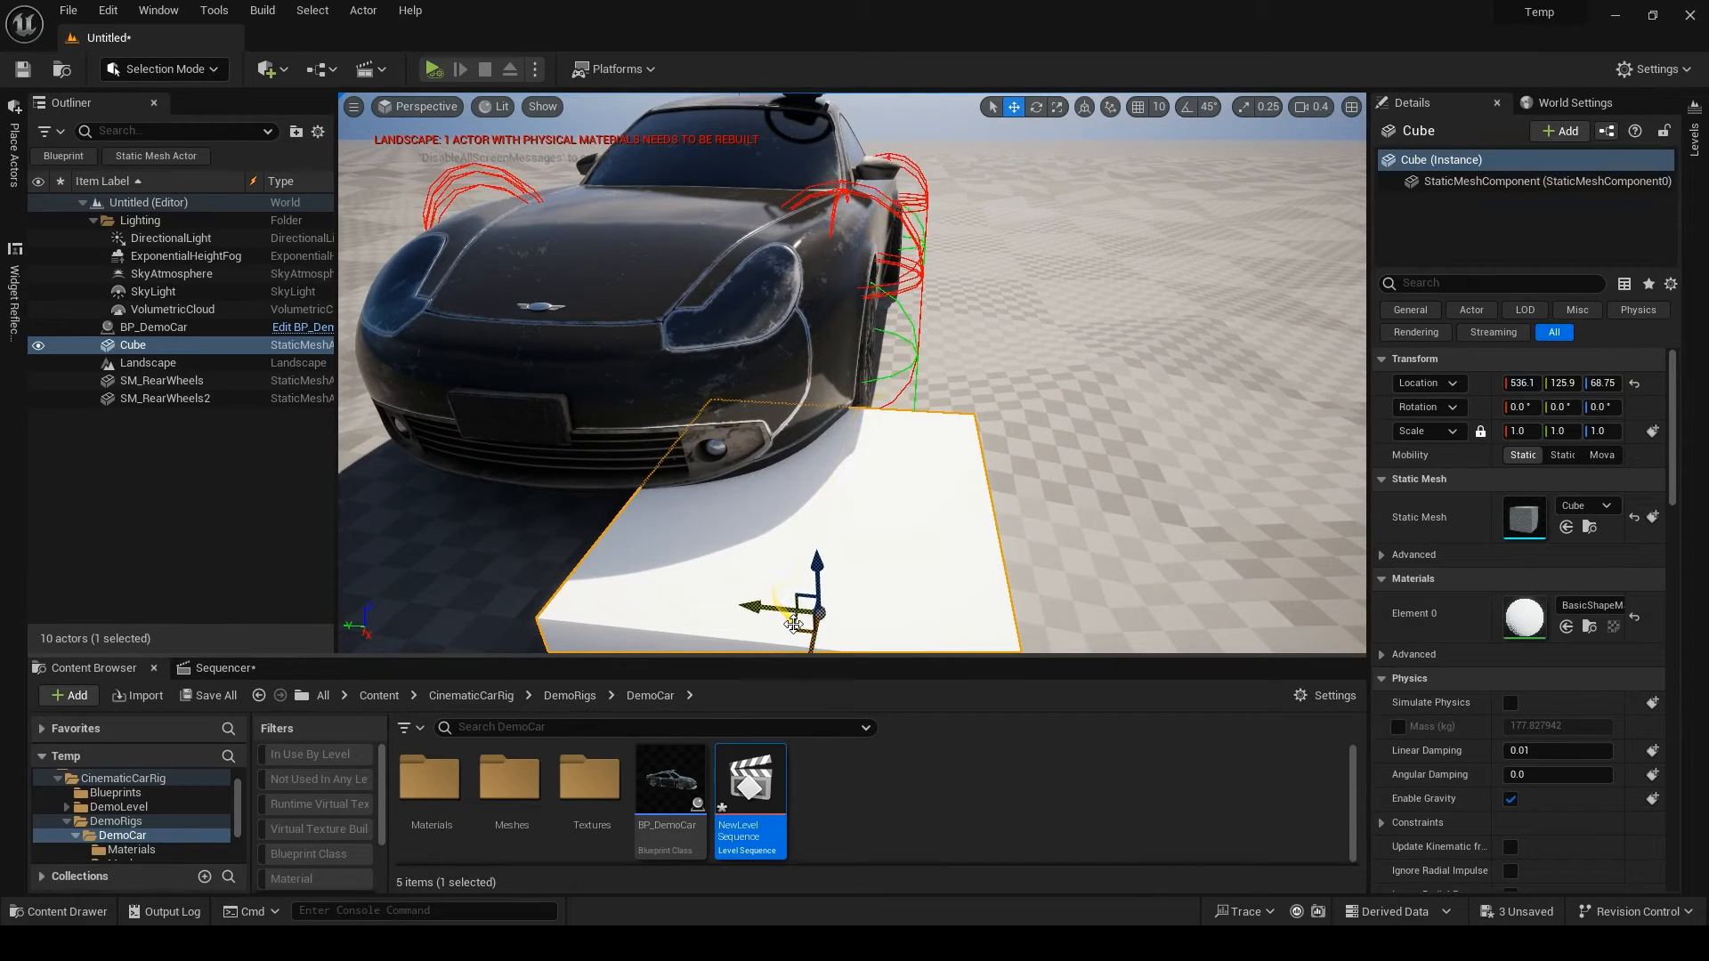
- Move the Cube around and push it under the car's front wheel
left_click_drag(790, 605, 1129, 611)
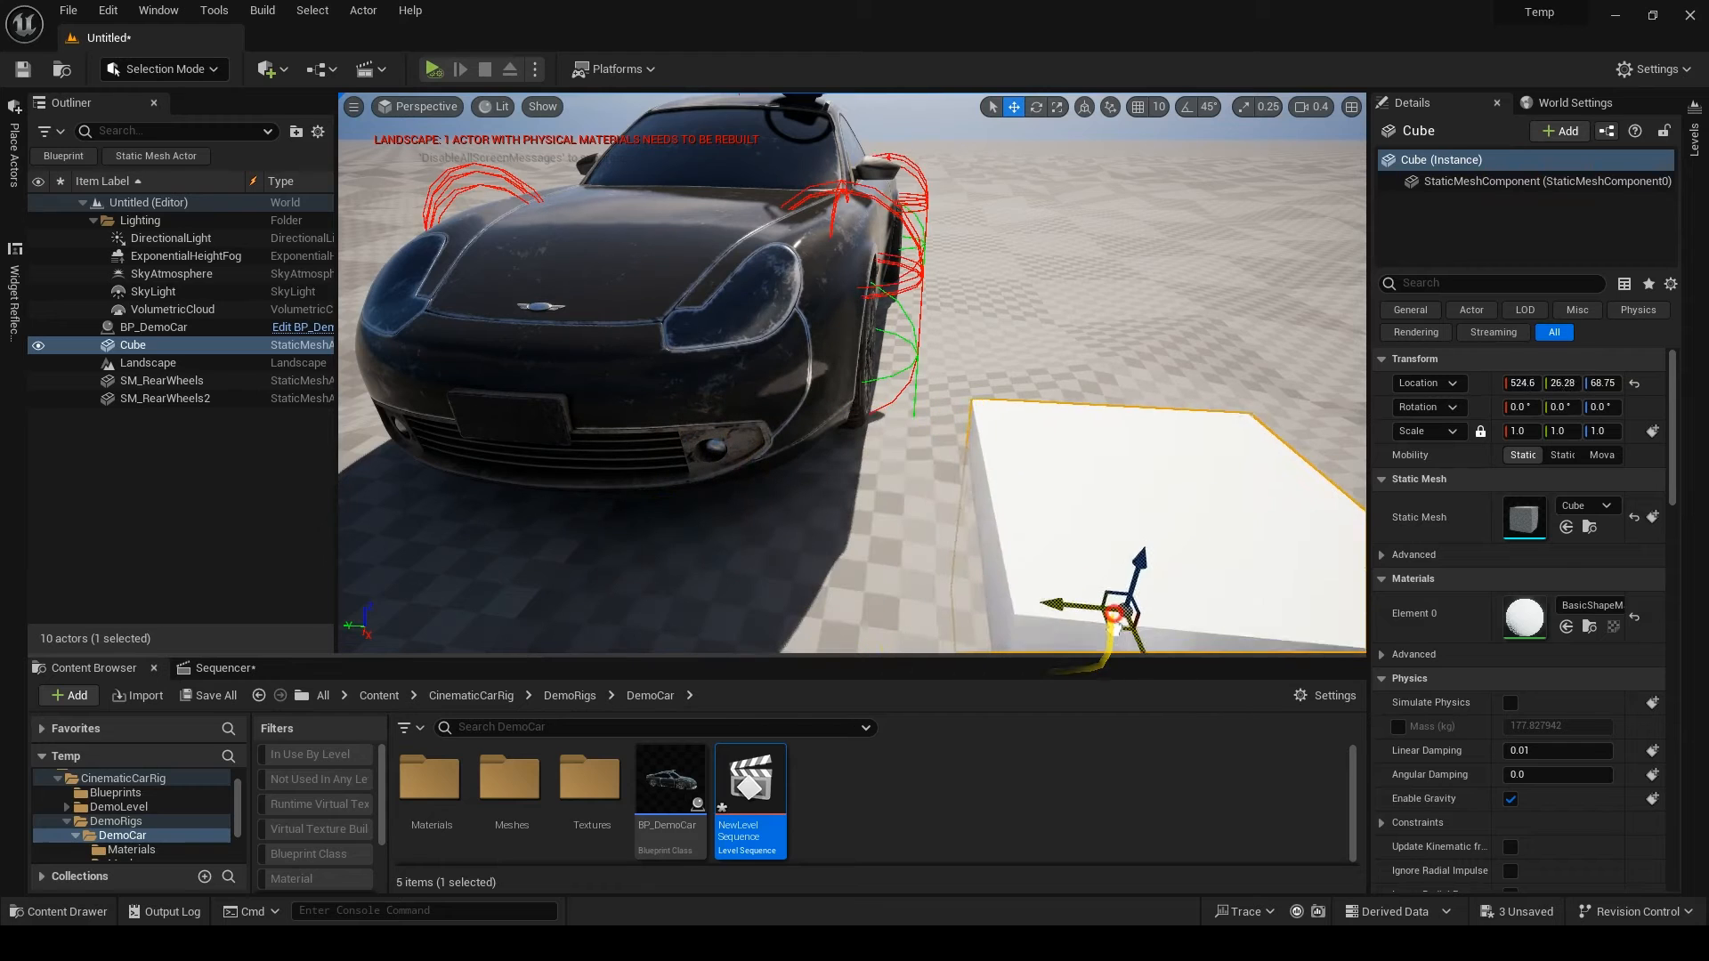
left_click_drag(1111, 611, 1058, 473)
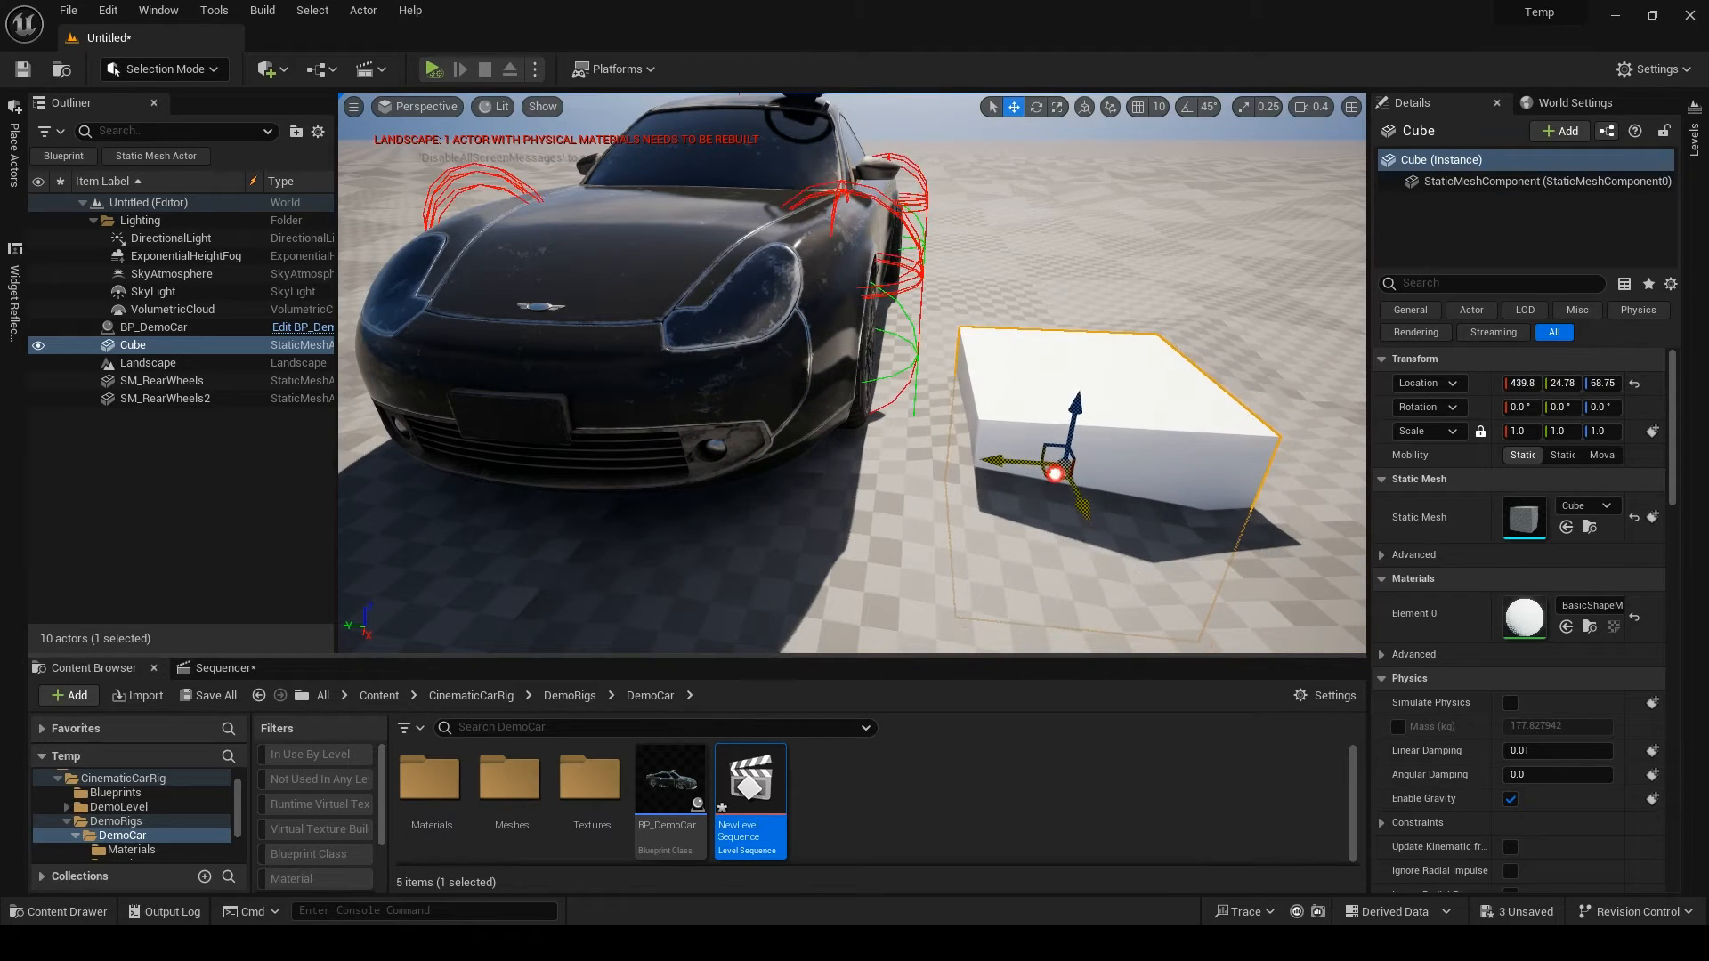
left_click_drag(1054, 474, 966, 458)
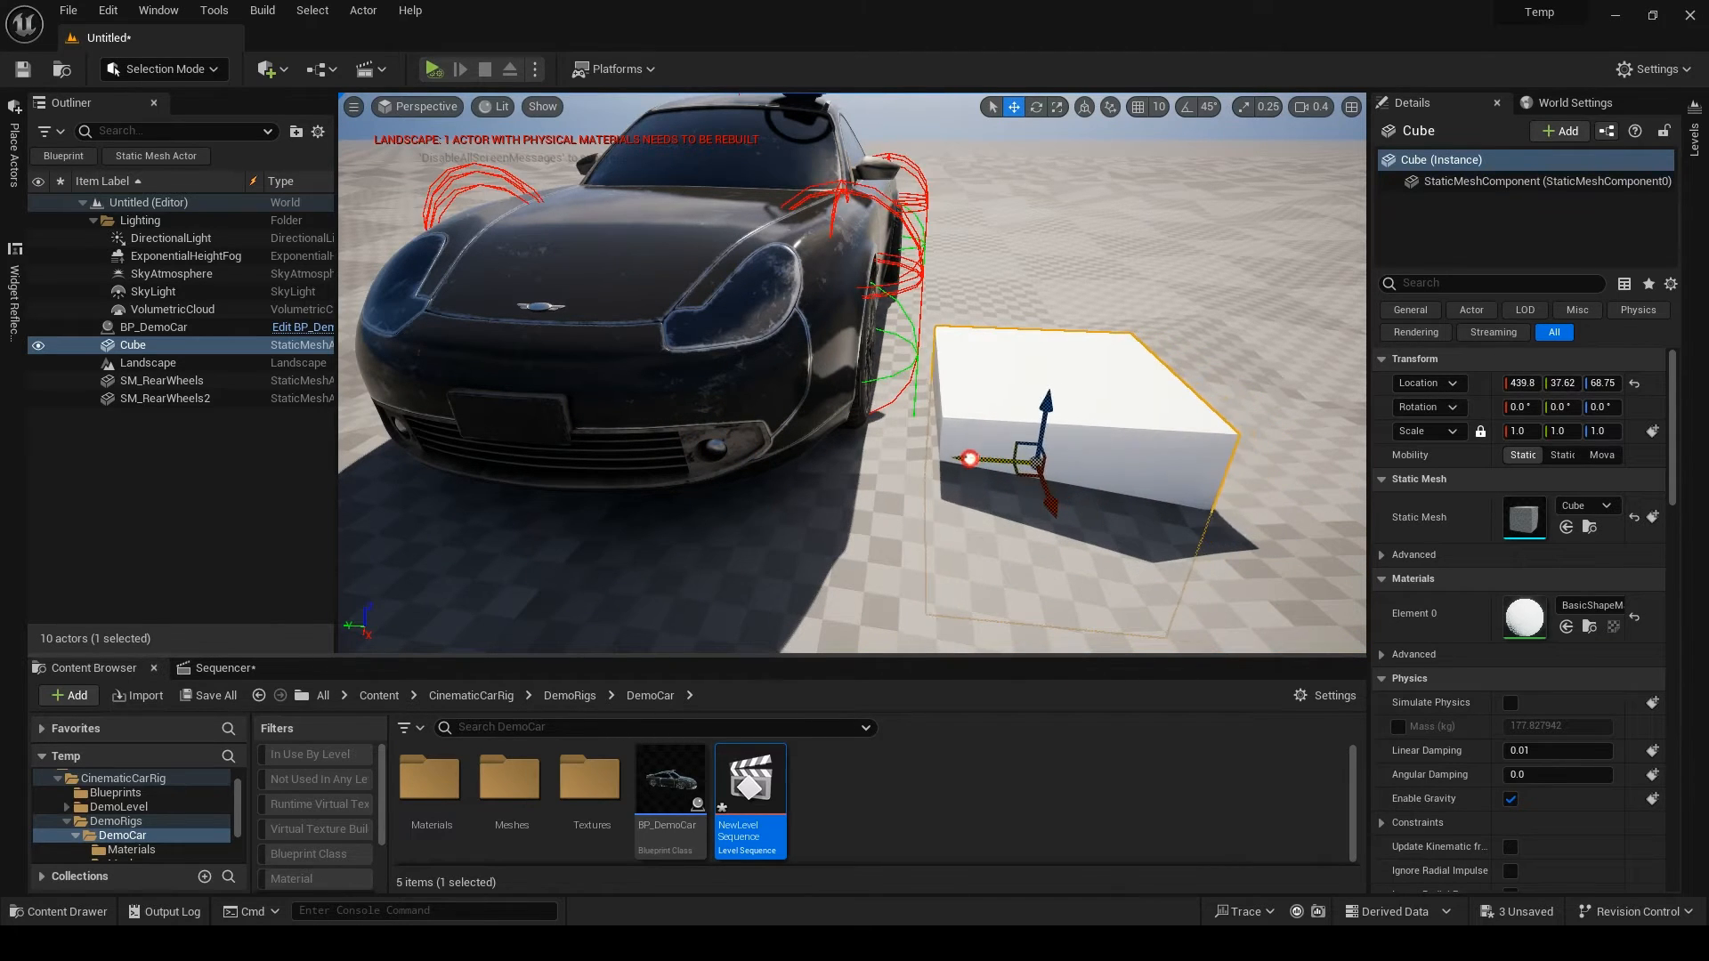
left_click_drag(1047, 397, 1003, 409)
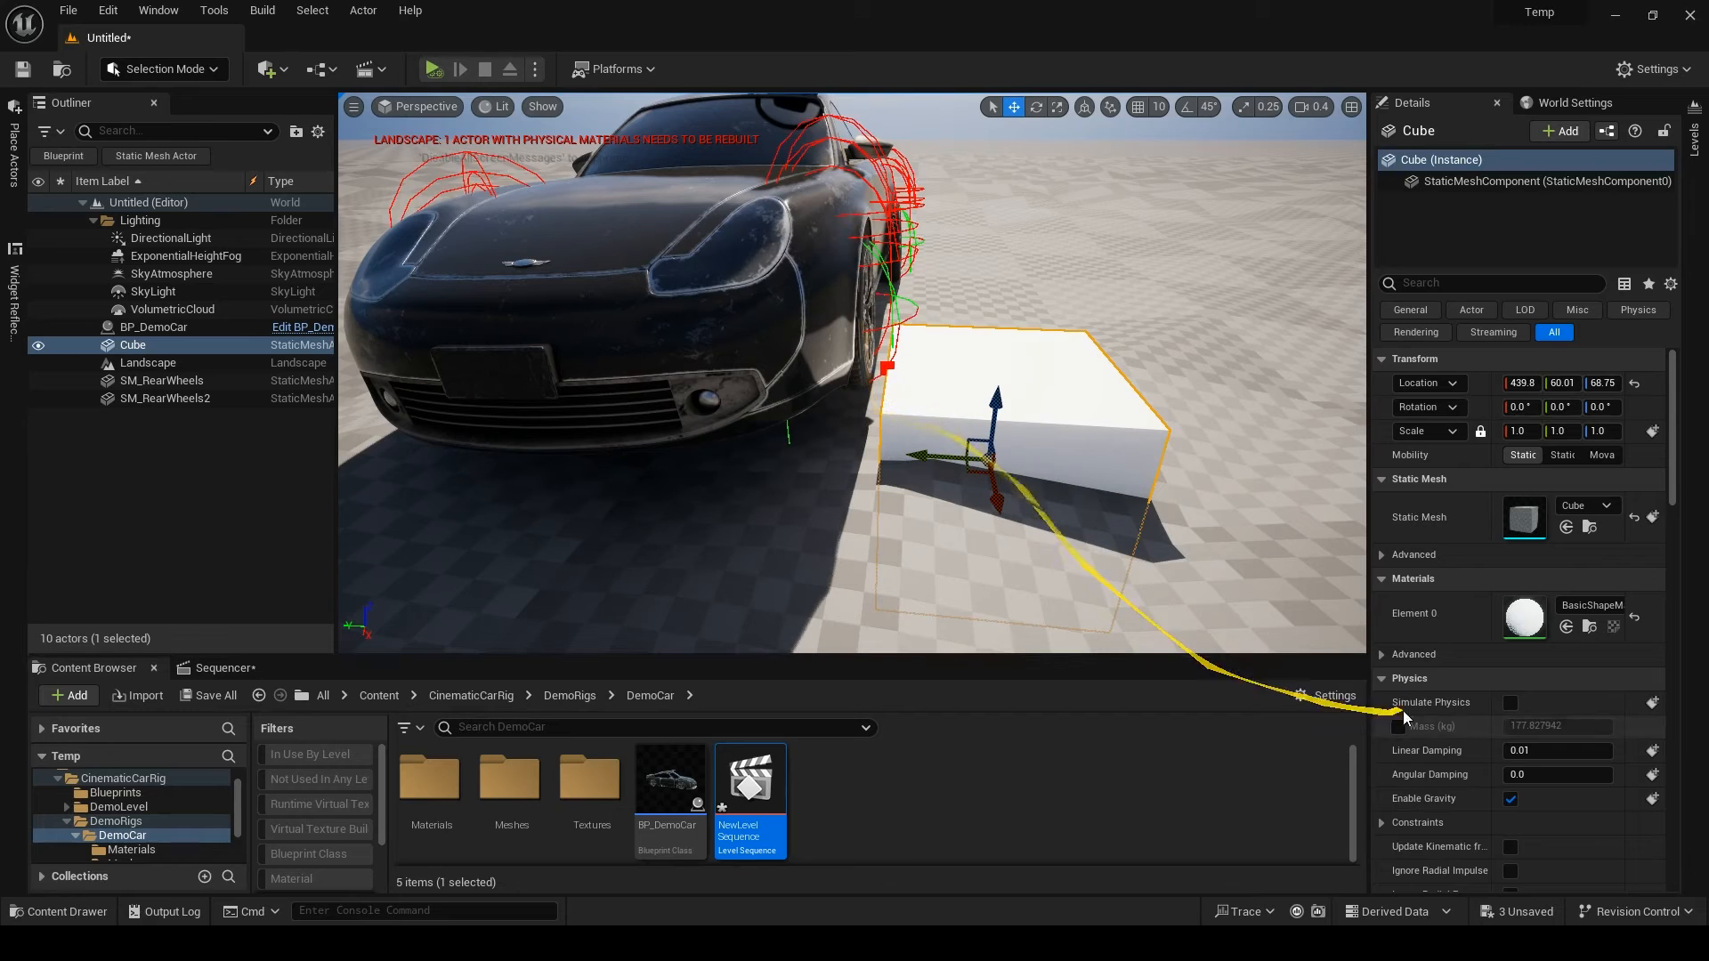
- On BP_DemoCar, switch Wheels Trace Type to Line, then restore it to Sphere
left_click(157, 327)
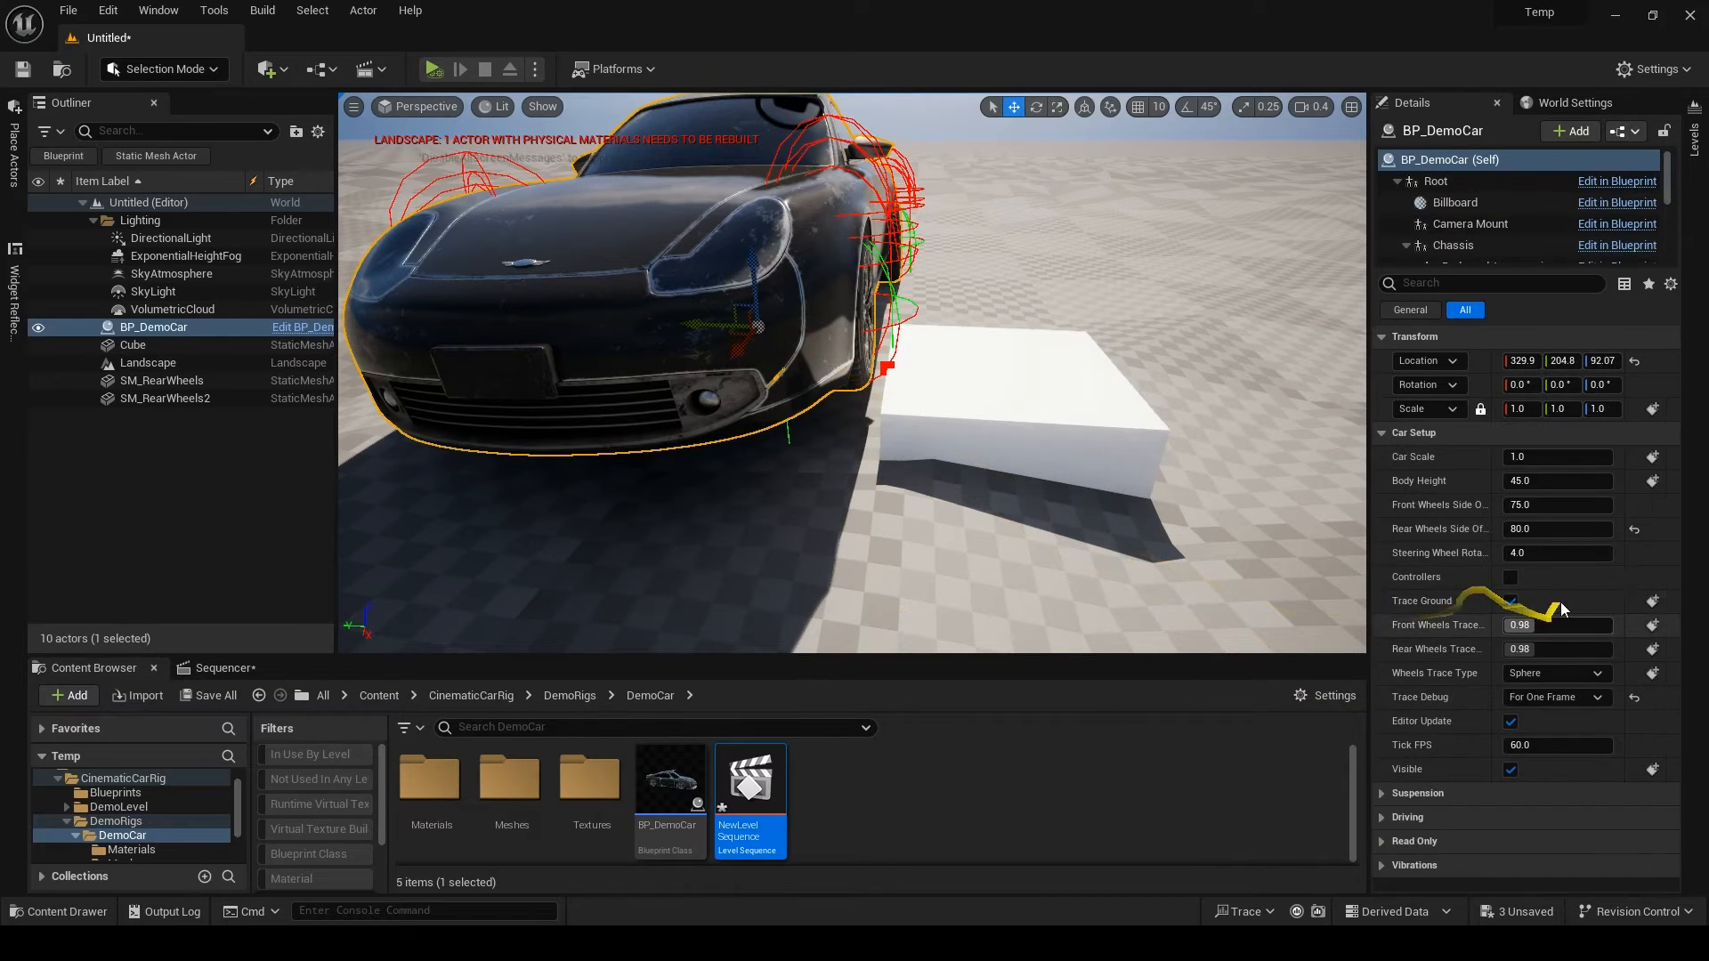
left_click(1552, 672)
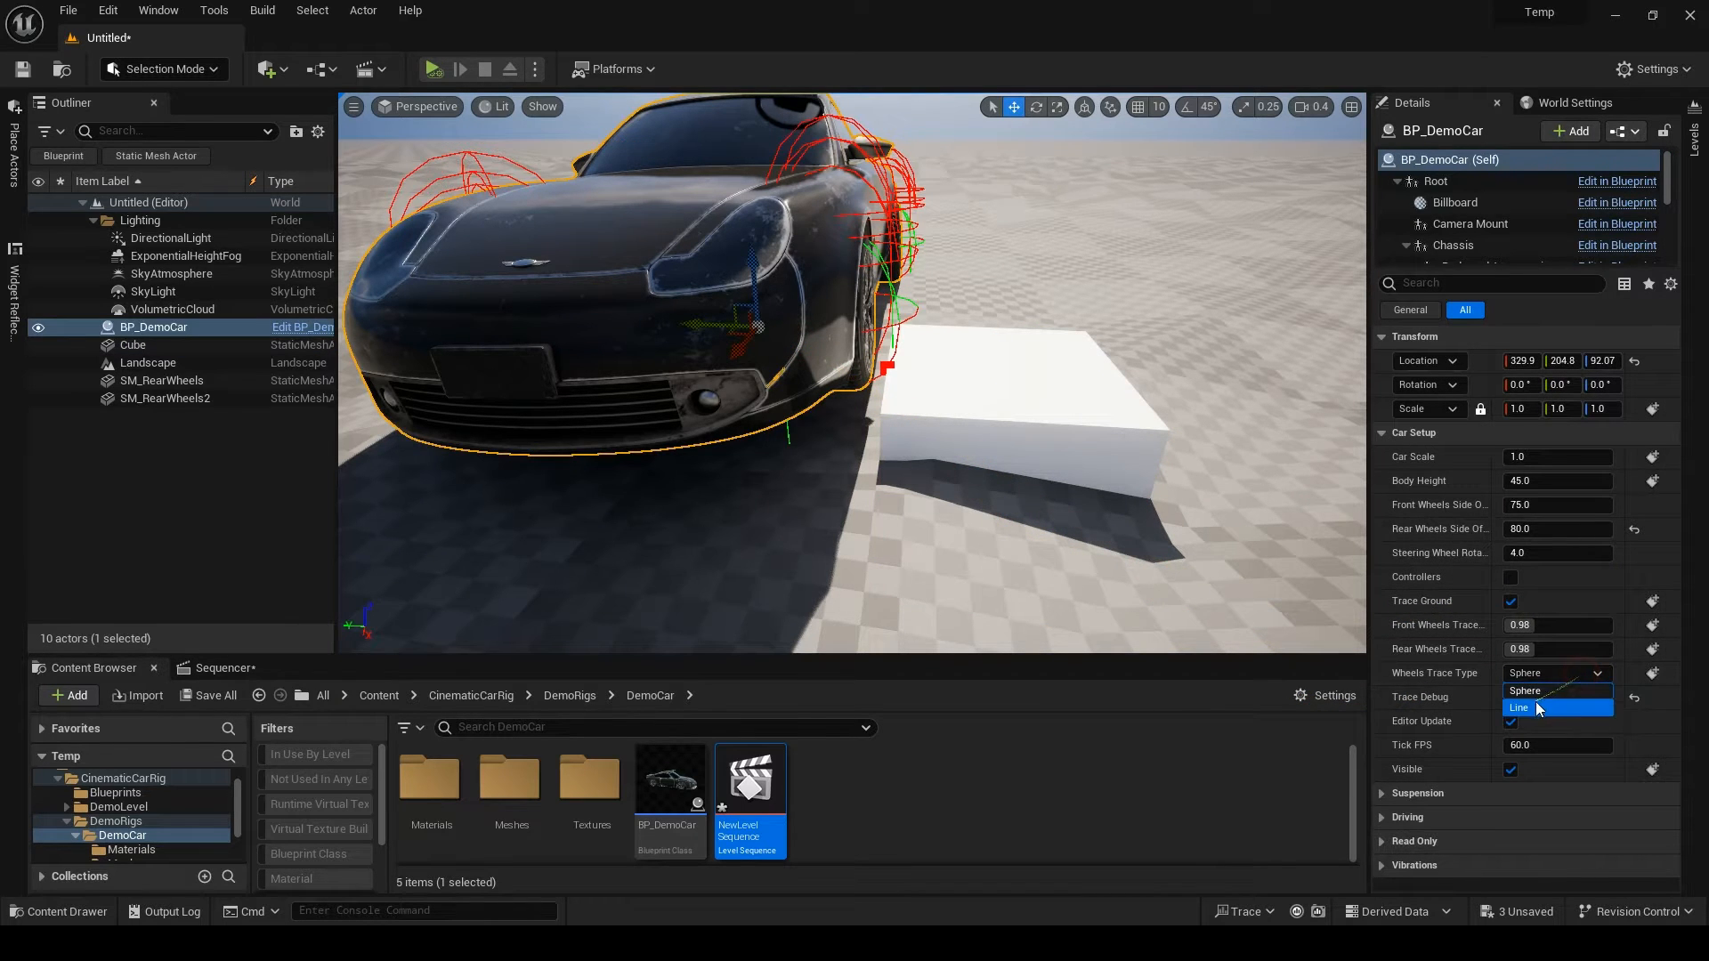
left_click(1520, 706)
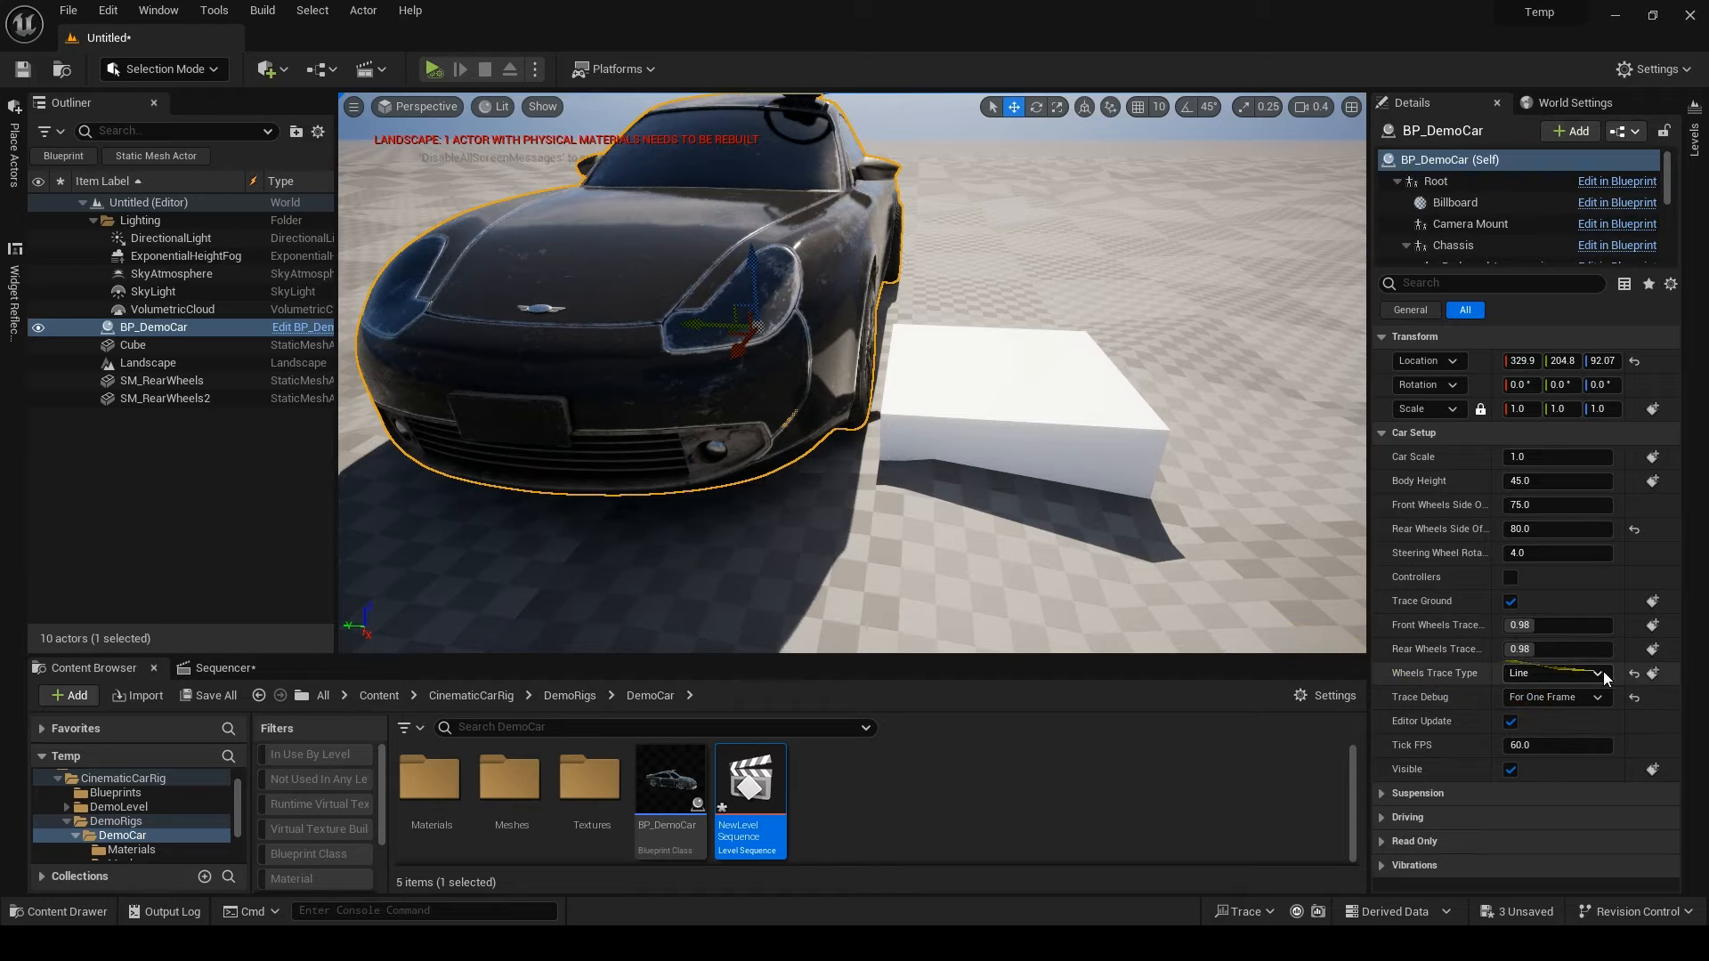
left_click(1556, 673)
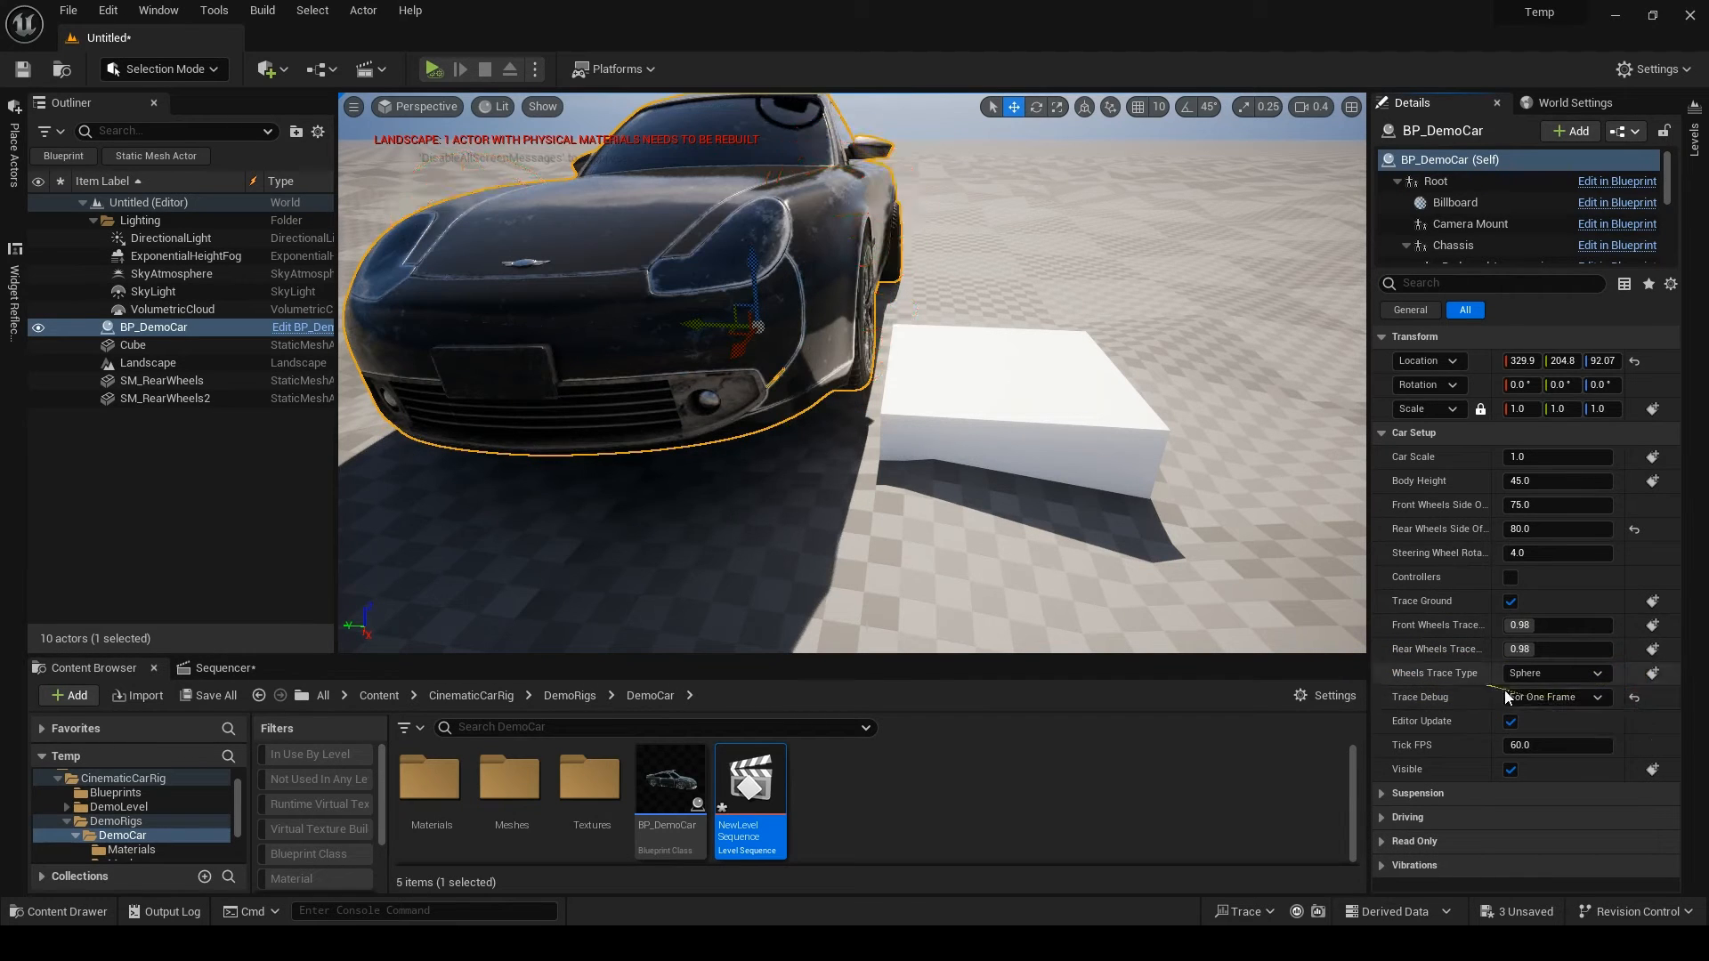
left_click(1556, 696)
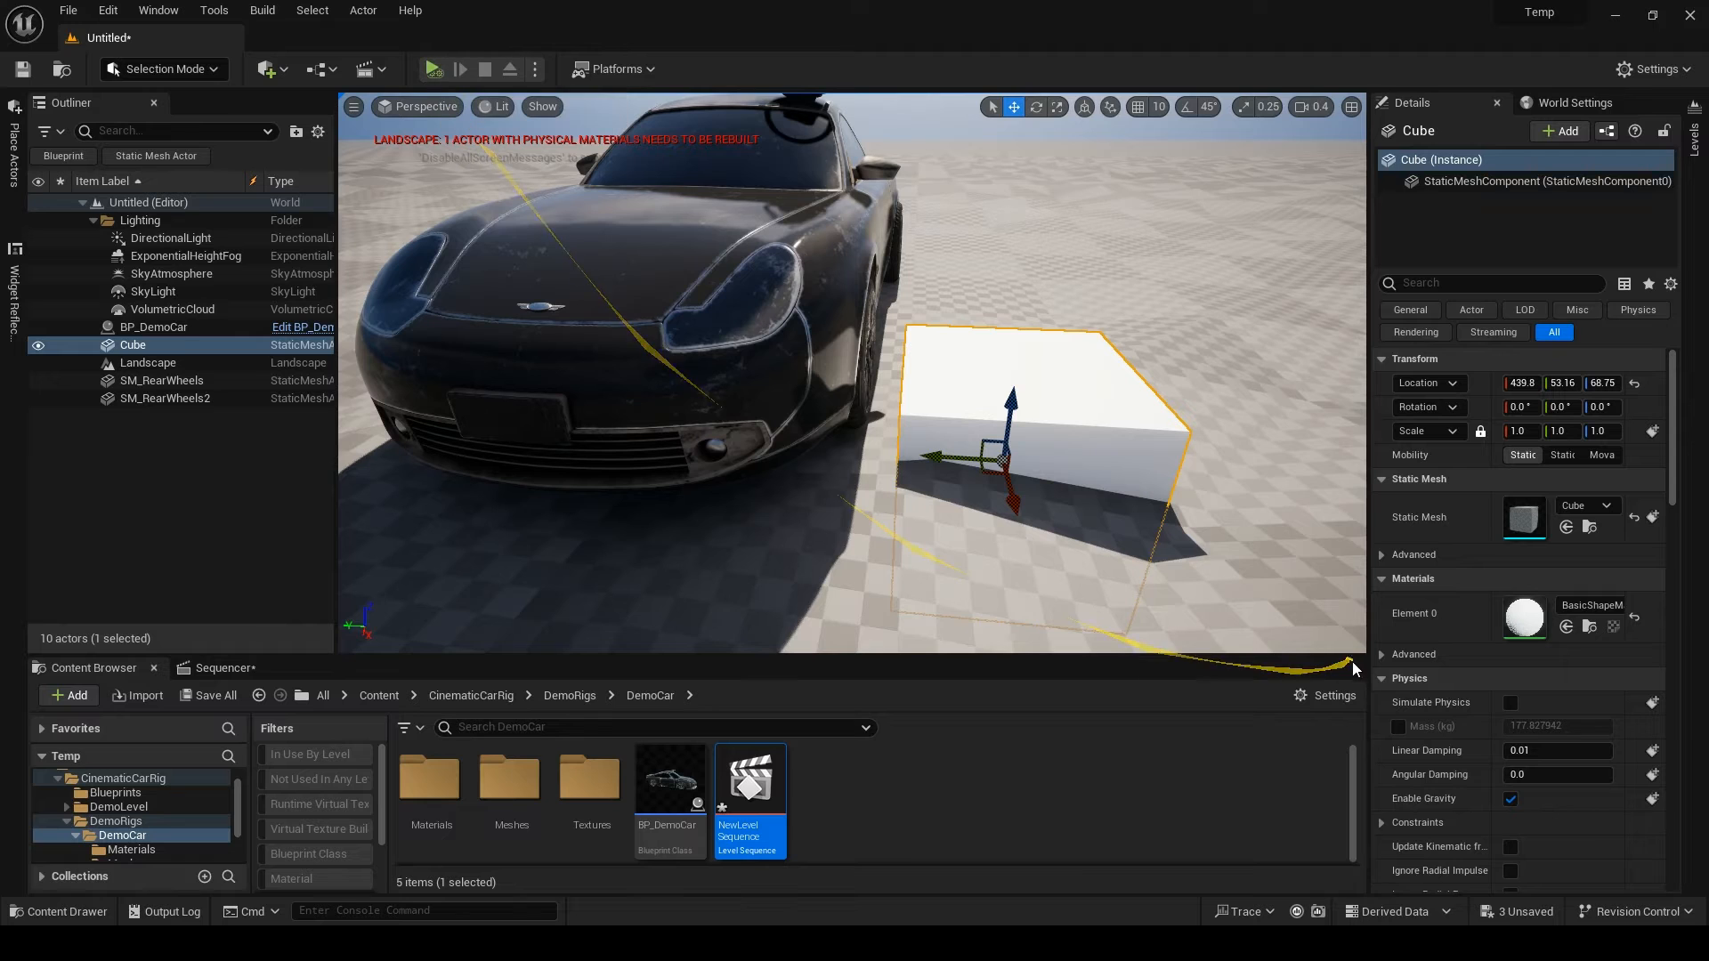
- Select BP_DemoCar, toggle a Car Setup option, then uncheck and recheck Visible
left_click(156, 328)
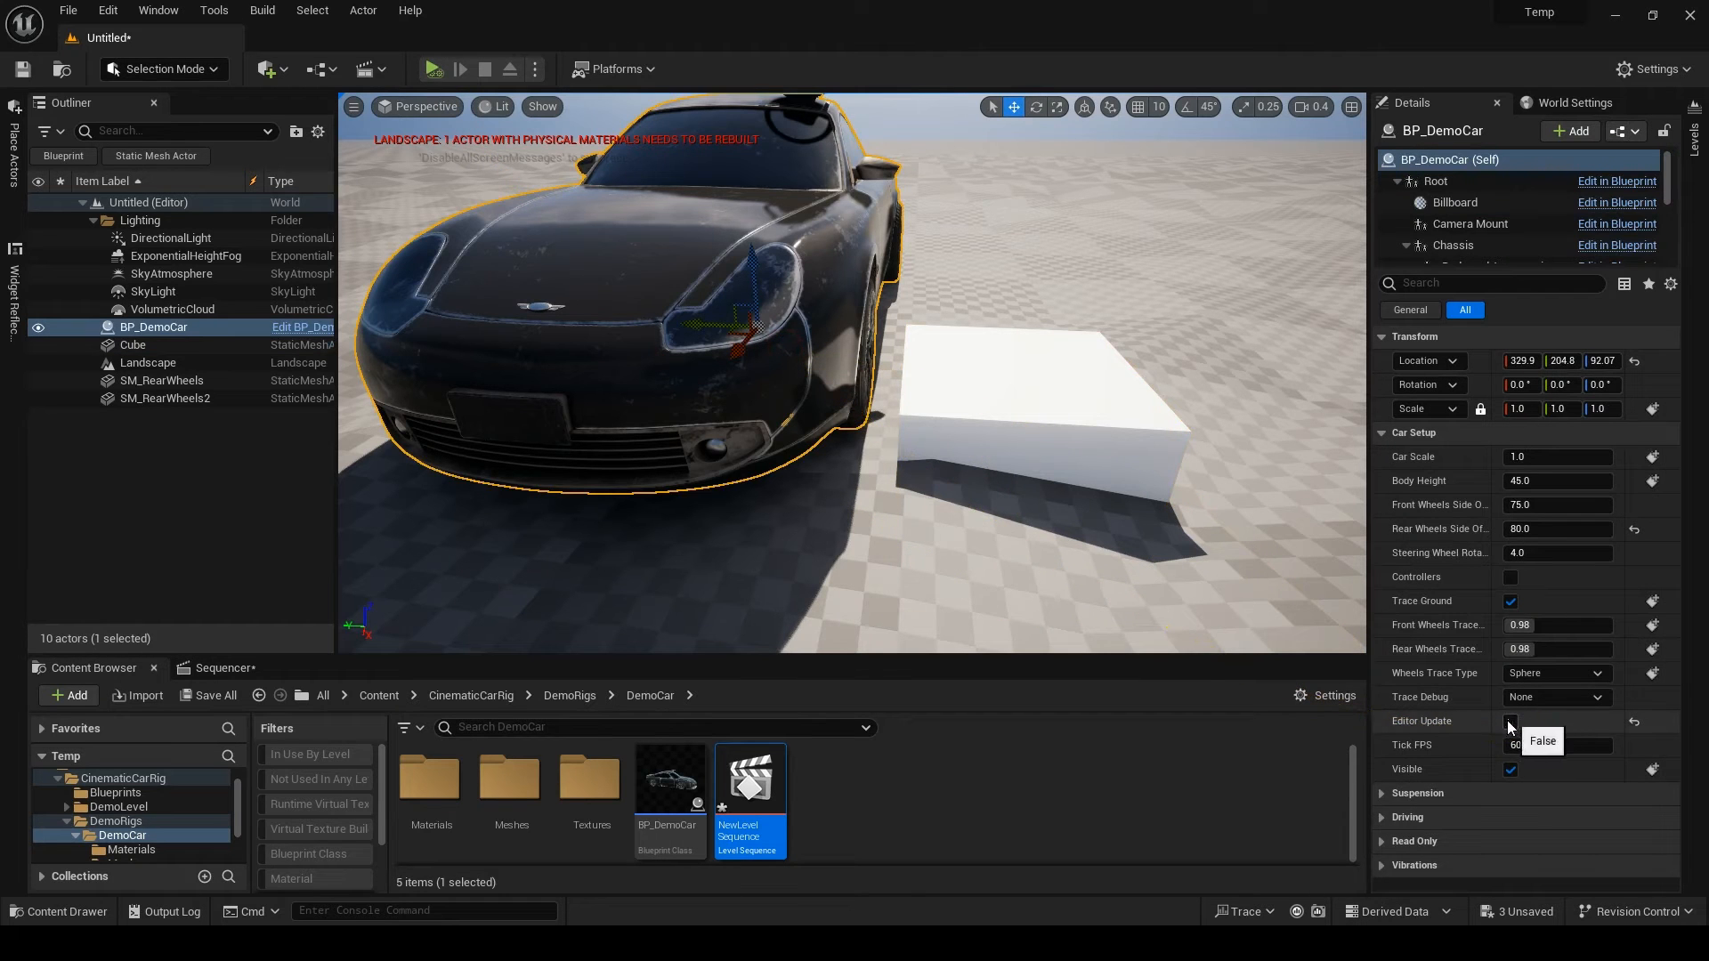
left_click(1511, 721)
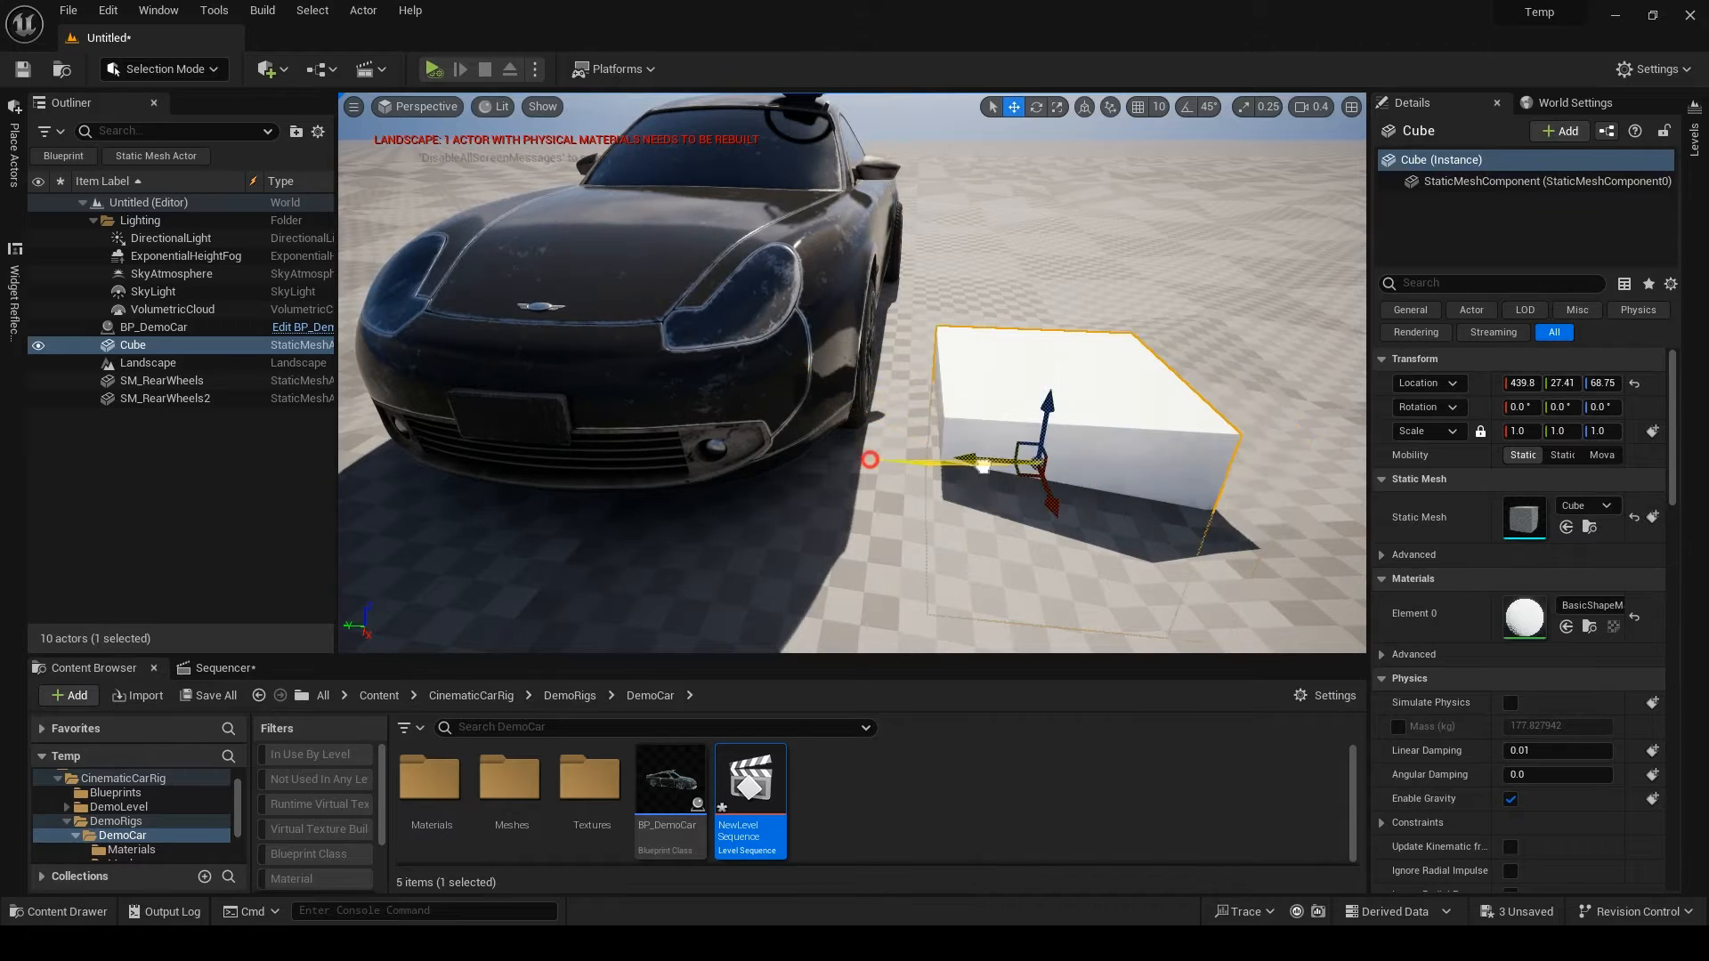
left_click(155, 328)
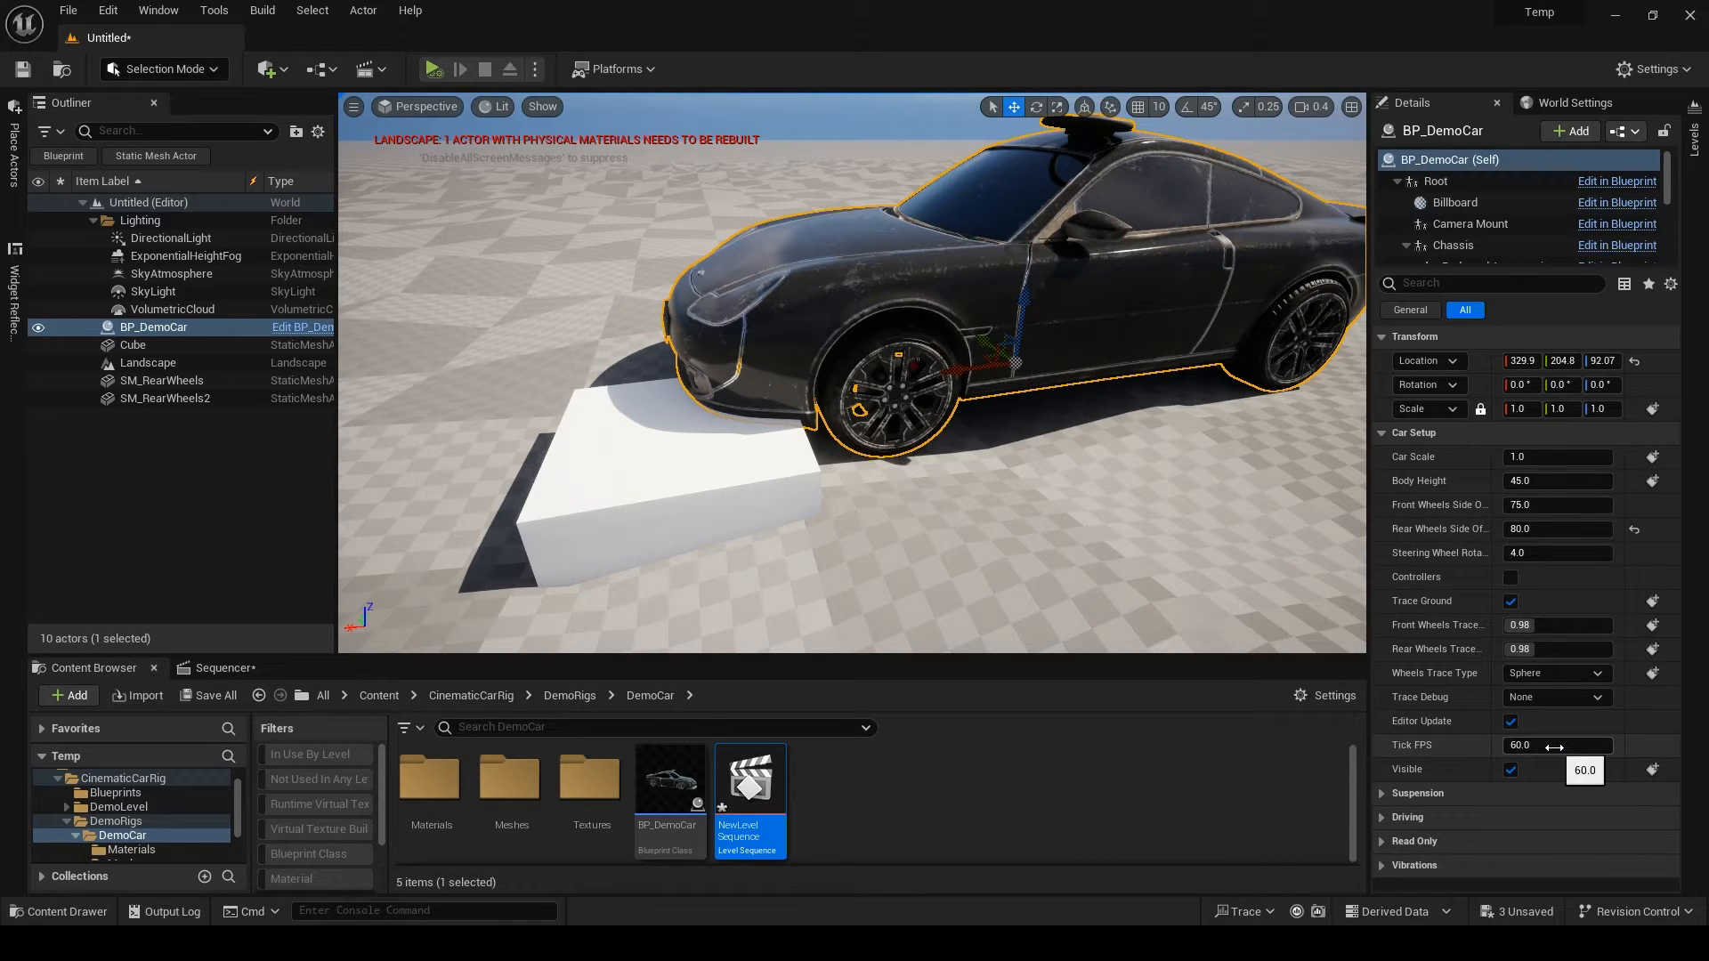
left_click(1511, 769)
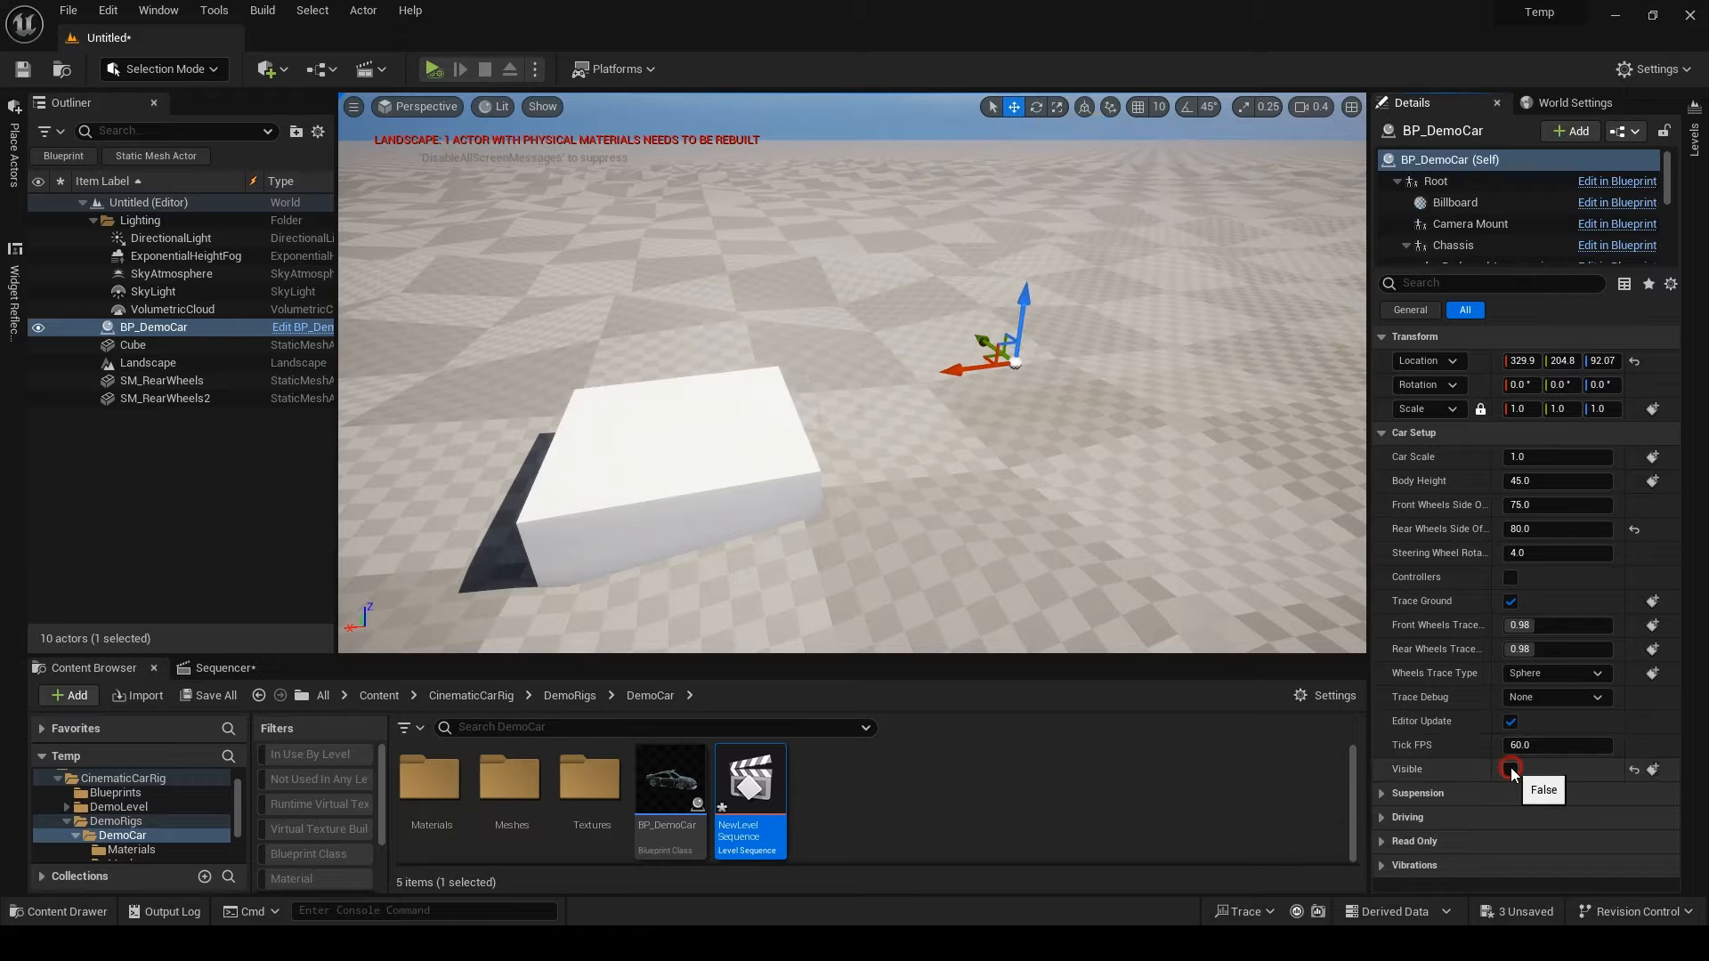
left_click(1512, 769)
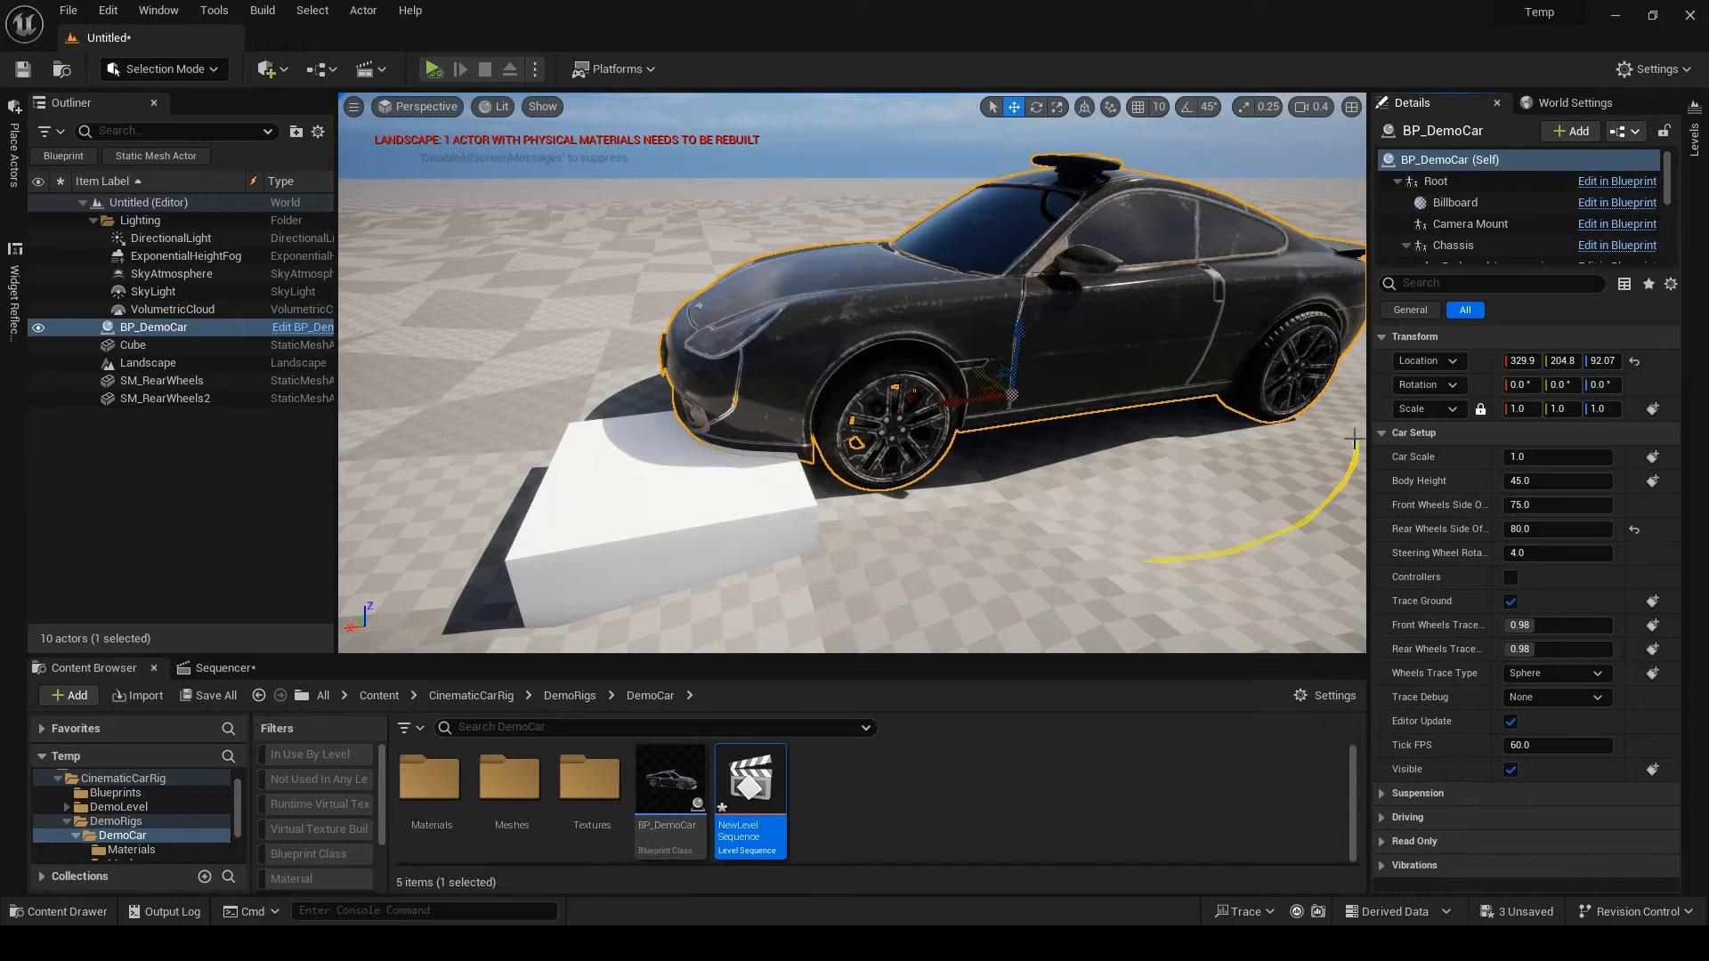
- Expand Suspension settings and widen the Cube under the car into a platform
left_click(1382, 433)
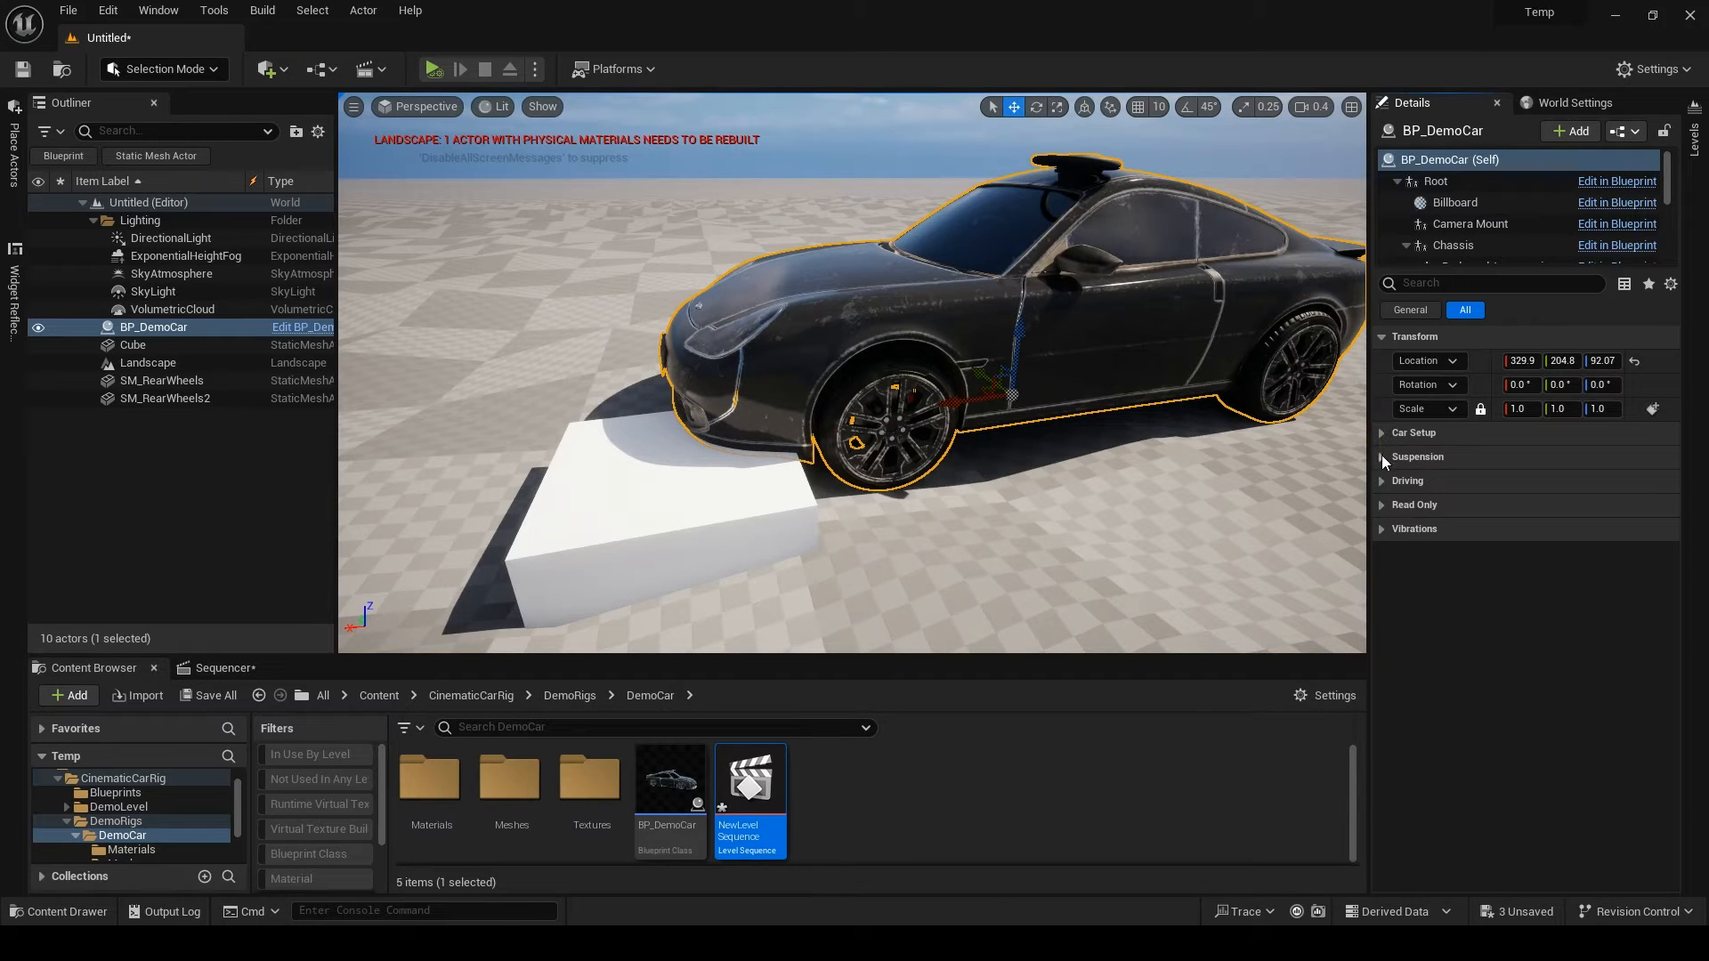
left_click(1419, 456)
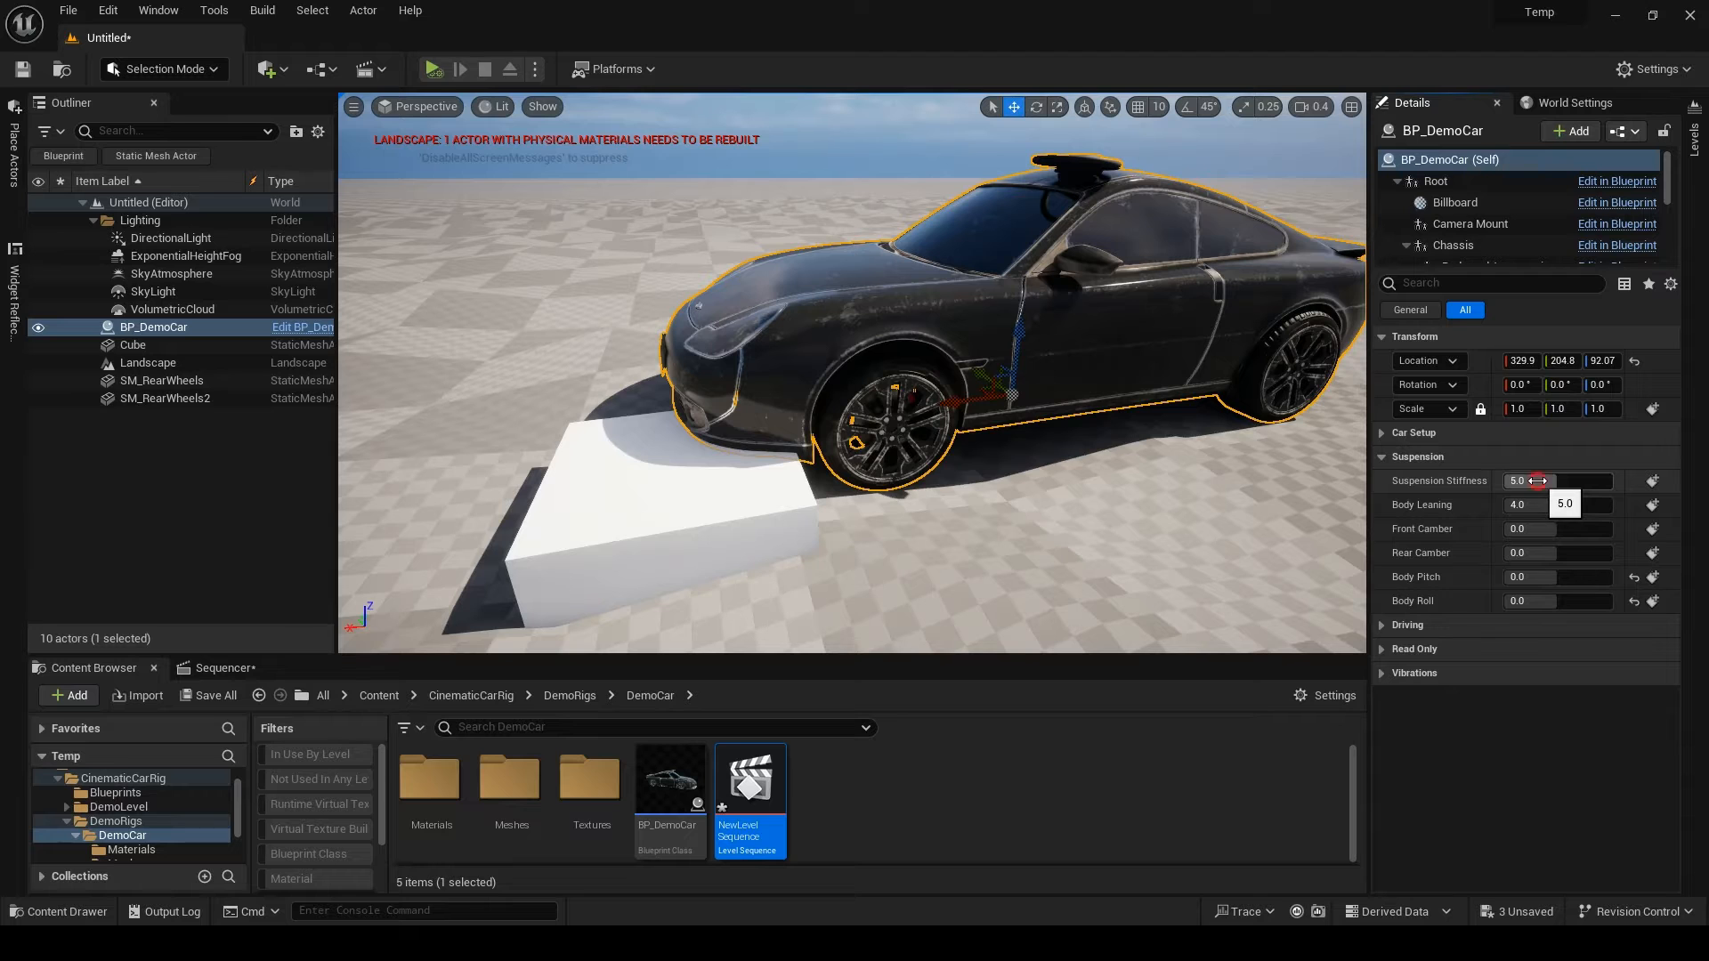
left_click(132, 344)
type("9")
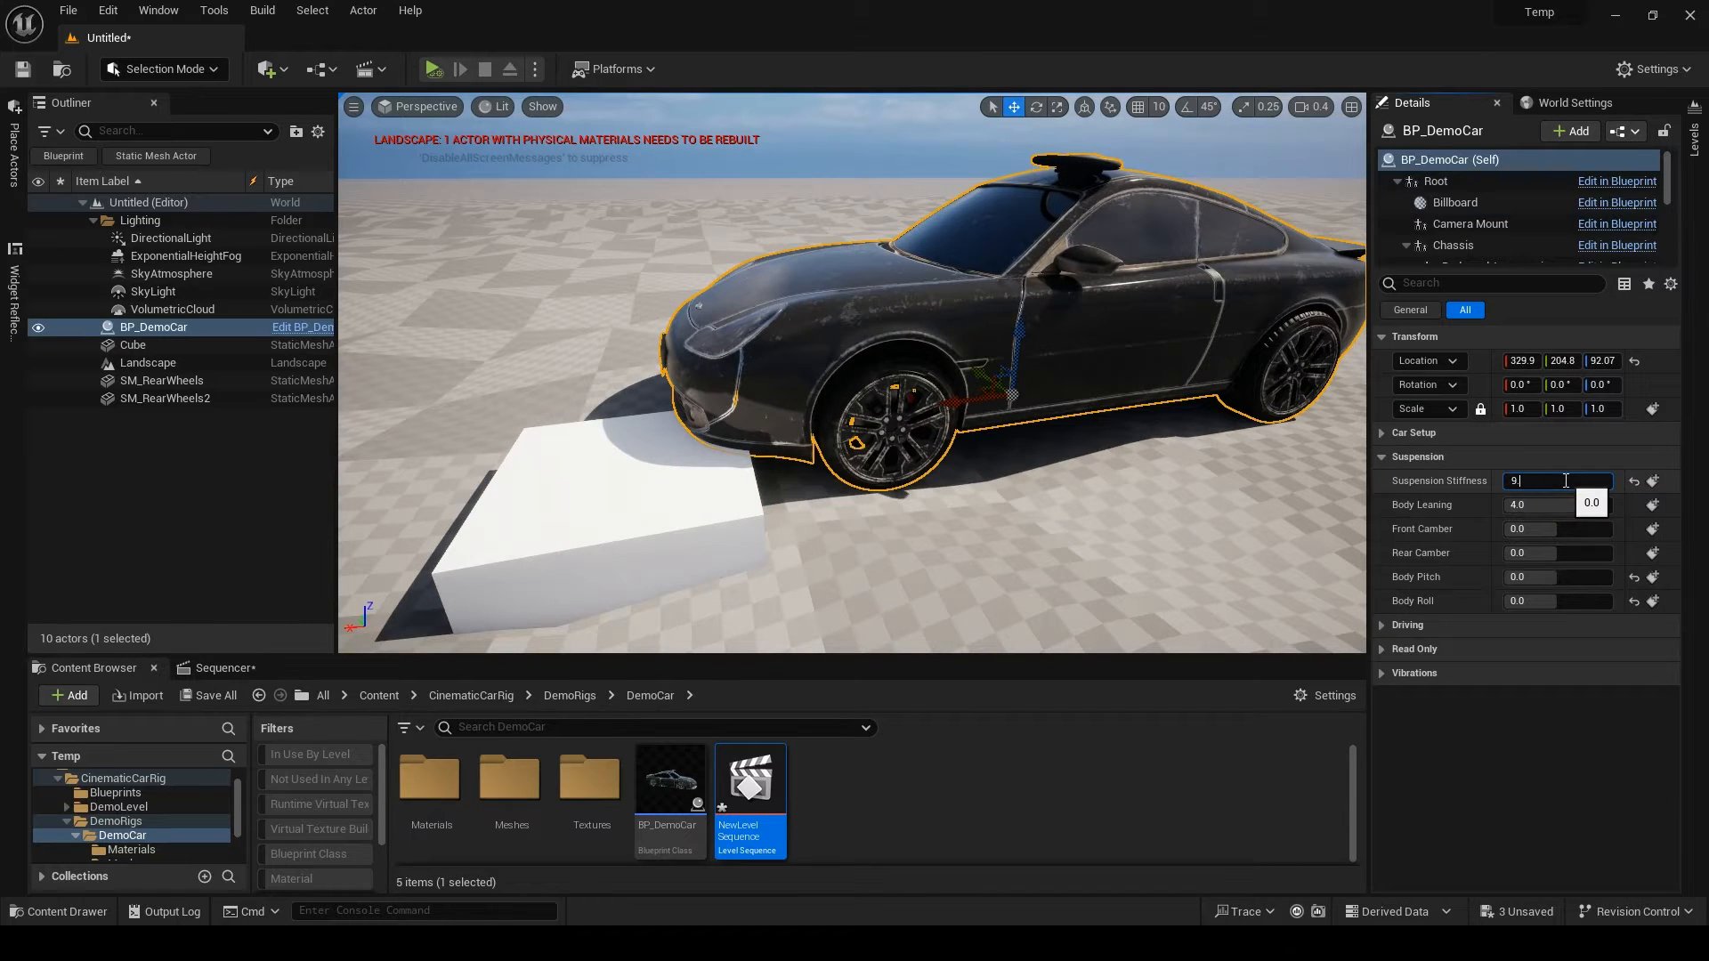
left_click(132, 344)
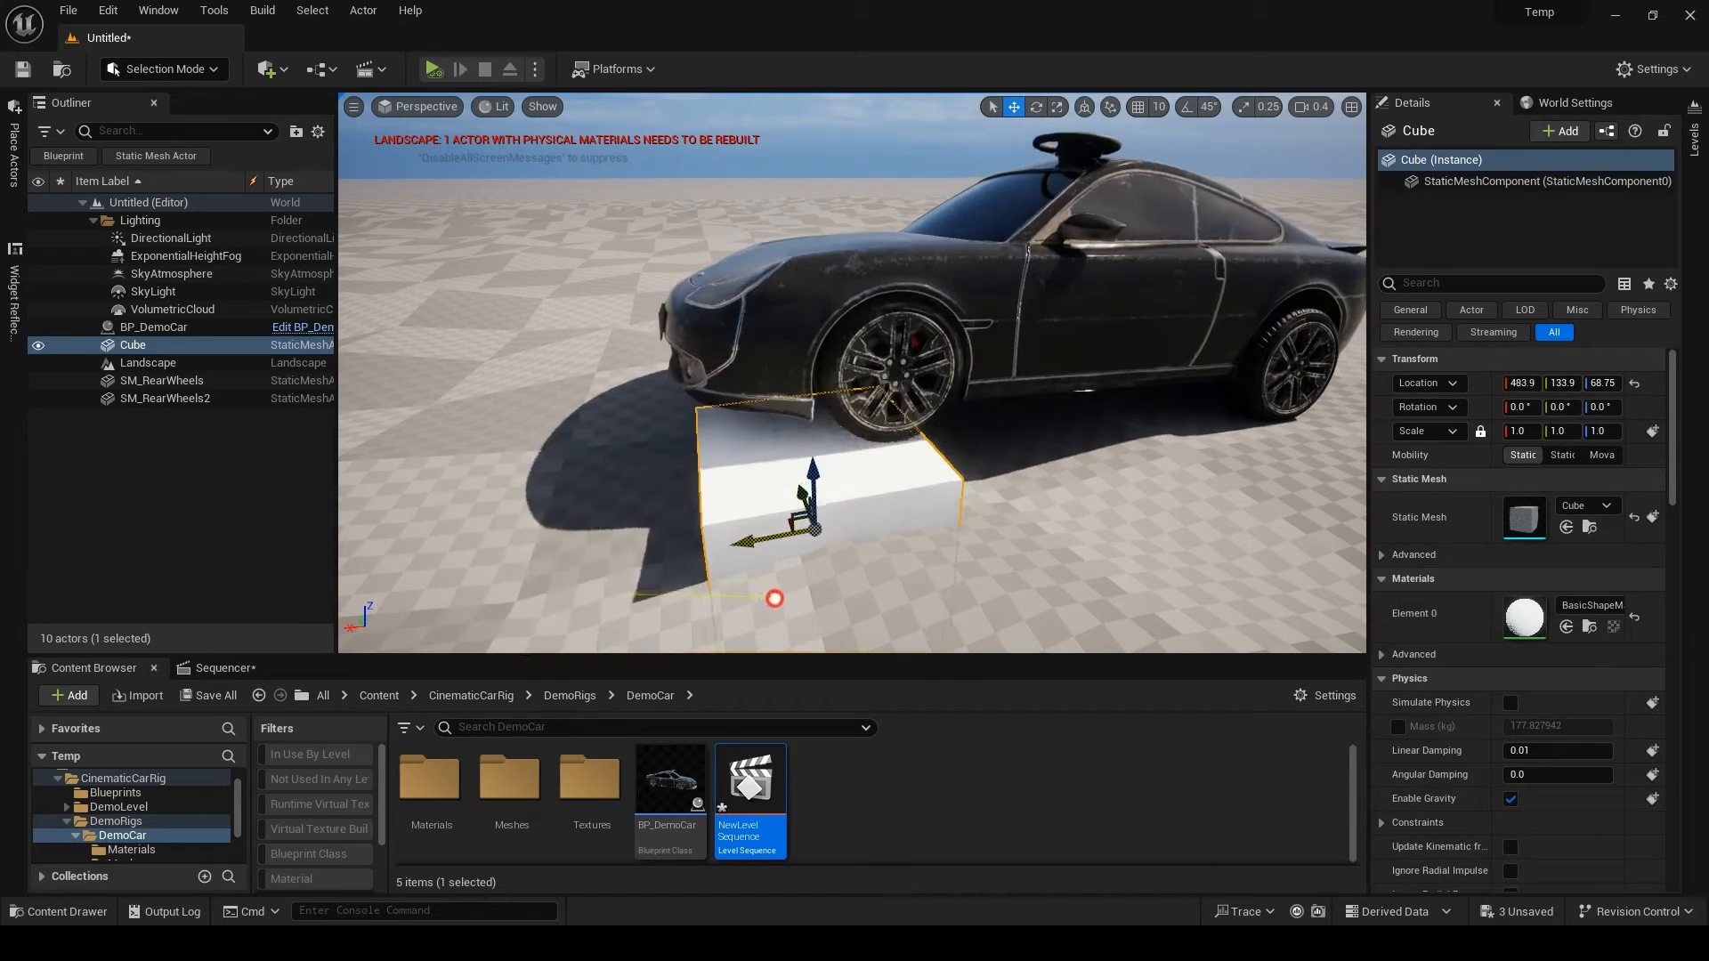
left_click(155, 328)
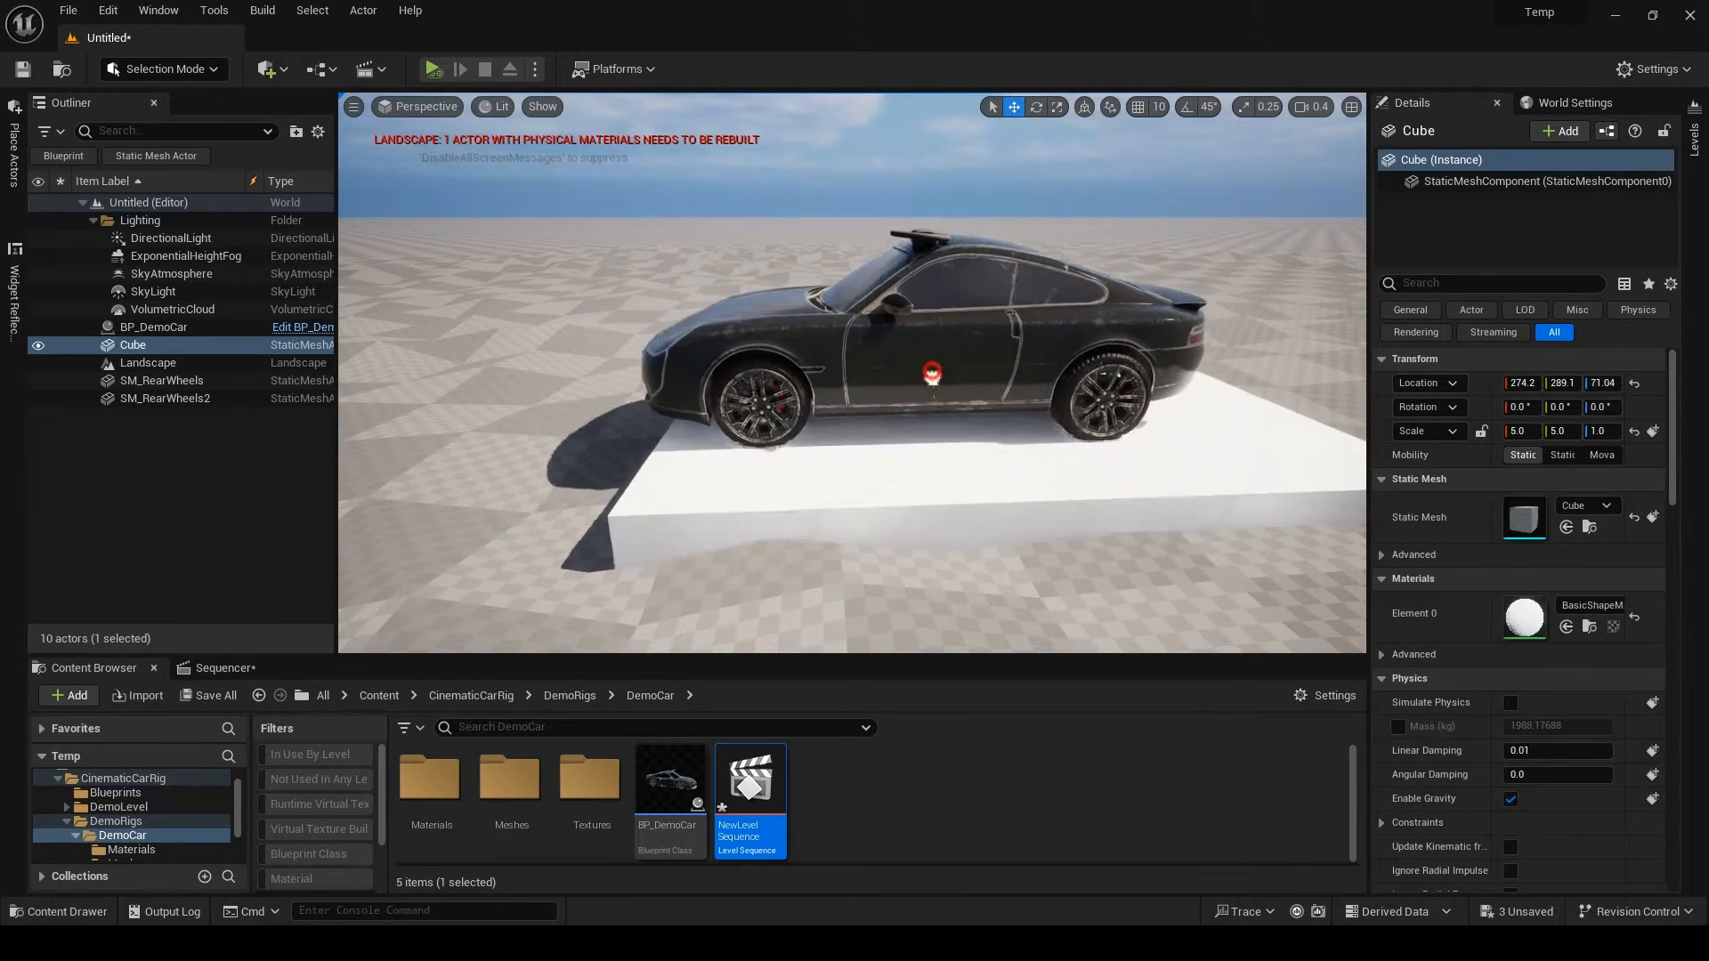
left_click(156, 327)
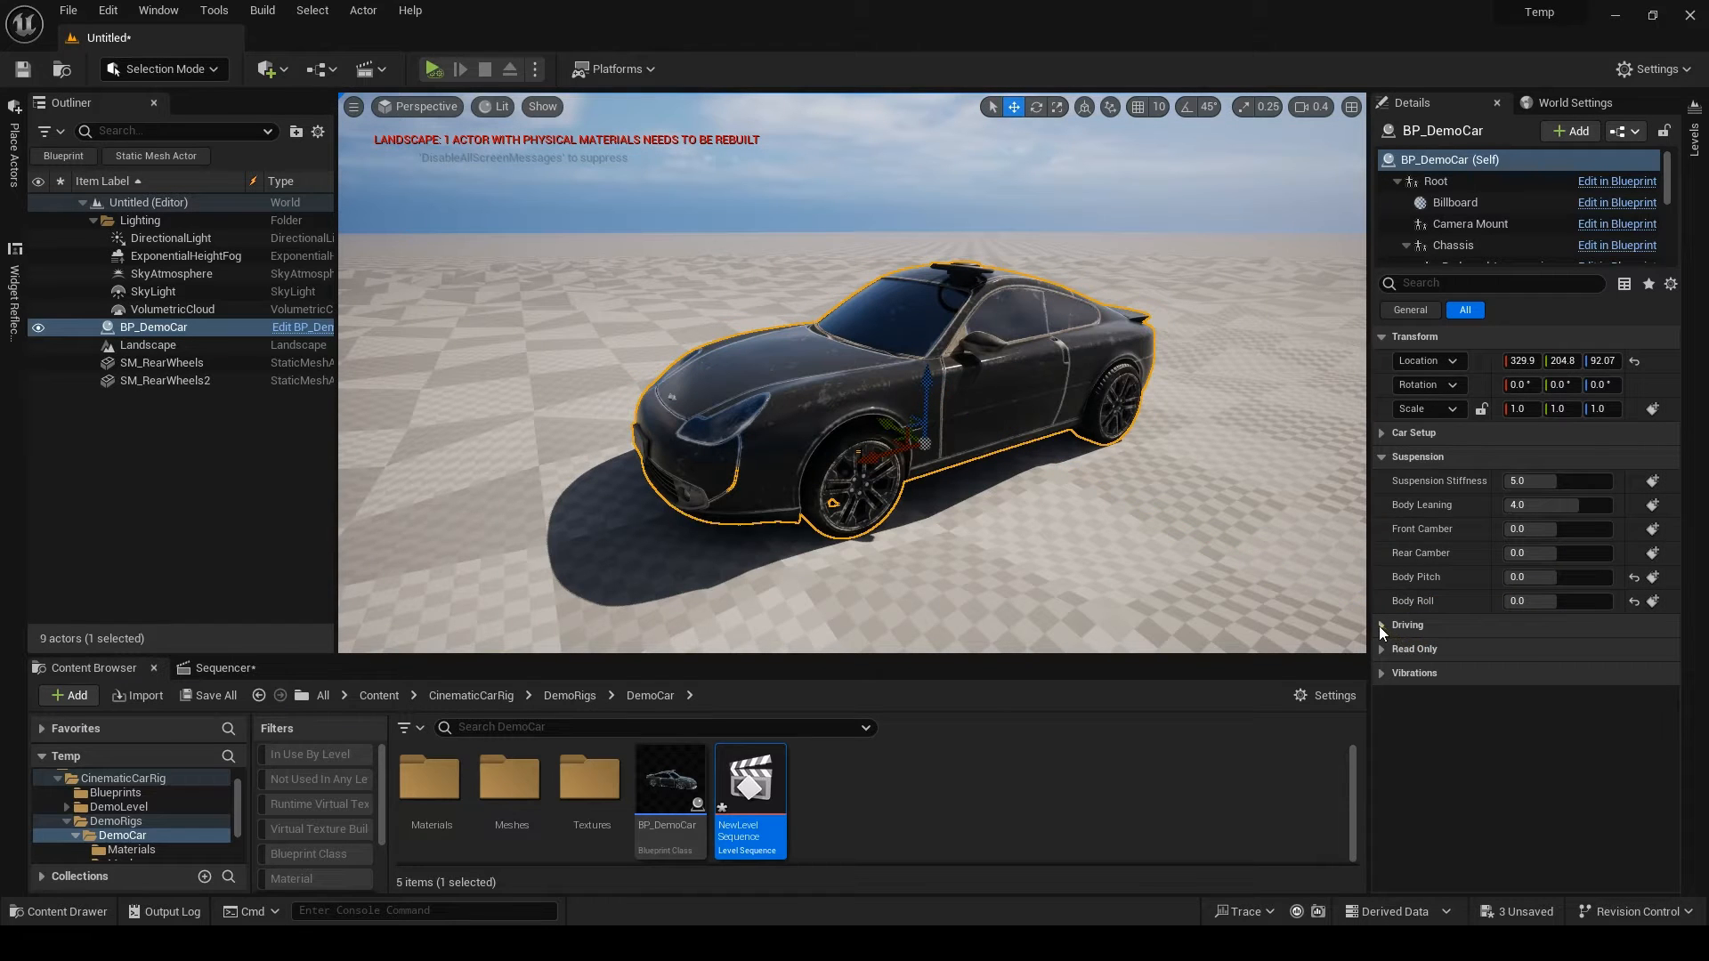
- In Driving settings, drag Steering and Body Leaning sliders, ending at 0 and 4
left_click(1406, 625)
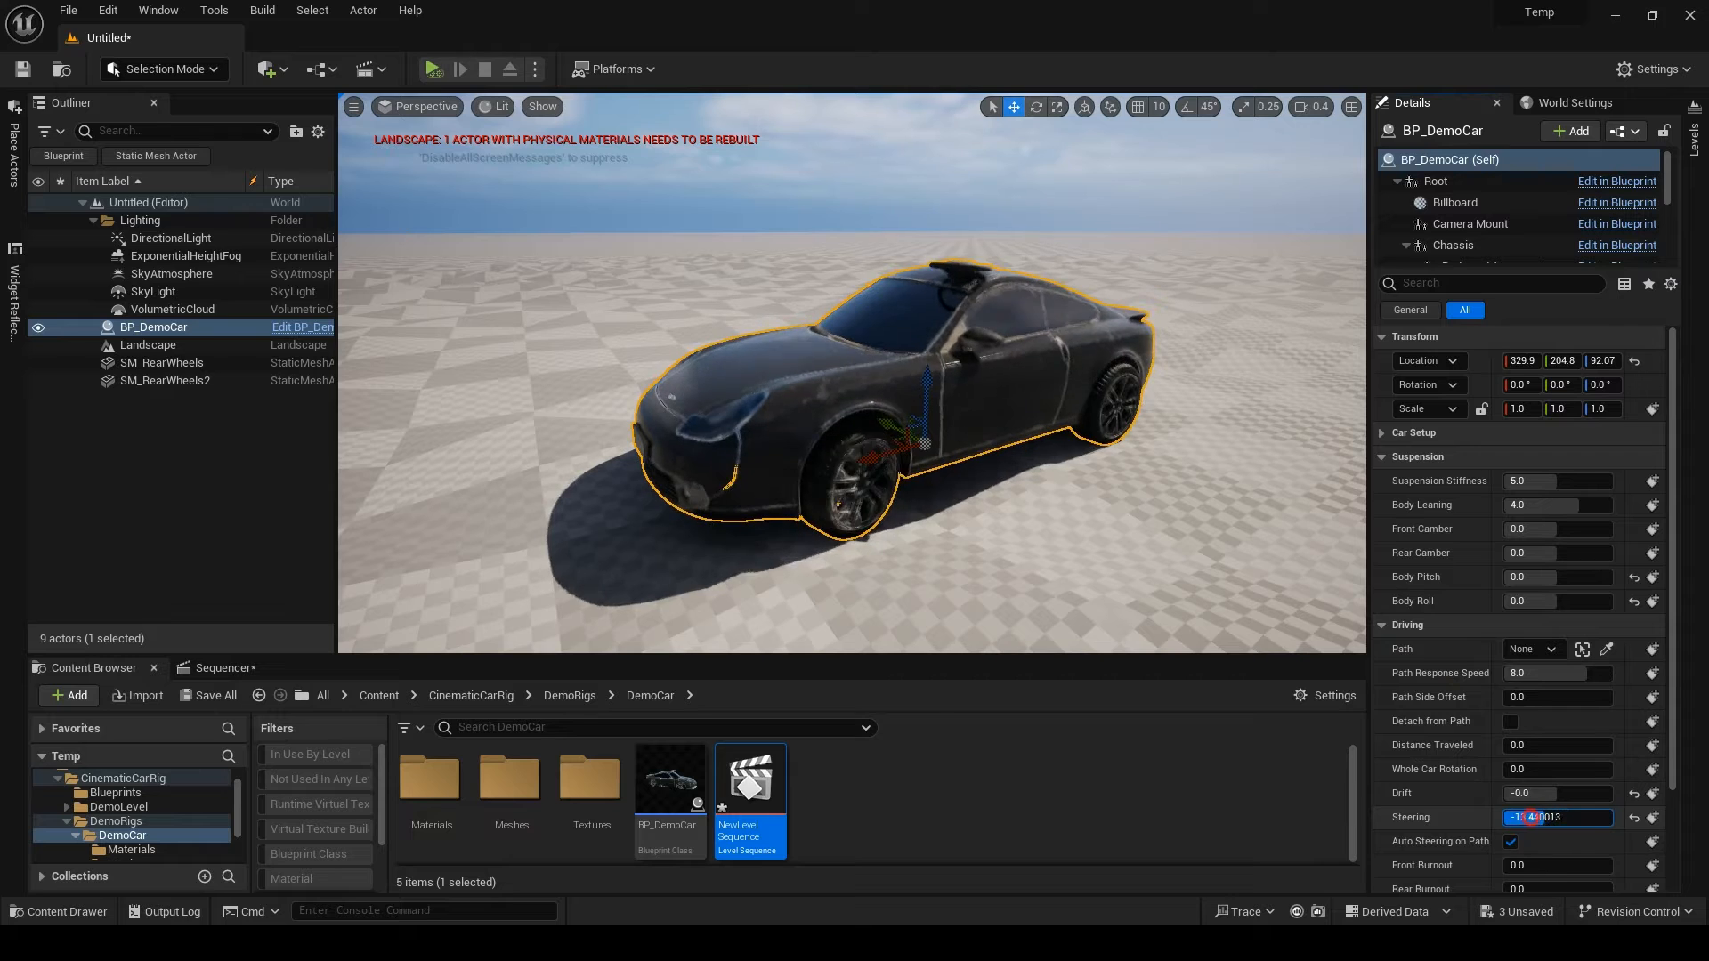
left_click_drag(1560, 817, 1591, 817)
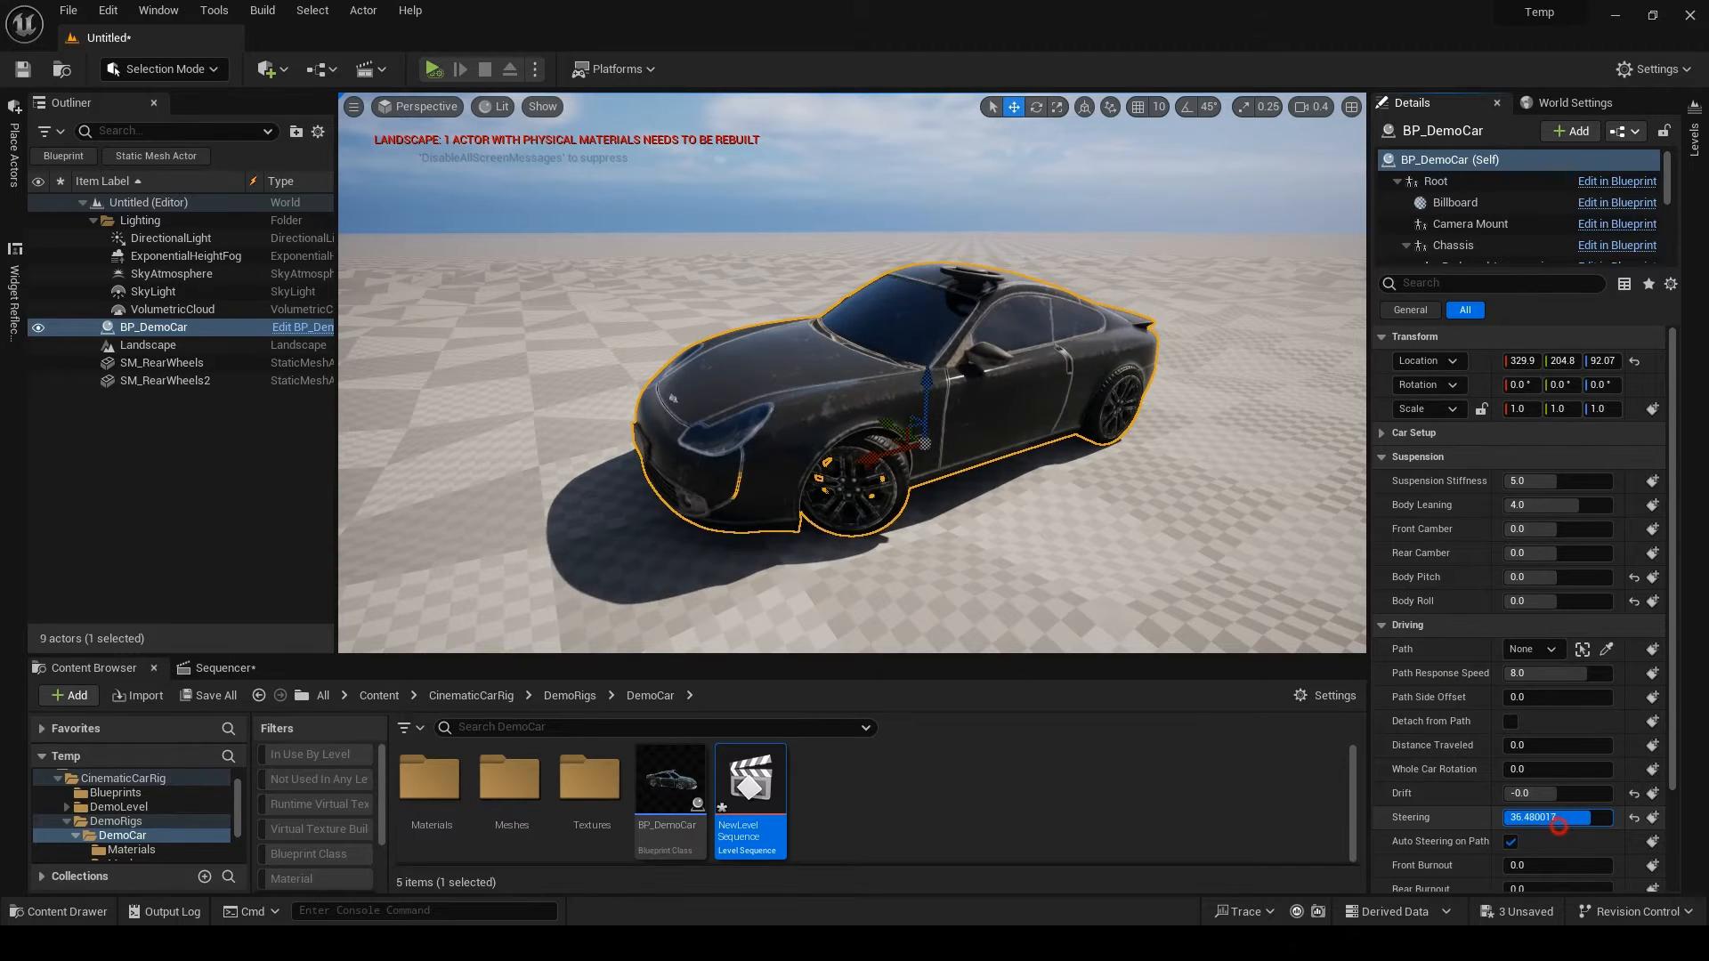
left_click_drag(1559, 817, 1552, 817)
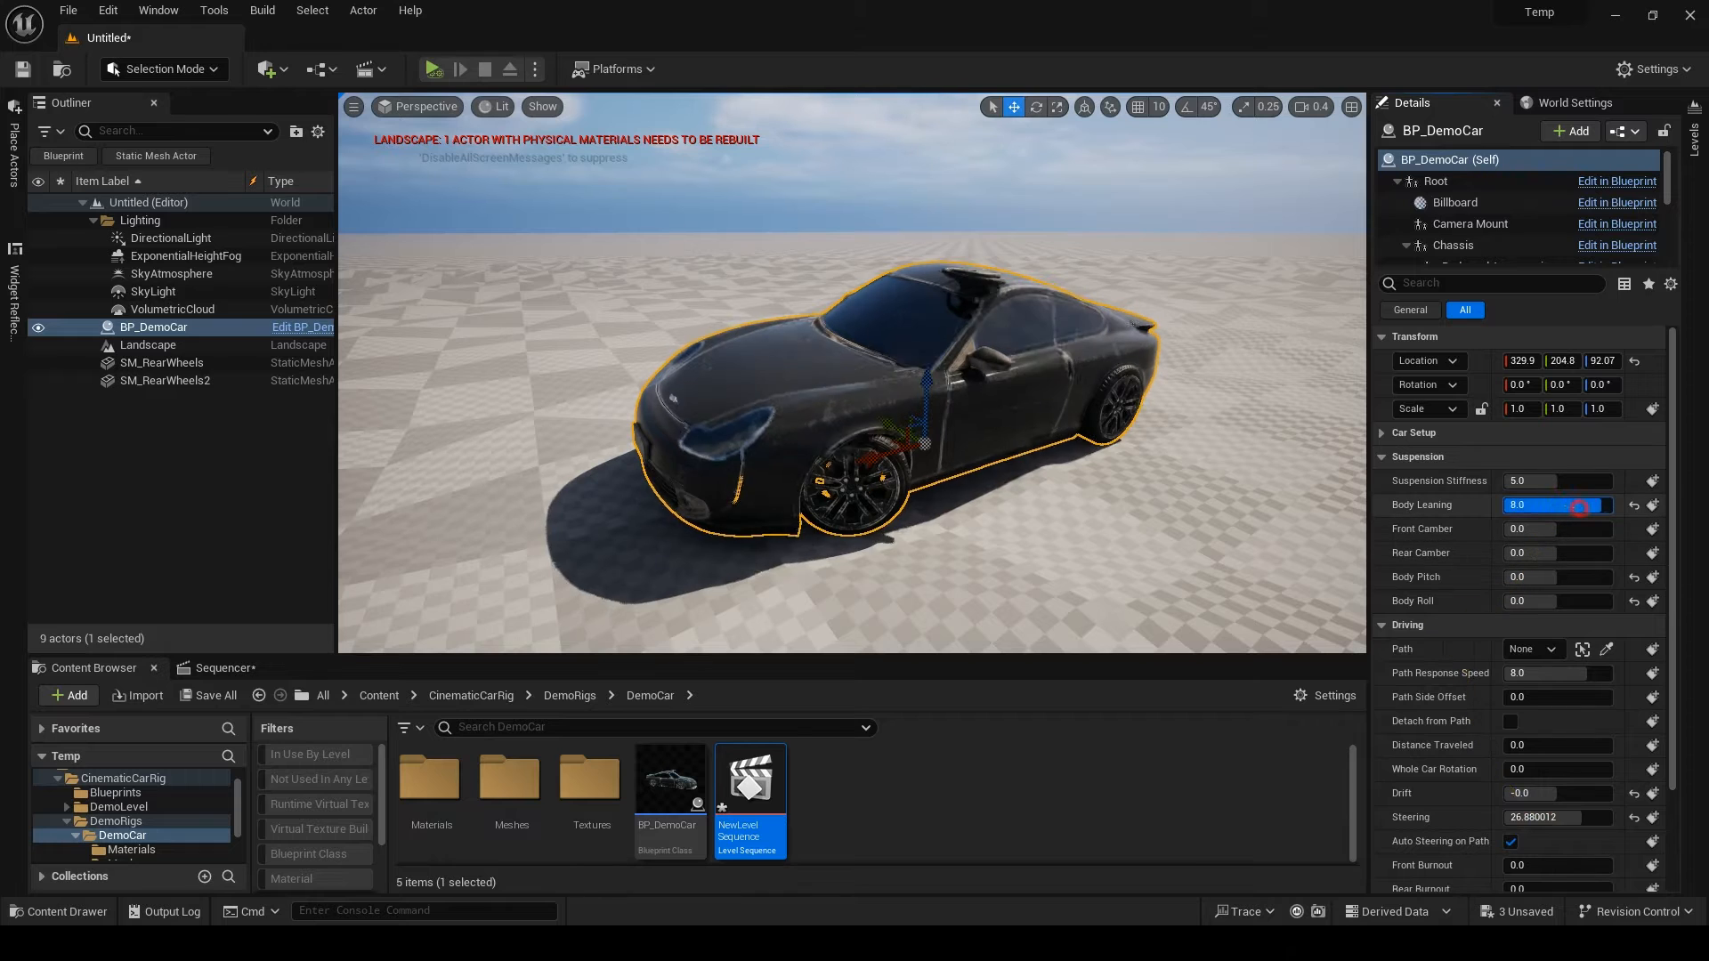
left_click_drag(1579, 504, 1537, 504)
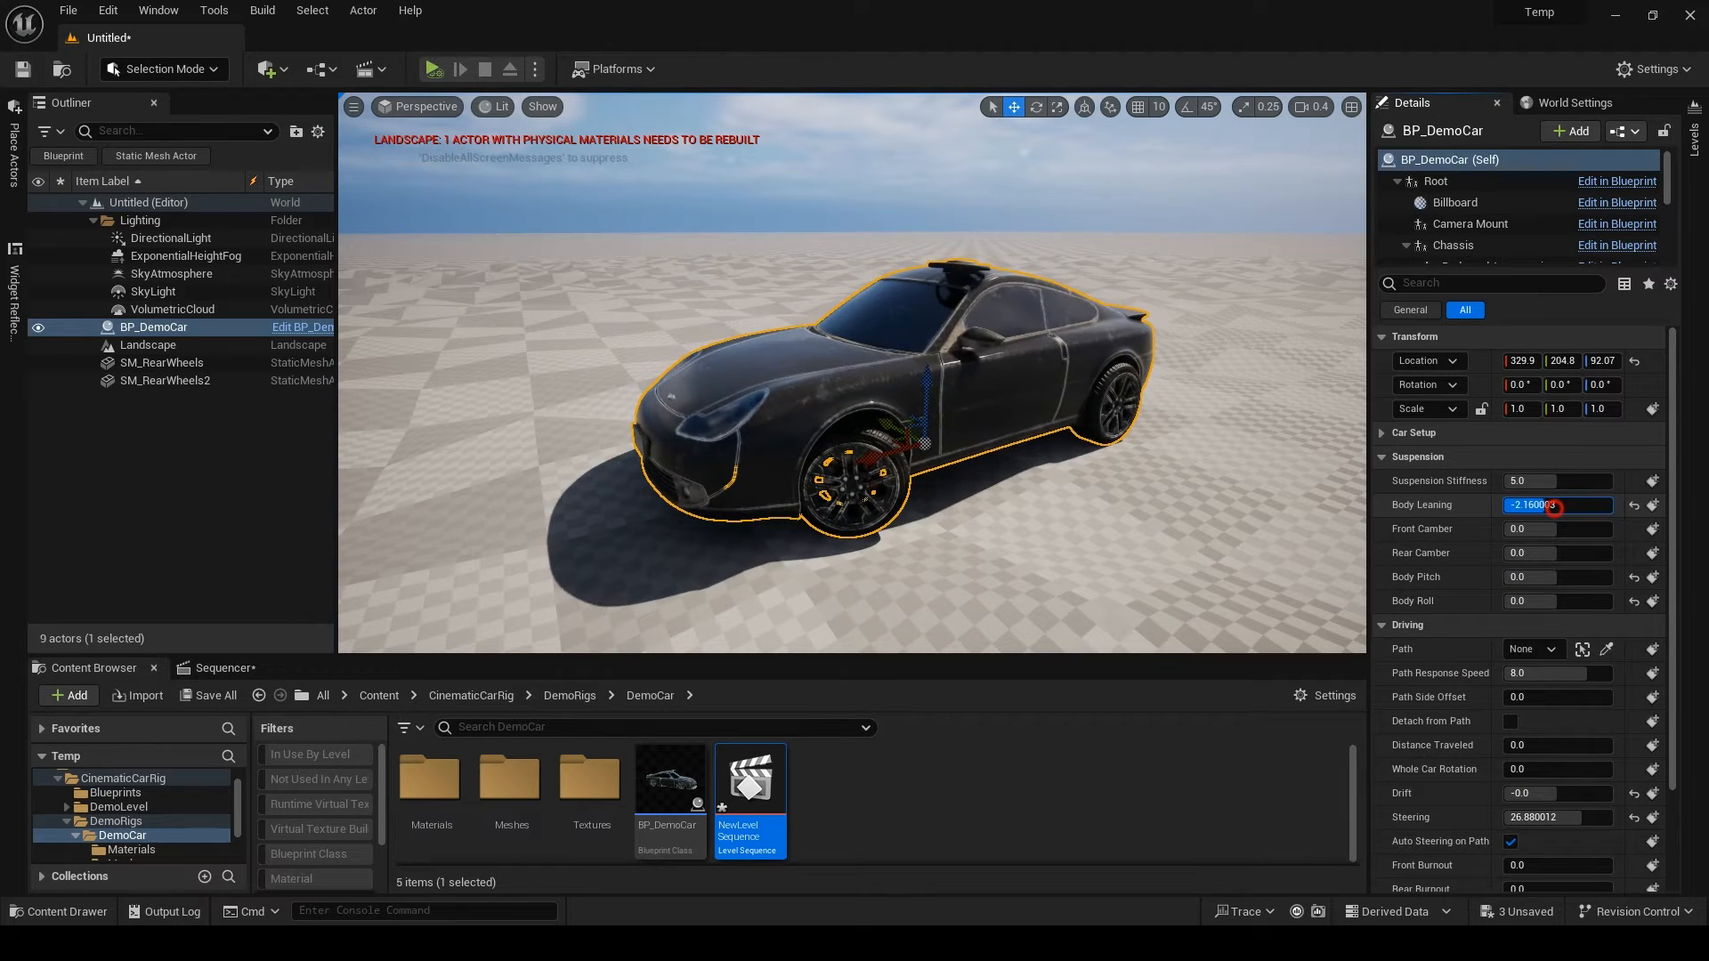
left_click_drag(1560, 503, 1536, 504)
type("4")
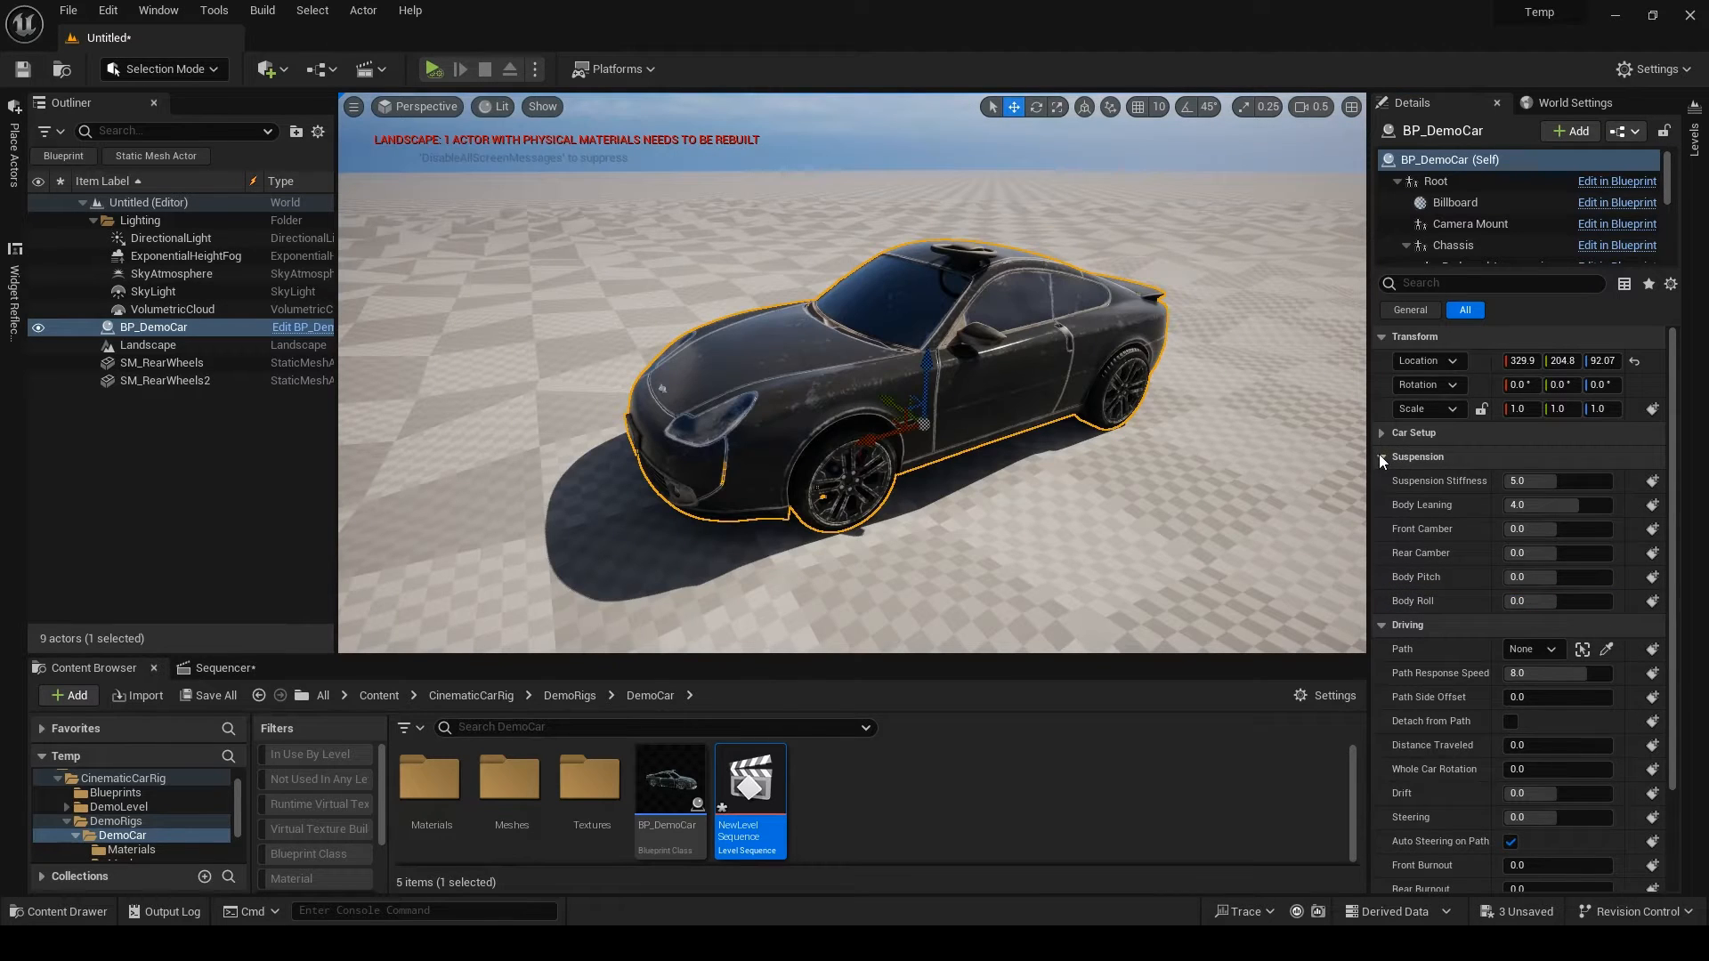
- Stretch the BP_Path spline into a long curve and set the car's Path to BP_Path
left_click(1381, 458)
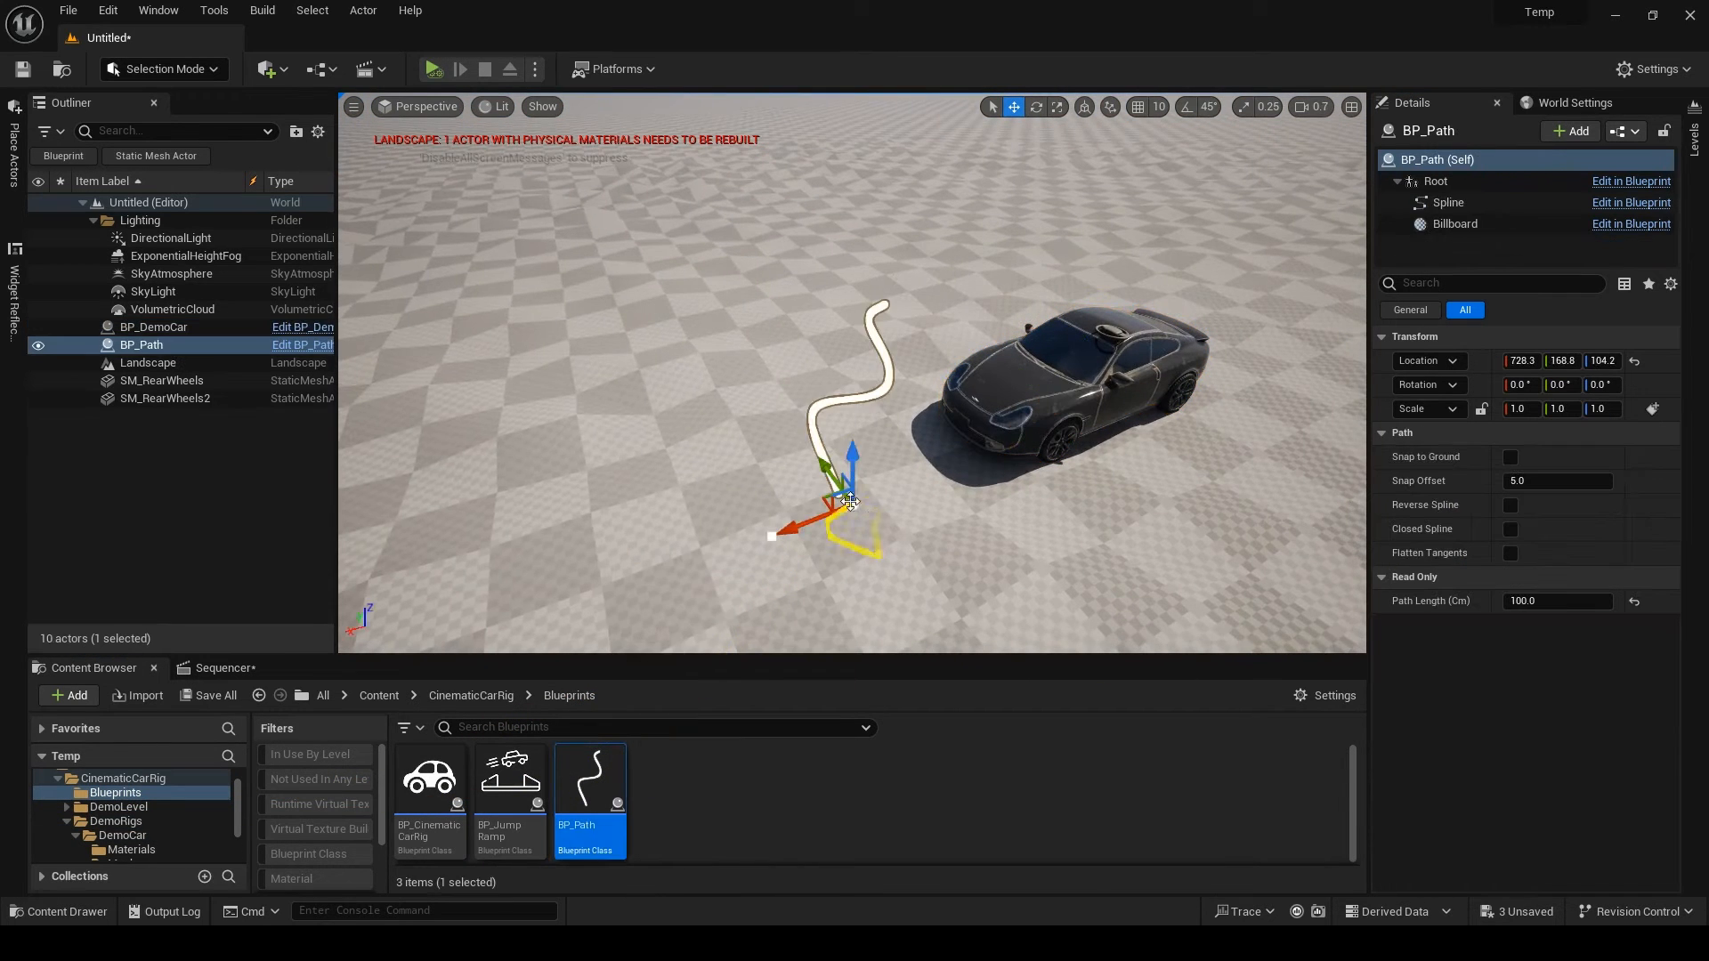
left_click_drag(851, 484, 577, 518)
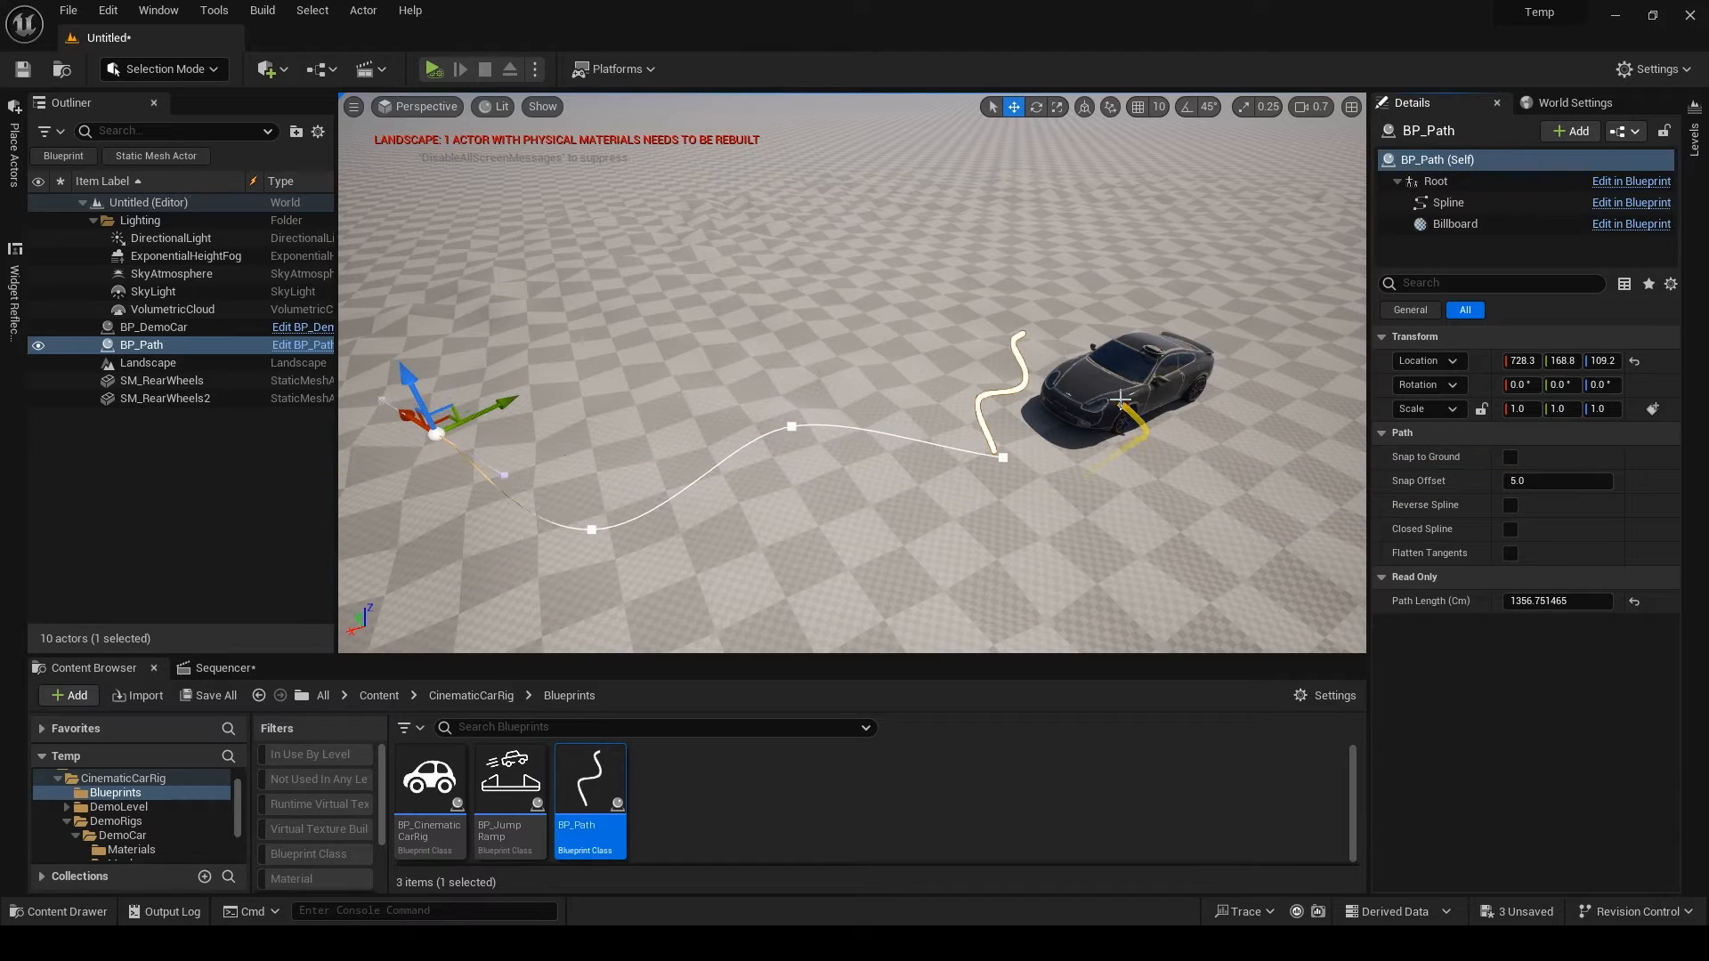
left_click(155, 327)
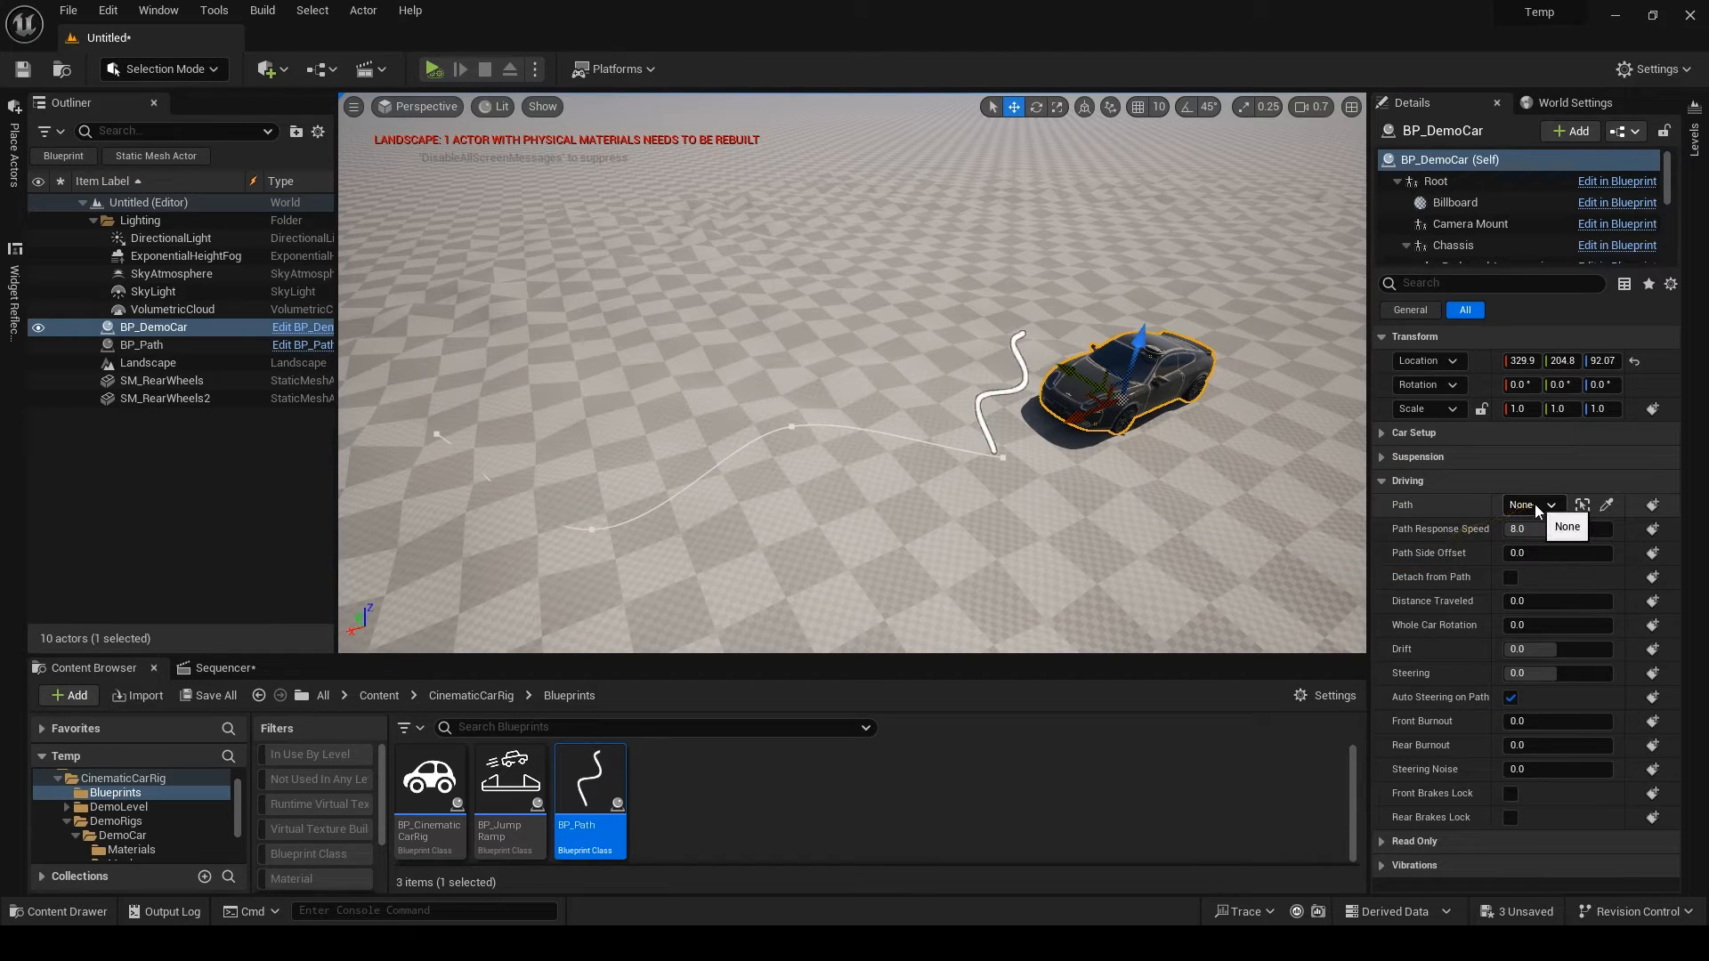
left_click(1550, 504)
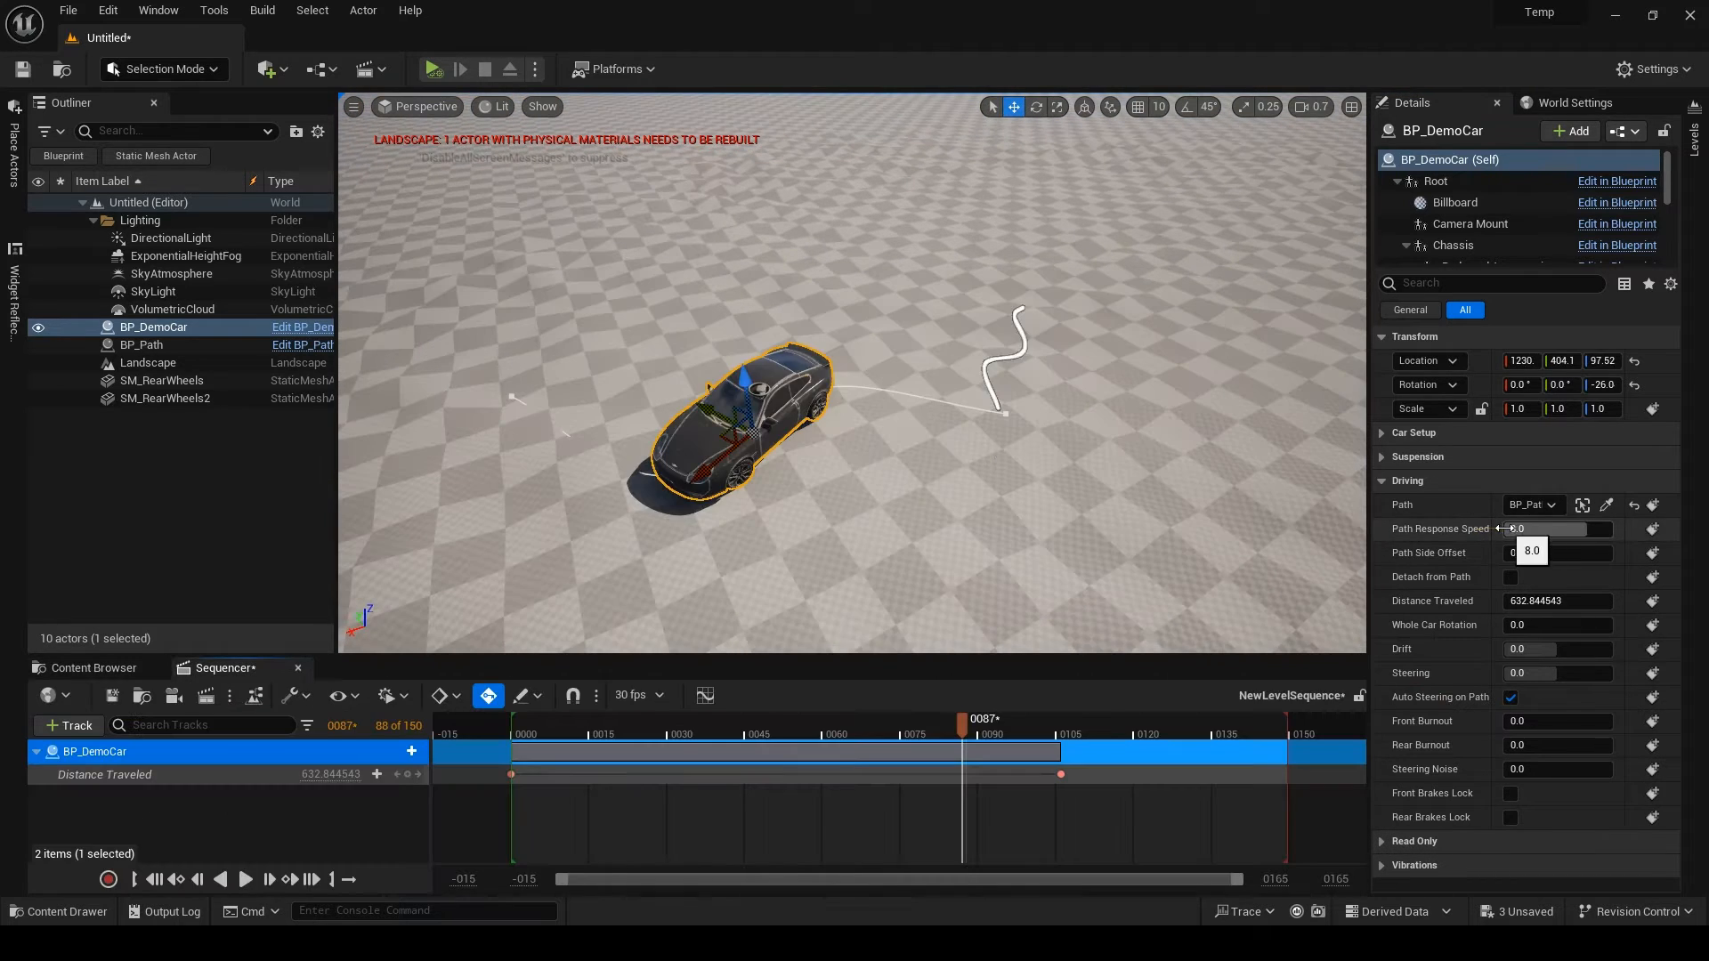
- Lower Path Response Speed and scrub the playhead to preview the car driving the path
left_click_drag(1559, 529, 1212, 669)
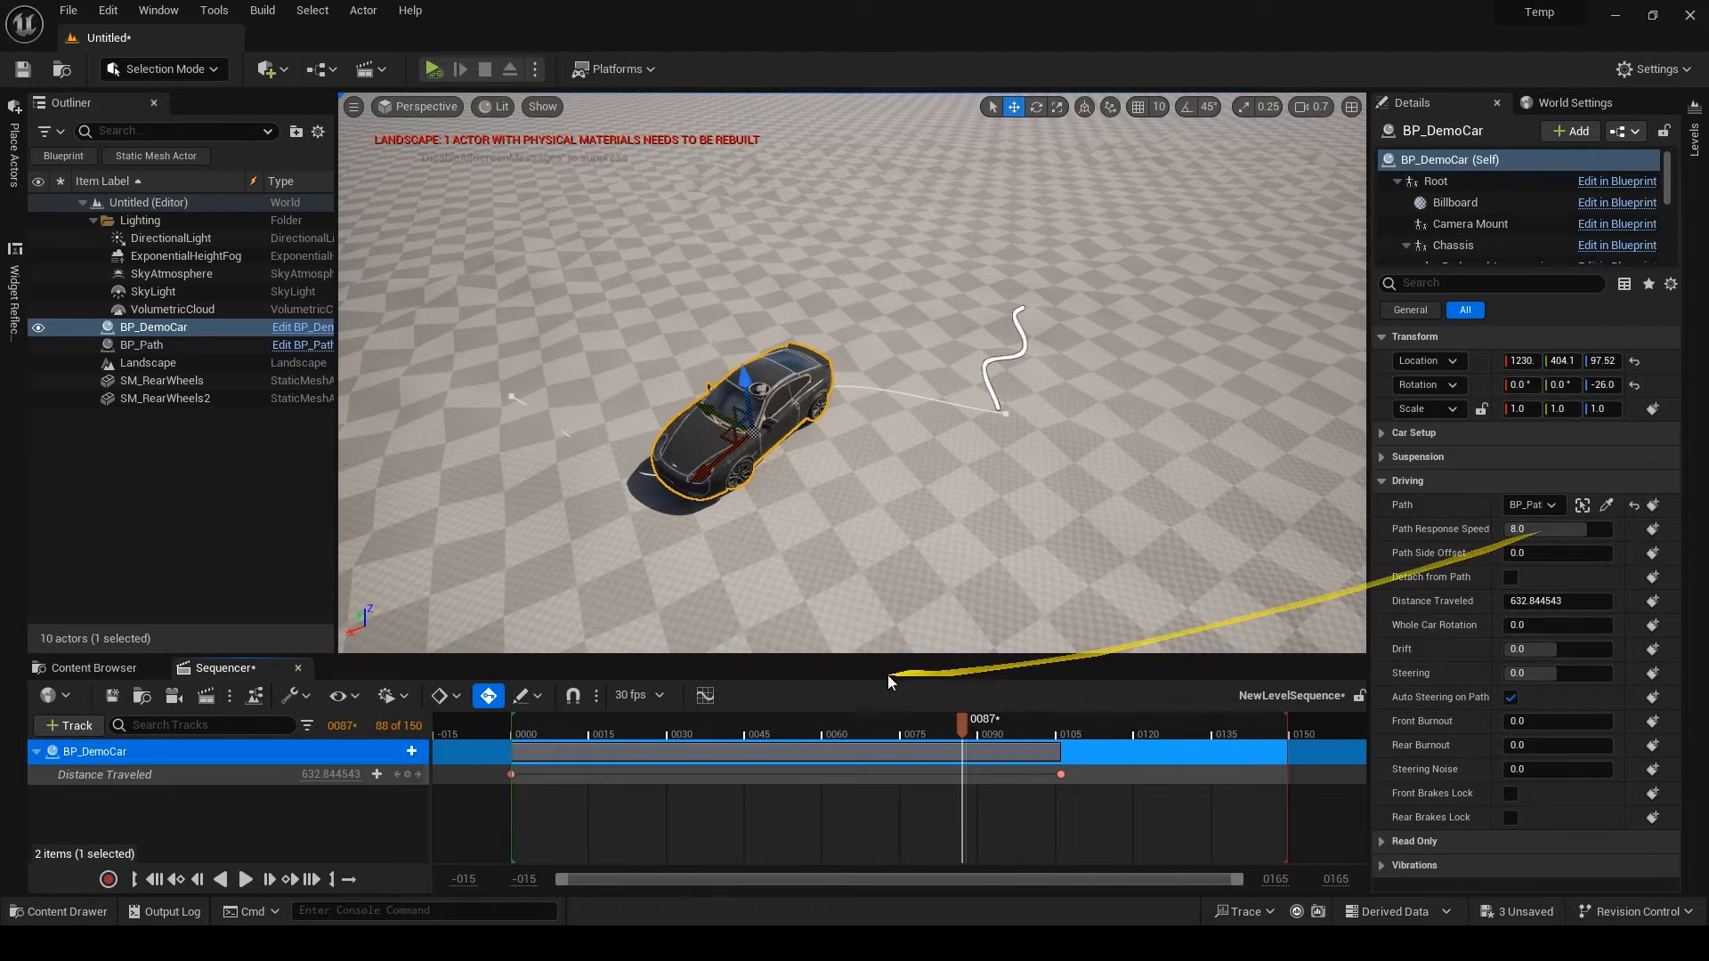
left_click_drag(961, 719, 807, 719)
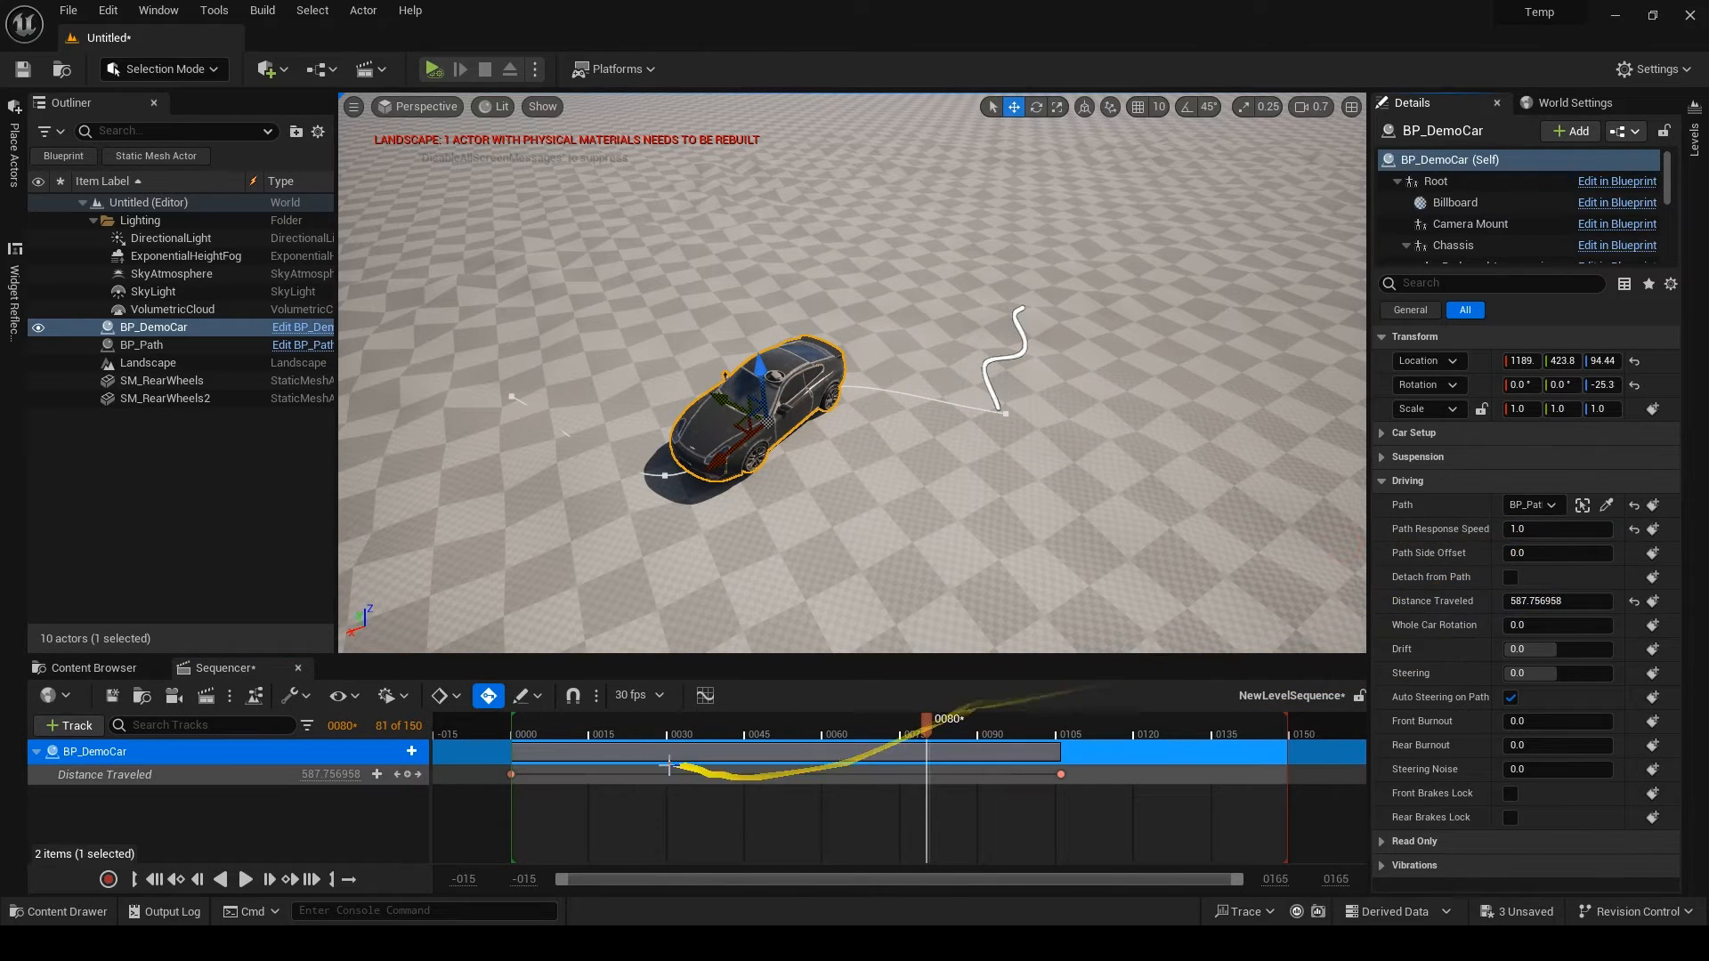
left_click_drag(925, 722, 668, 723)
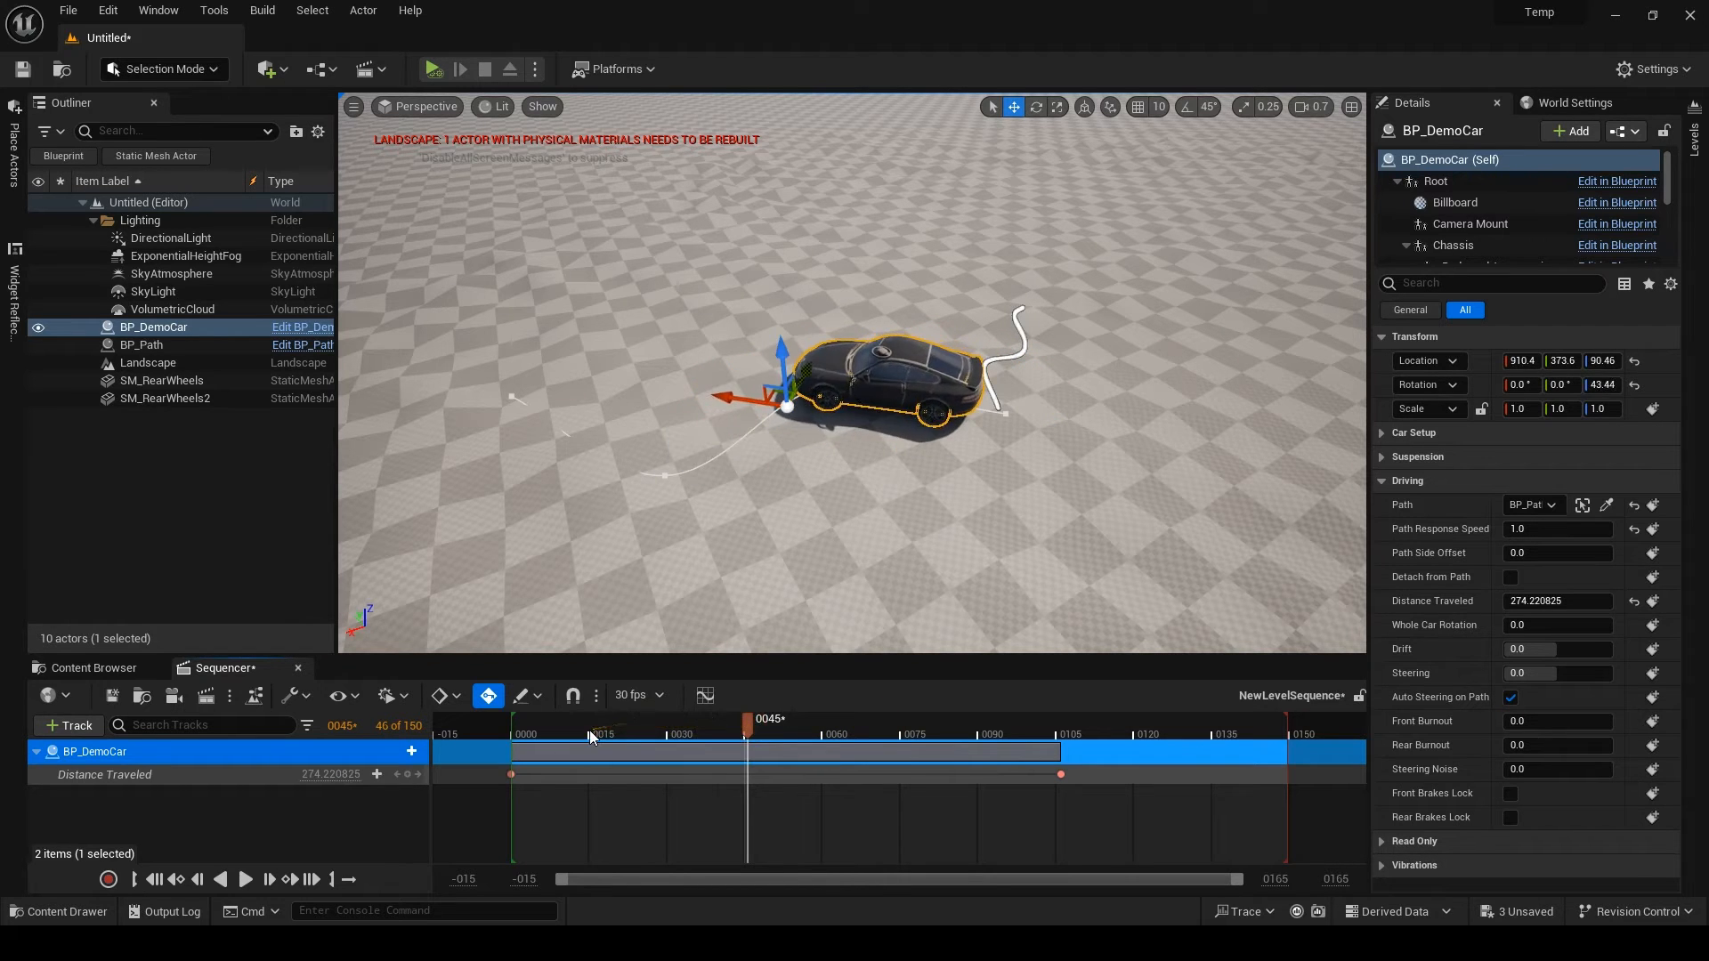
left_click_drag(749, 716, 914, 715)
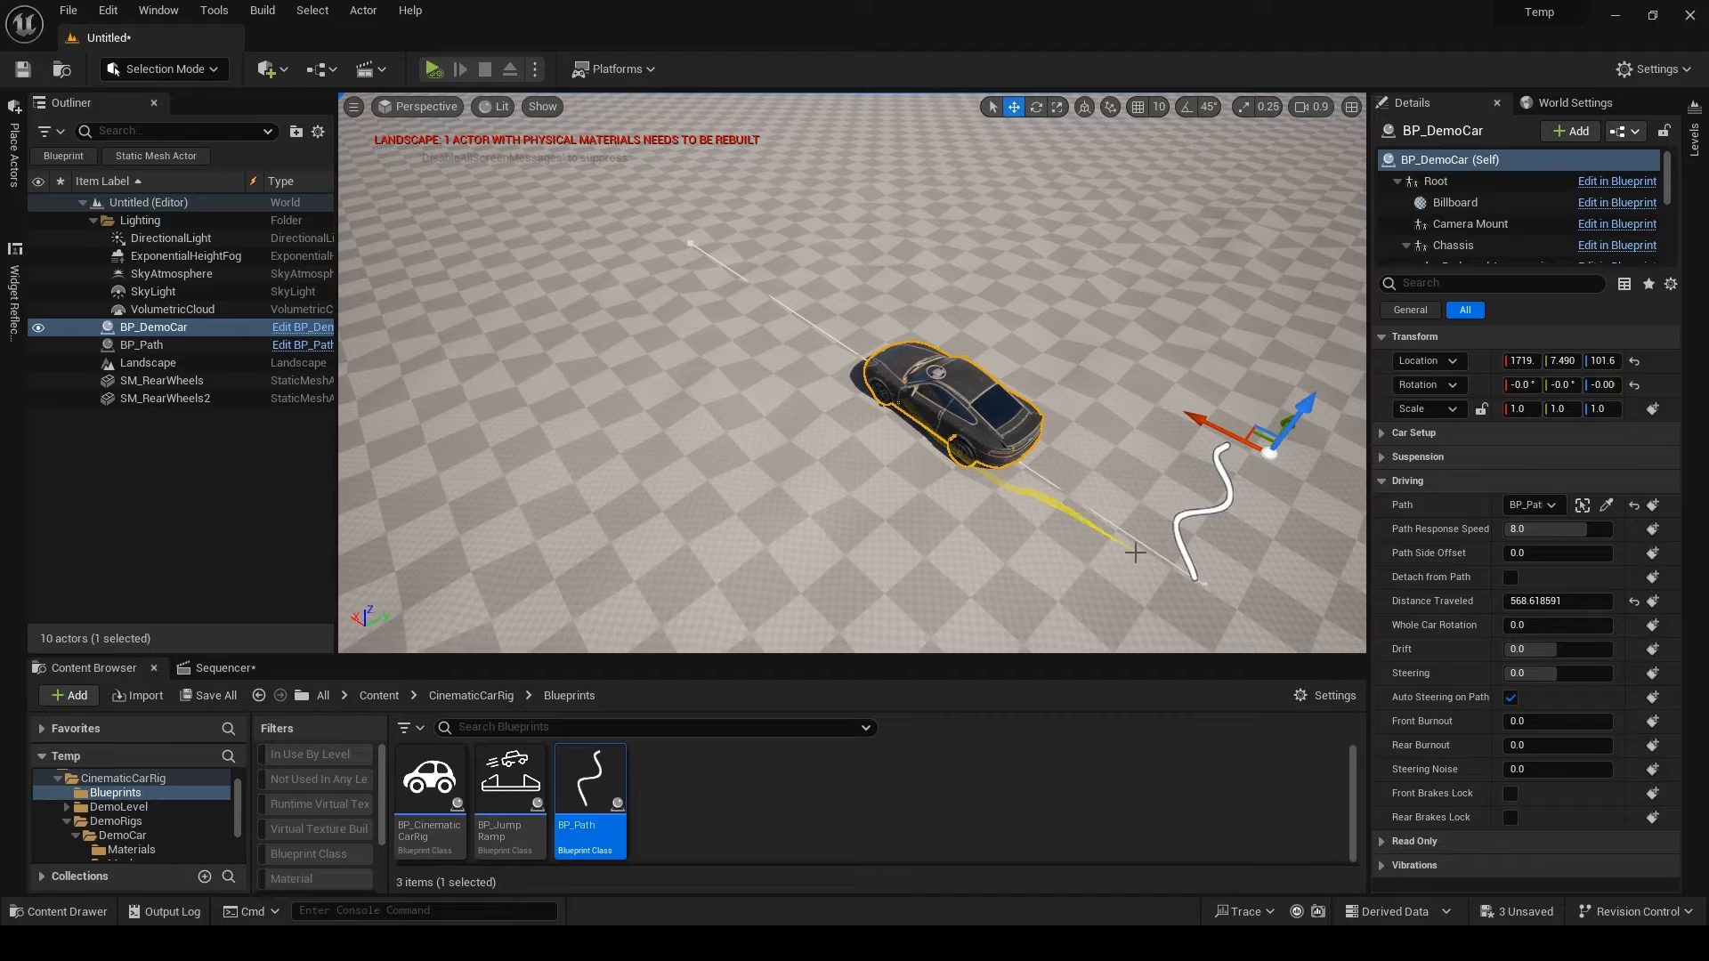
- Reposition a BP_Path point, reset Path Side Offset to 0 and detach the car's Path
left_click(142, 344)
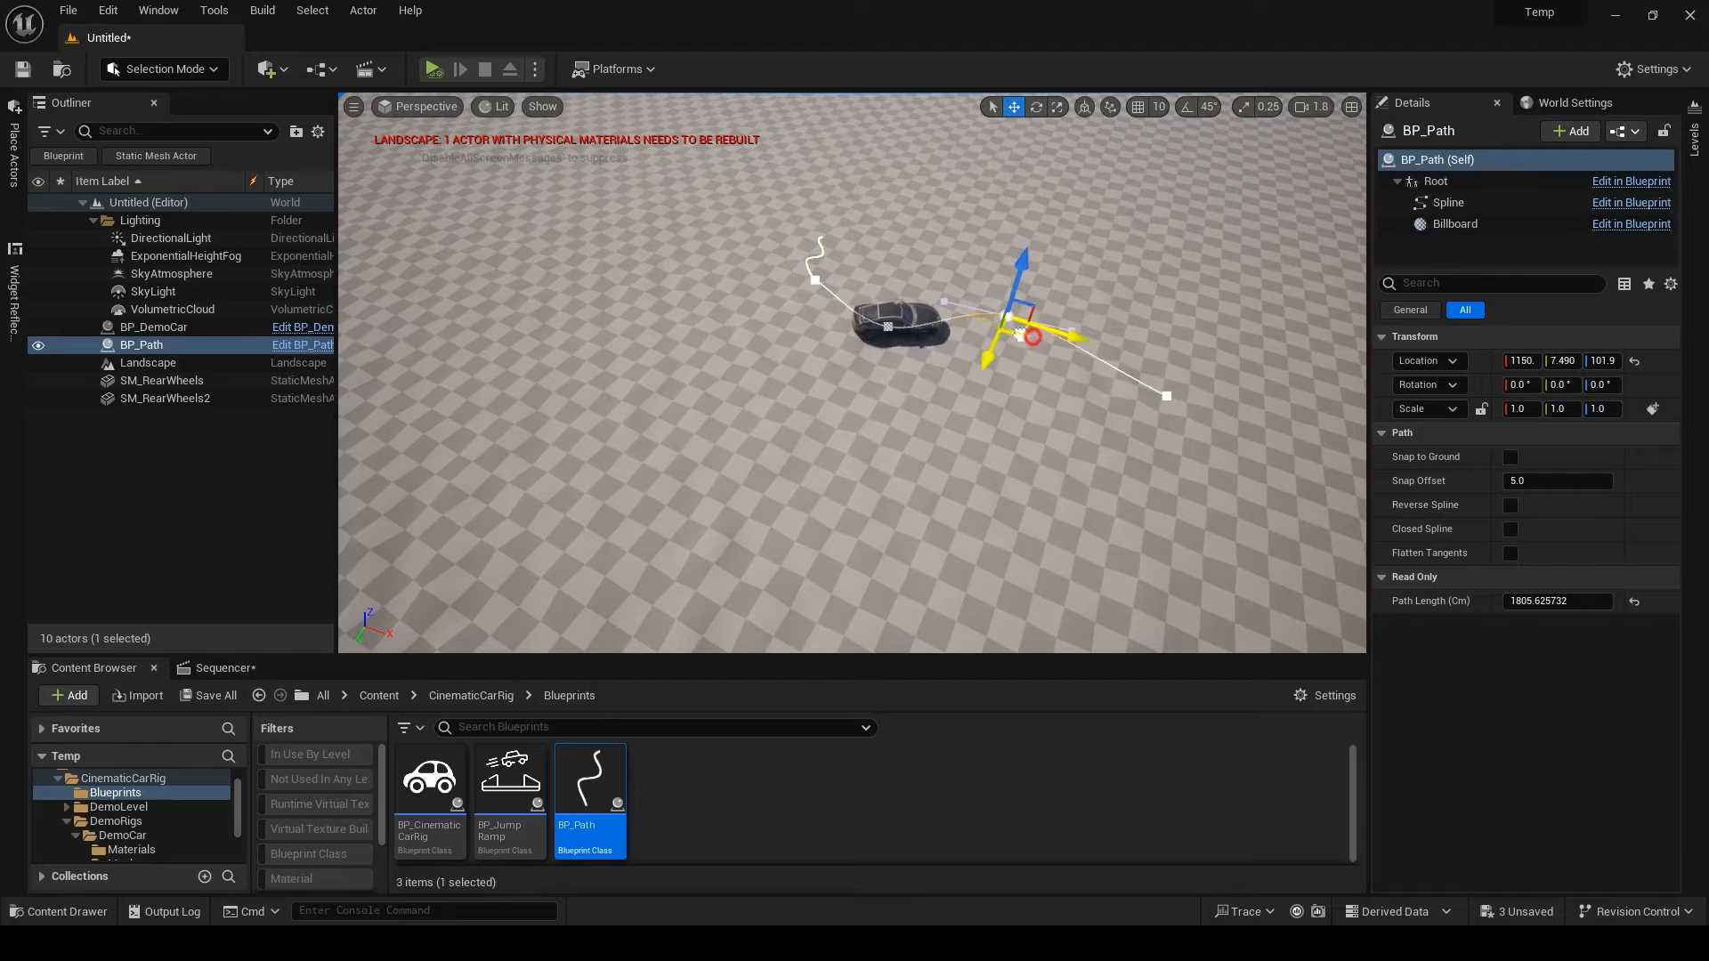
left_click_drag(1031, 336, 812, 283)
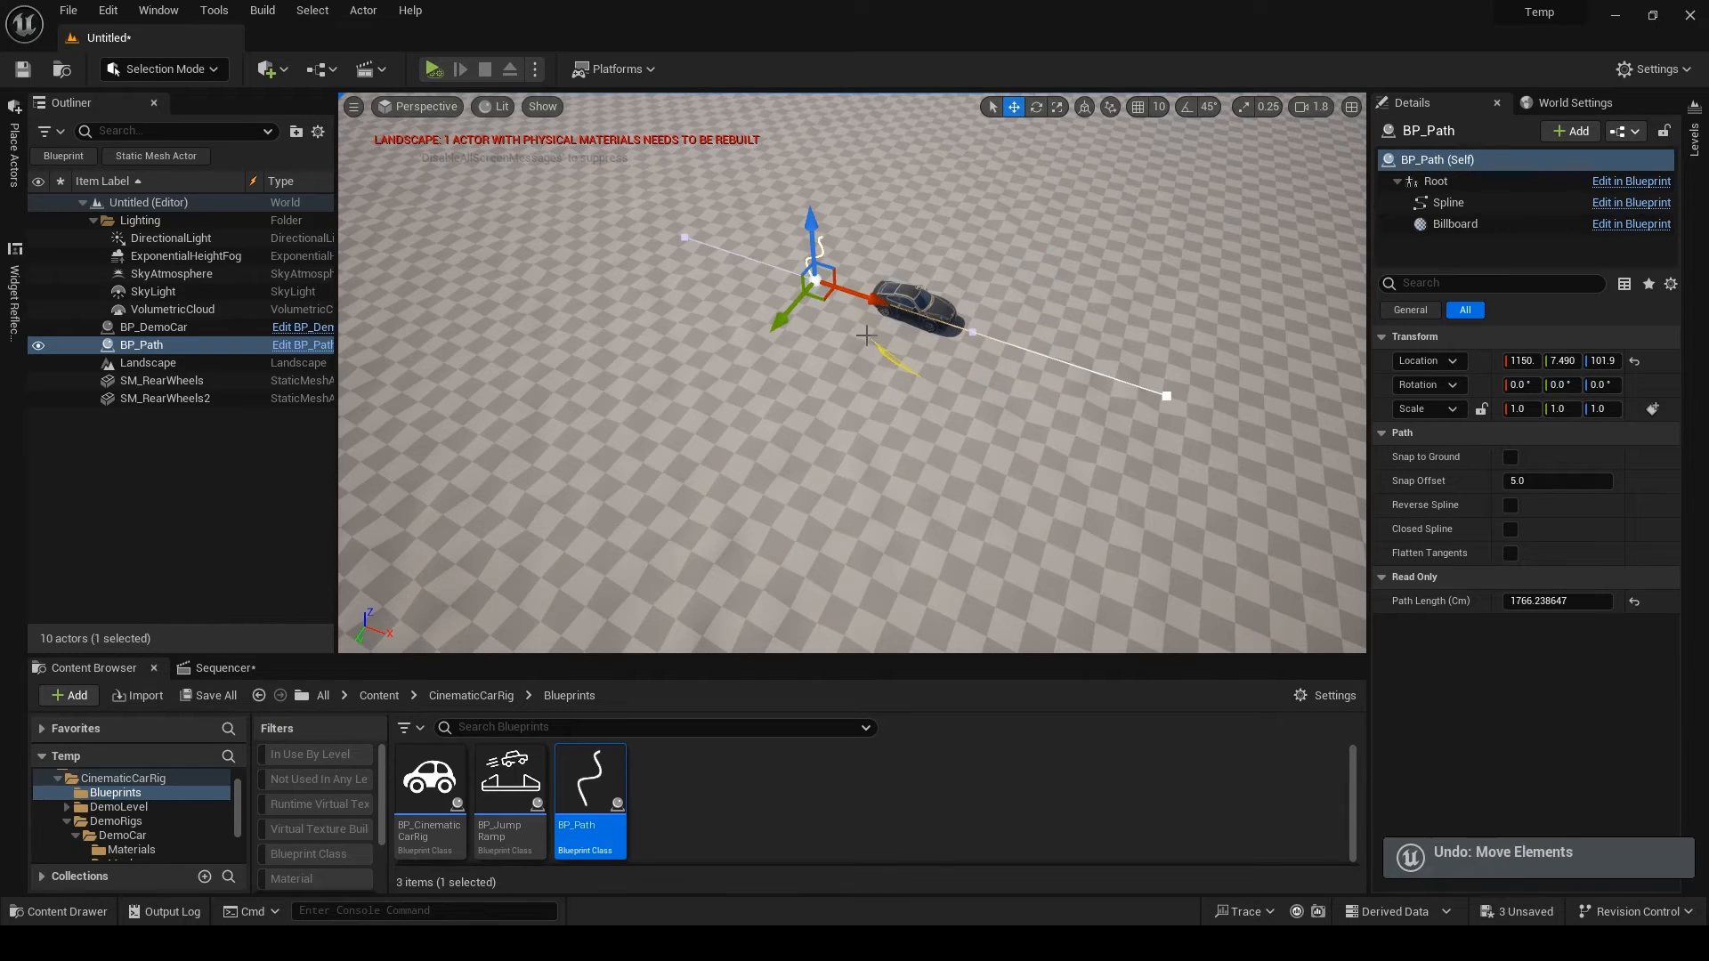
left_click(154, 328)
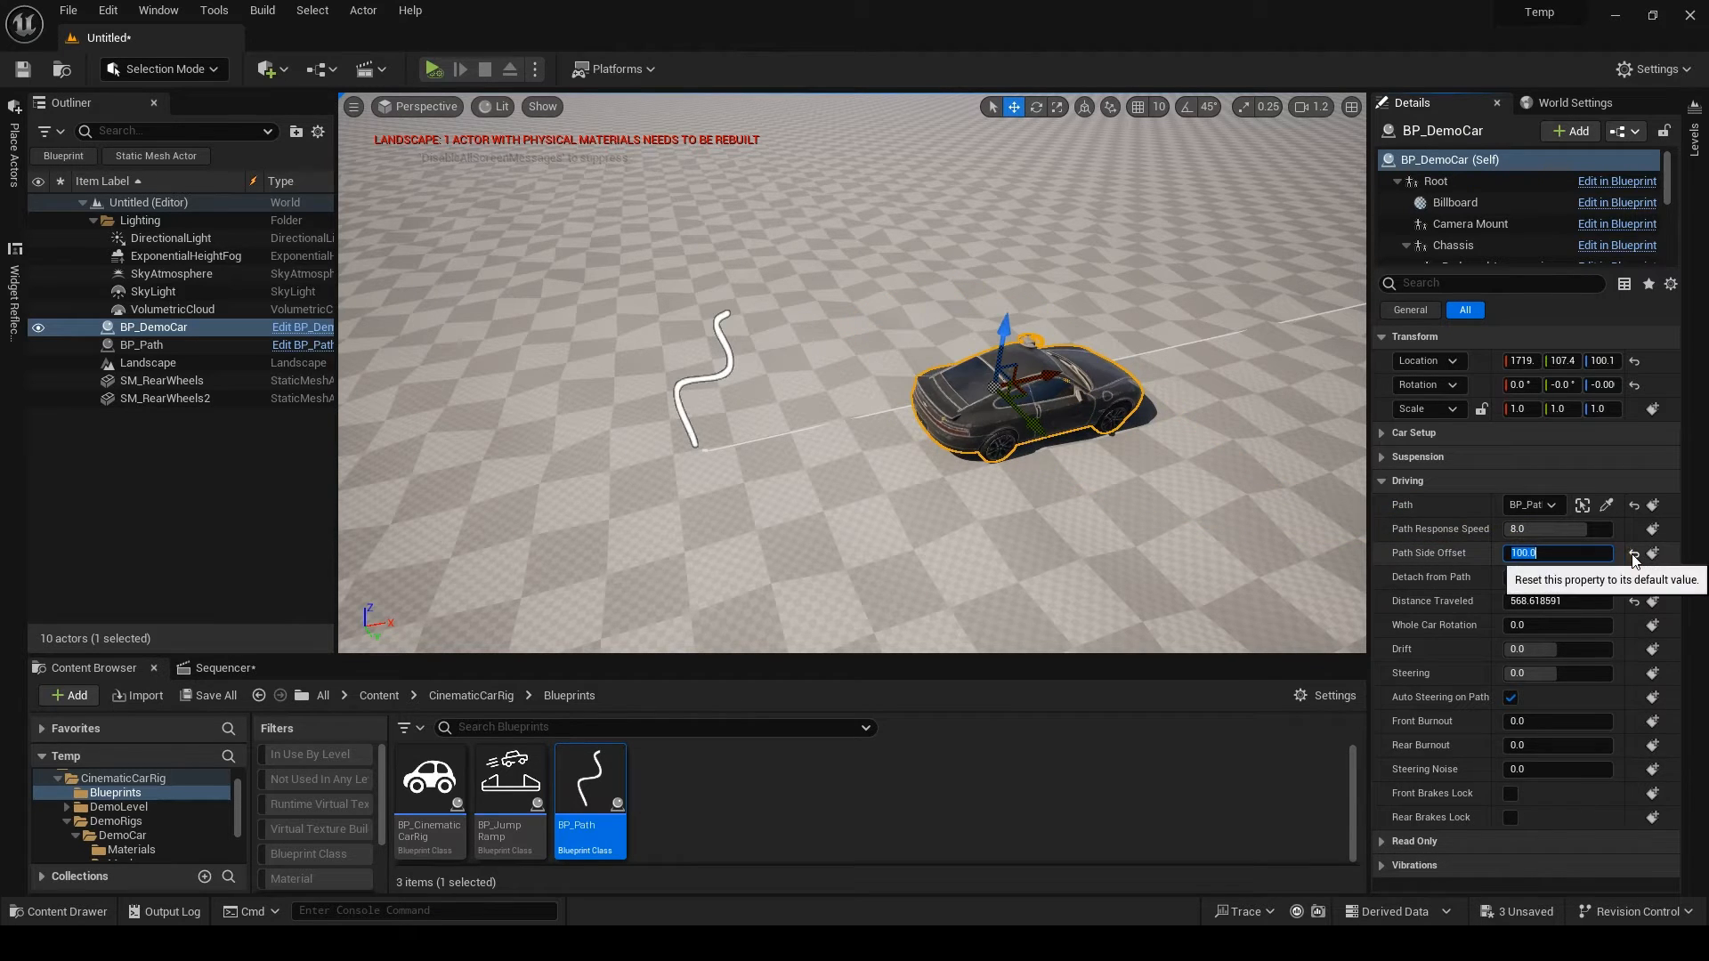
left_click(1633, 552)
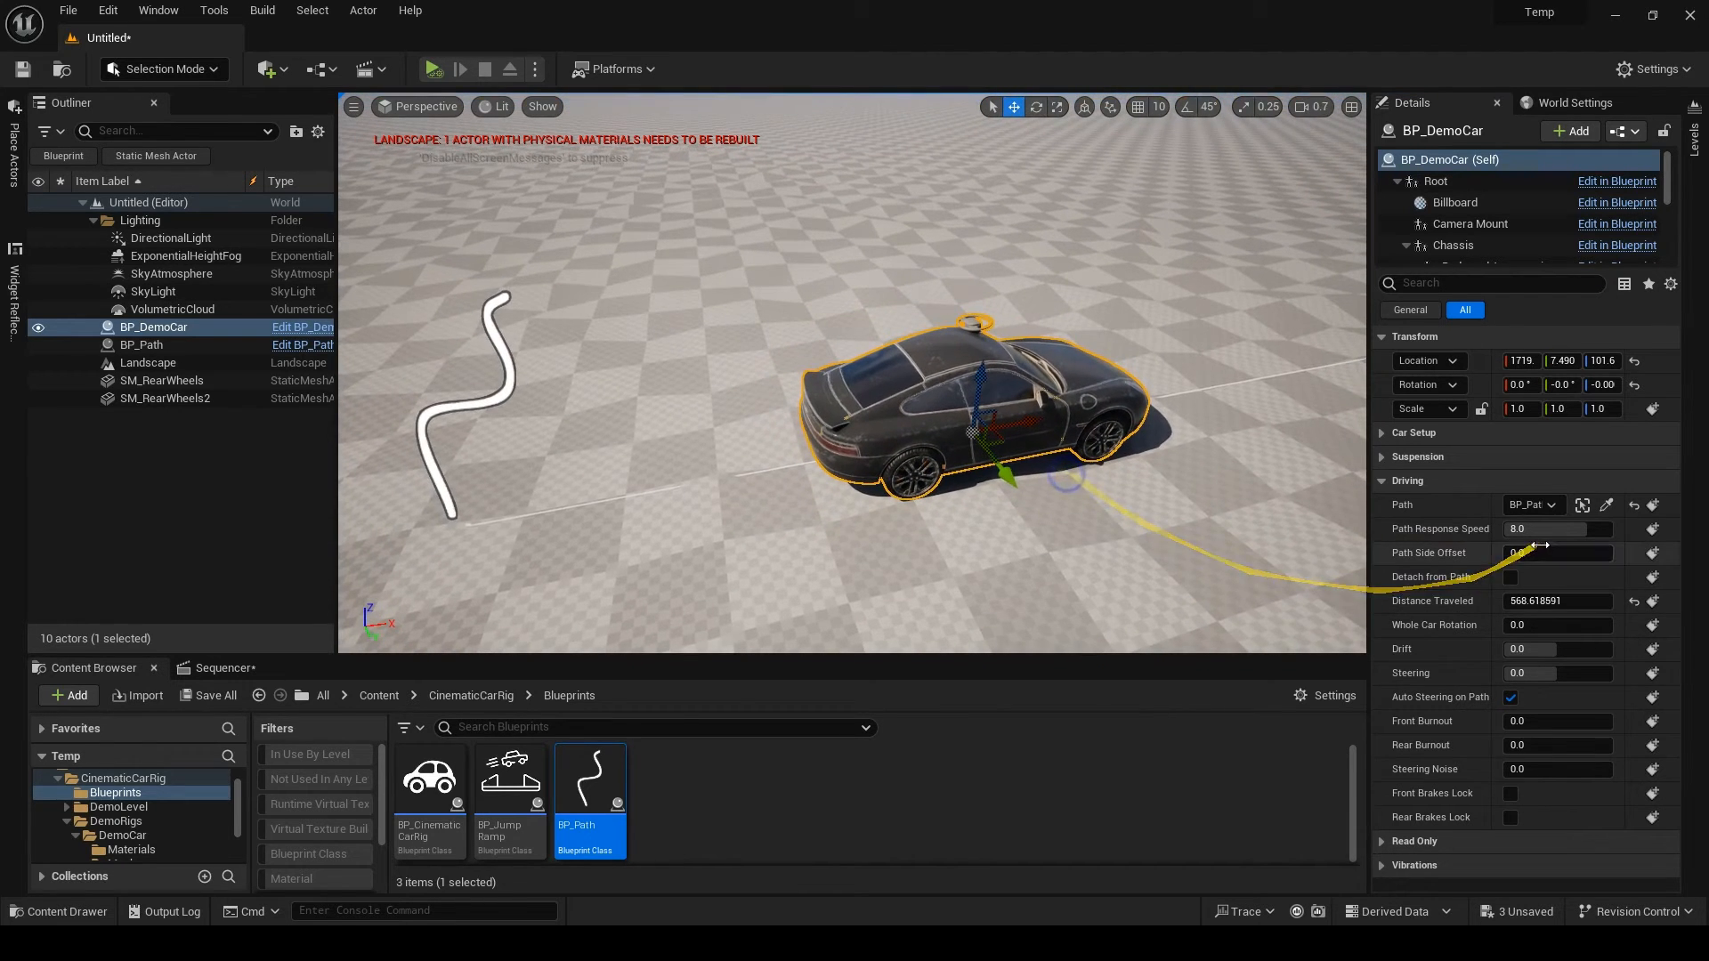
mouse_move(1531, 504)
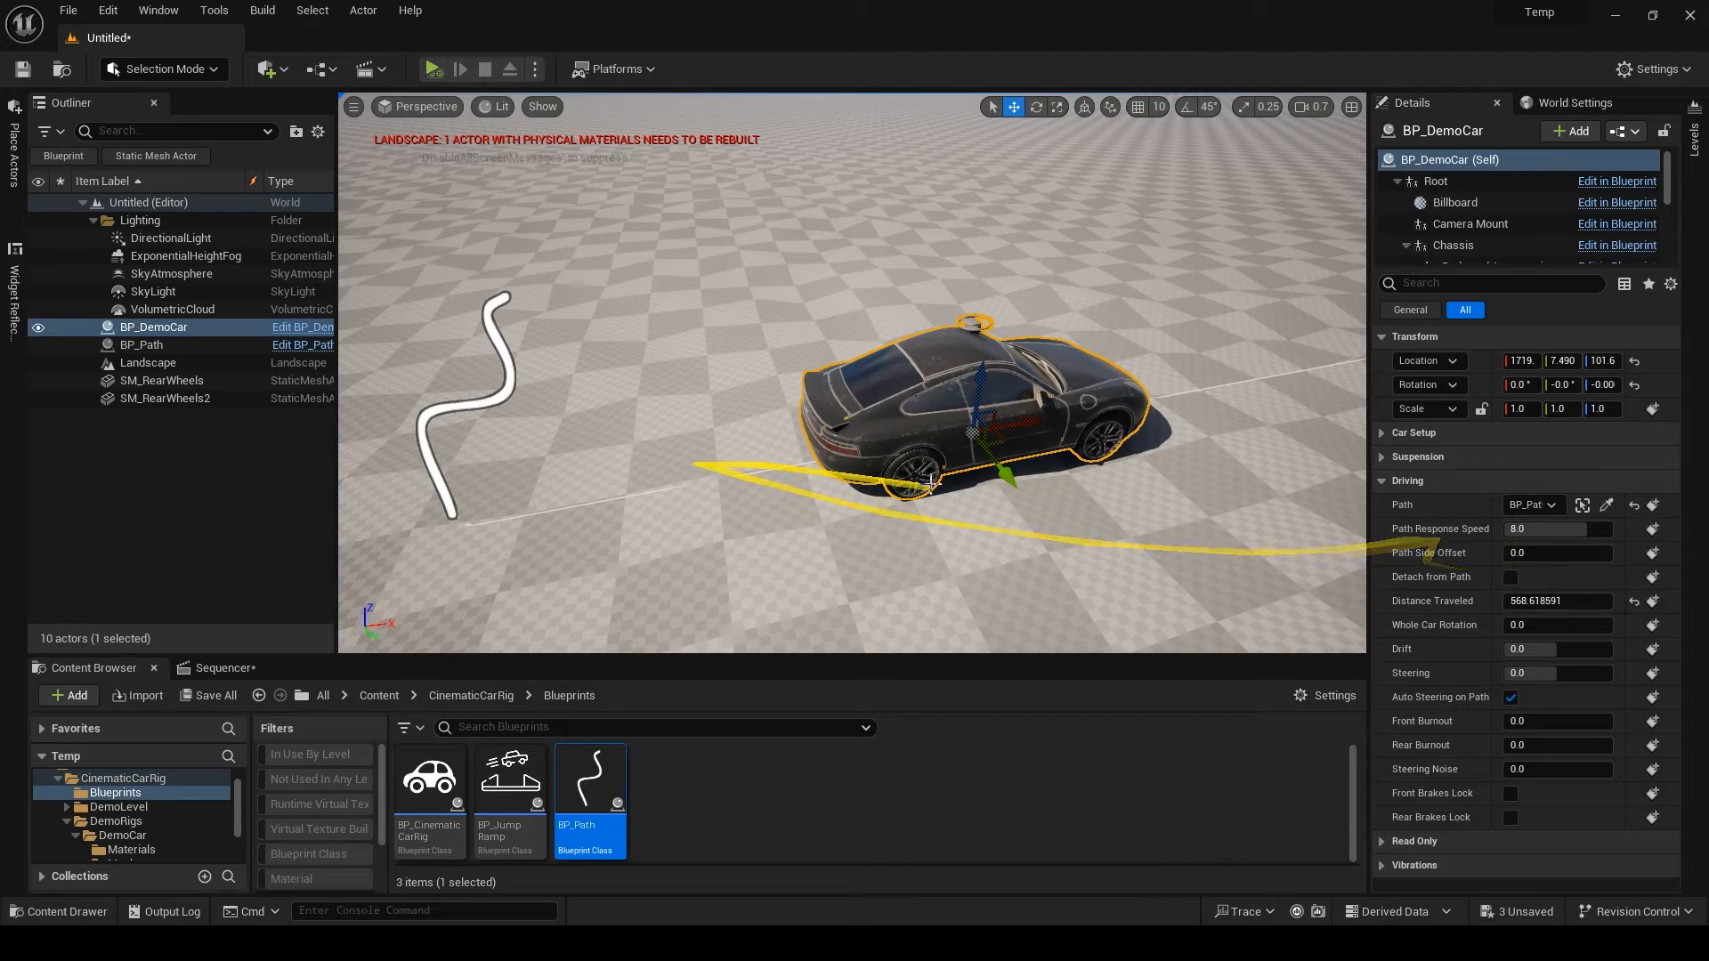
left_click(1512, 577)
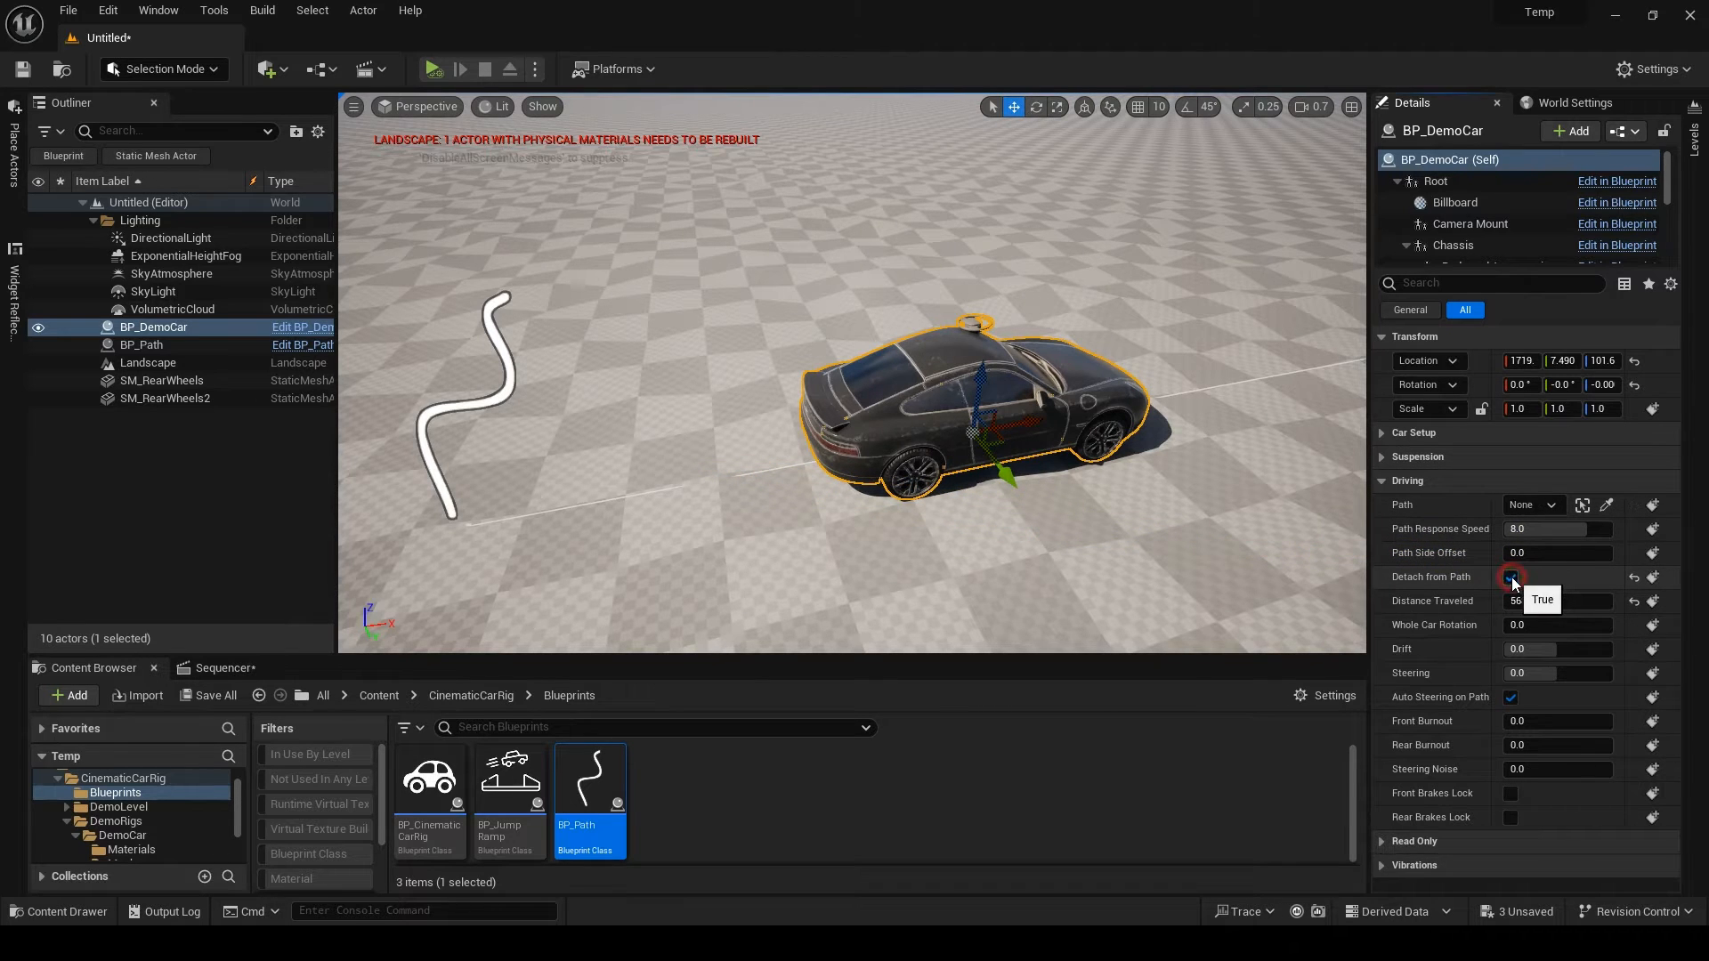
- Keyframe Detach from Path in the Sequencer and scrub around frames 19-71 to preview the car leaving the path
left_click(1512, 576)
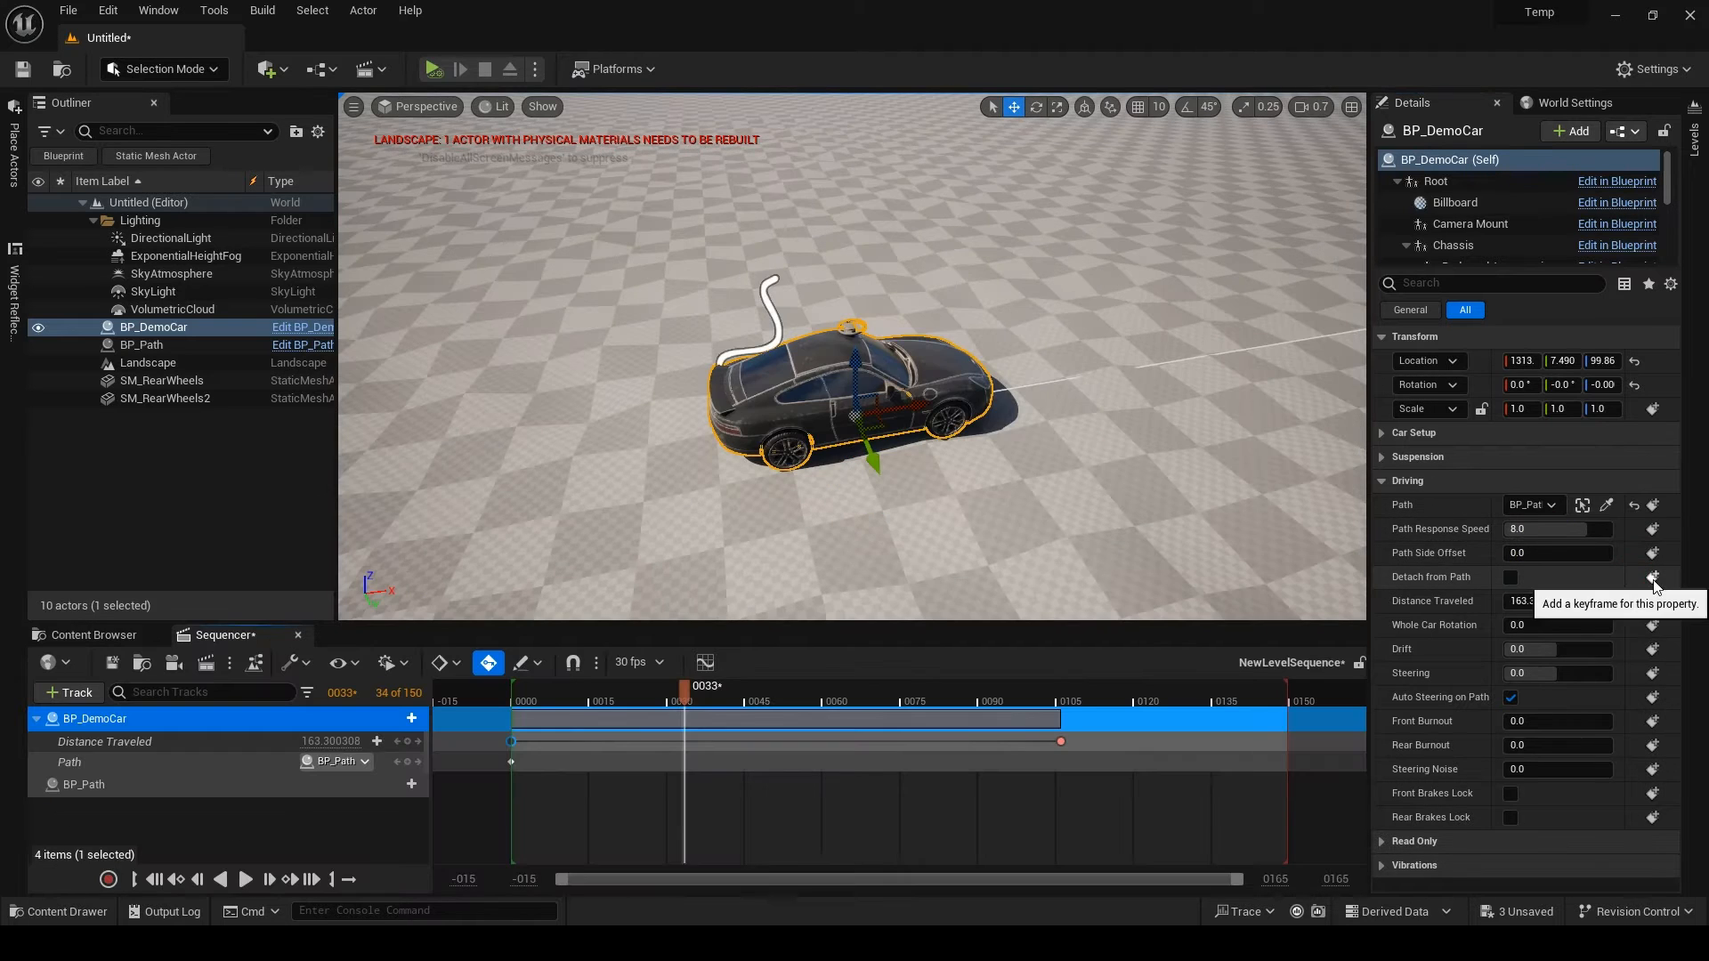
left_click(1652, 577)
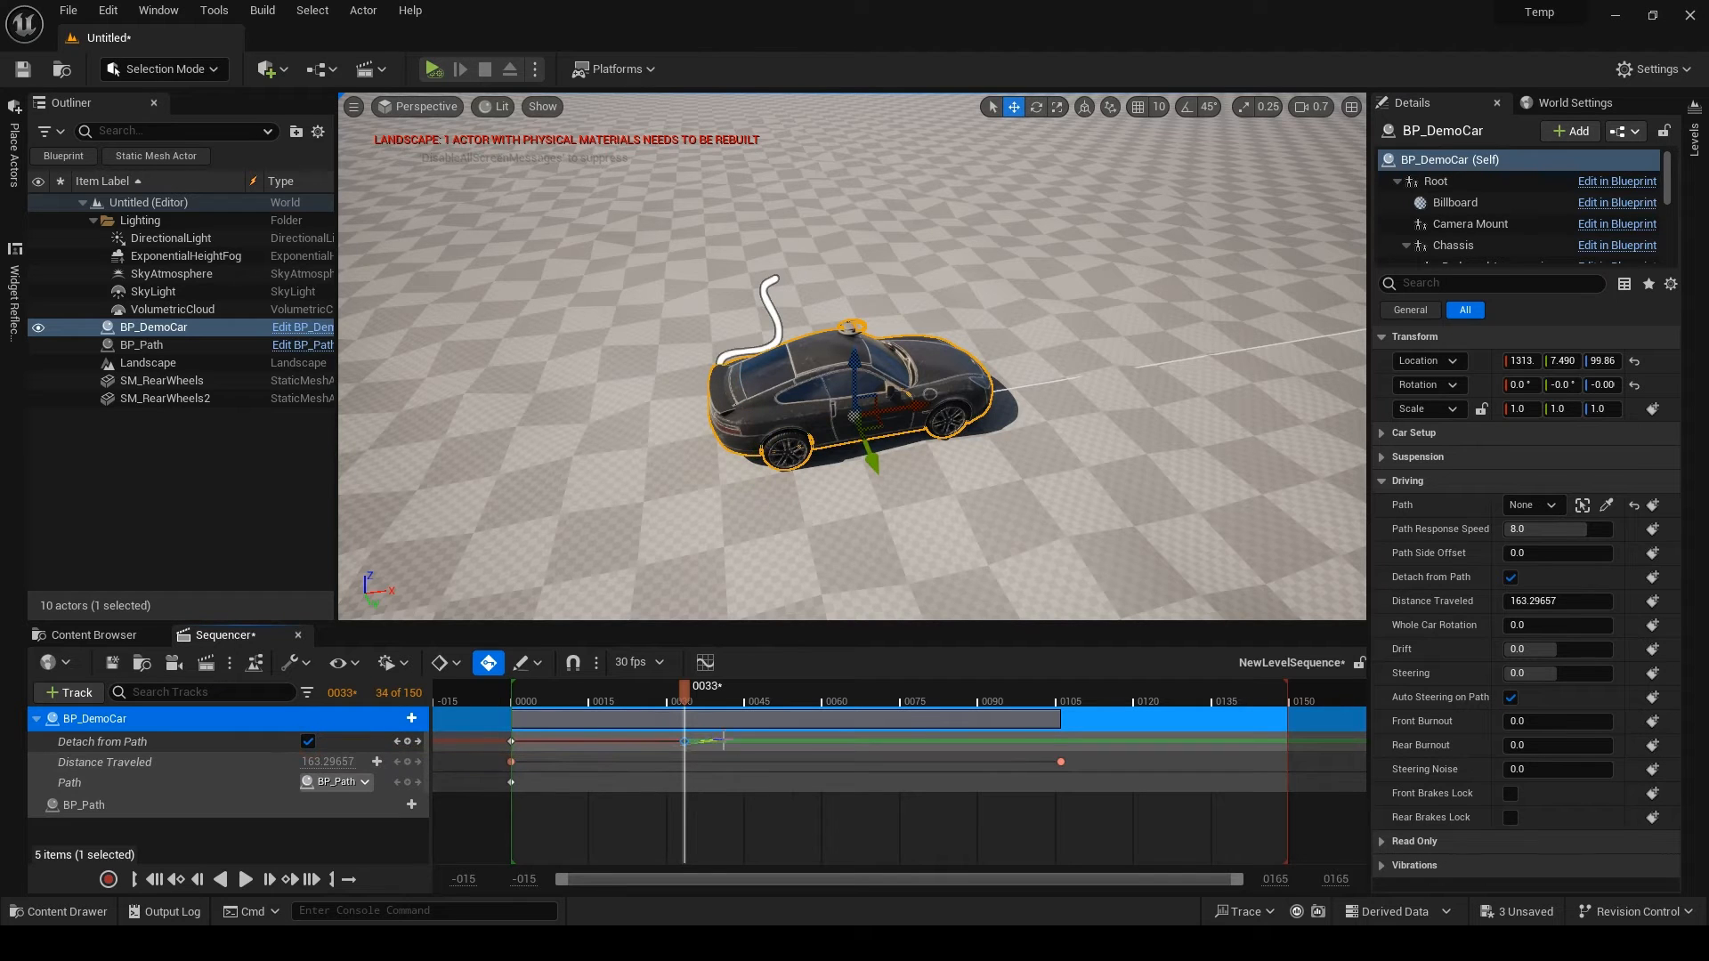
left_click_drag(684, 700, 892, 699)
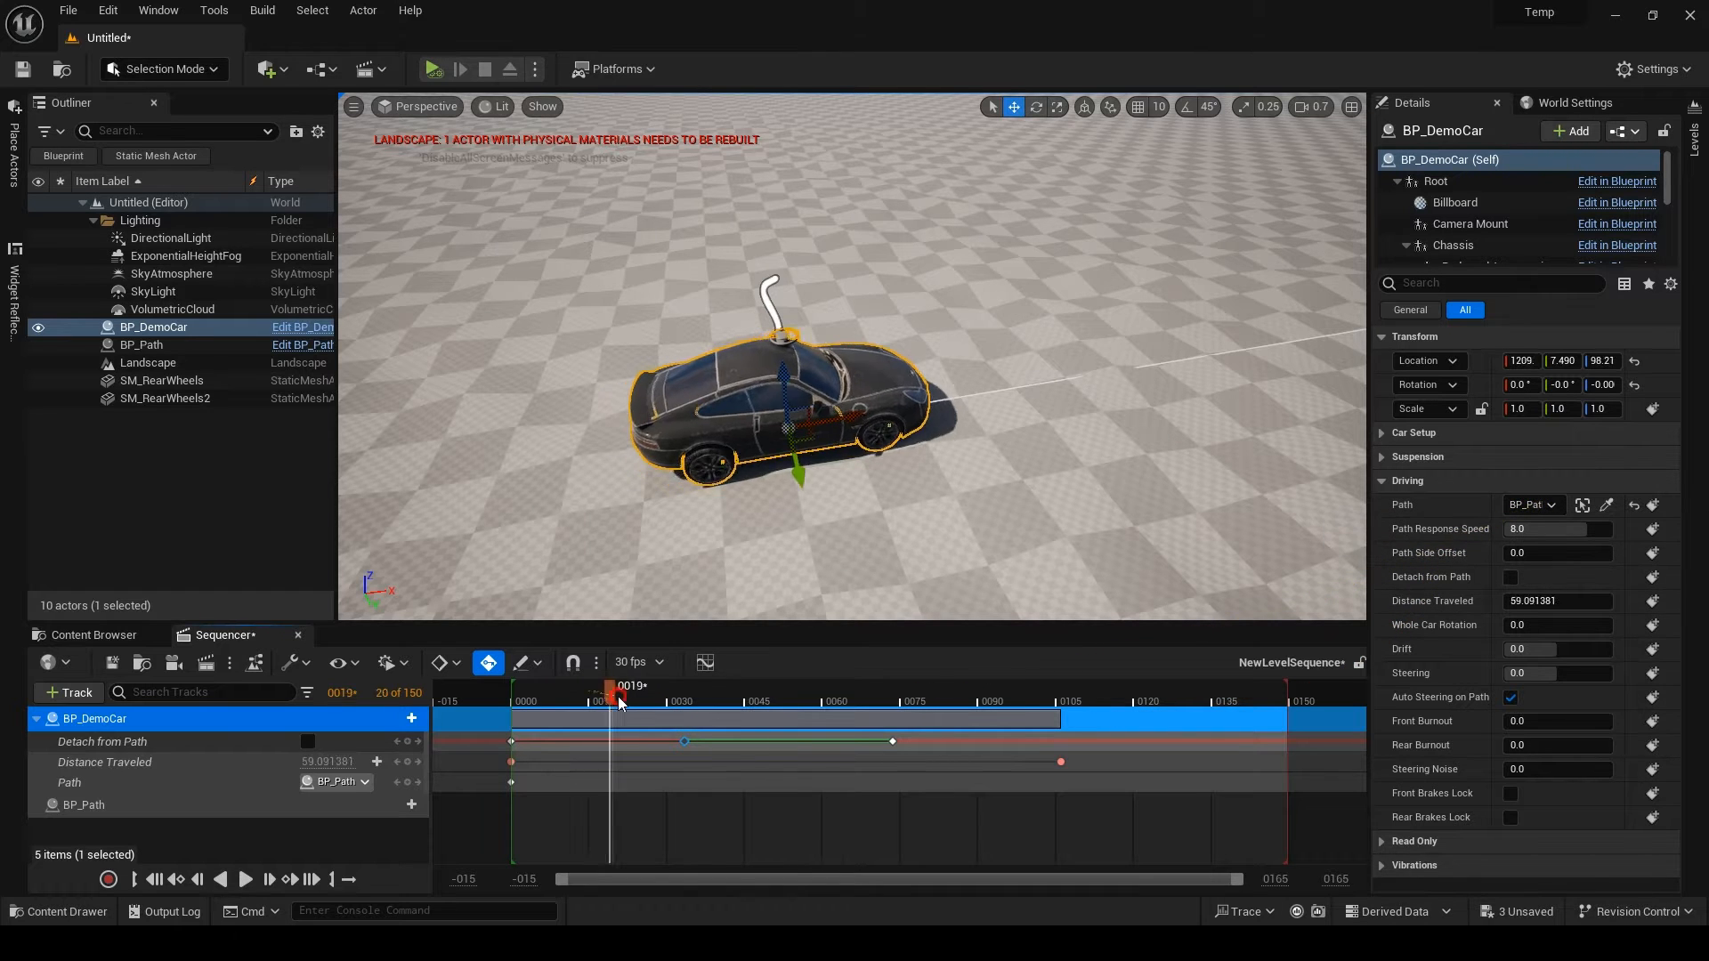
left_click_drag(616, 701, 735, 702)
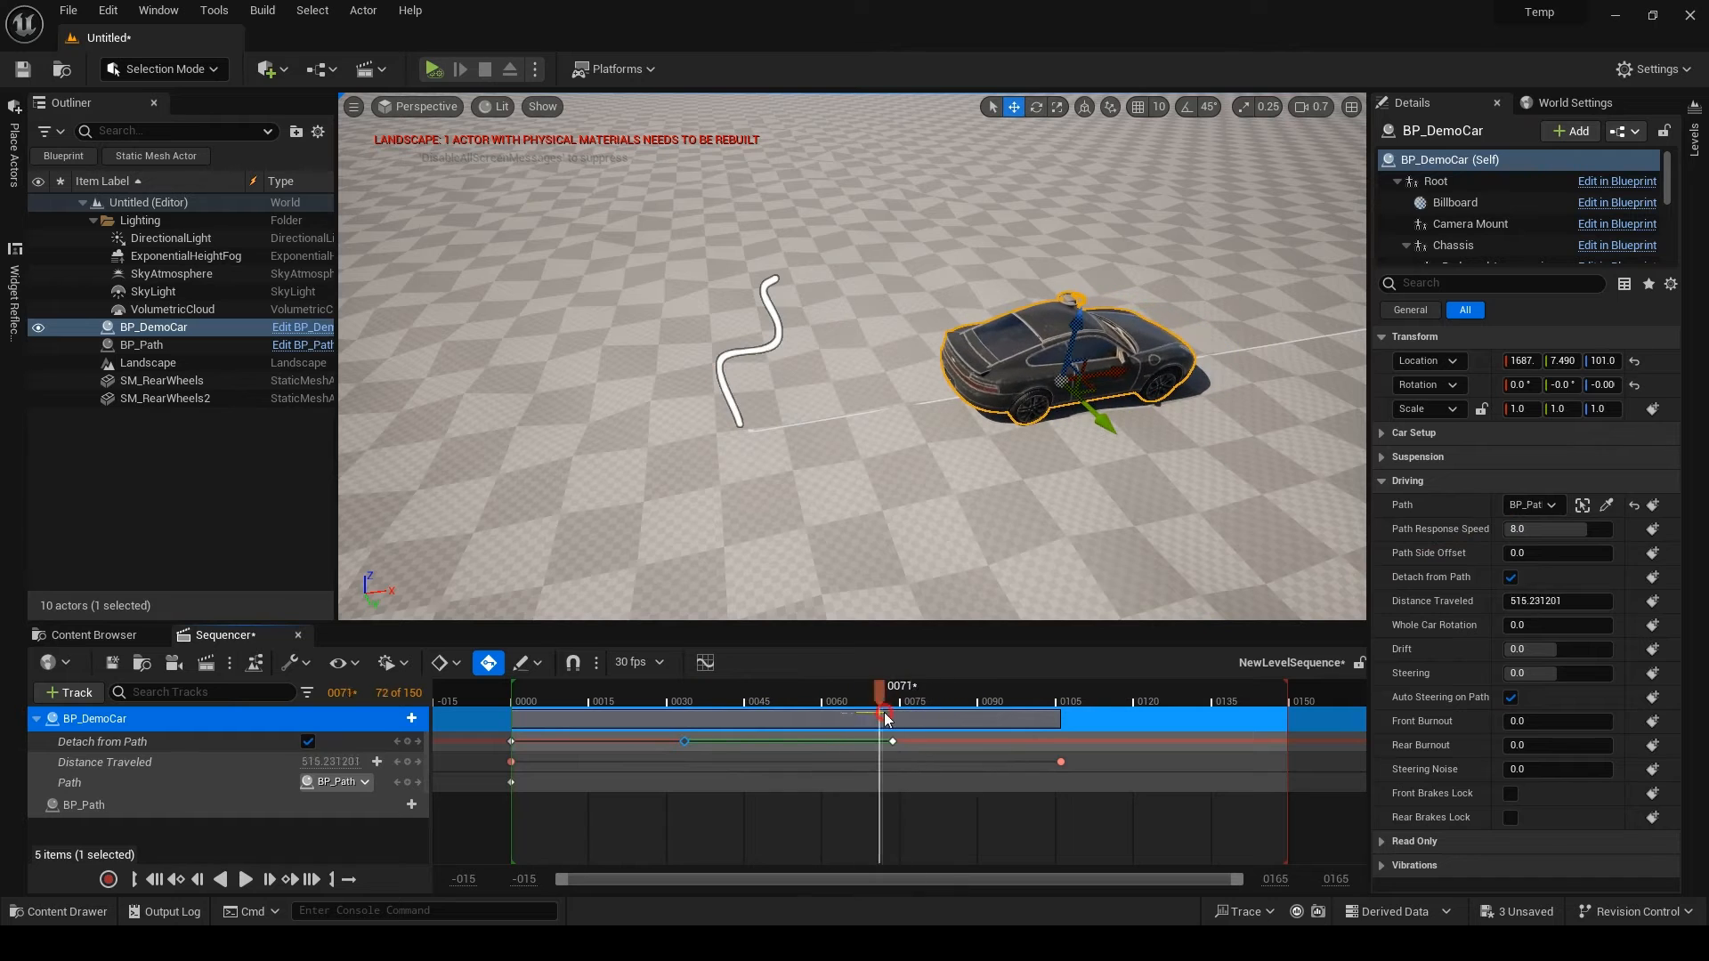
left_click_drag(881, 693, 819, 692)
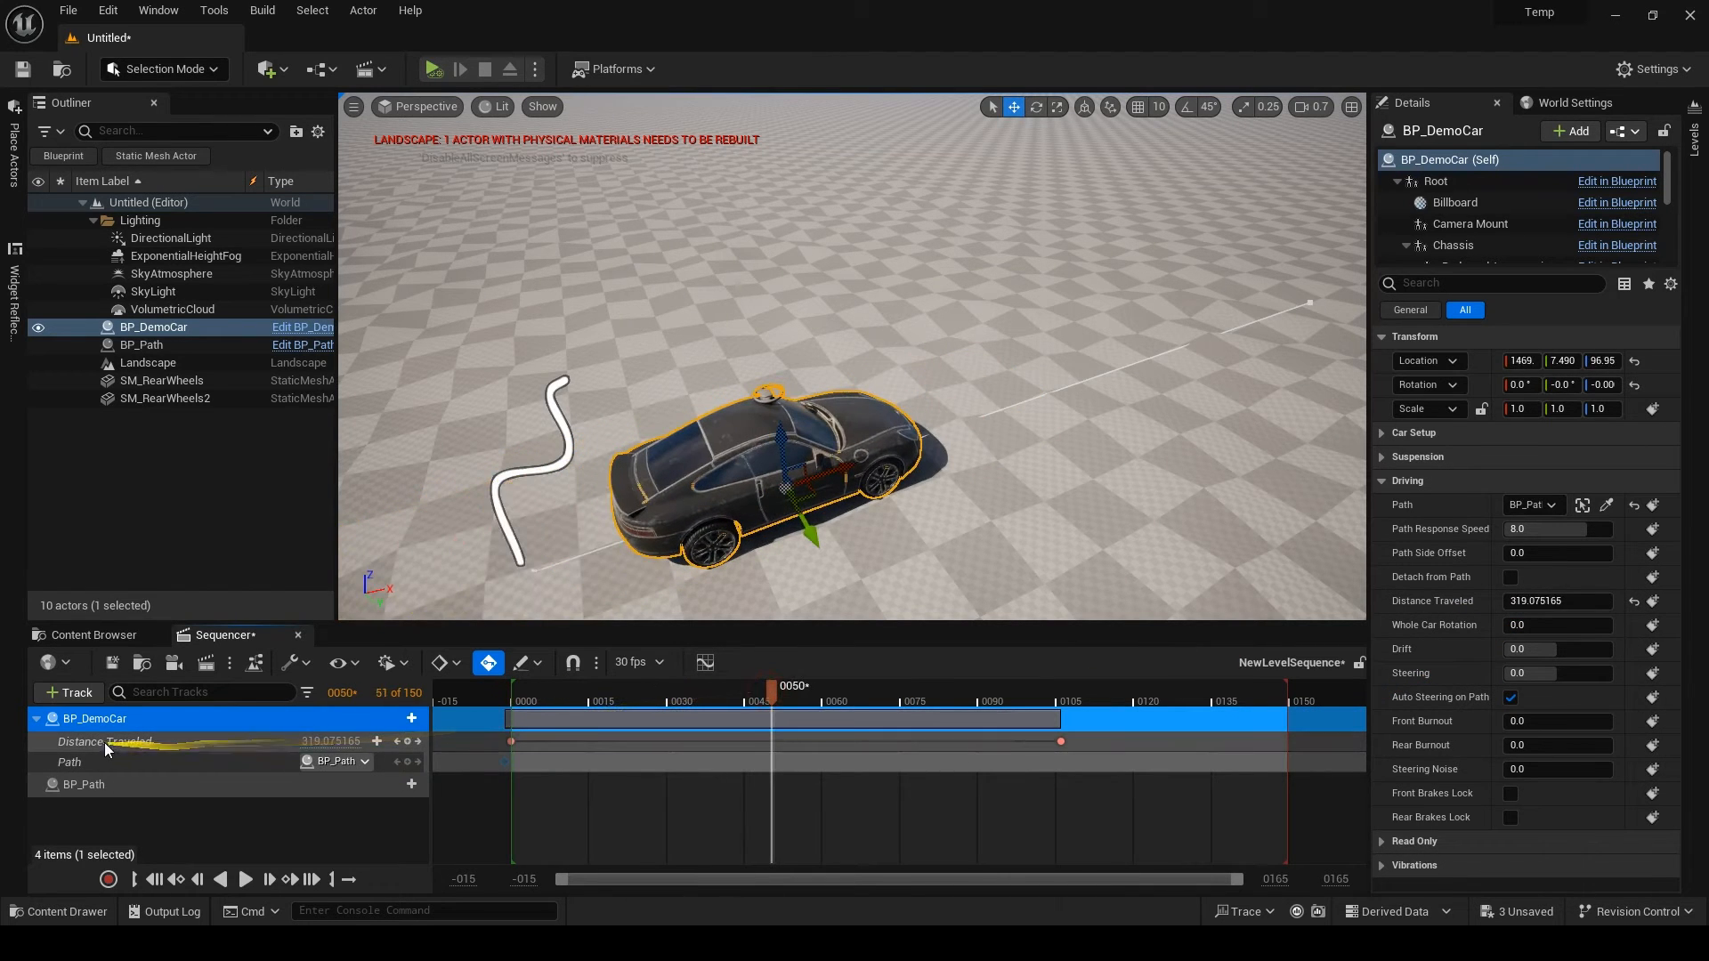
- Scrub to frame 65, then place a second BP_DemoCar into the level as BP_DemoCar2
left_click_drag(769, 698, 967, 698)
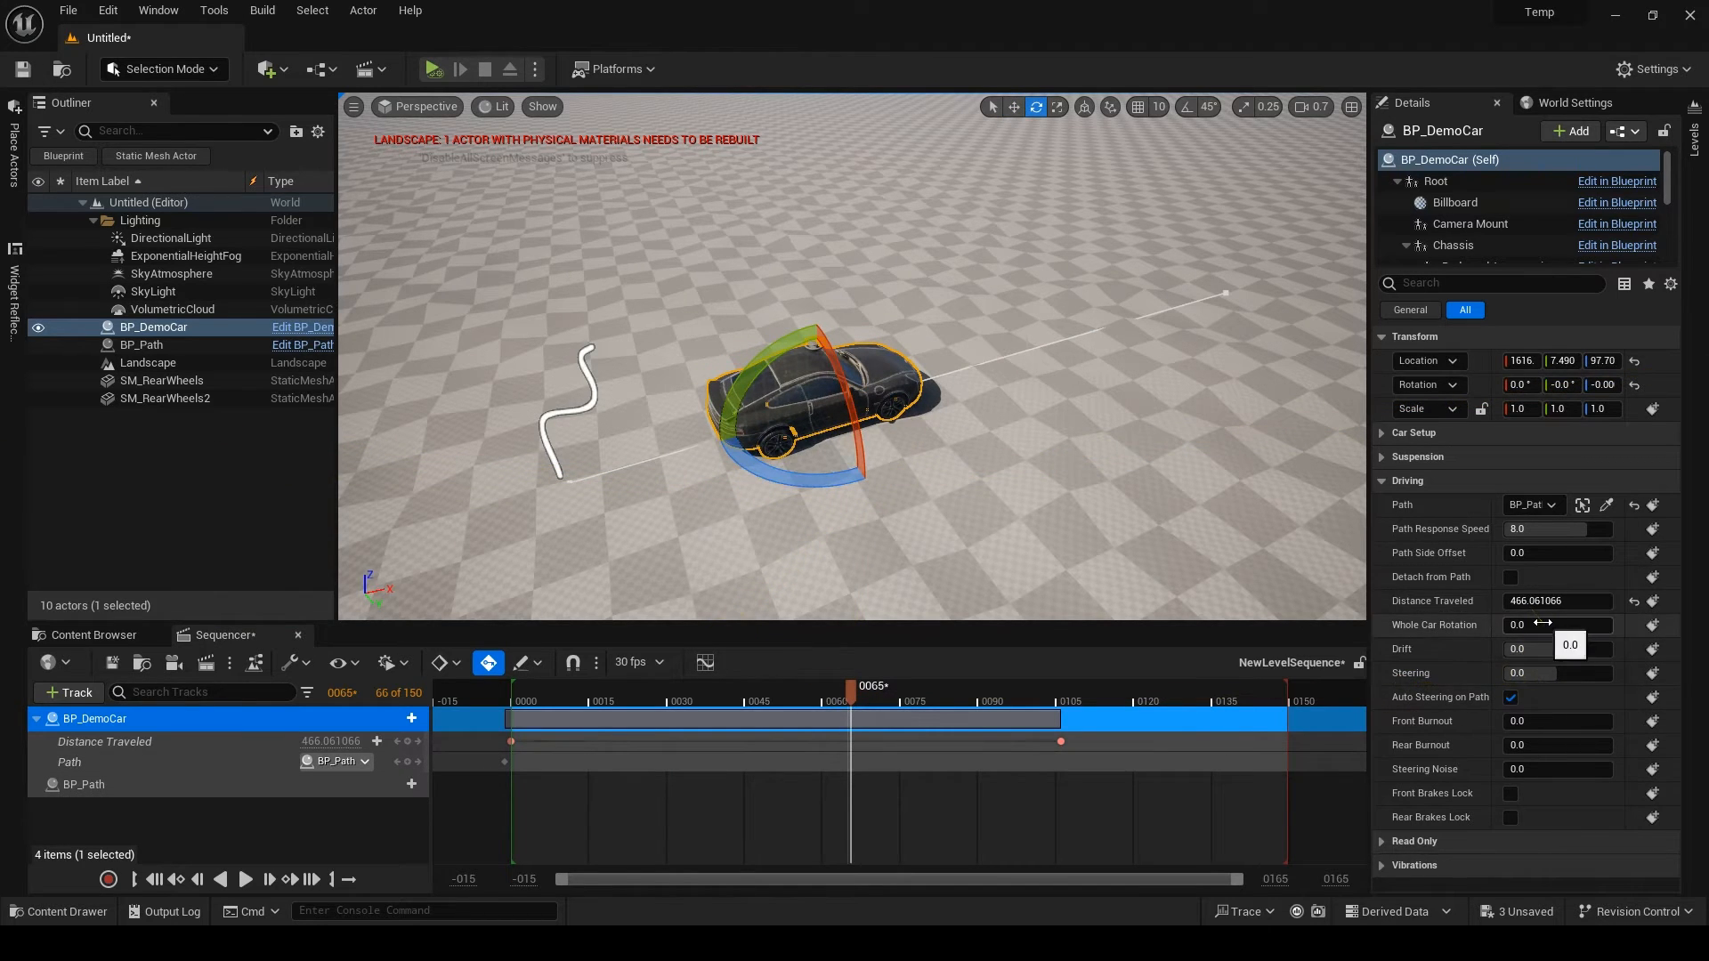
left_click(1559, 625)
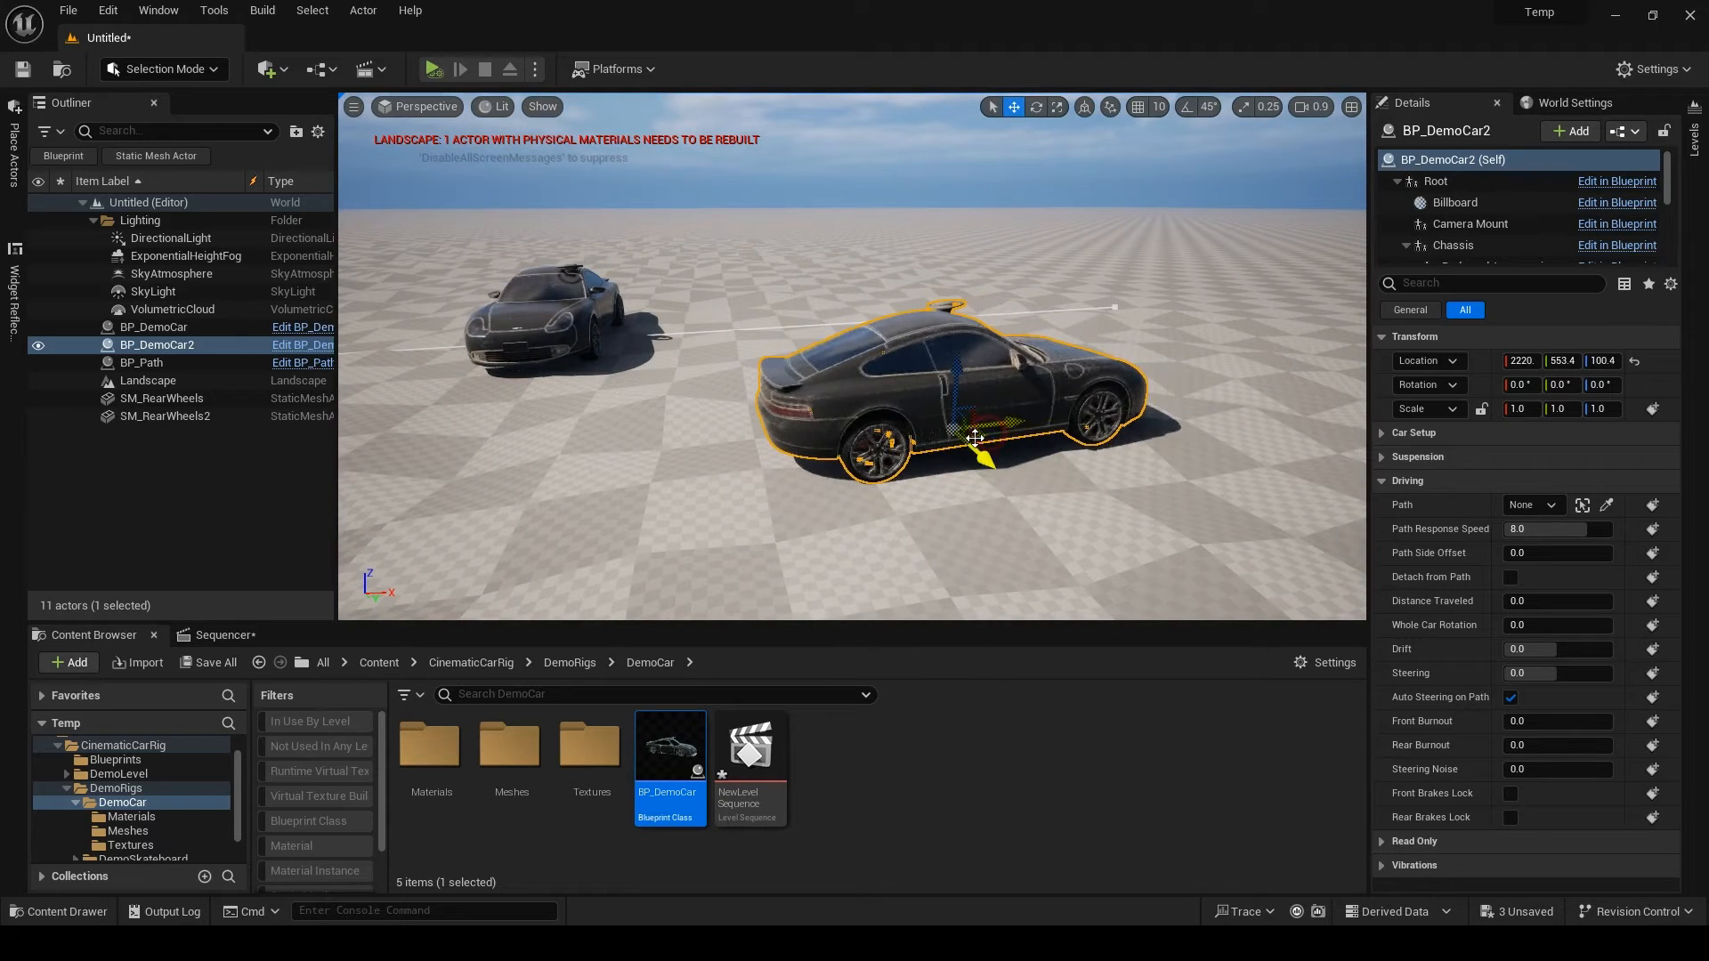
- Spin Whole Car Rotation to 90 and back to 0, then steer the front wheels to about 50.4
left_click_drag(976, 436, 1025, 485)
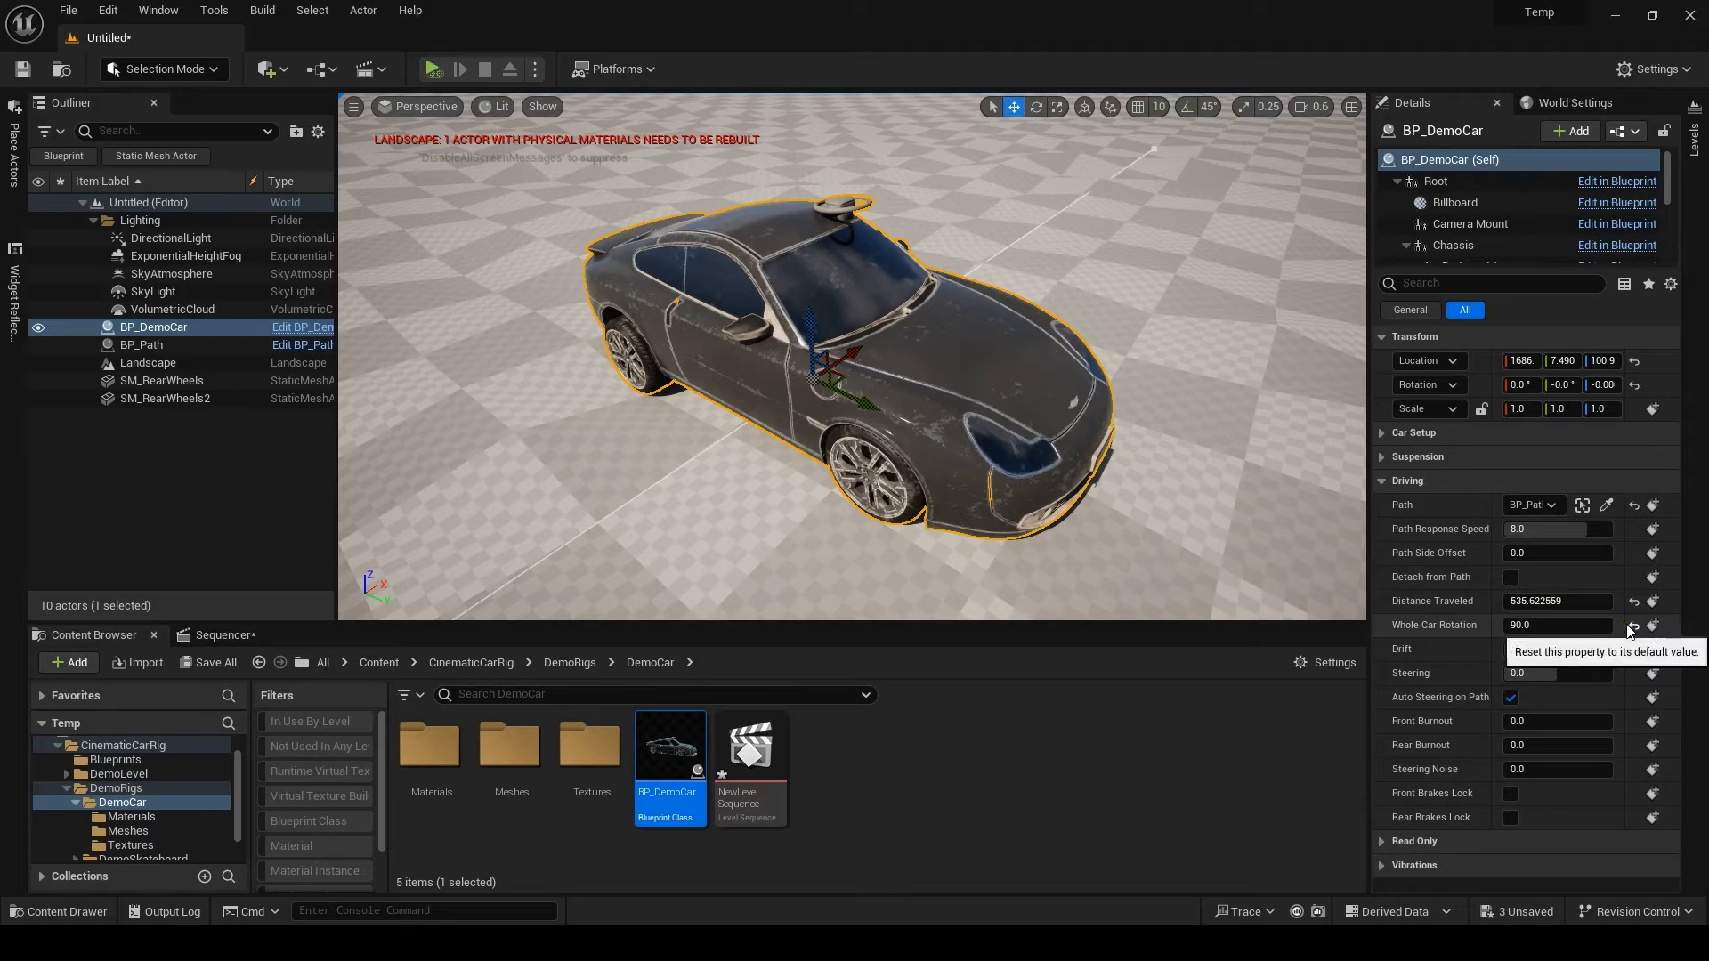
left_click_drag(1560, 624, 1504, 625)
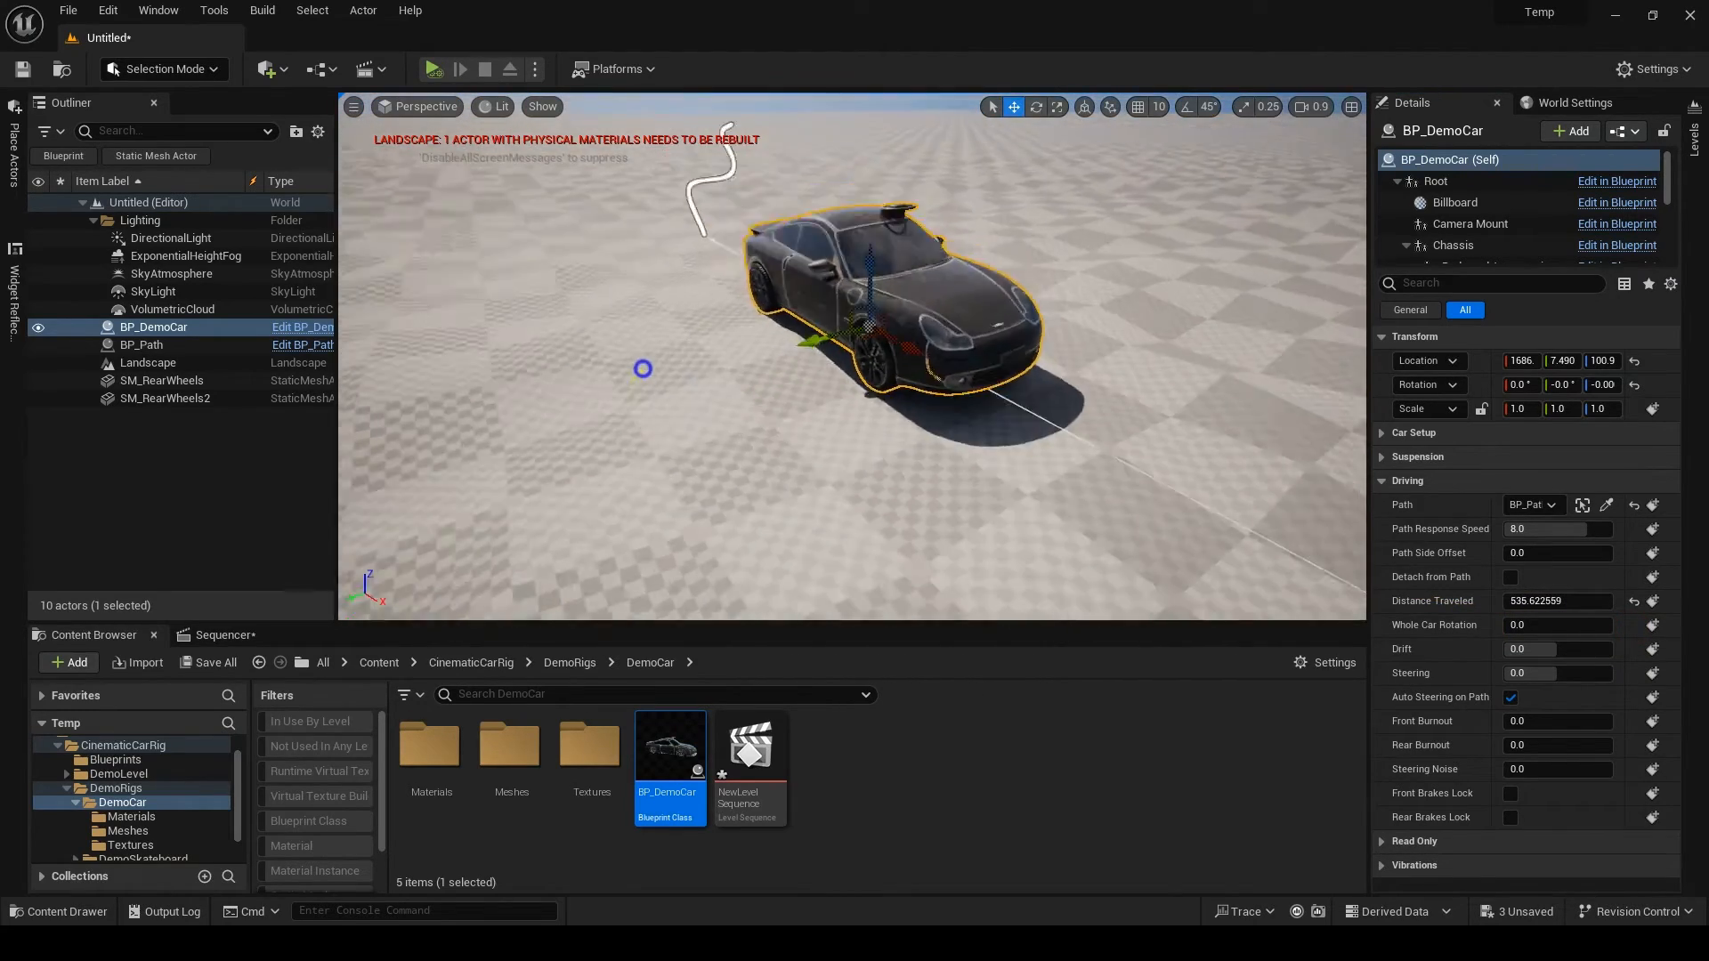
left_click_drag(1559, 648, 1515, 648)
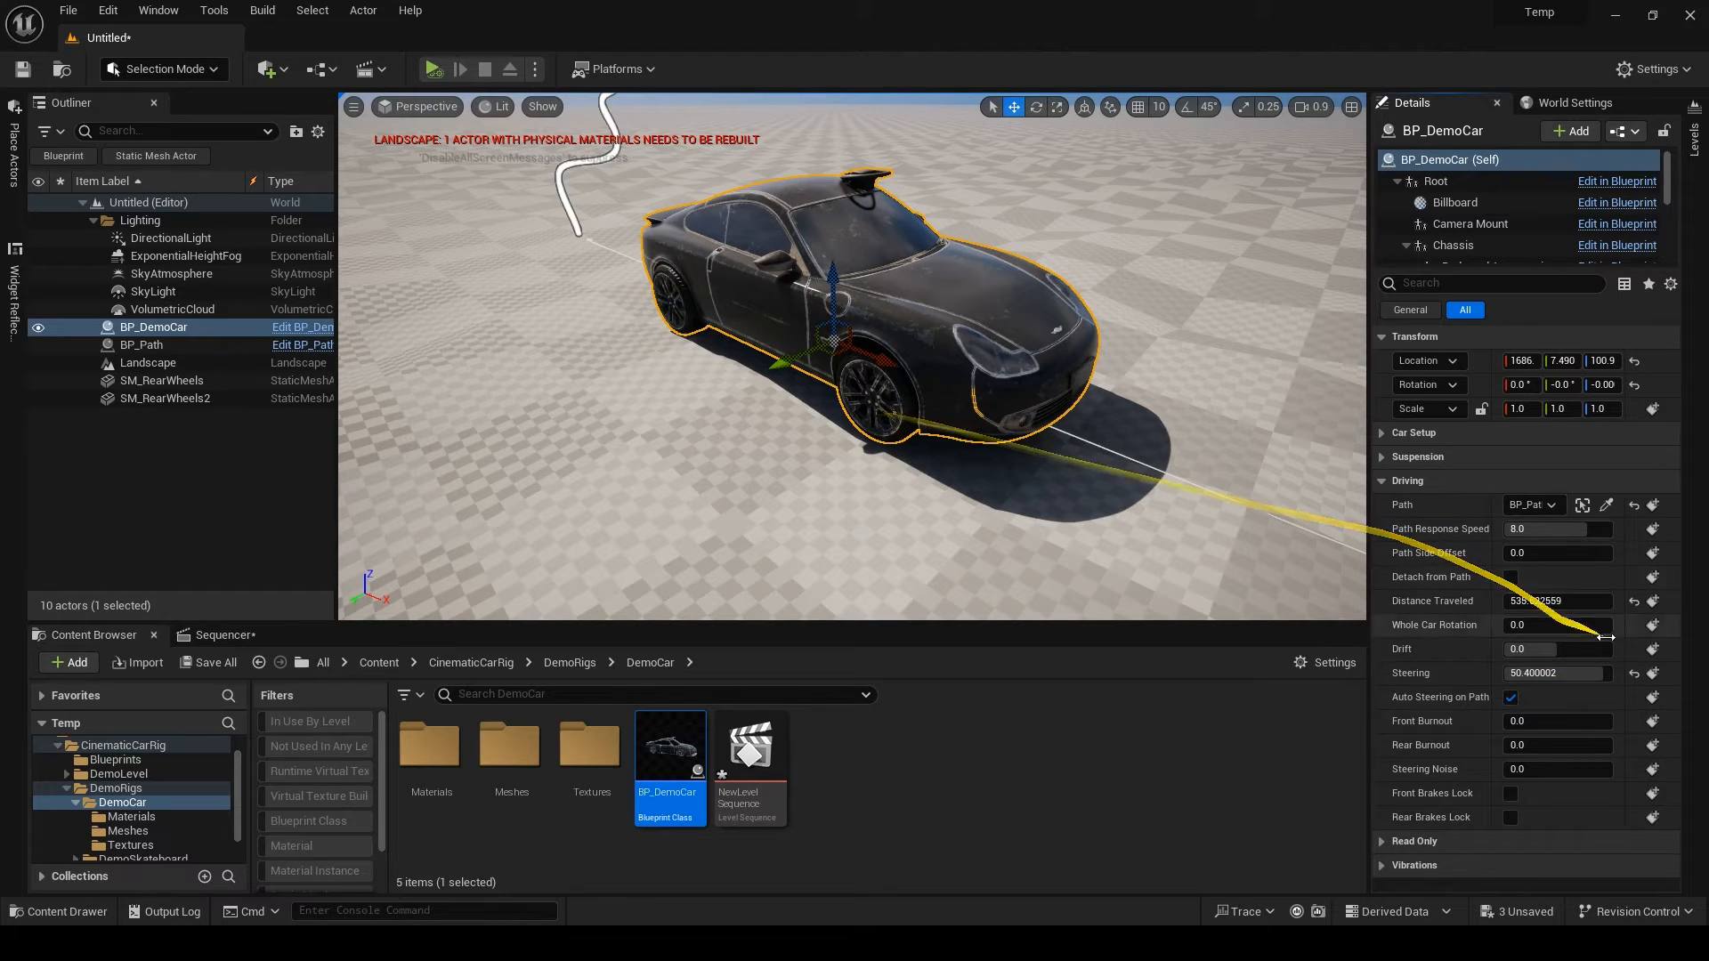
mouse_move(1422, 709)
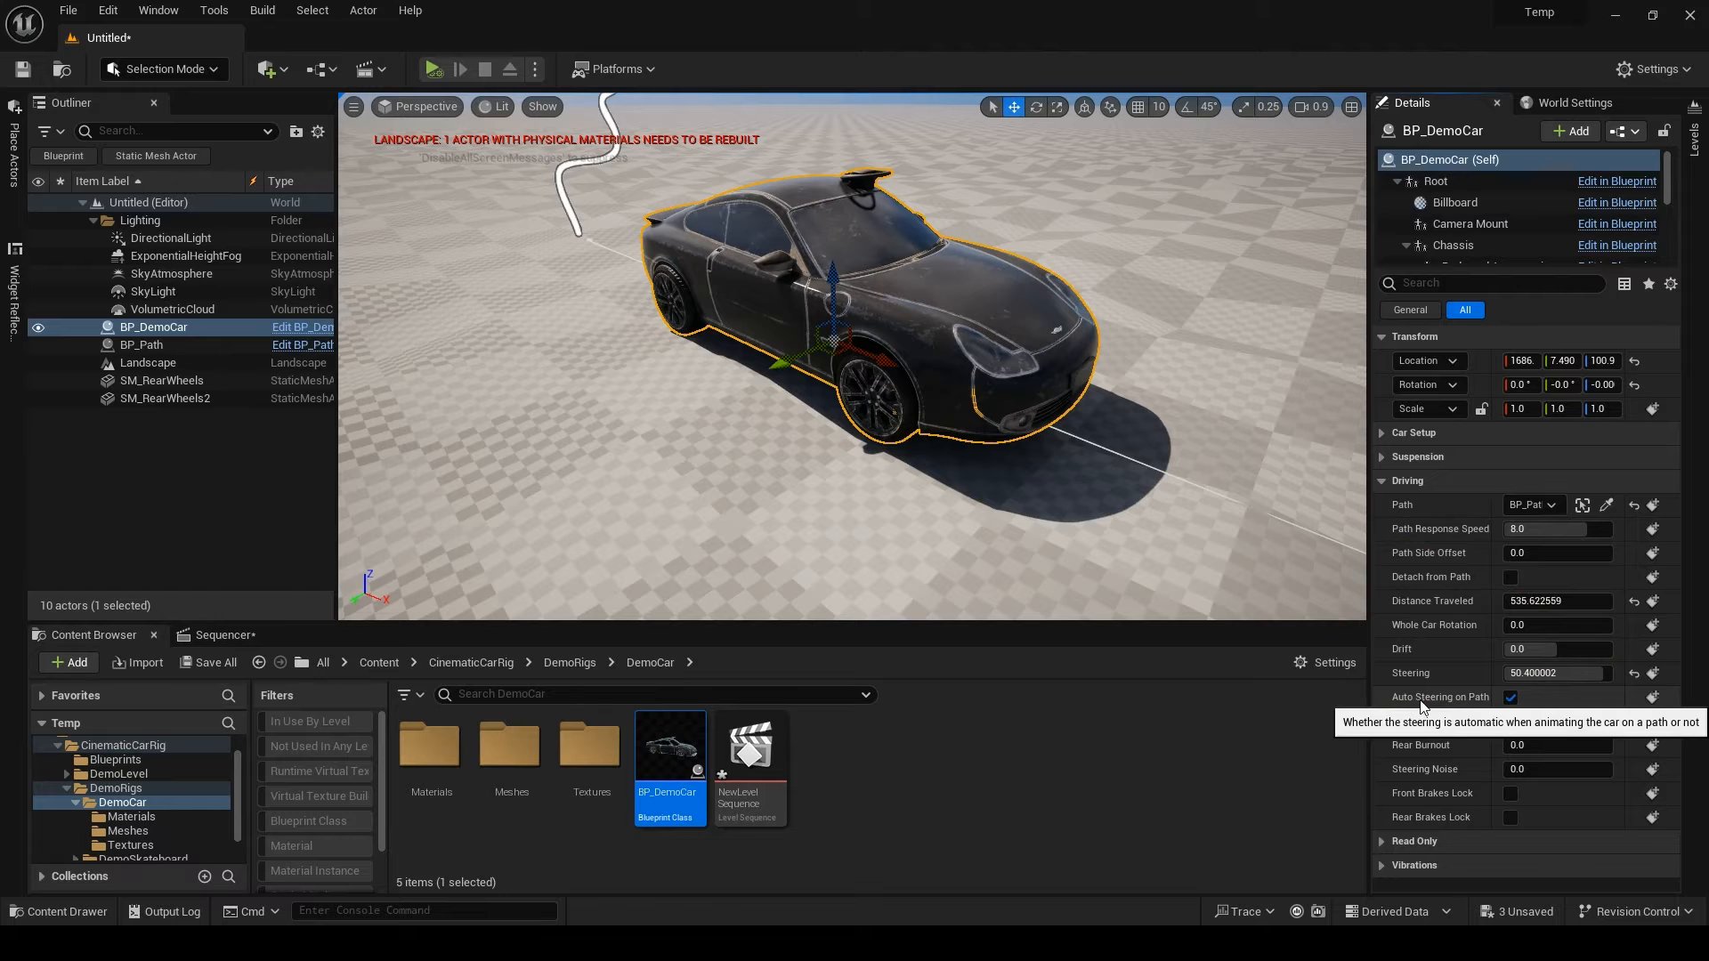
- Reset BP_DemoCar's Steering to 0 so the front wheels point straight
left_click(142, 344)
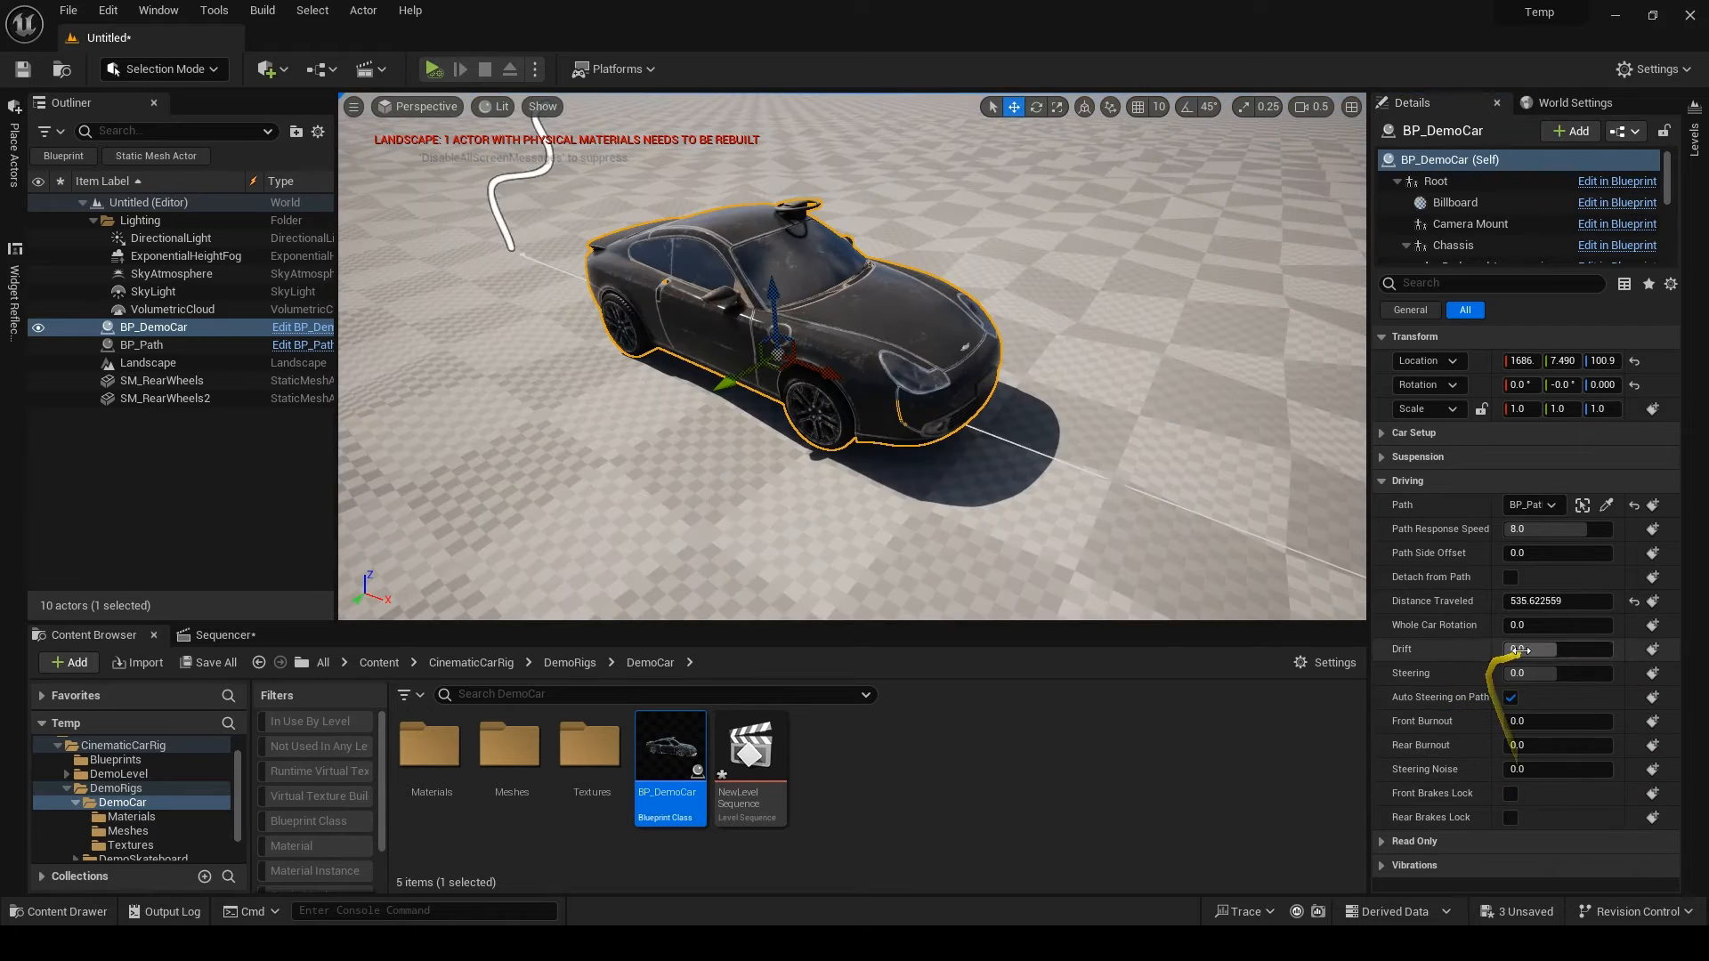
- Add drift to swing the car sideways and enter a Steering Noise value of 5.0
left_click_drag(1526, 650, 1560, 650)
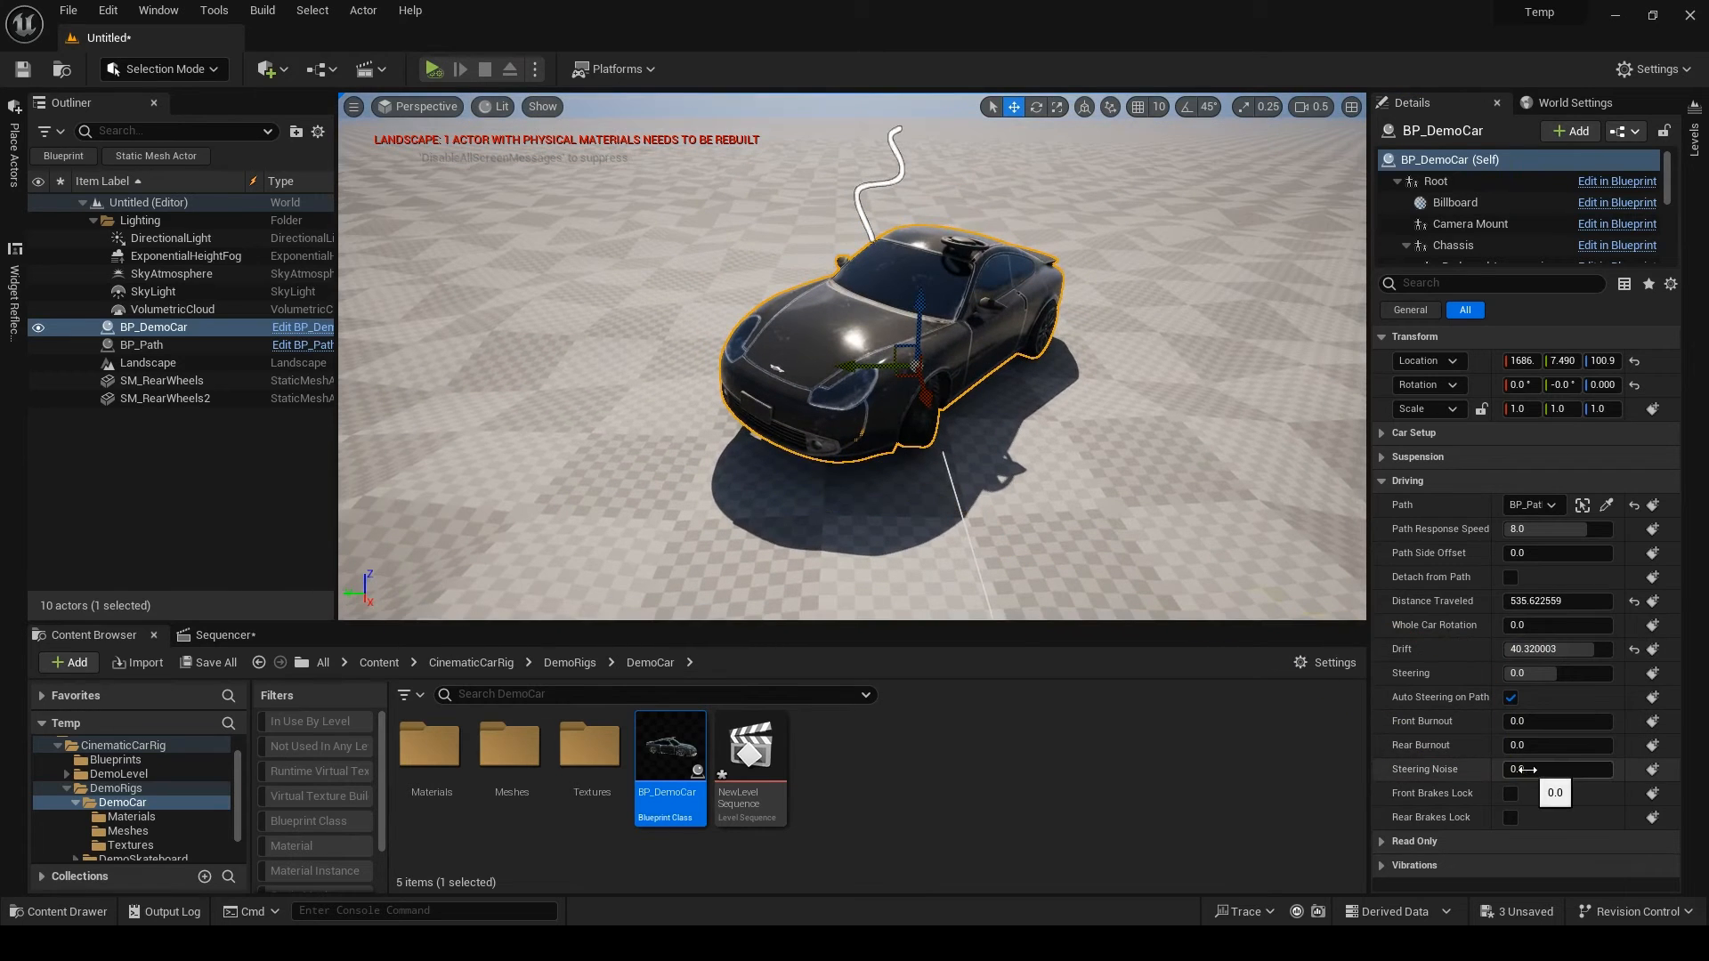
type("5.0")
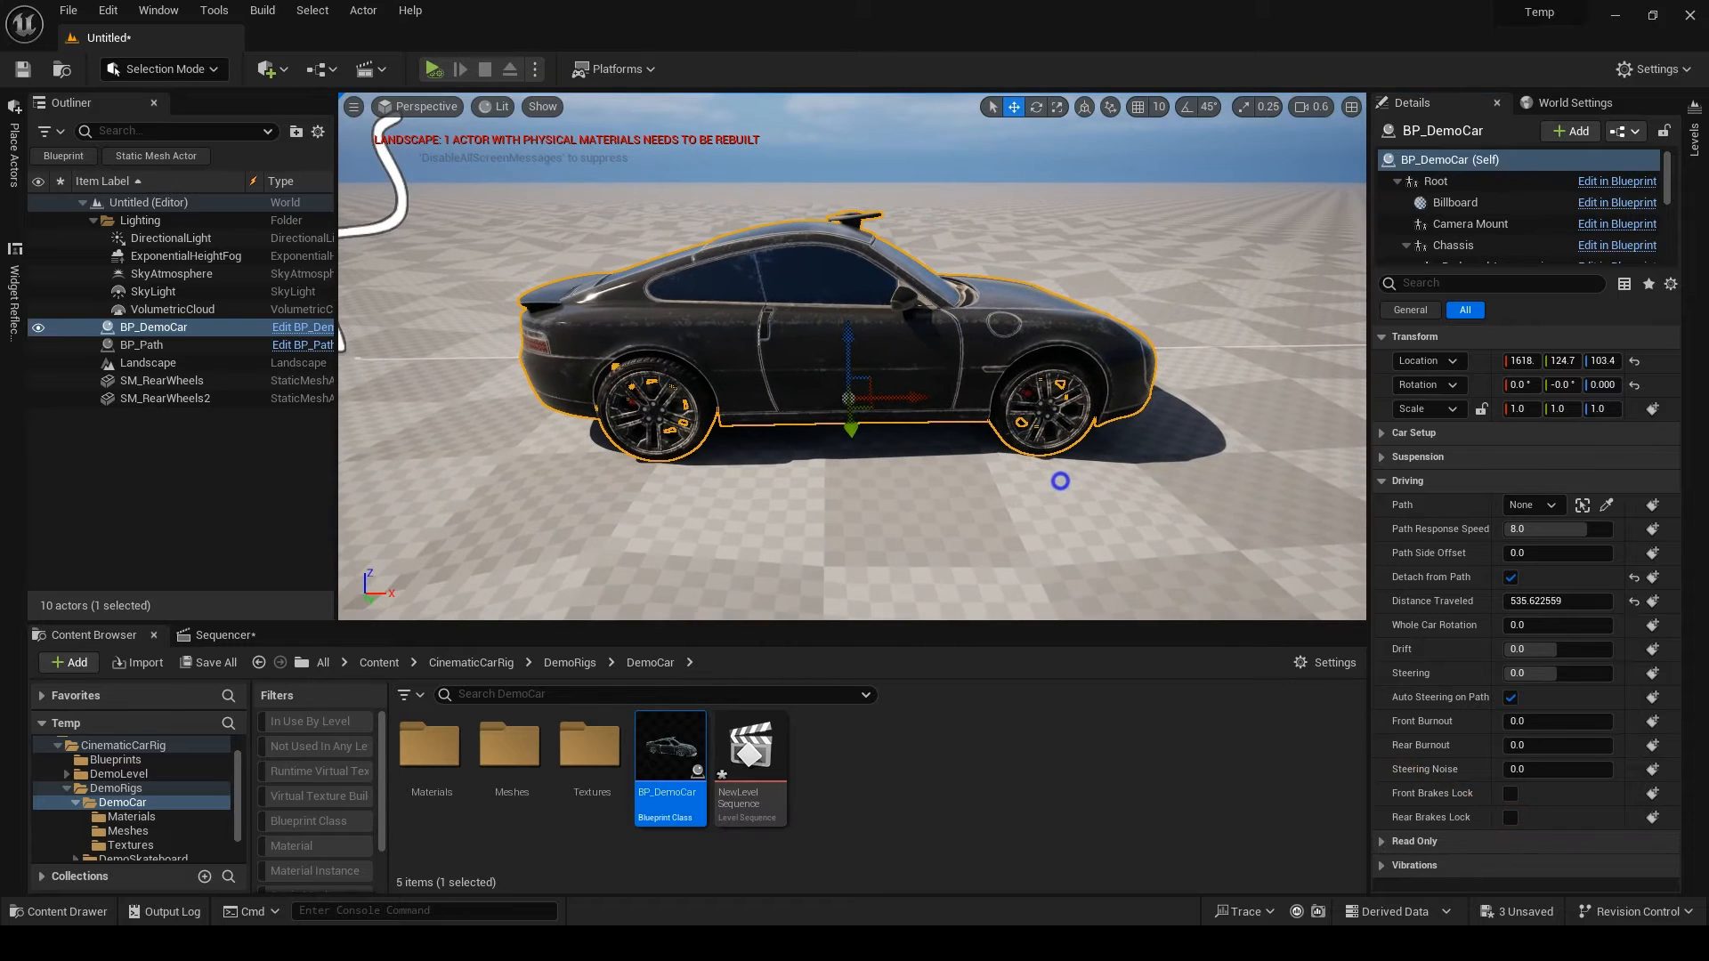
- Reveal the read-only Speed and Real Steering values and set Steering to 60
left_click(1385, 480)
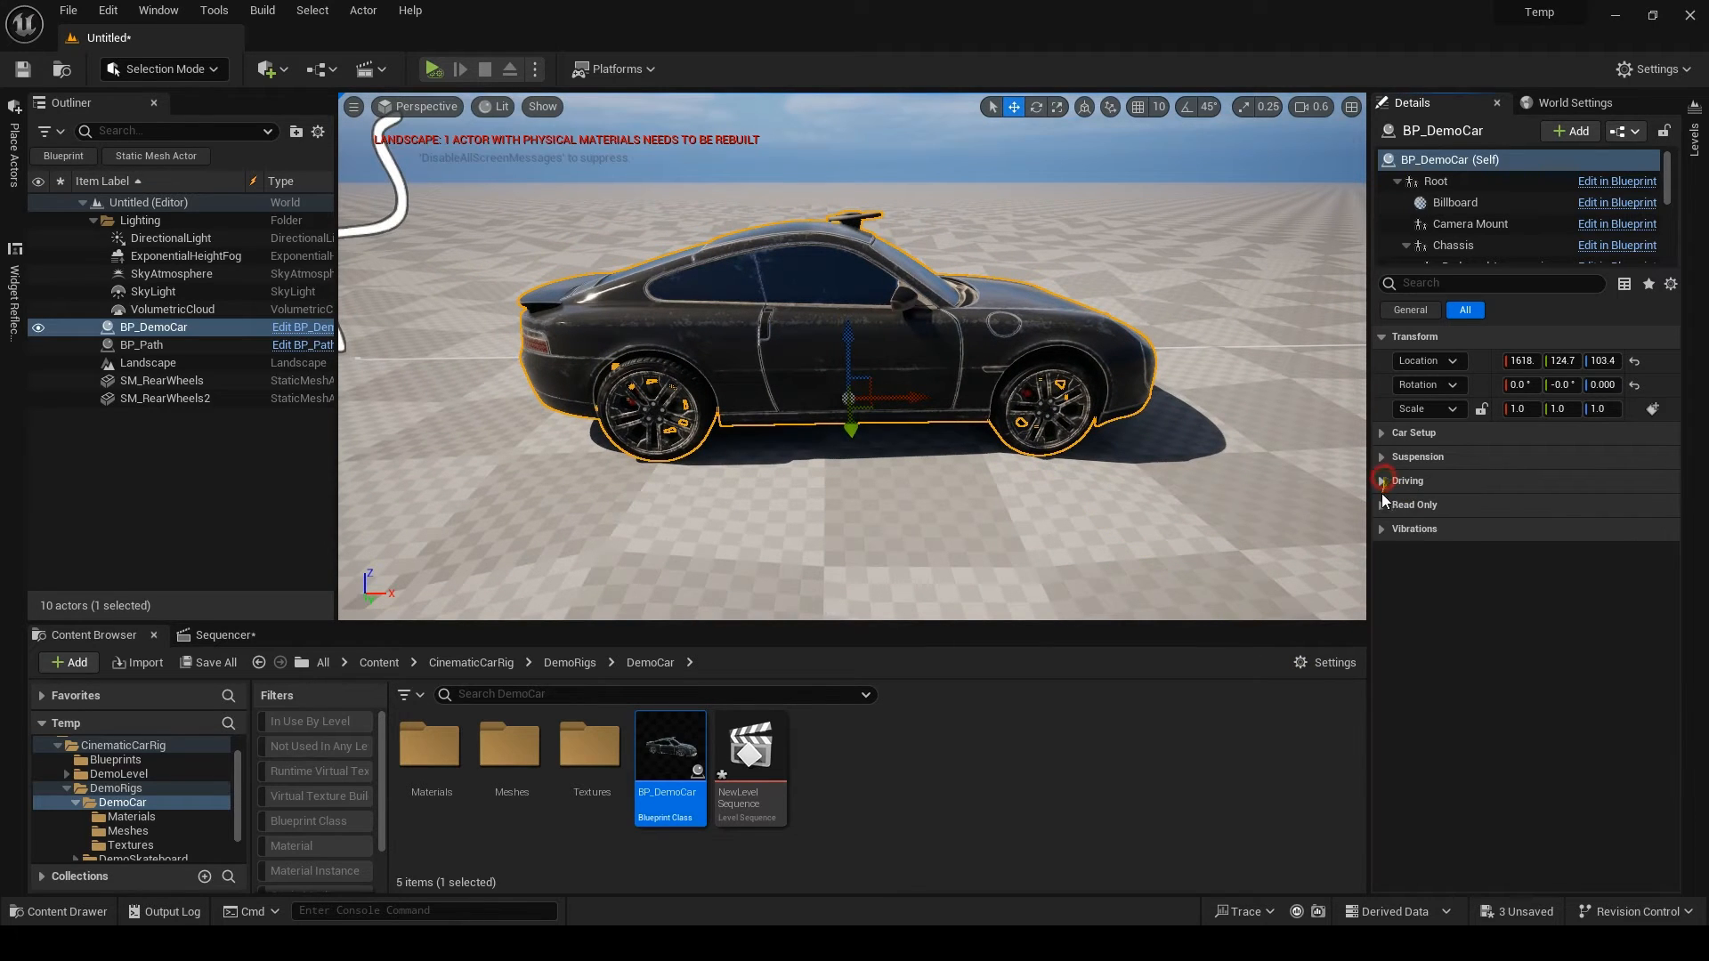
left_click(1406, 478)
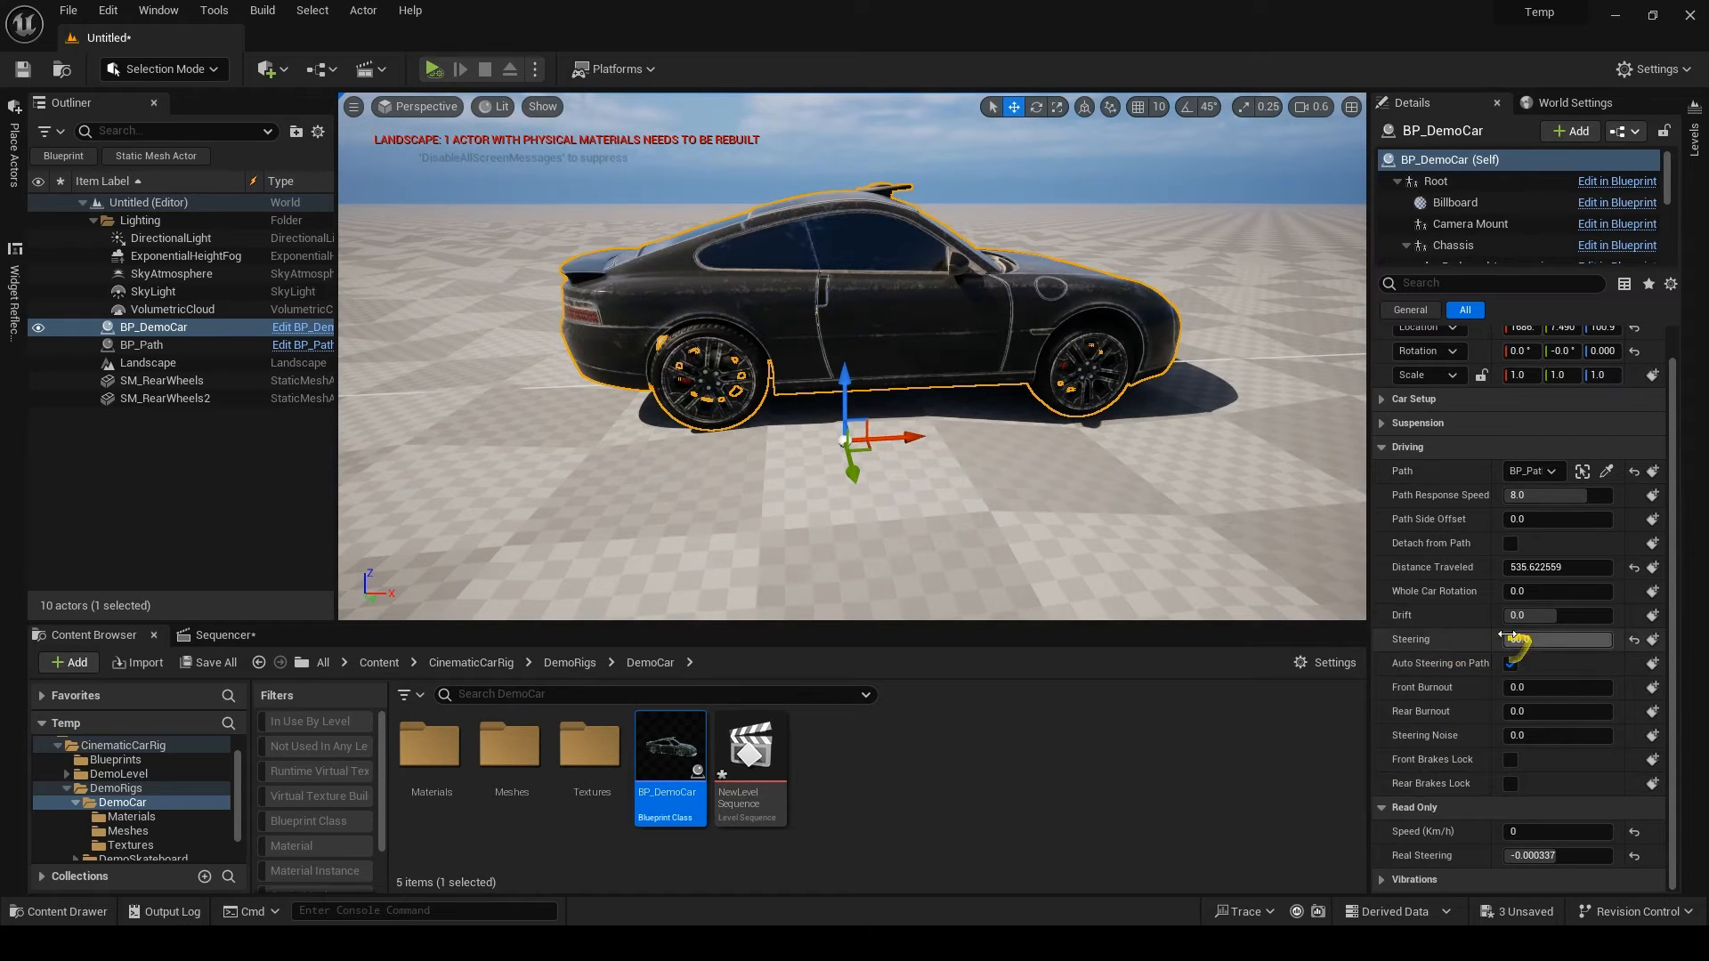
left_click(1512, 662)
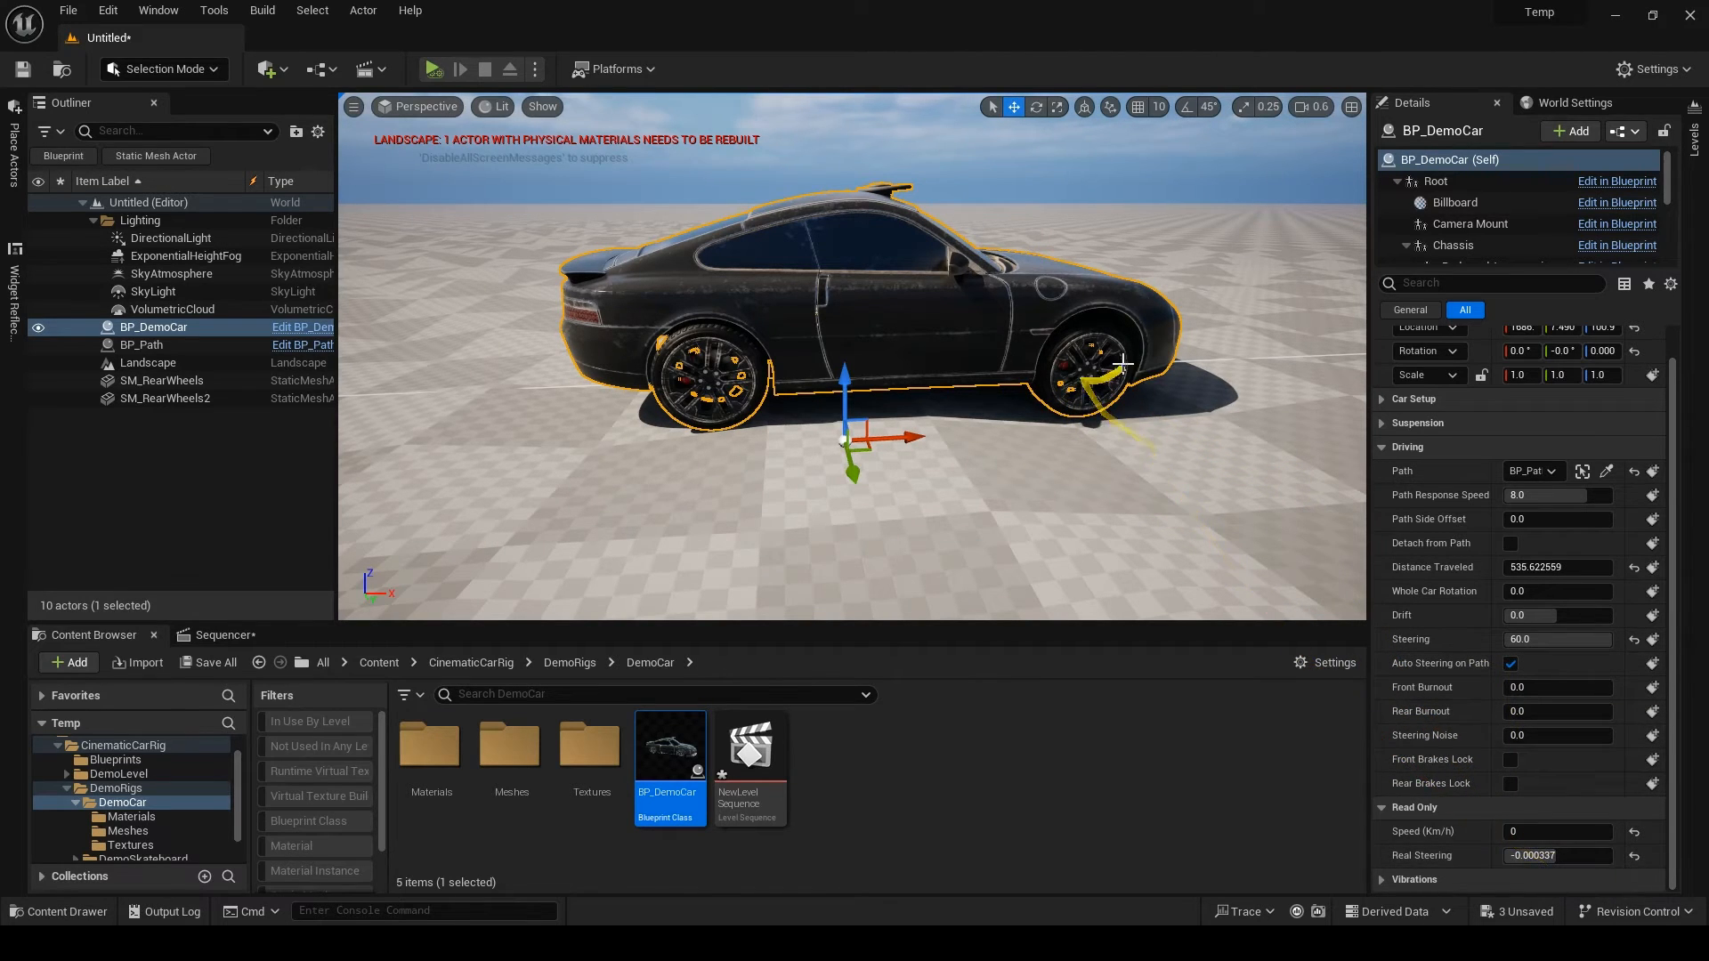
left_click_drag(1123, 365, 1407, 642)
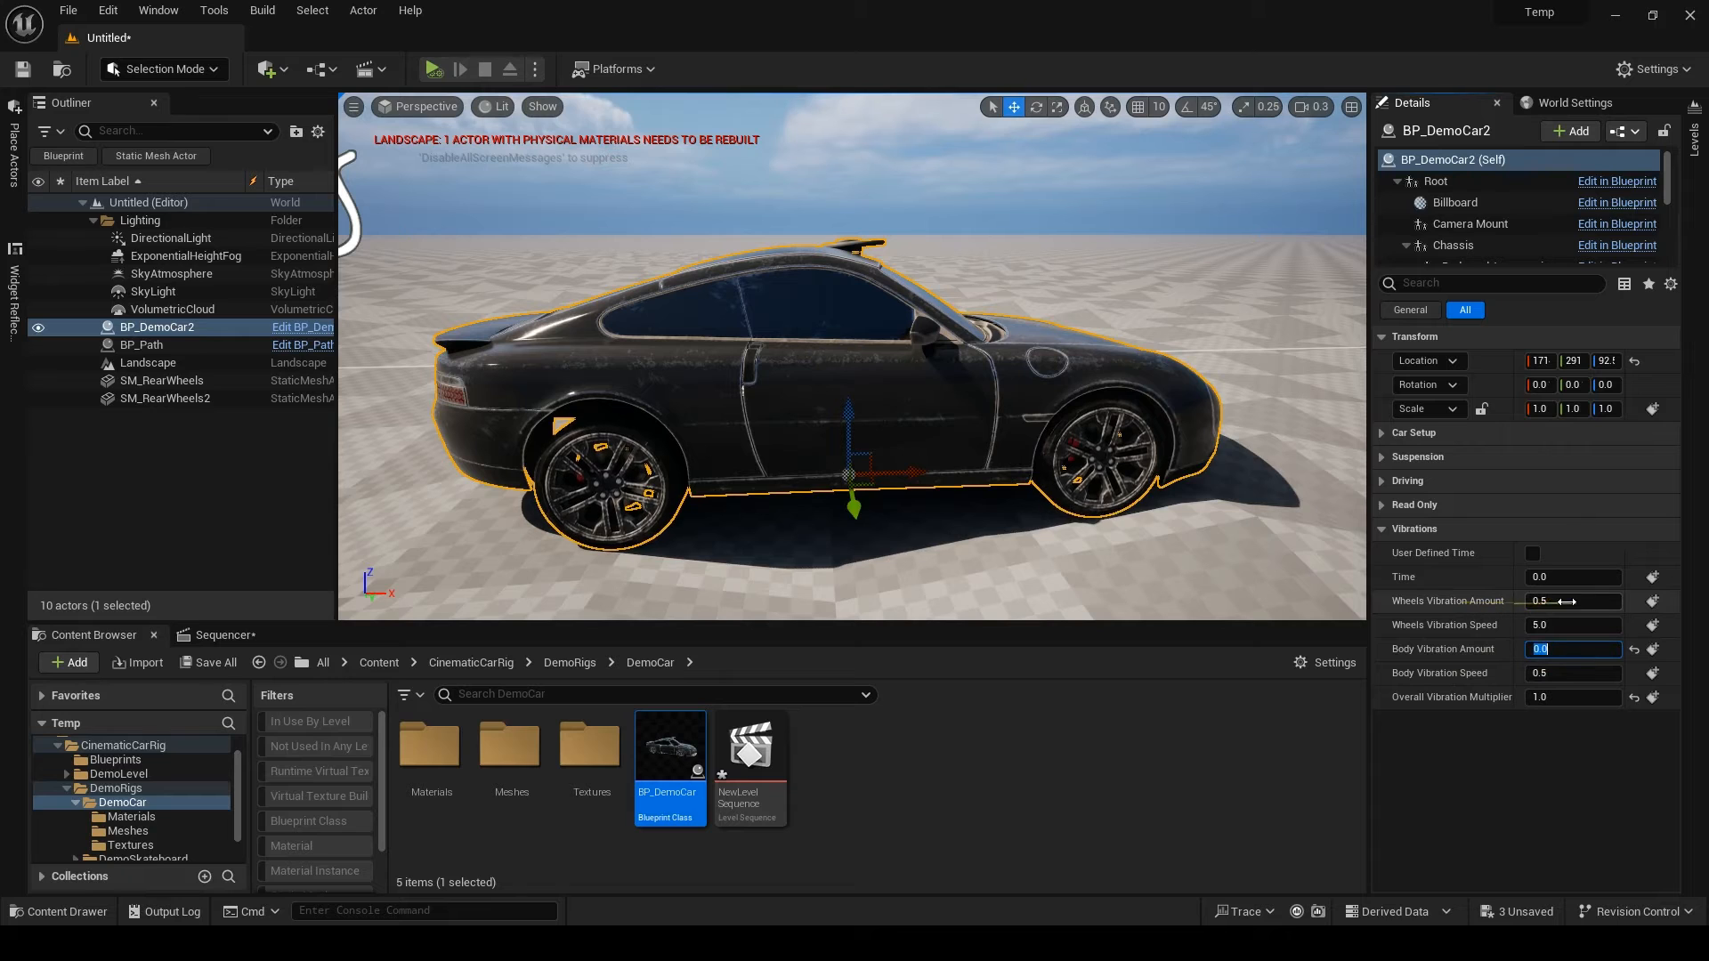
- Set BP_DemoCar2's wheels vibration speed to 5.0 in the Vibrations details
left_click(1572, 600)
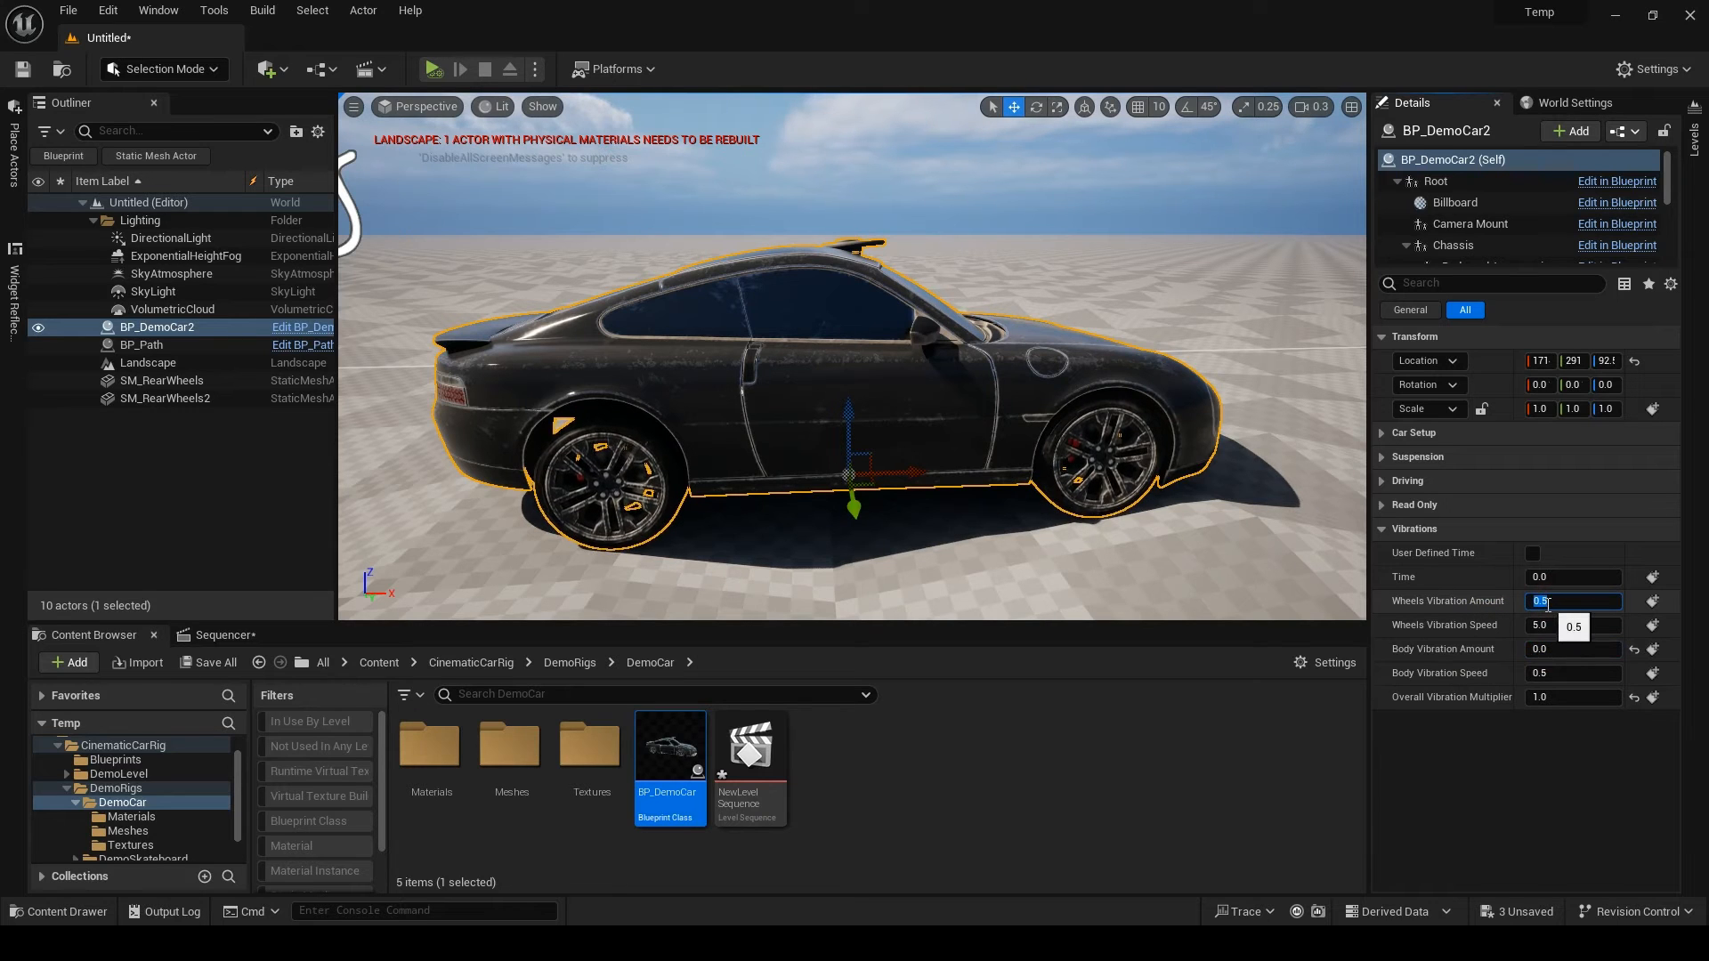
type("5.0")
left_click(1573, 648)
type("1")
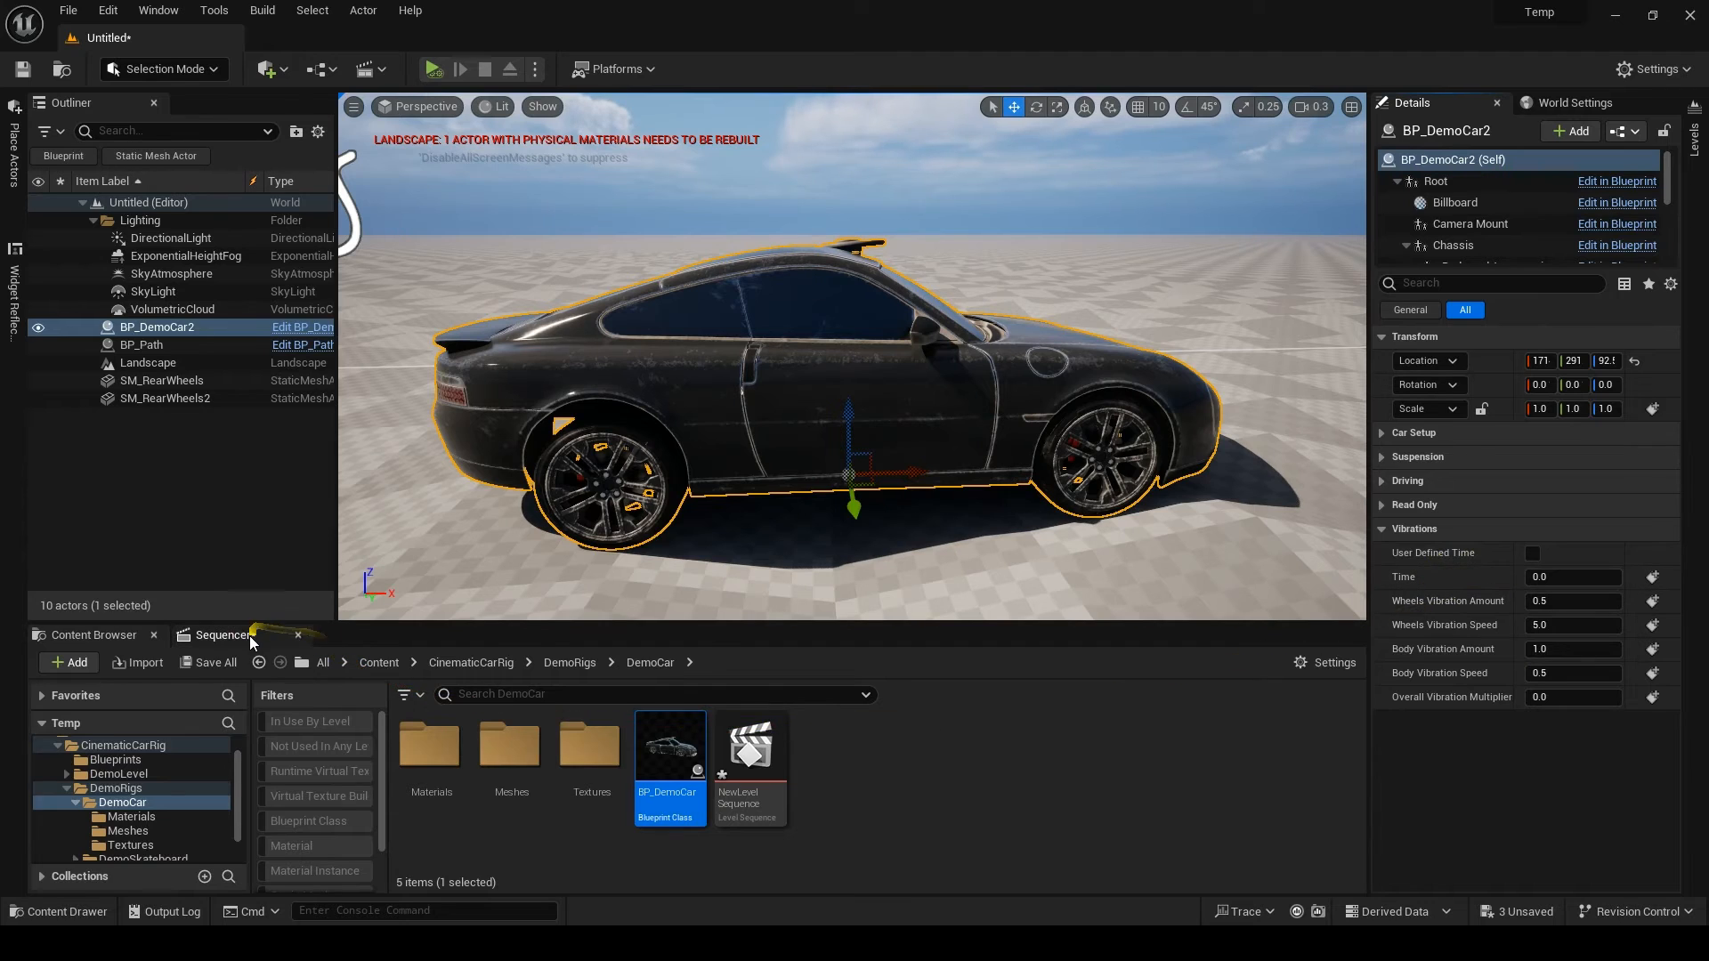
- Set BP_DemoCar2's Overall Vibration Multiplier to 1.0 and enable User Defined Time with a keyed Time value
left_click(220, 633)
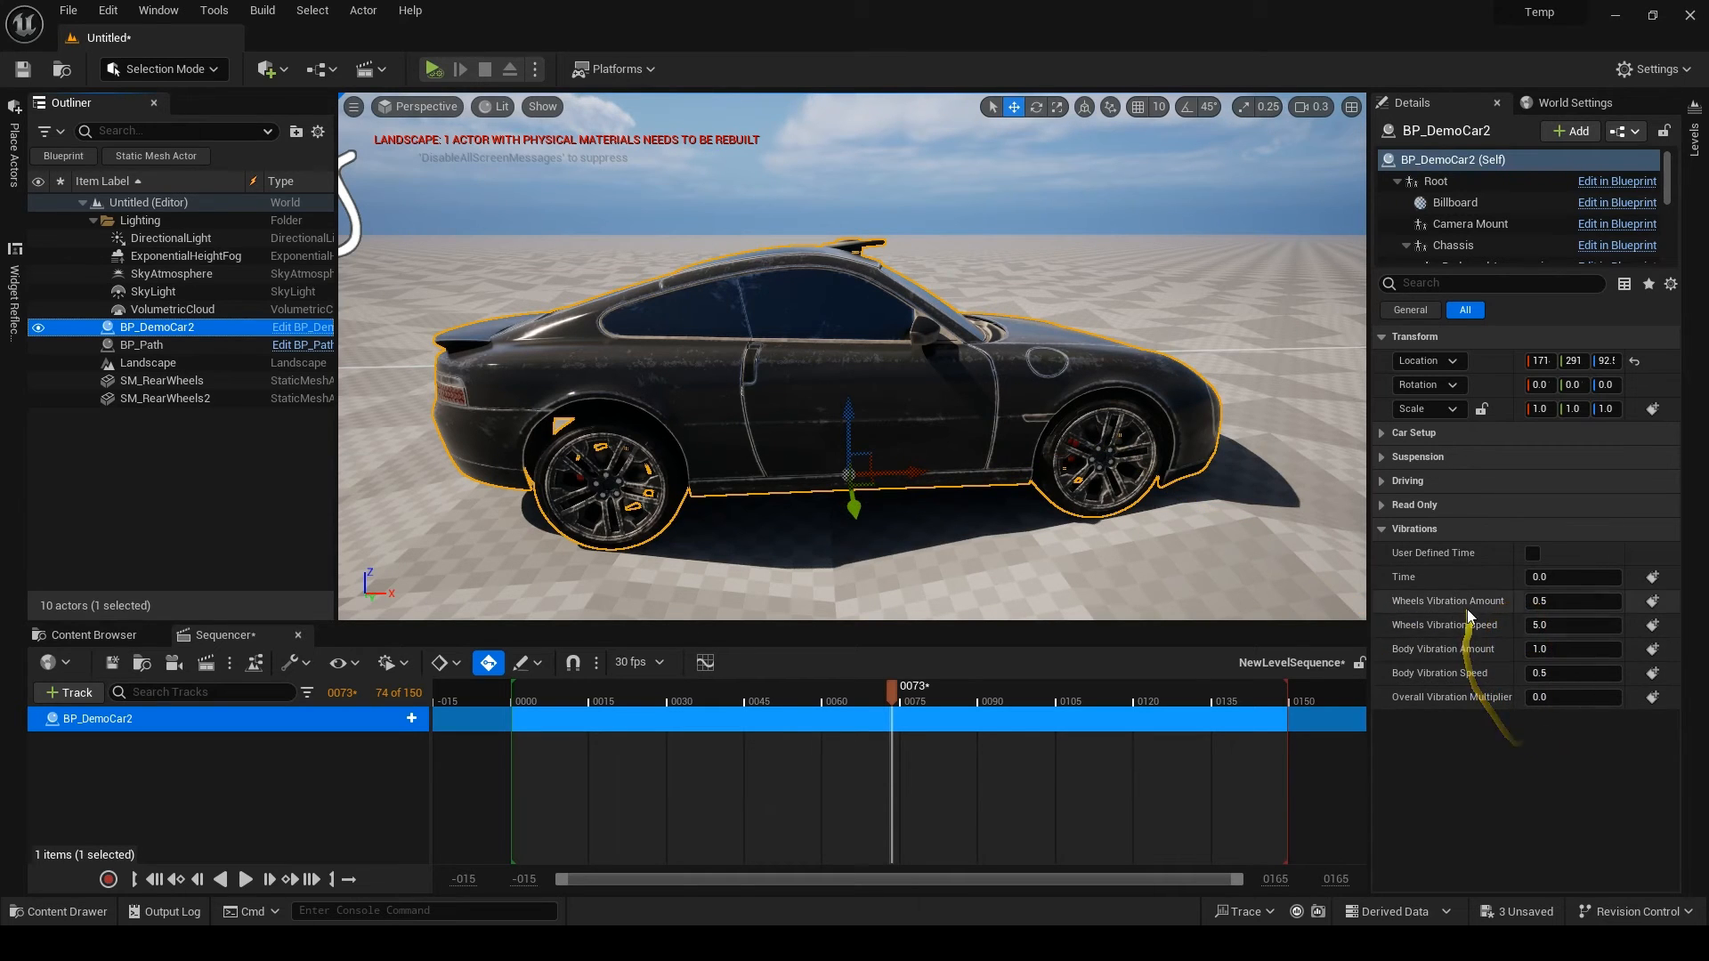
mouse_move(1483, 684)
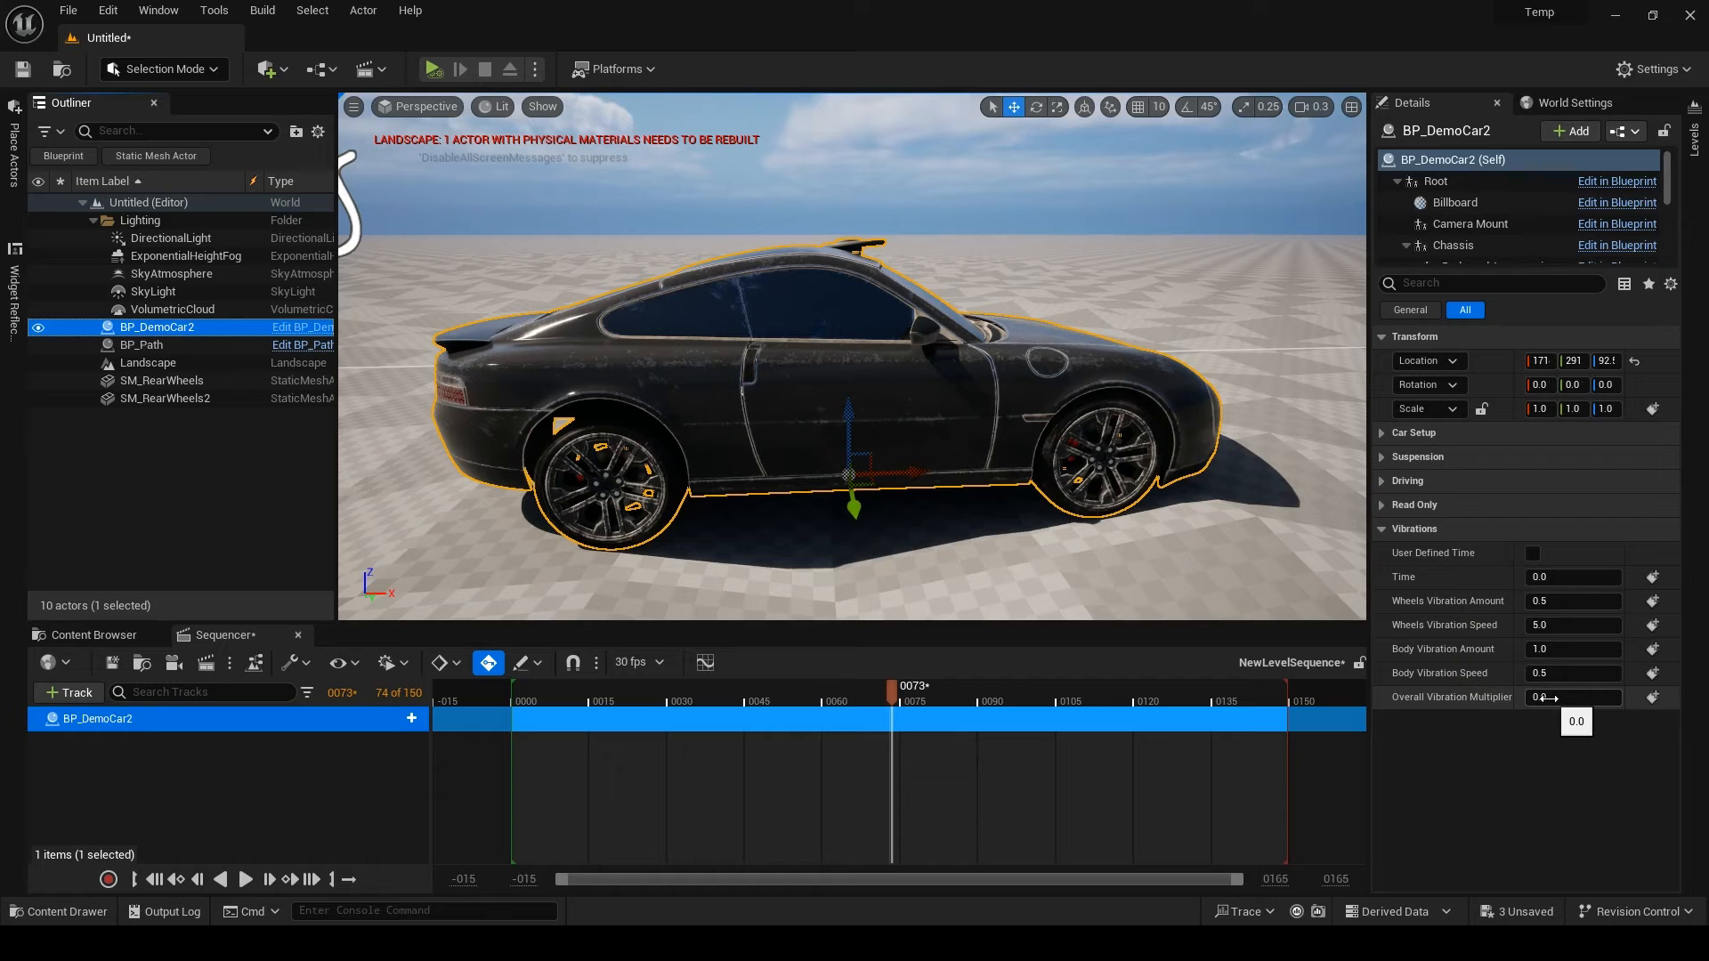
mouse_move(1456, 562)
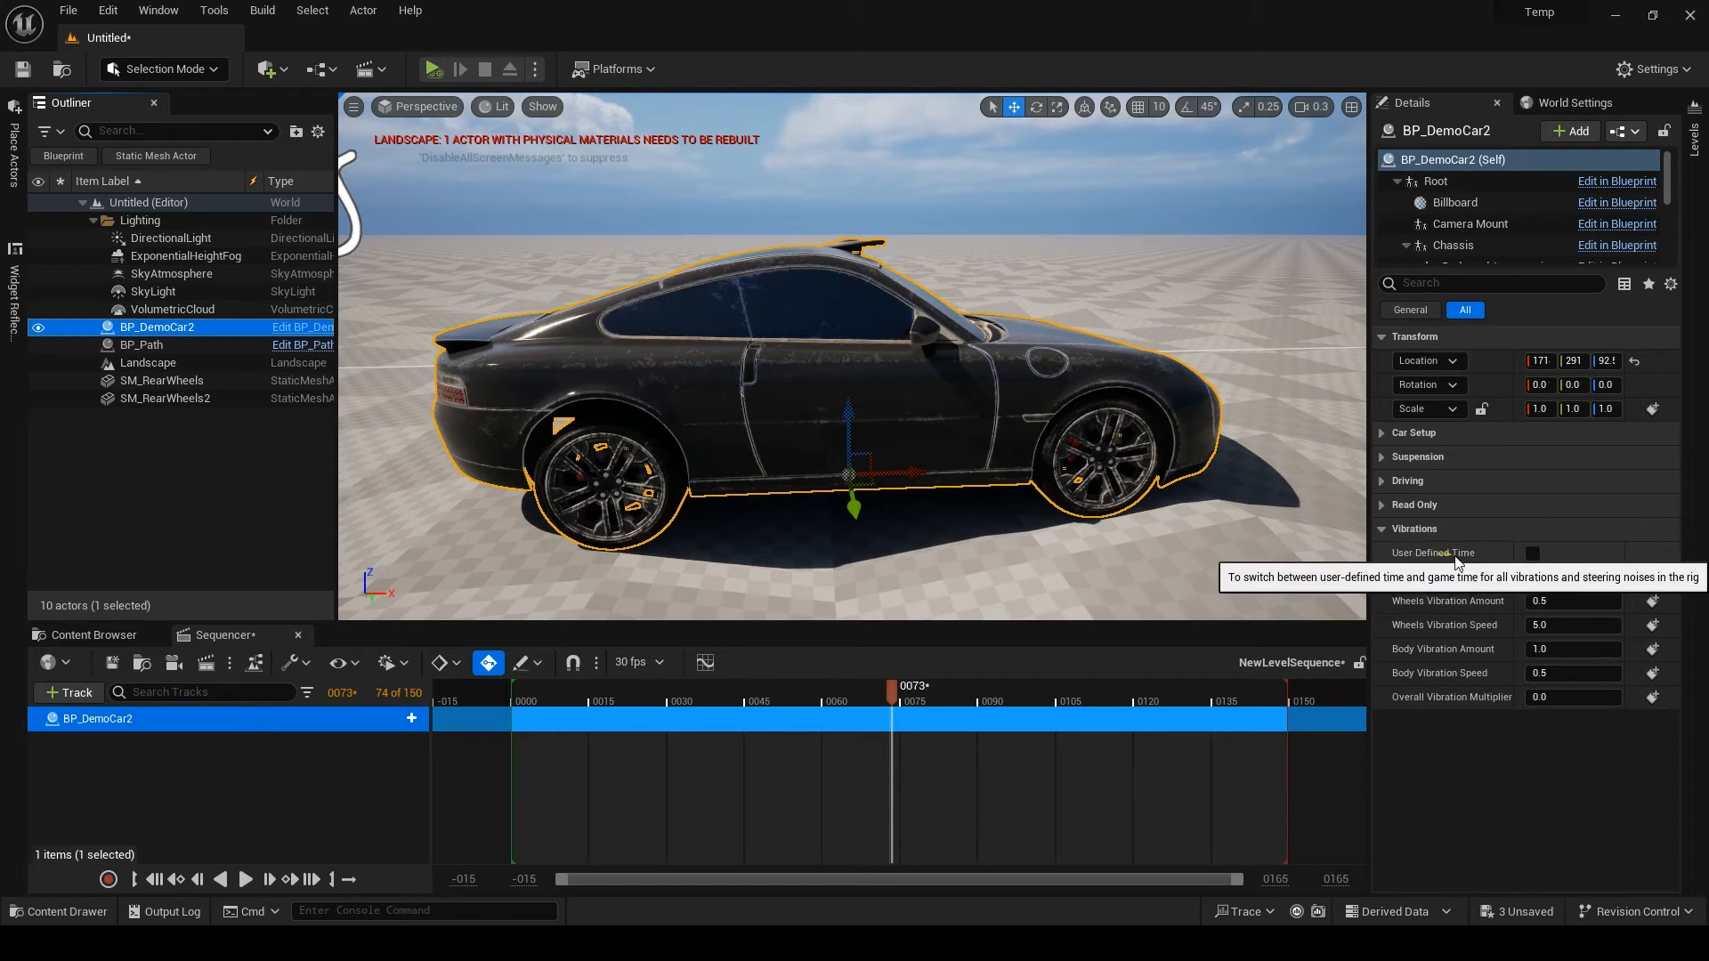
left_click(1572, 696)
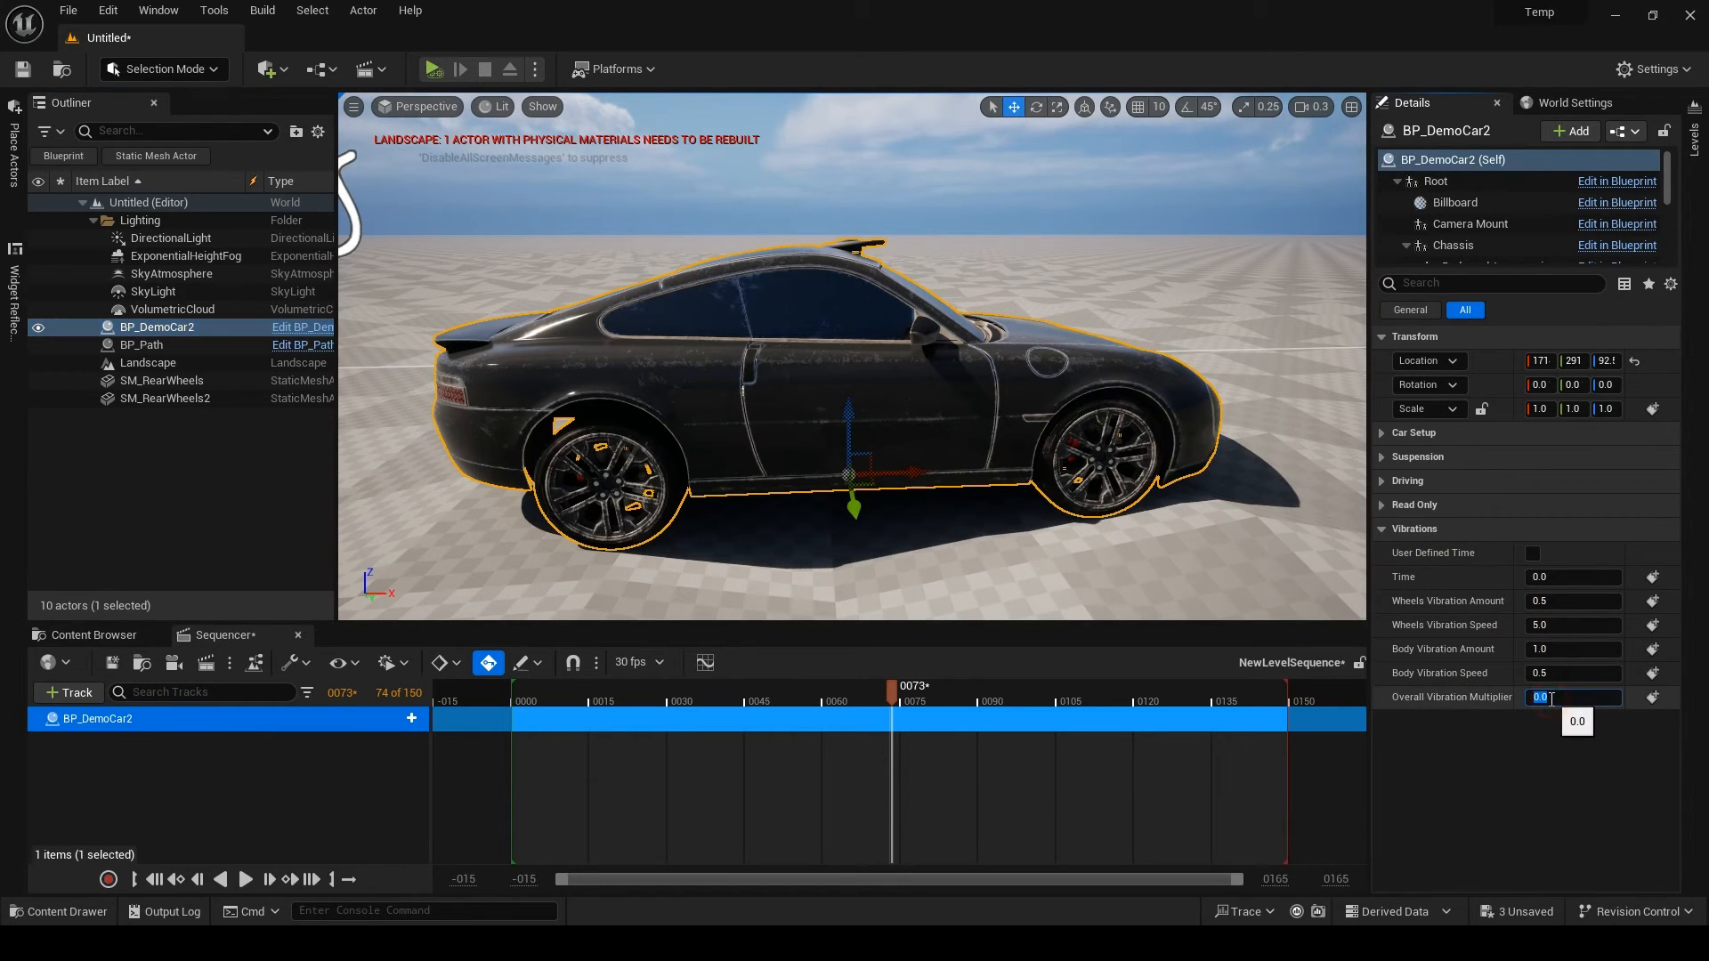
type("1.0")
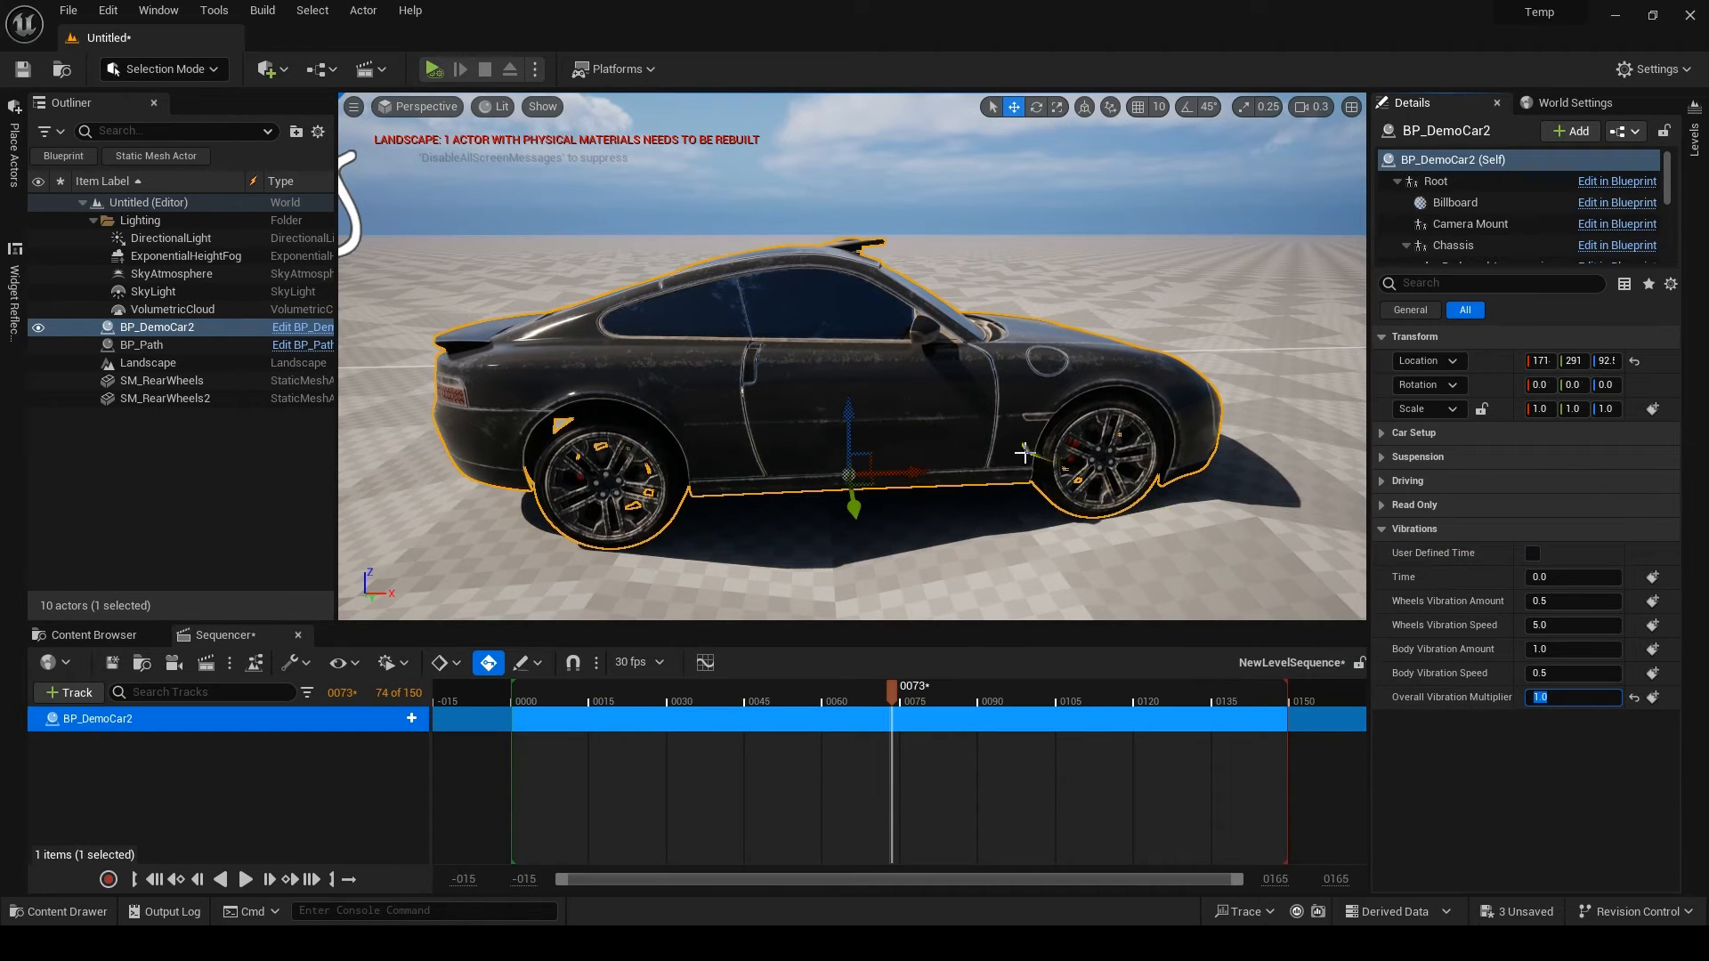
left_click(1531, 552)
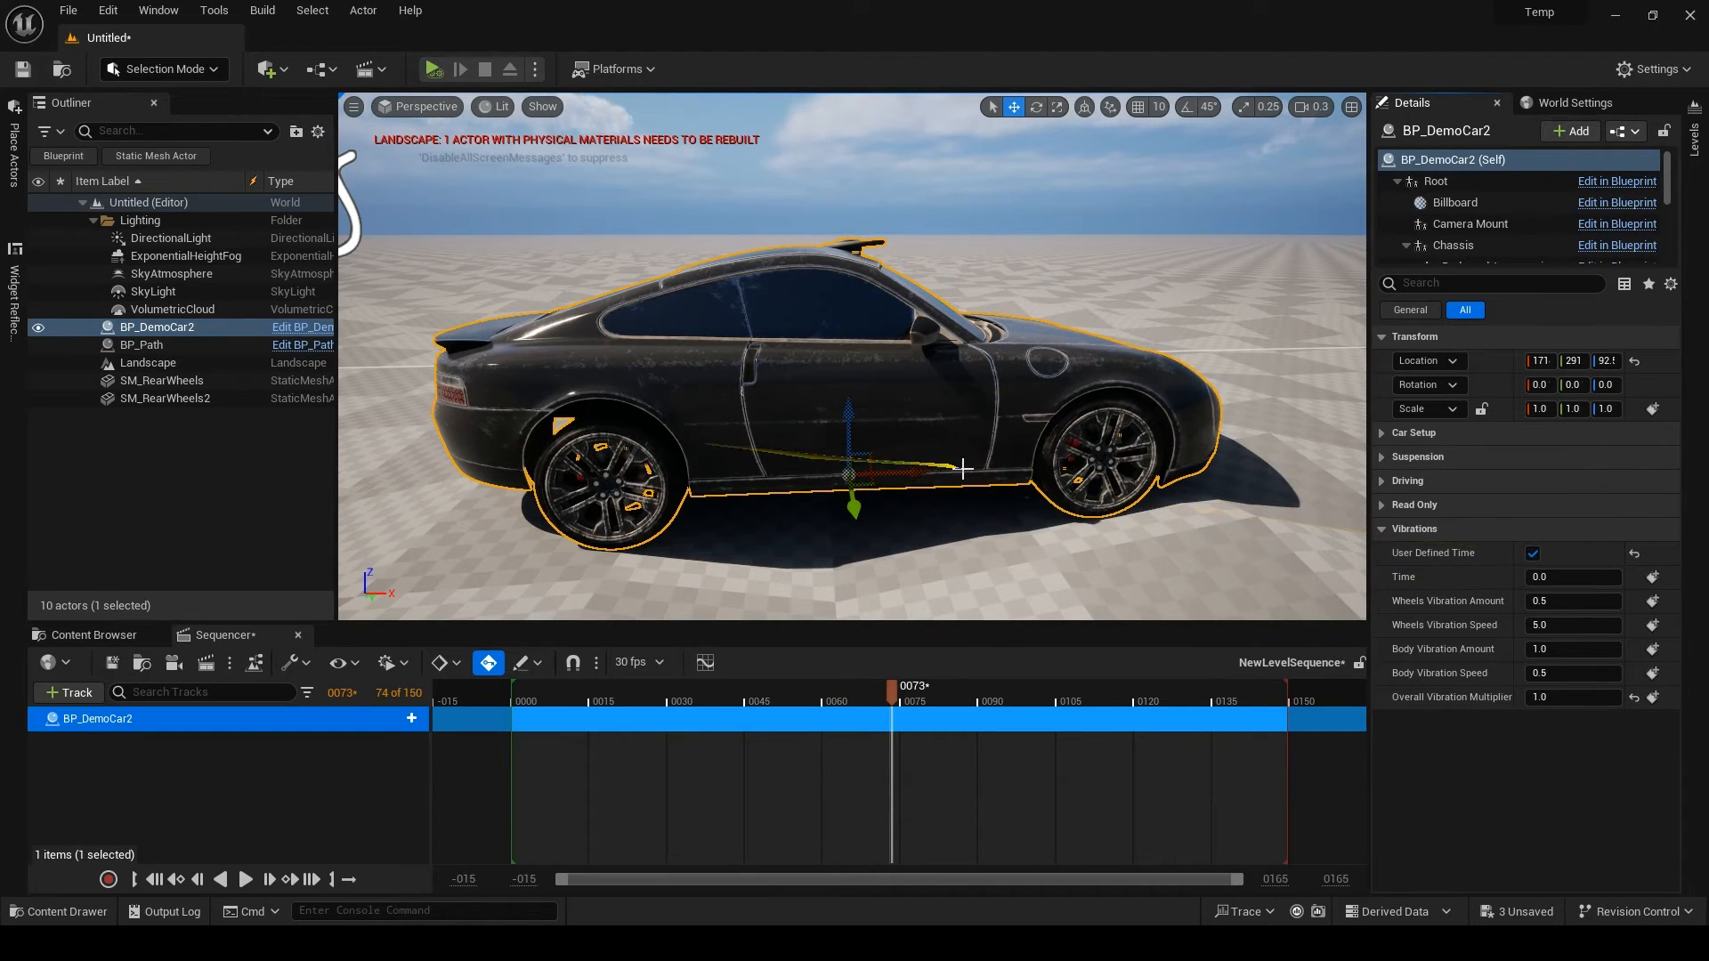
left_click(1572, 577)
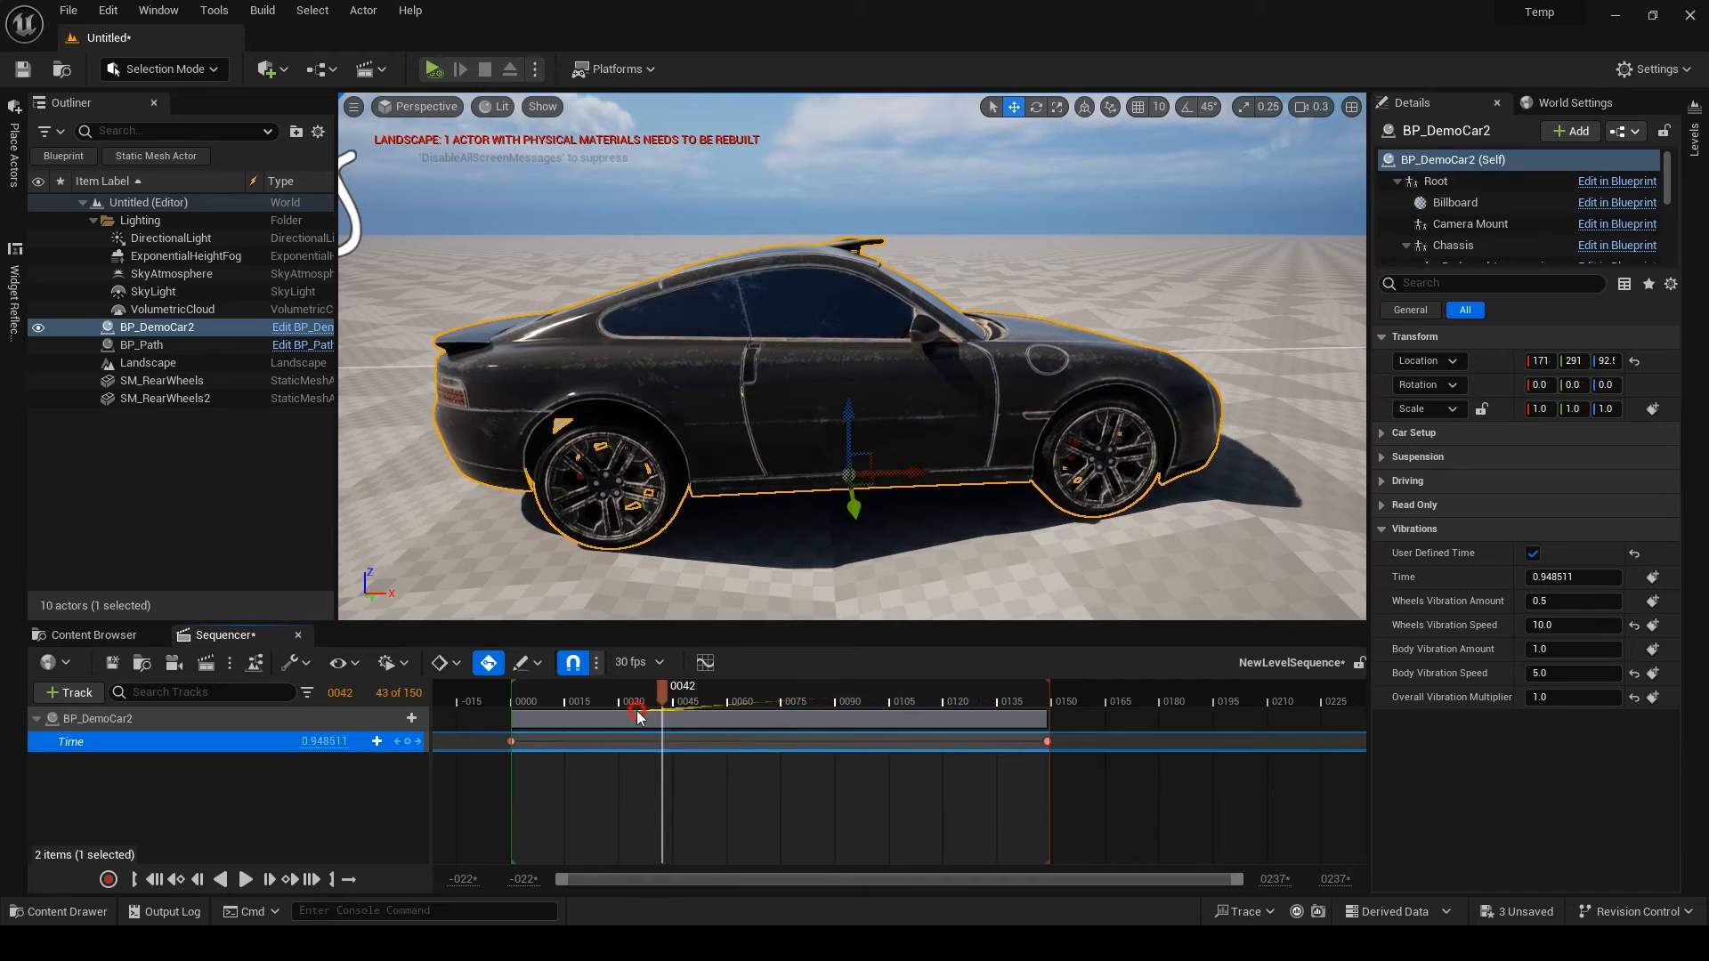
- Scrub through the sequence to preview BP_DemoCar2 shaking with the keyframed Time and multiplier 10
left_click_drag(639, 716, 714, 715)
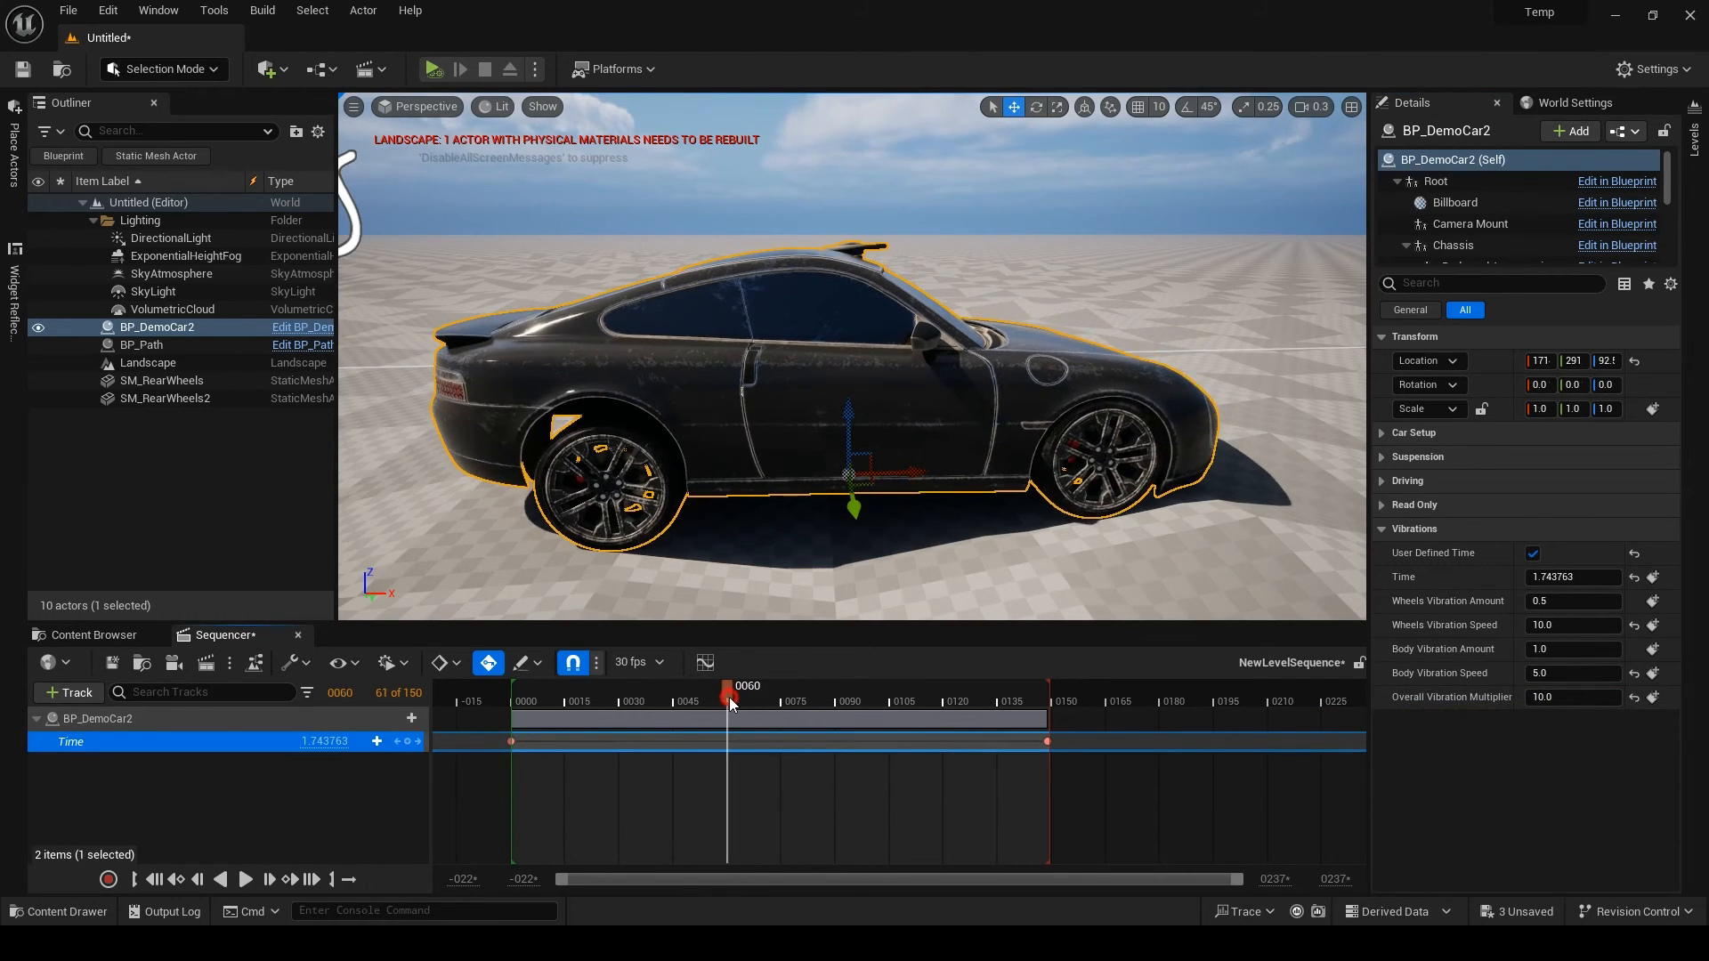
left_click(268, 880)
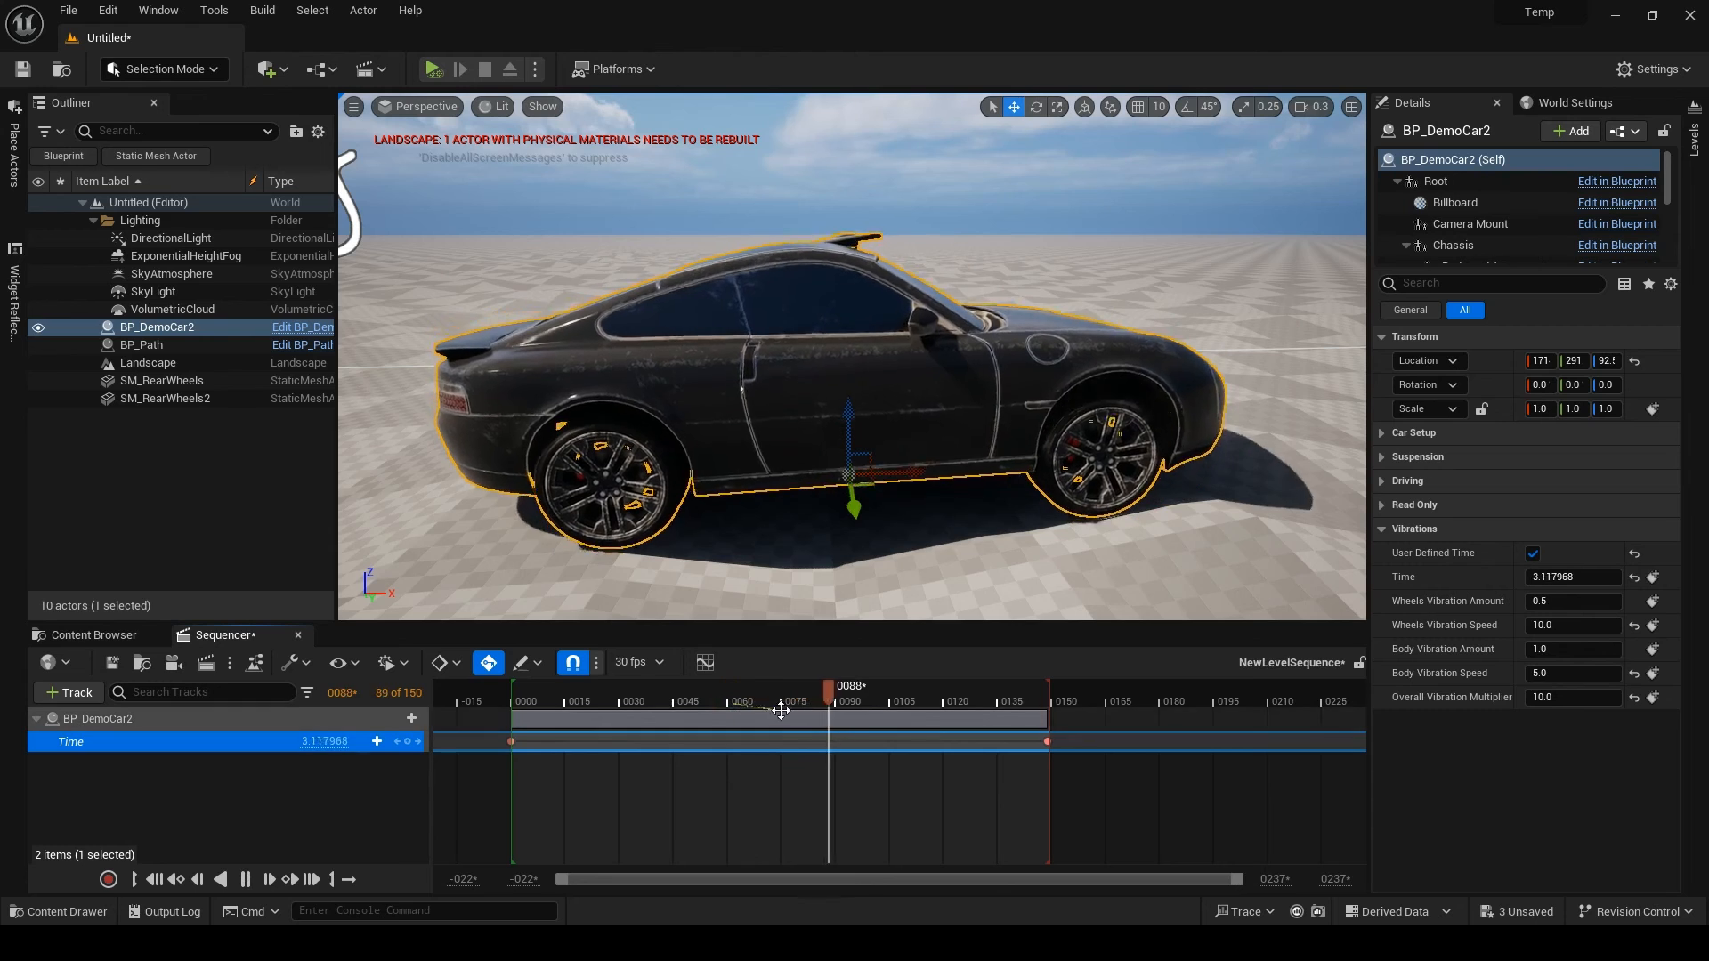
left_click_drag(785, 701, 844, 701)
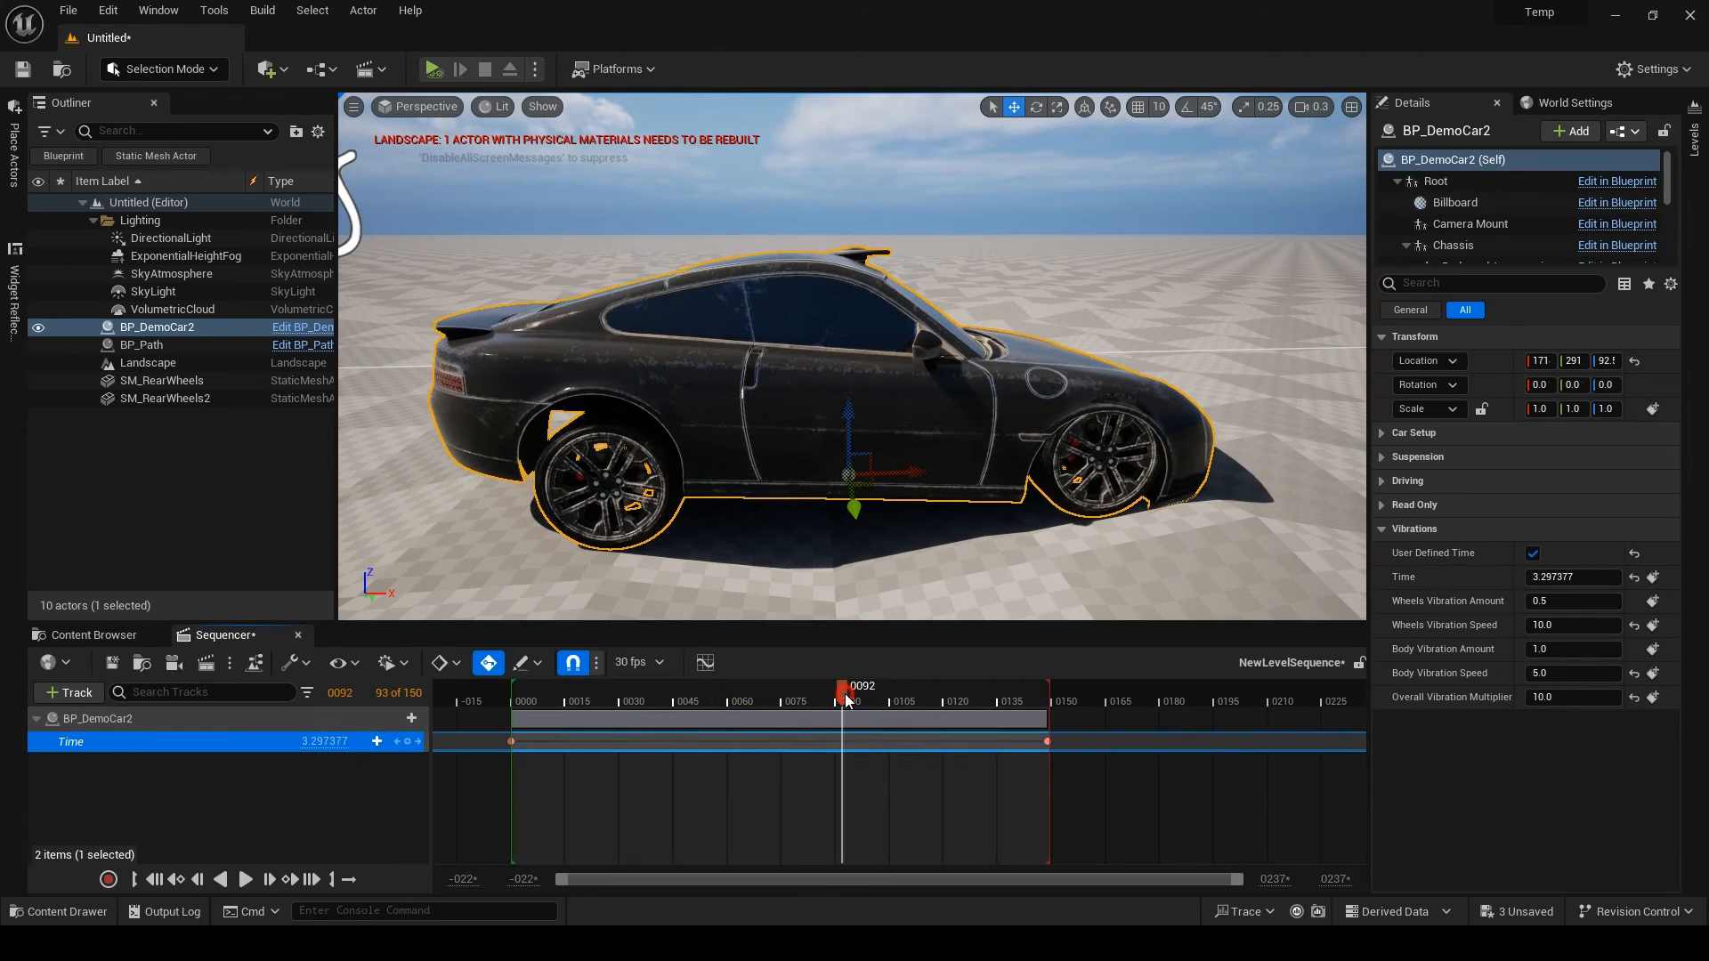
left_click_drag(847, 699, 836, 700)
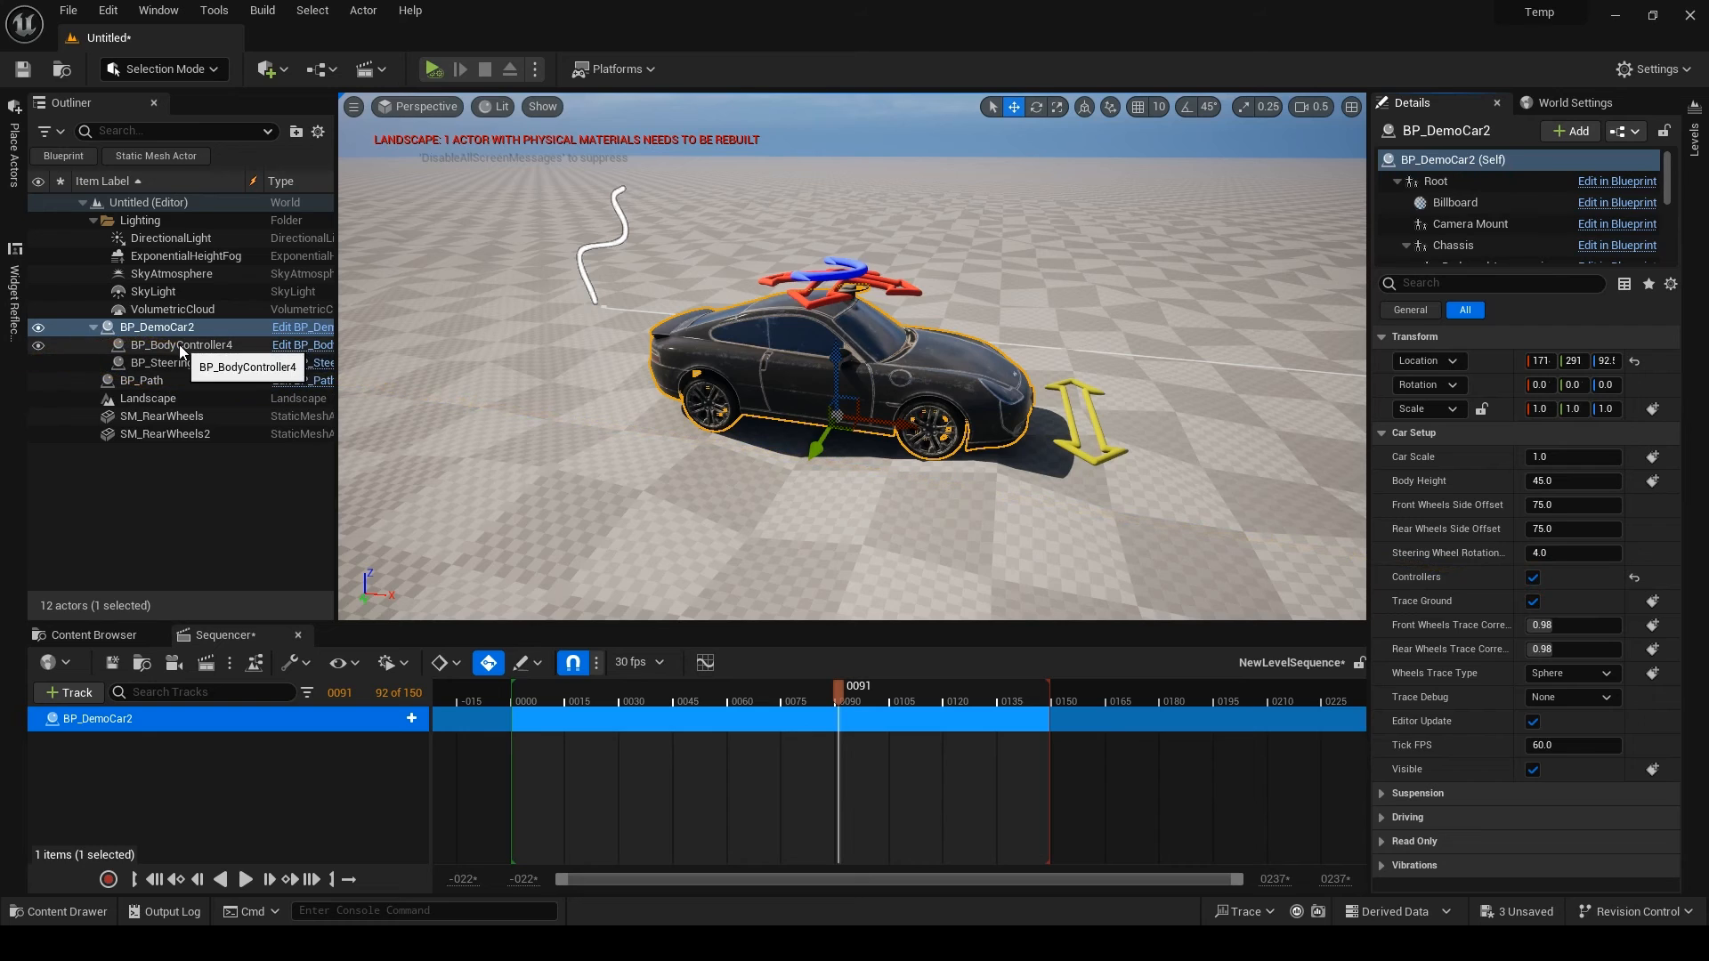
- Select BP_BodyController4 and BP_SteeringController4 under BP_DemoCar2 and move the body controller to lean the car
left_click(184, 343)
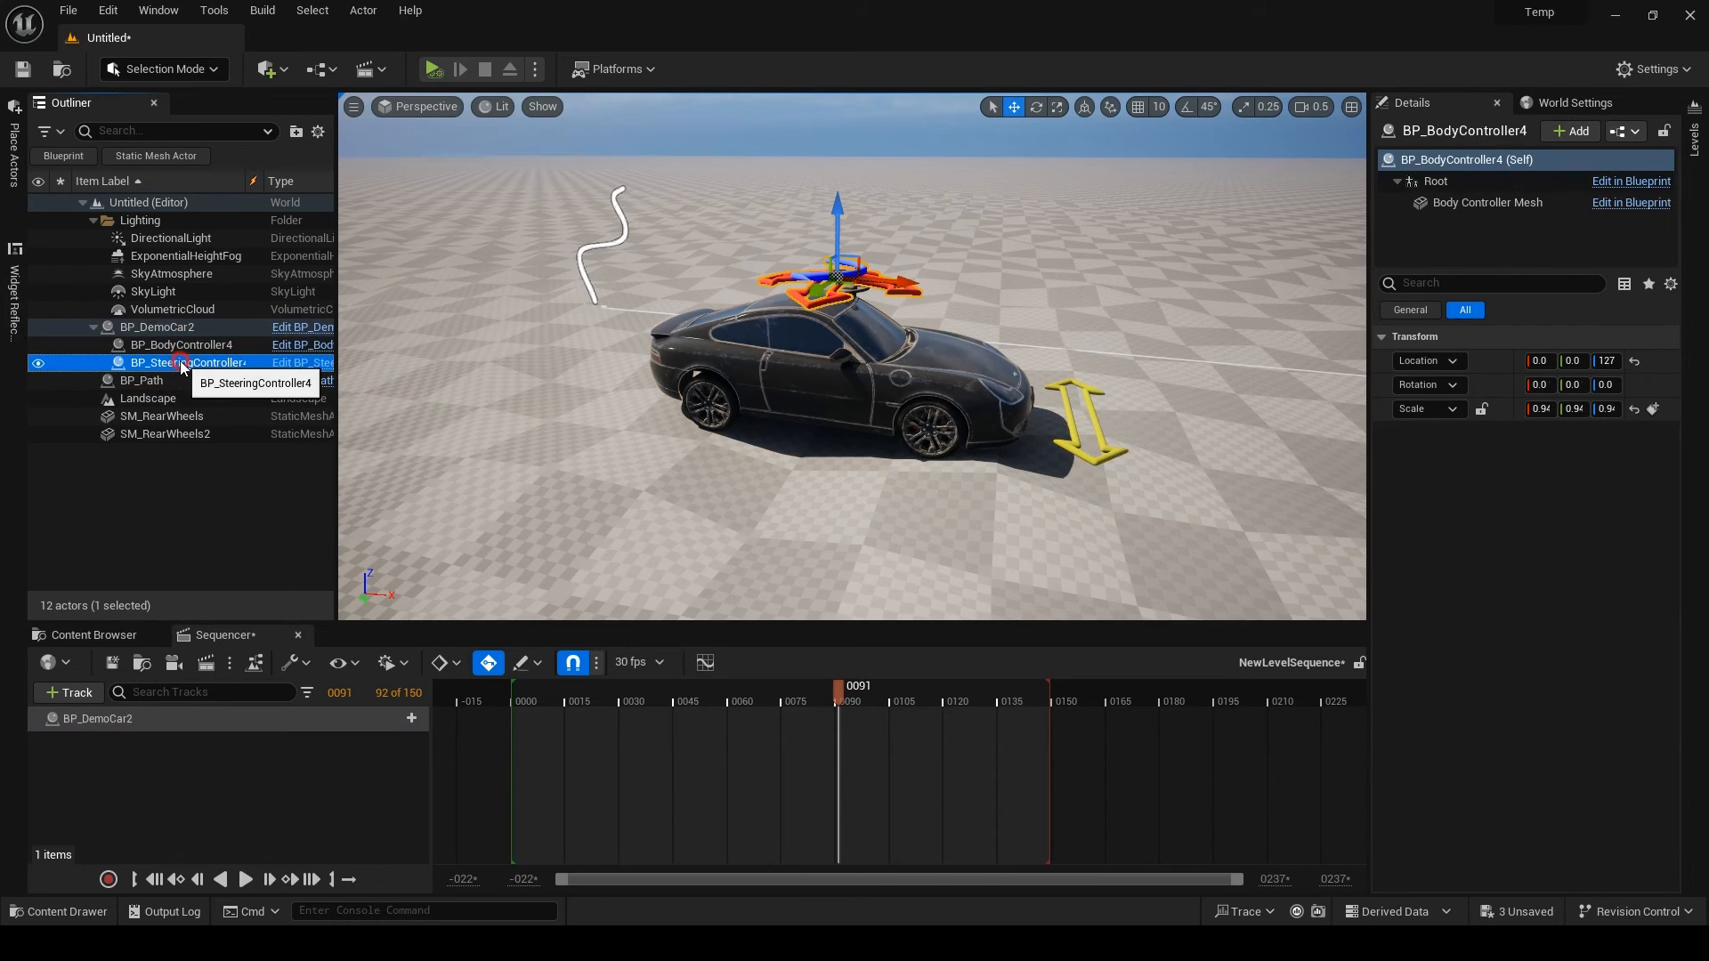
left_click(196, 362)
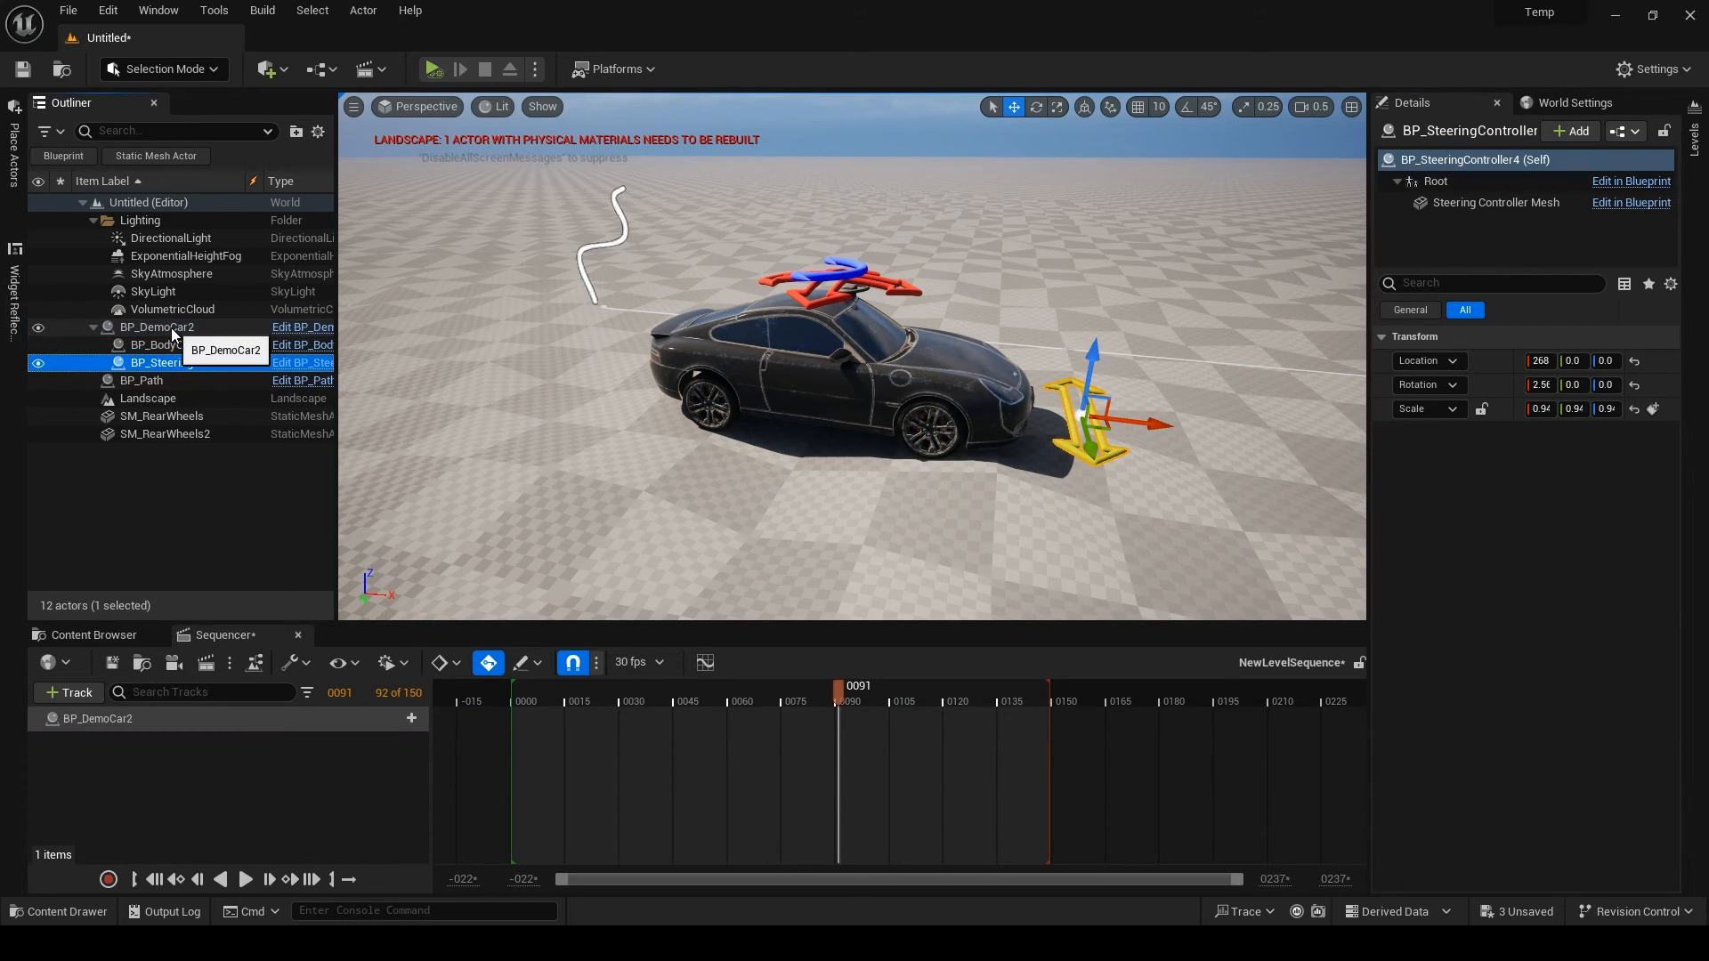
left_click(158, 328)
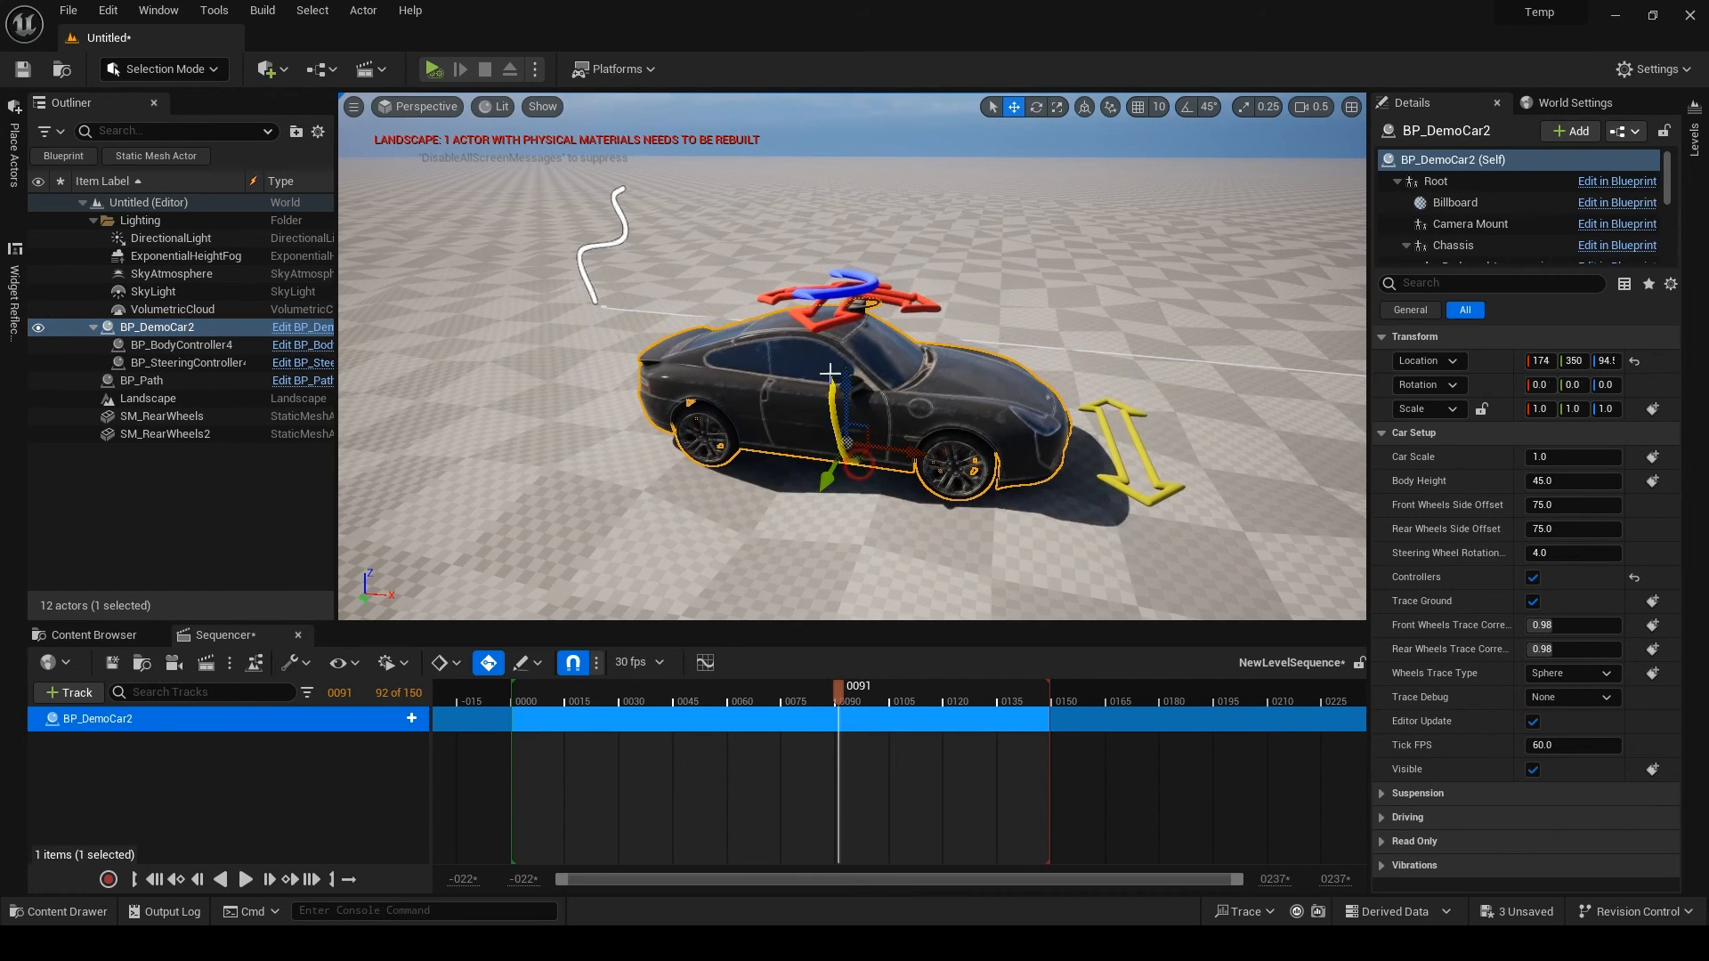
left_click(181, 343)
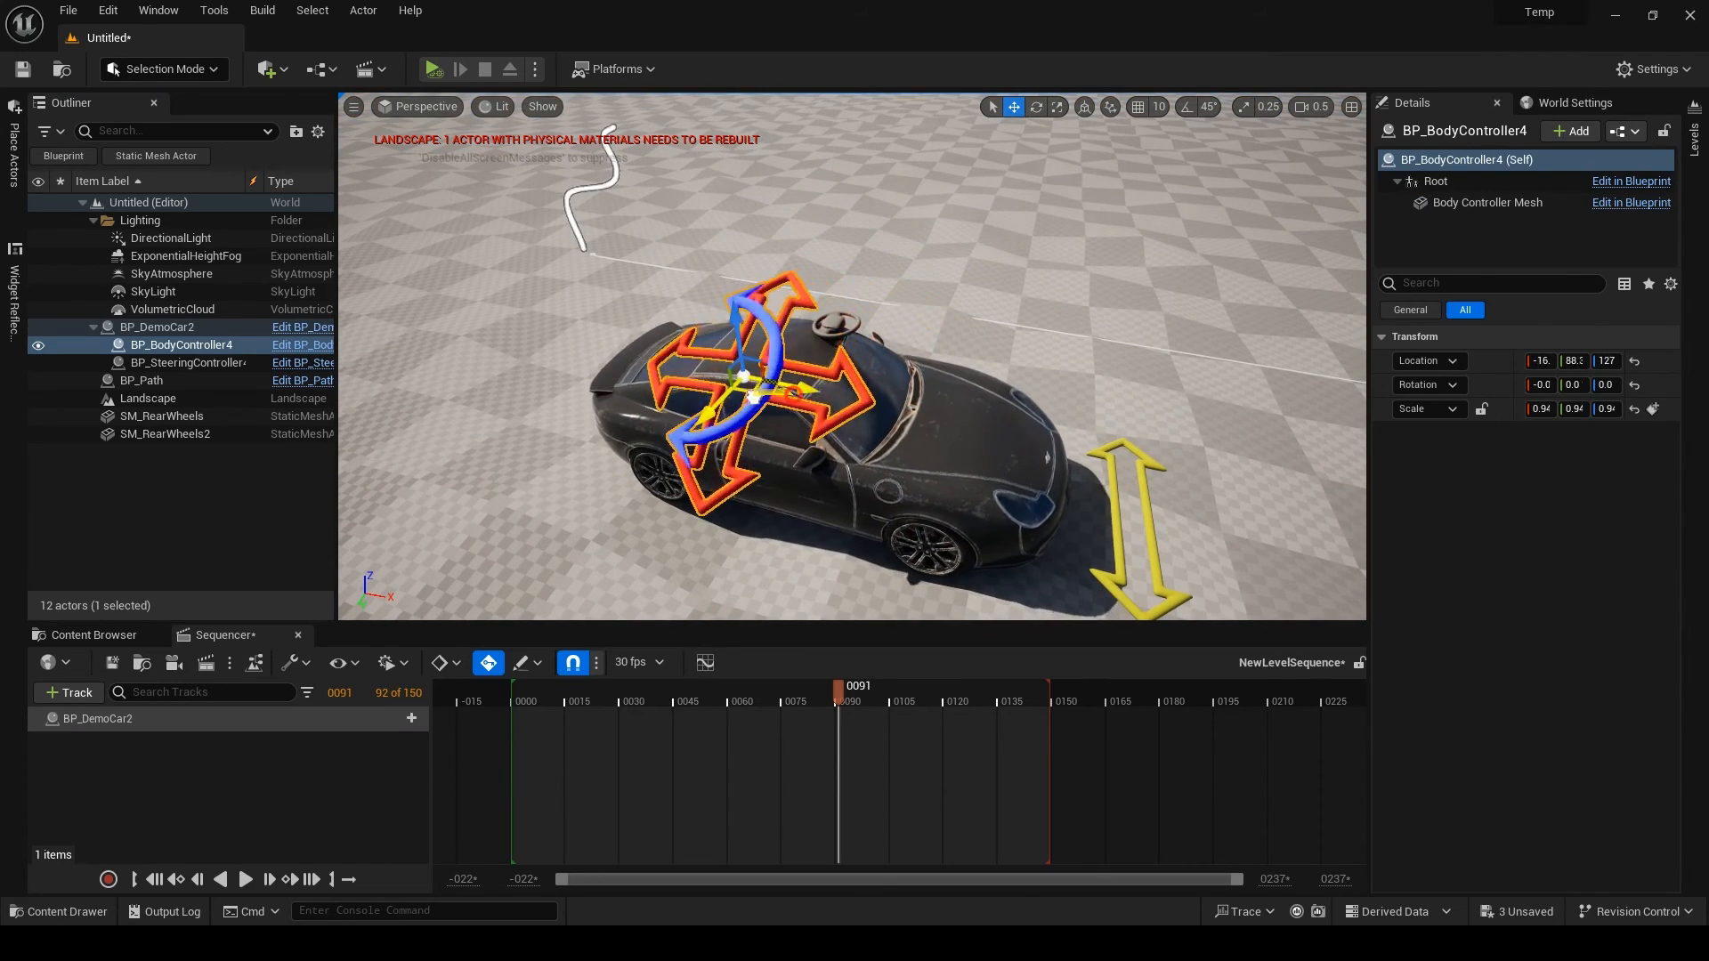
left_click_drag(746, 404, 833, 333)
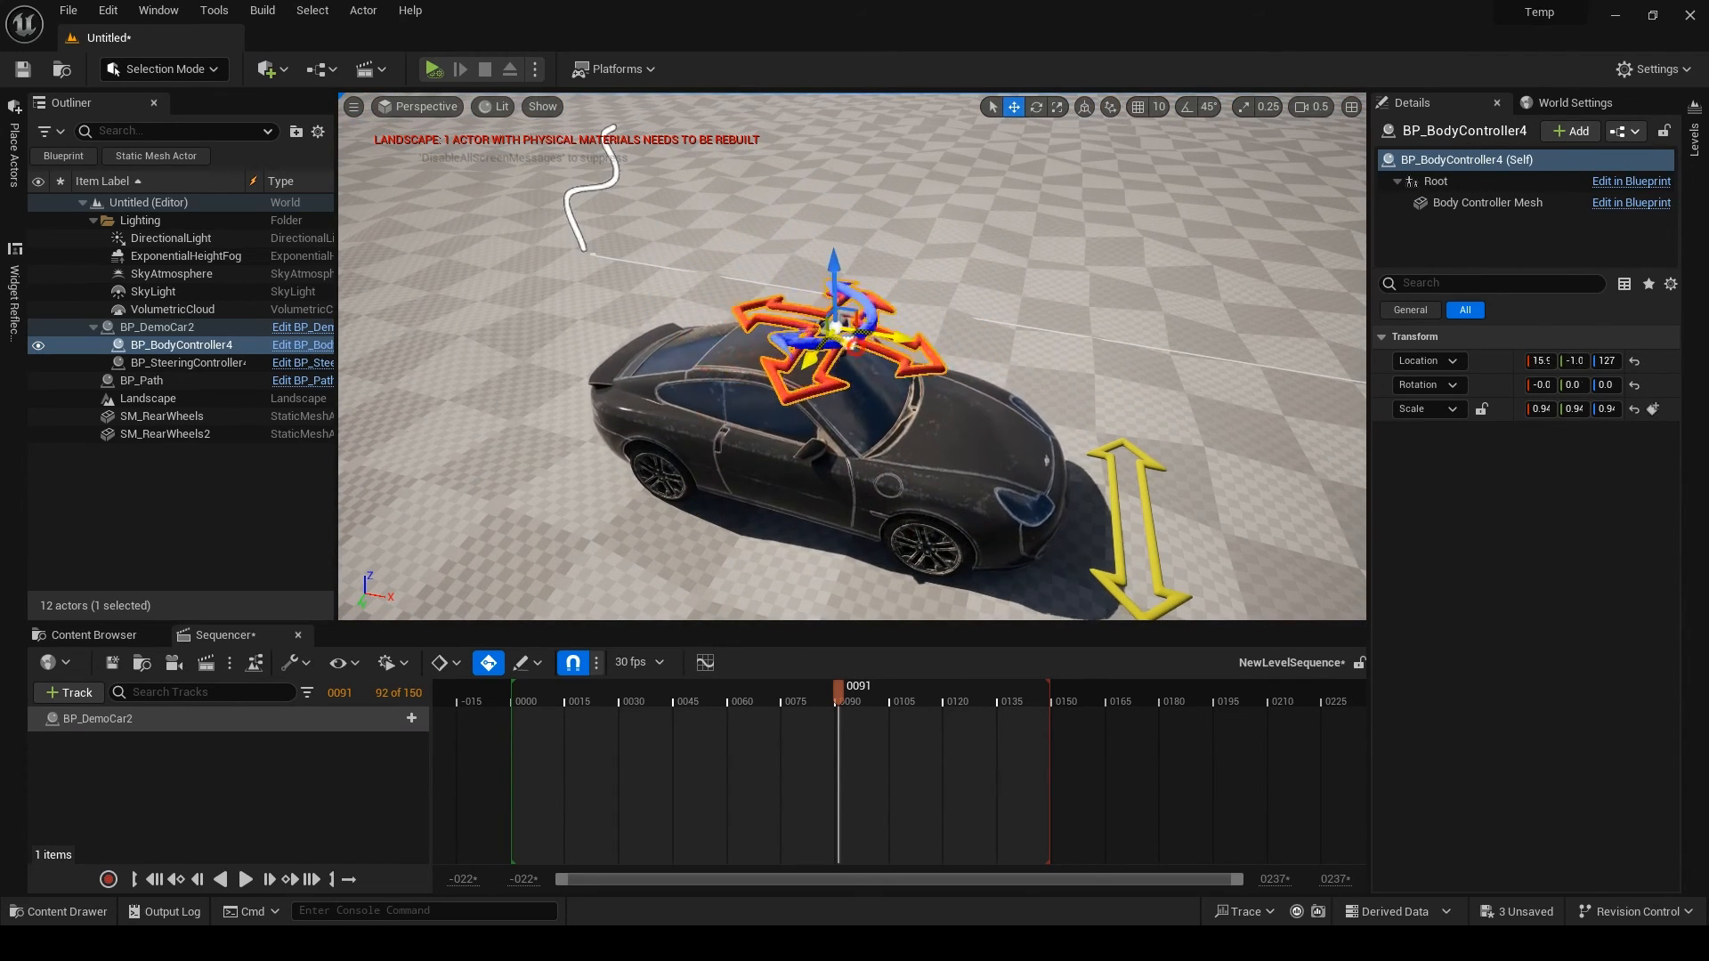
left_click(158, 328)
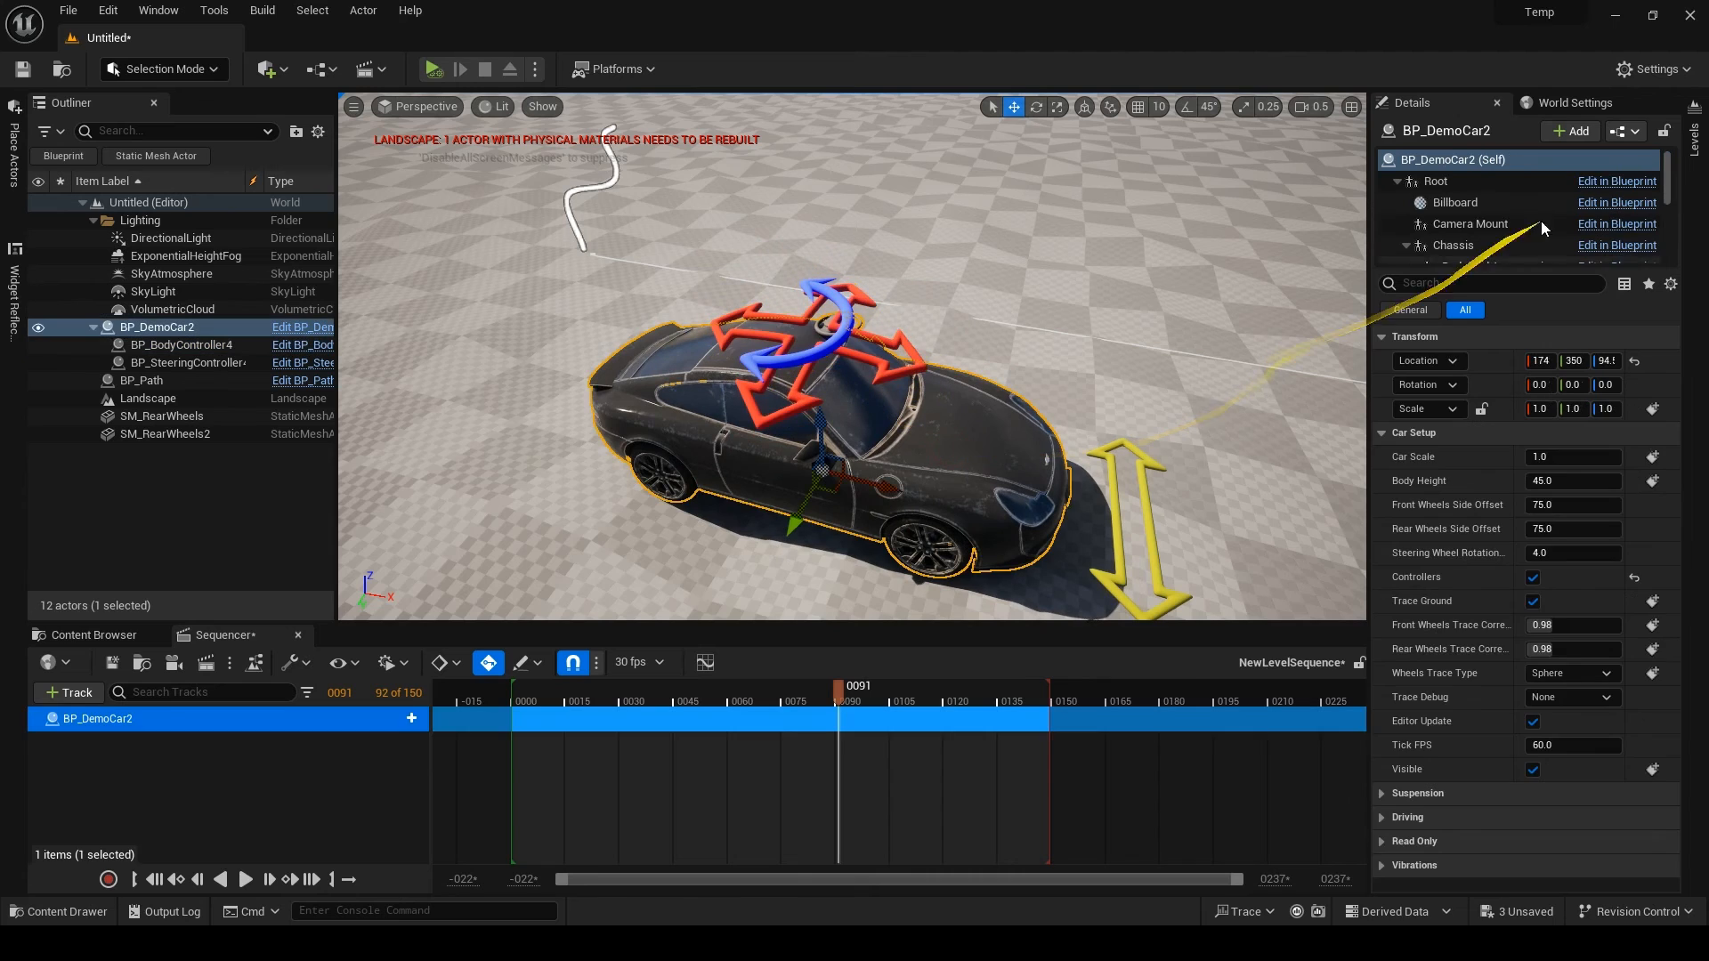
- Select the body controller and expand the car's Suspension and Driving sections to watch Pitch, Roll and Steering
left_click(1382, 433)
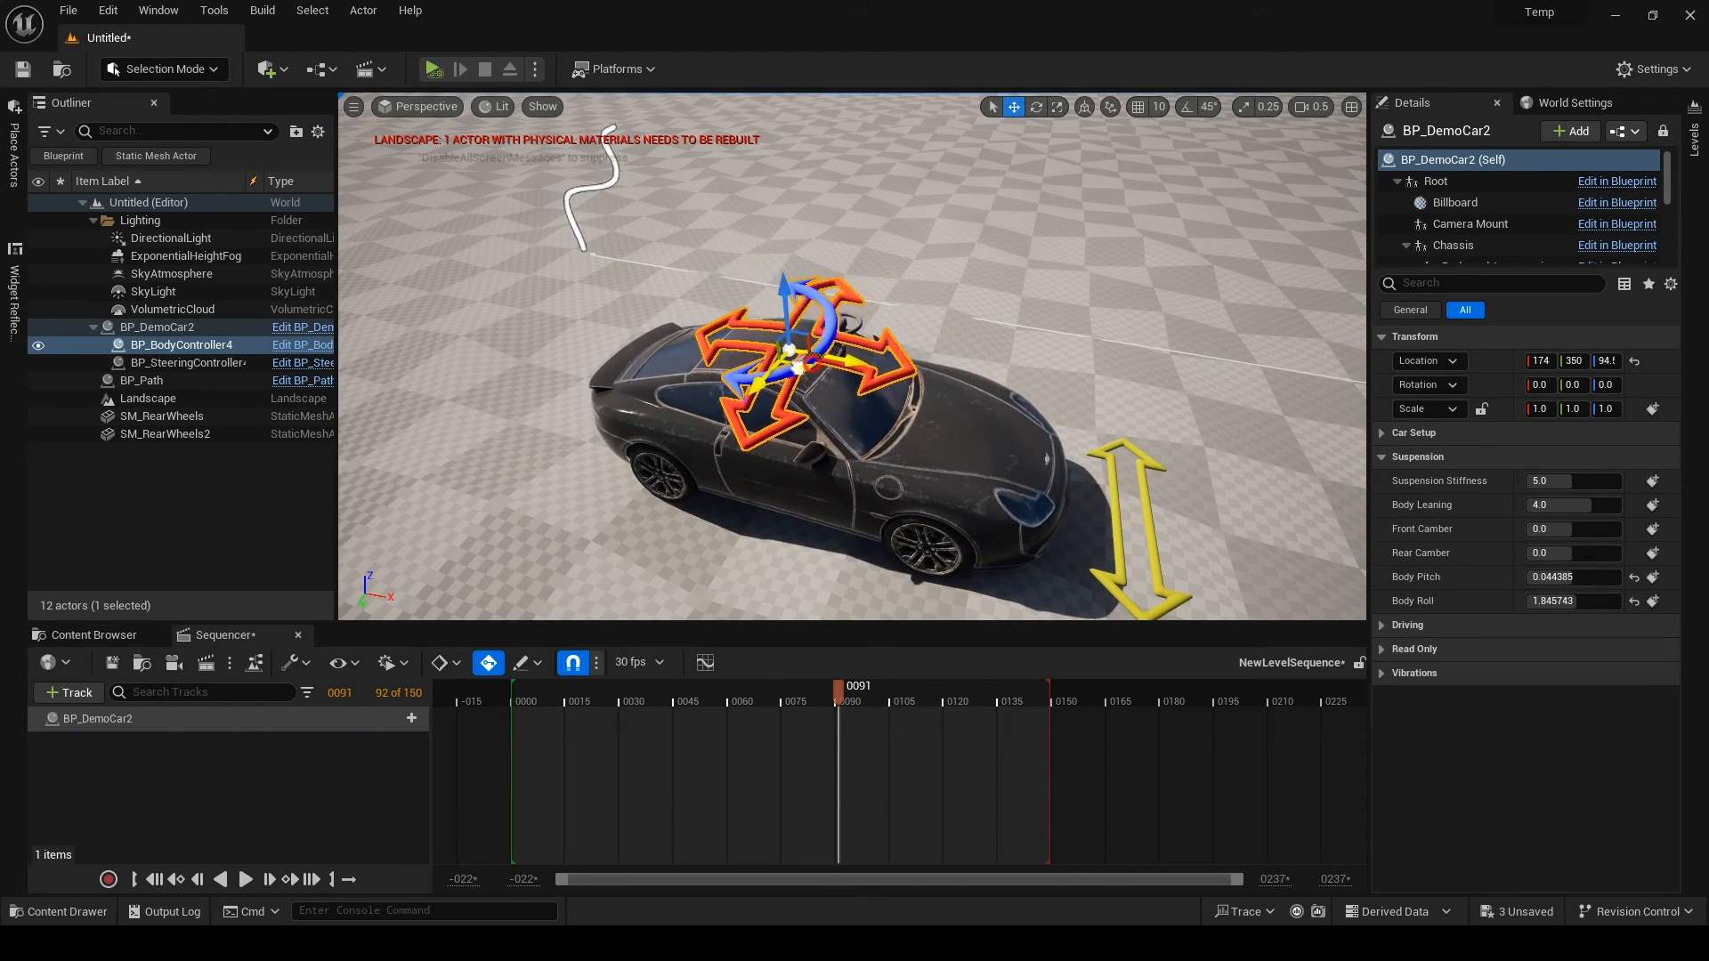
left_click(1407, 481)
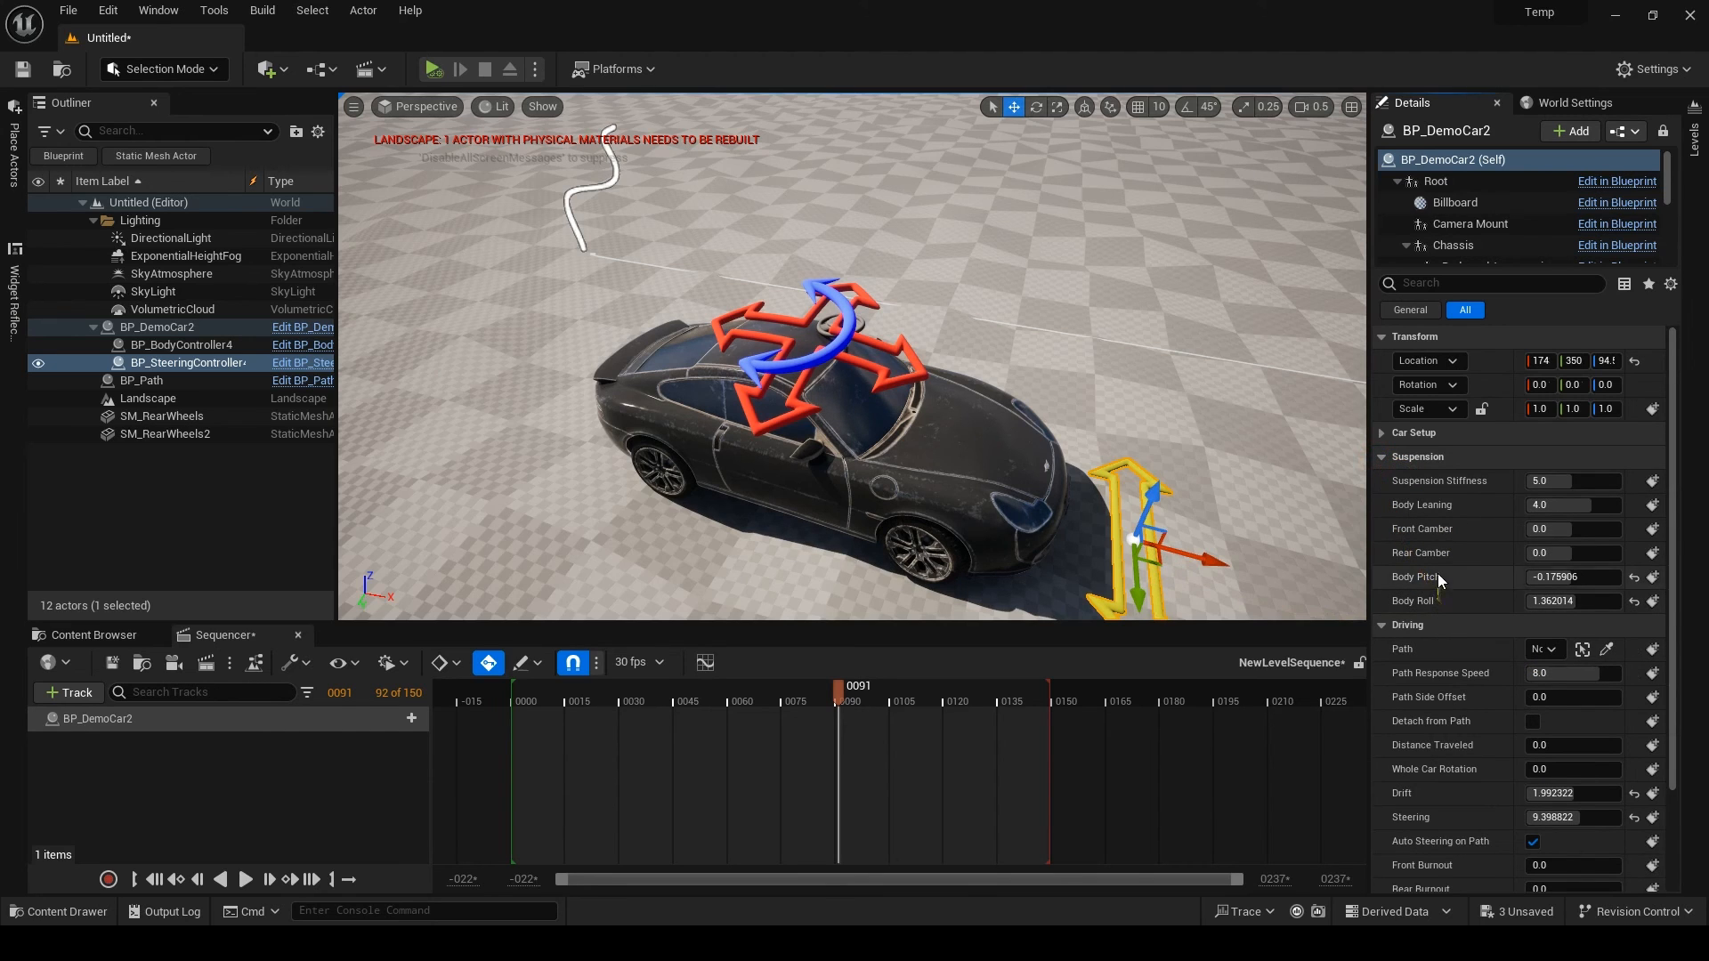
left_click(183, 343)
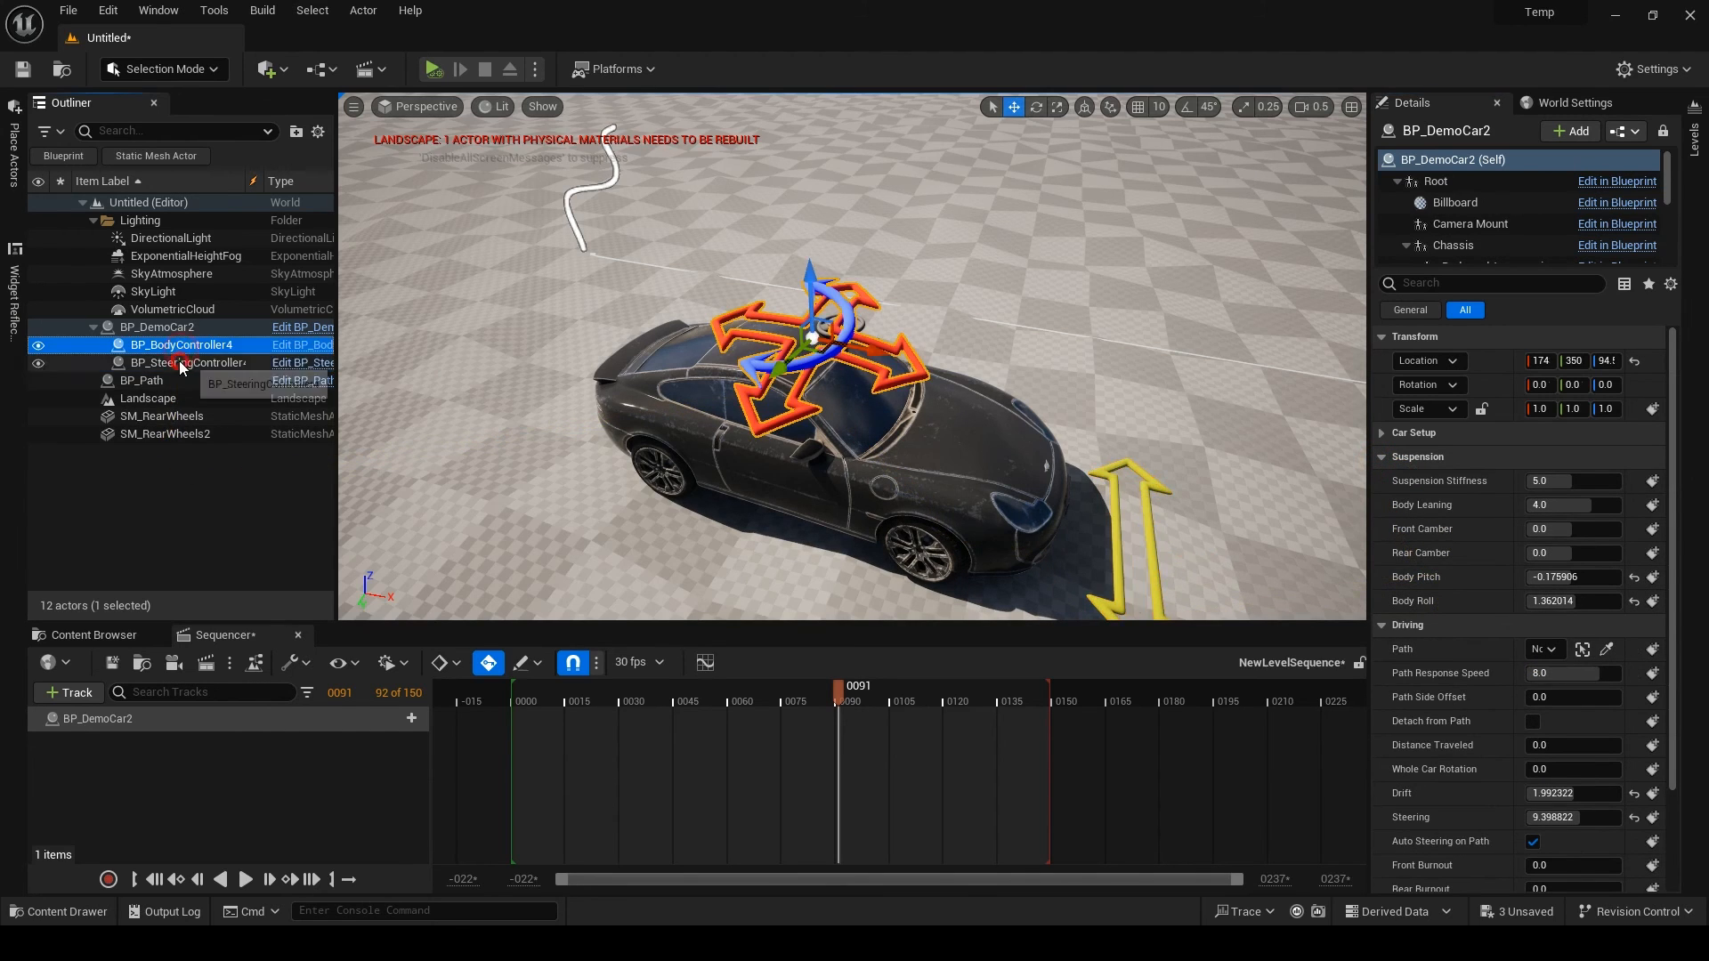
- Keyframe both controllers' Transform at frame 0 and a later frame, then scrub to preview the motion
left_click(190, 361)
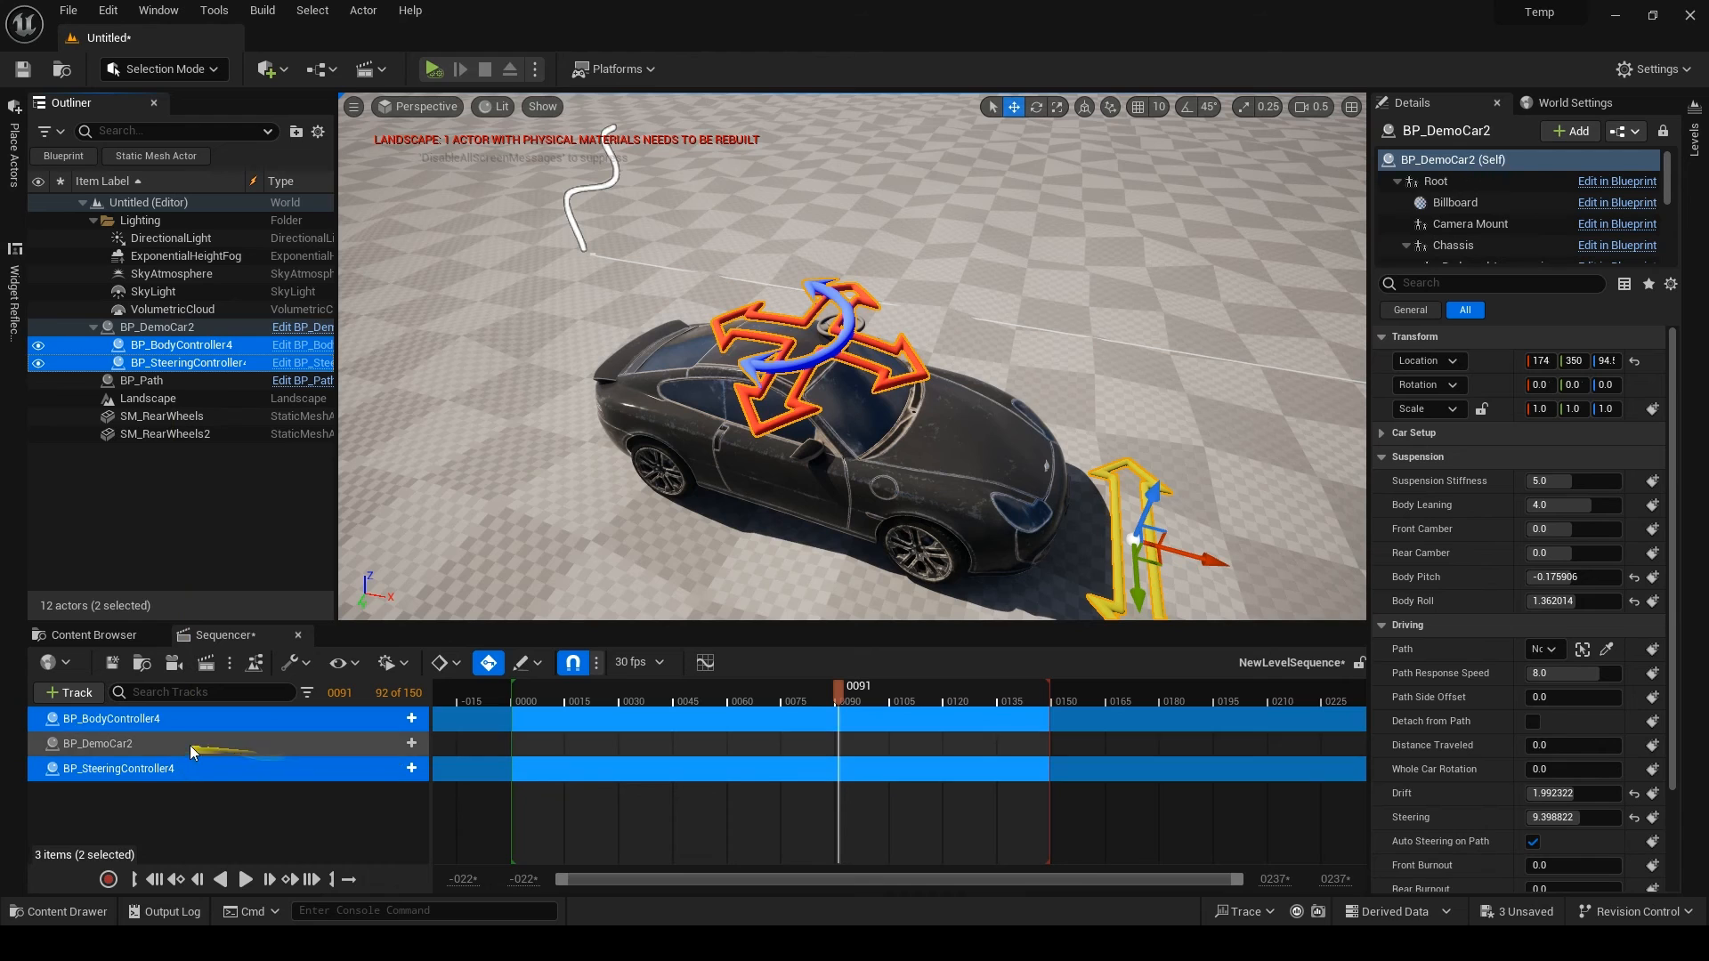
left_click(411, 745)
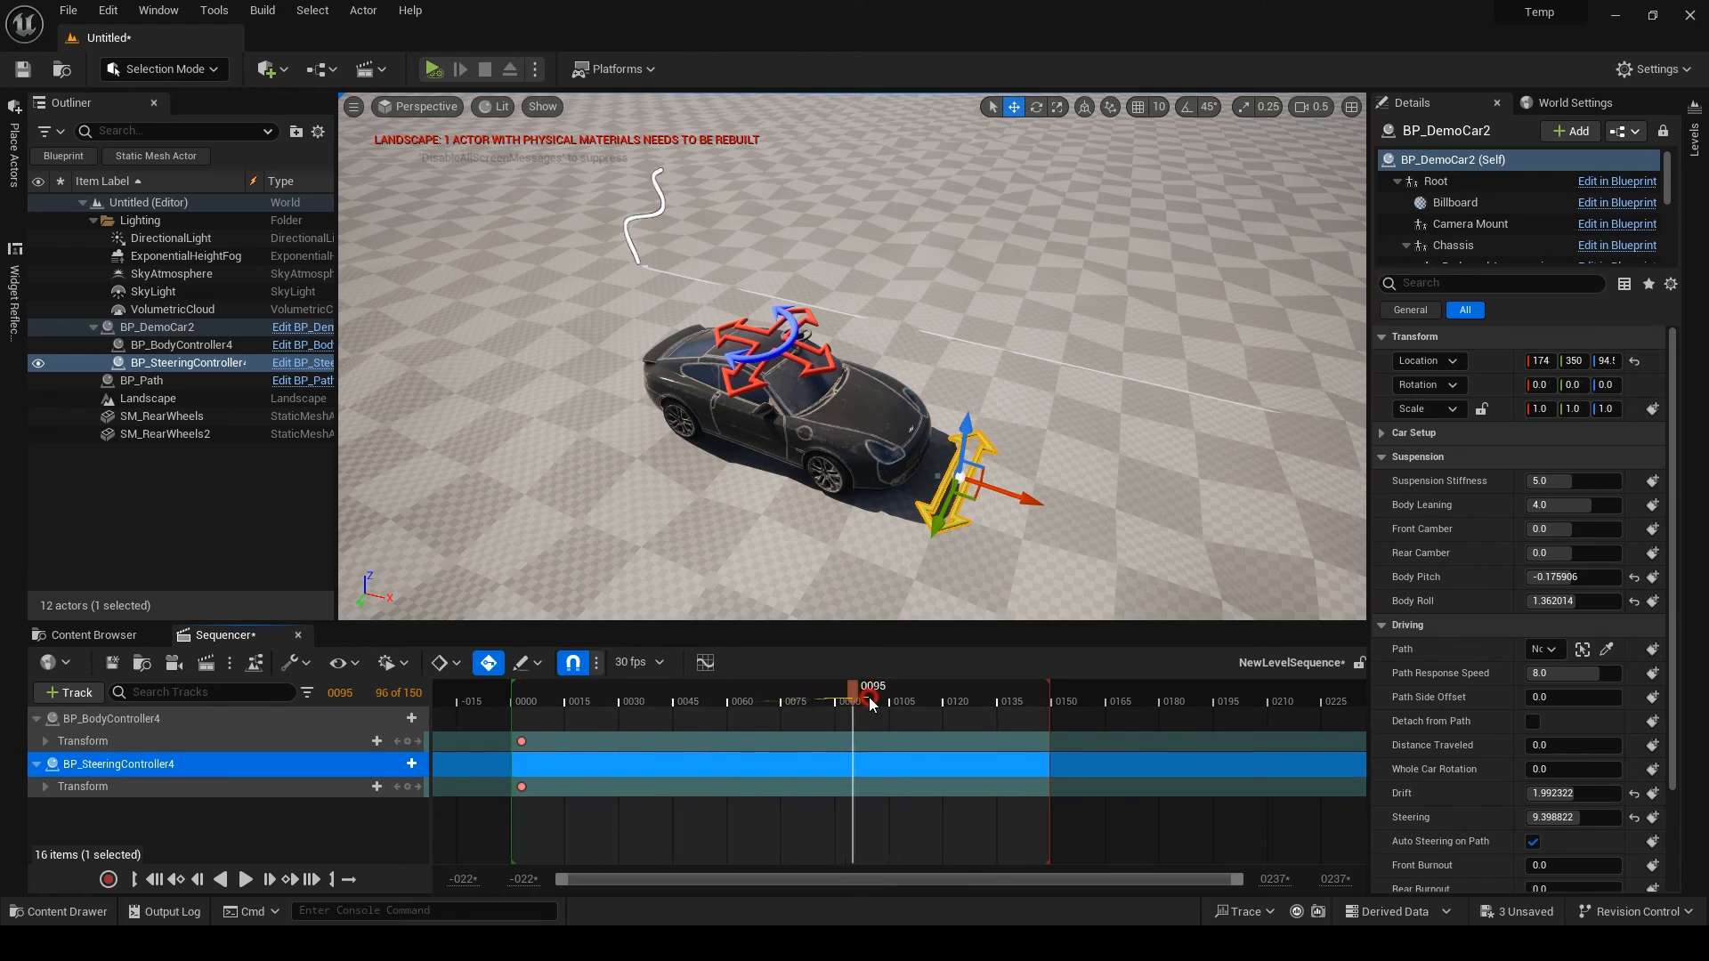
left_click_drag(862, 702, 896, 702)
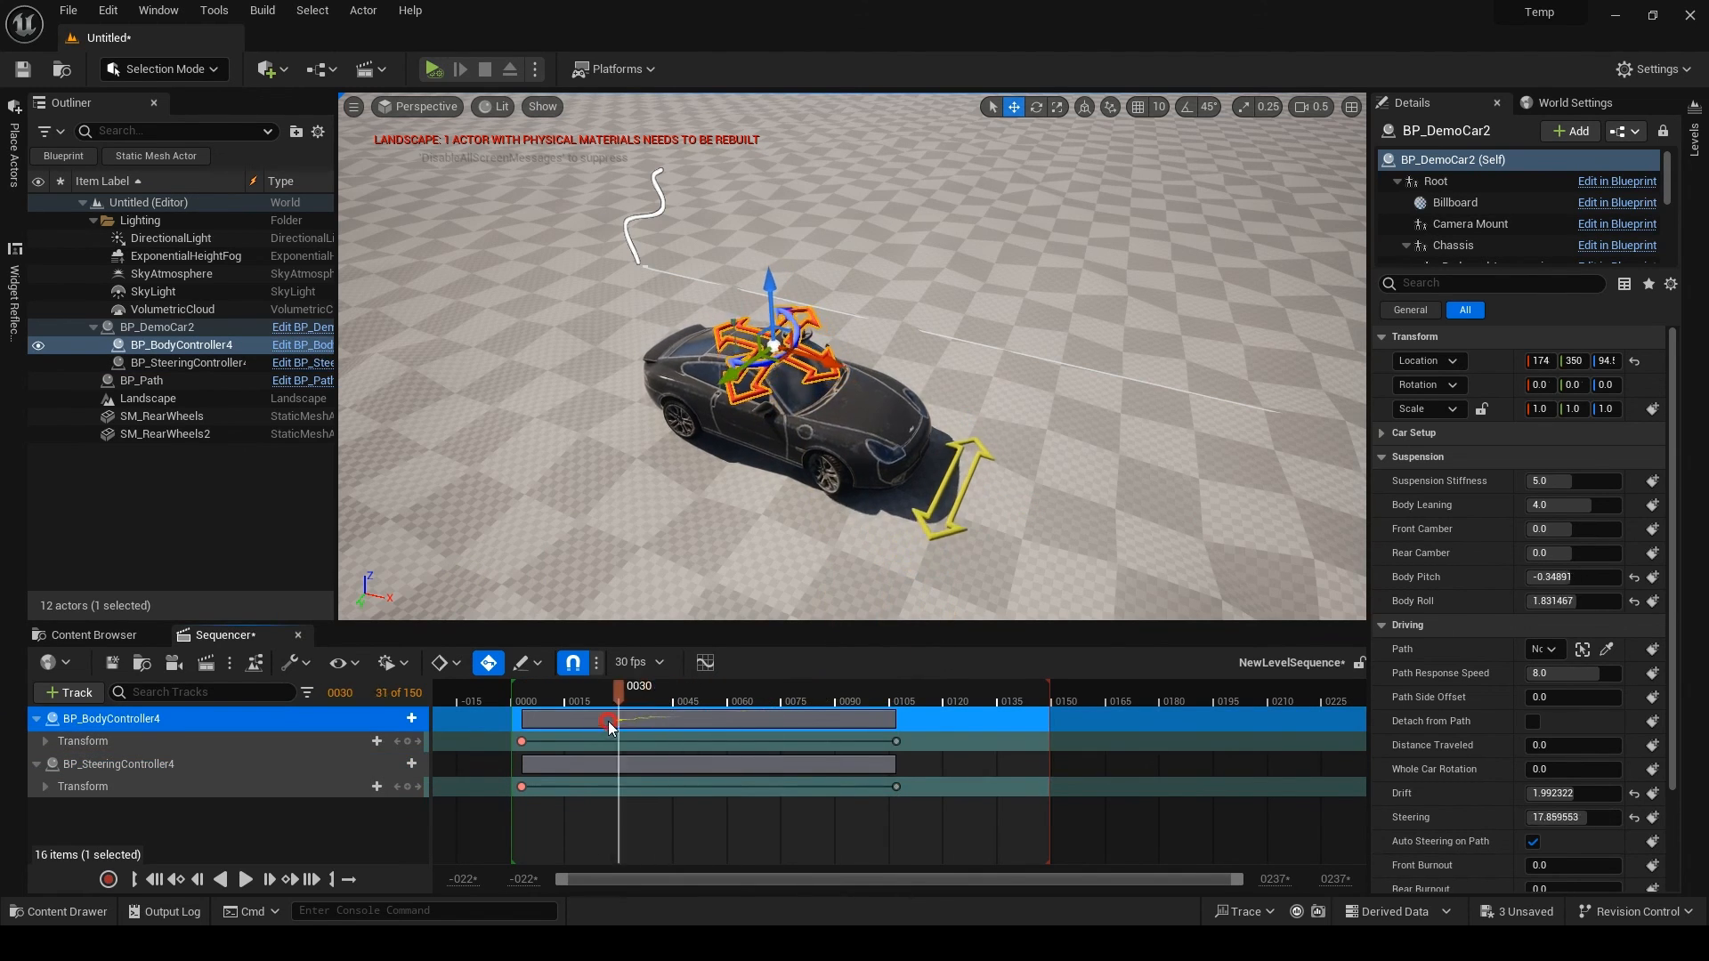
left_click_drag(616, 721, 764, 749)
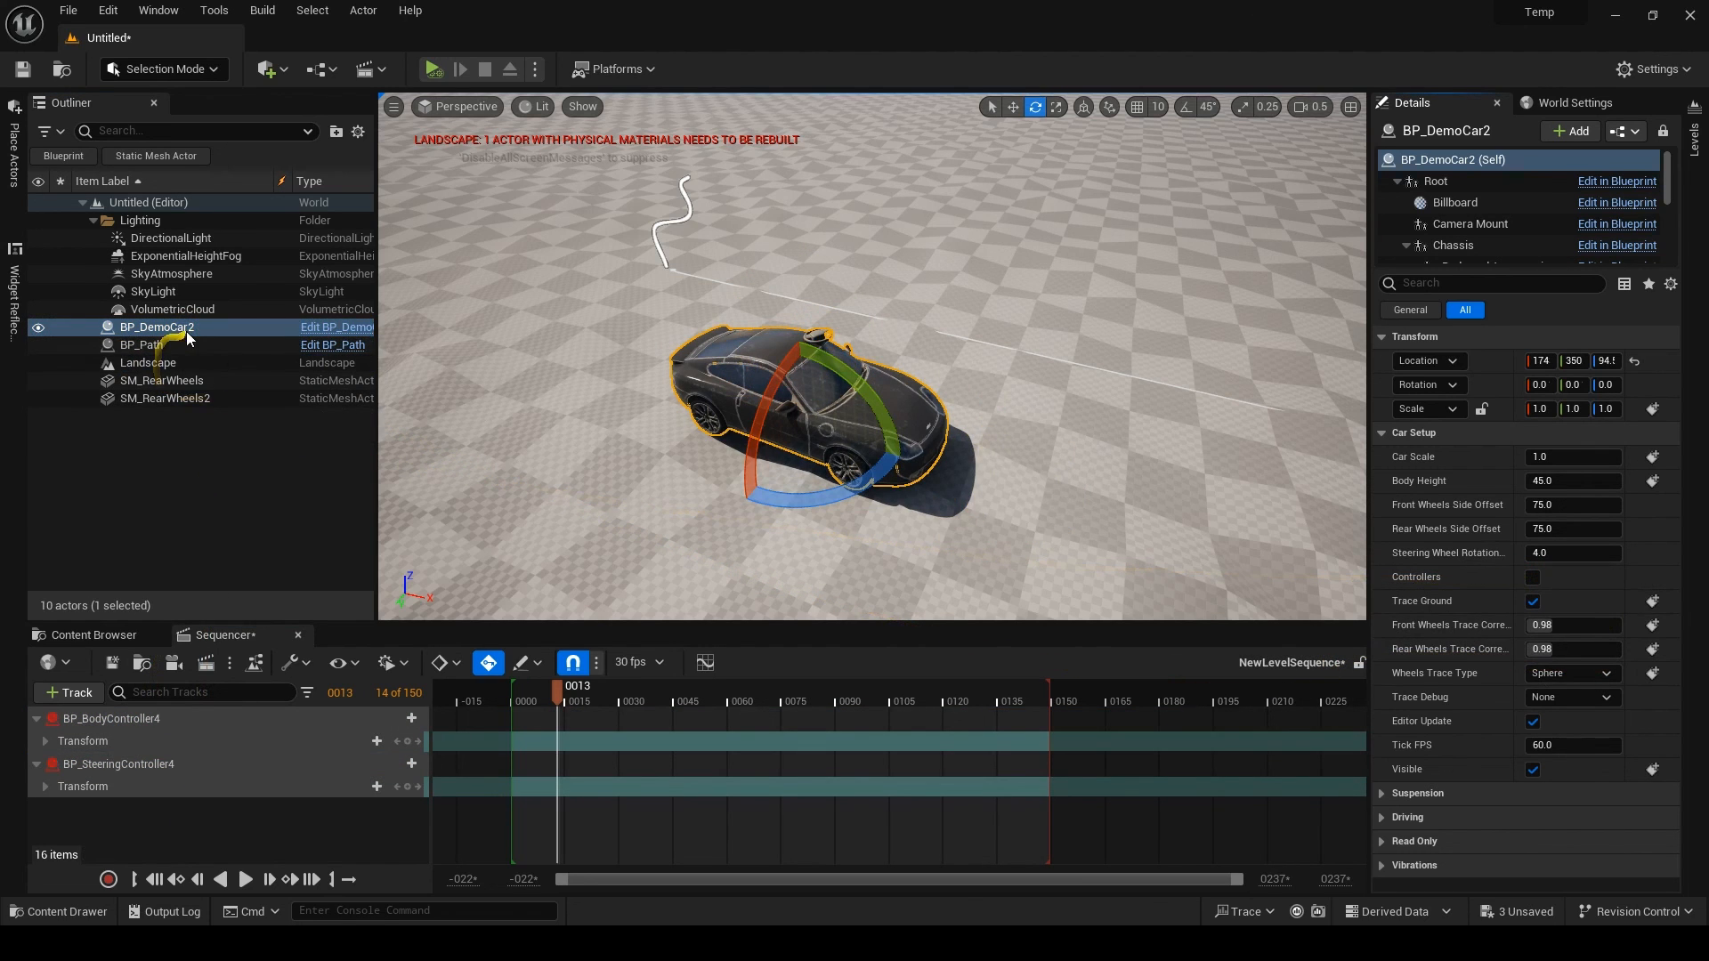
mouse_move(114, 764)
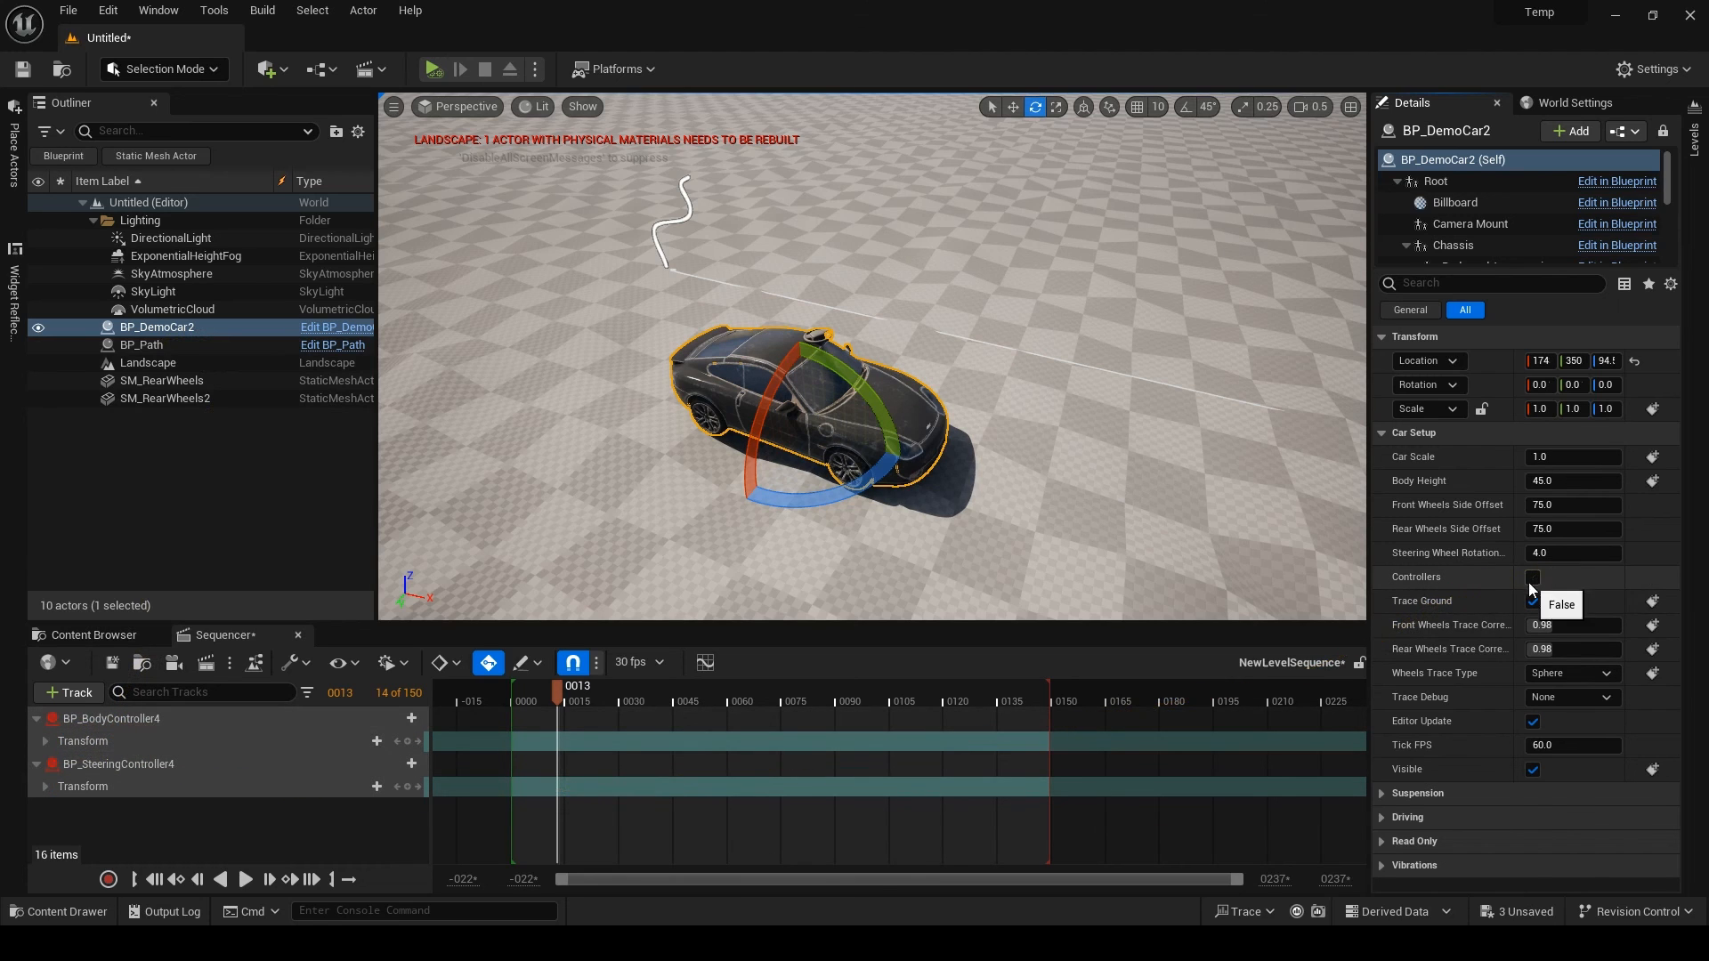
- Re-enable Controllers on BP_DemoCar2 and convert the controller tracks to spawnables for the new controllers
left_click(1533, 577)
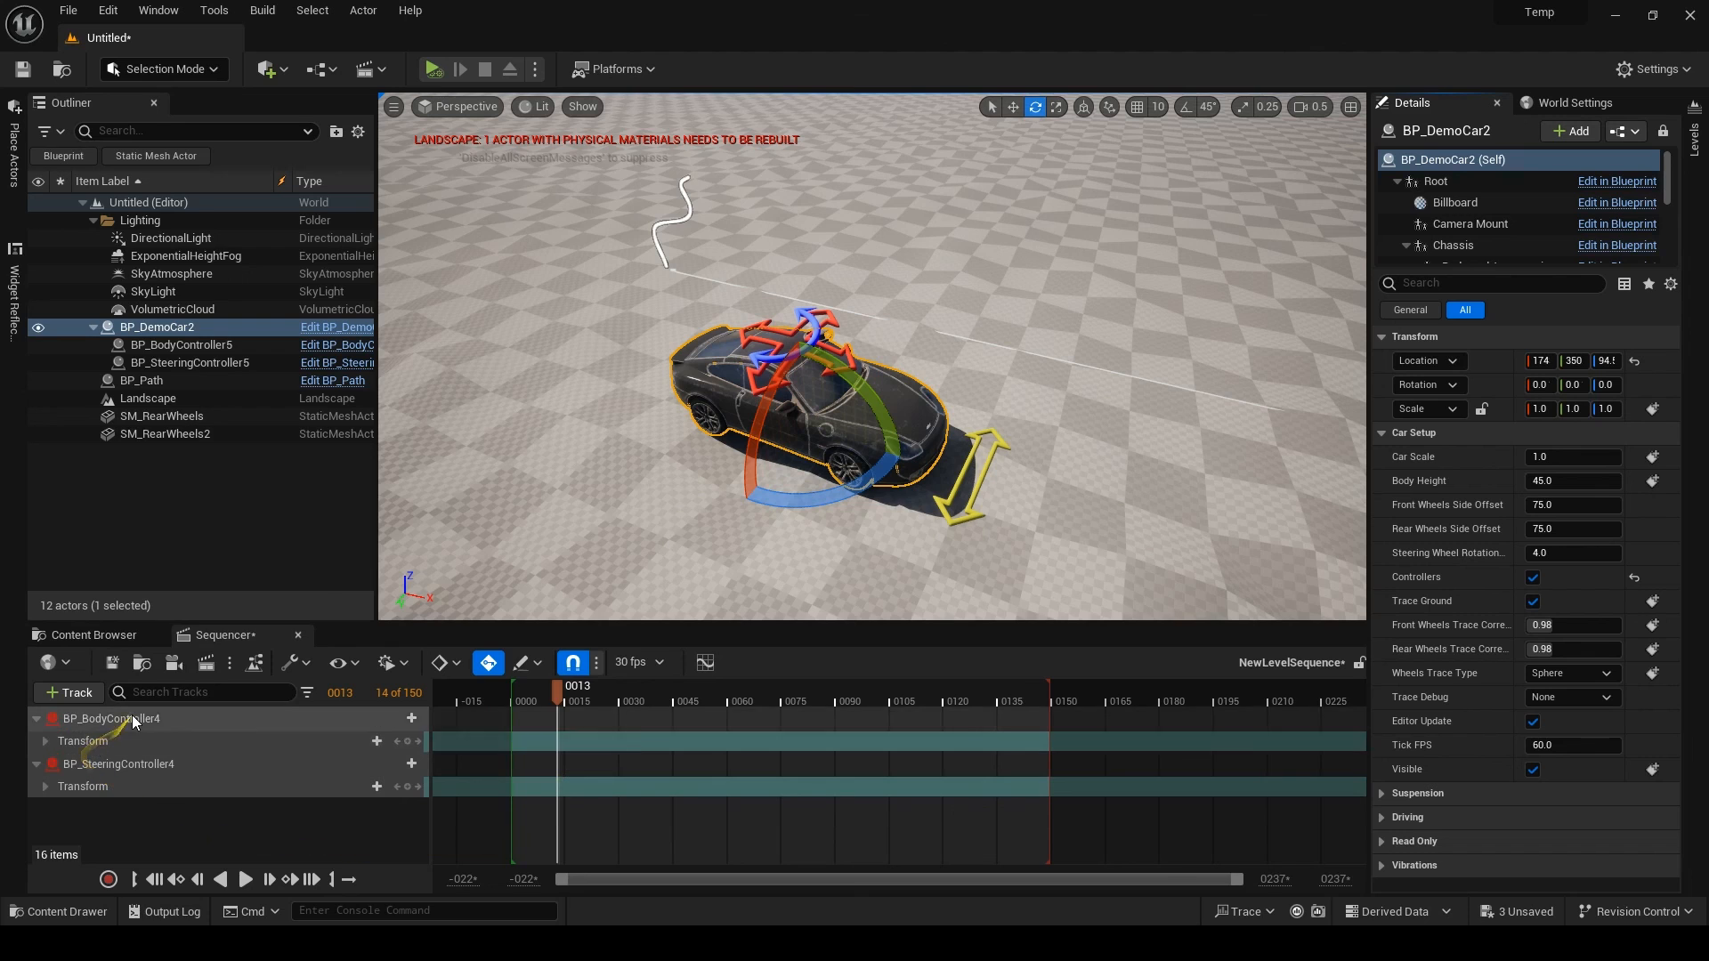
right_click(108, 717)
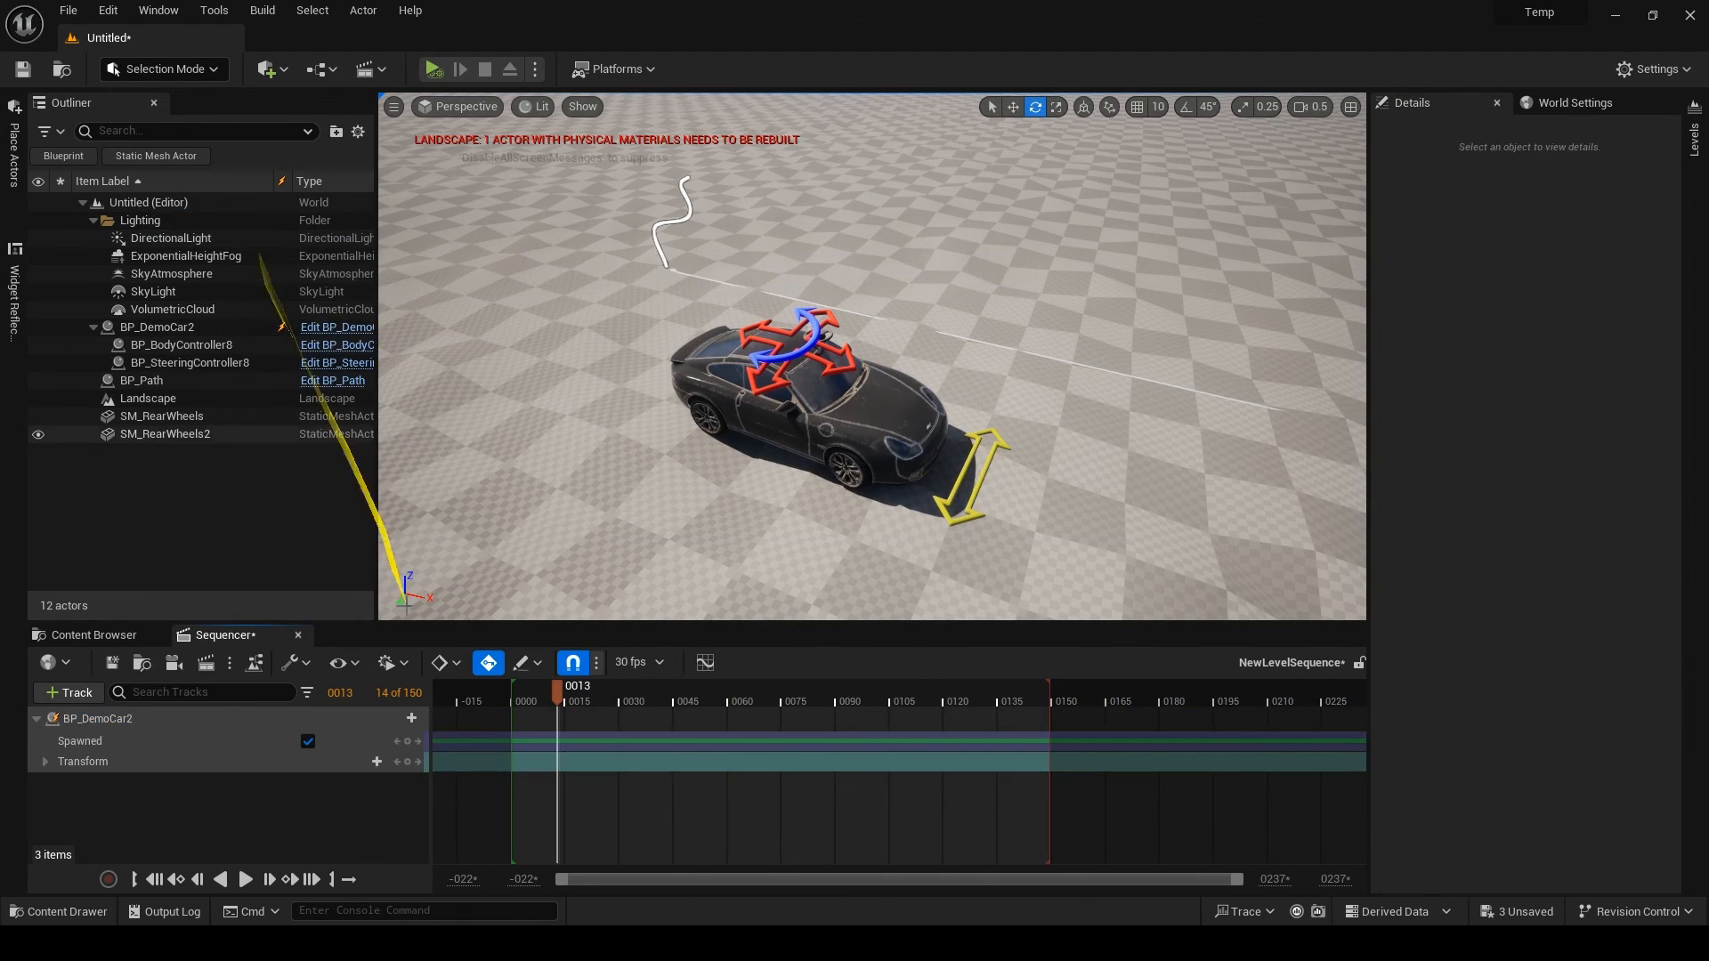
left_click(185, 352)
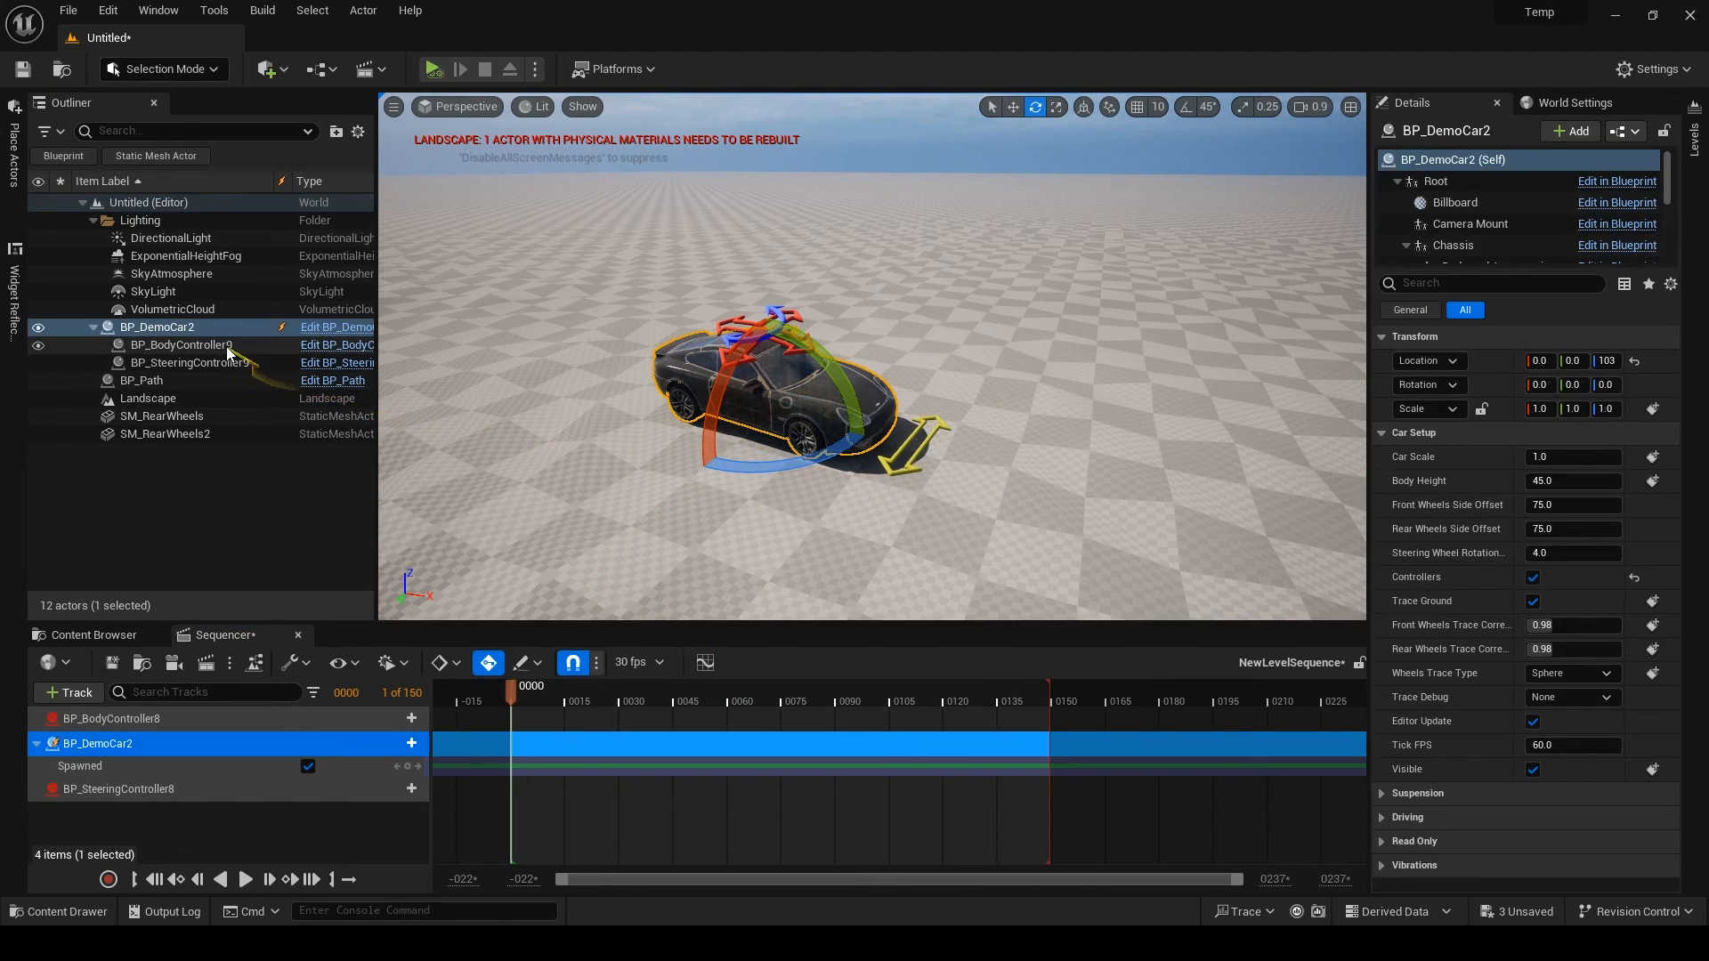
right_click(109, 717)
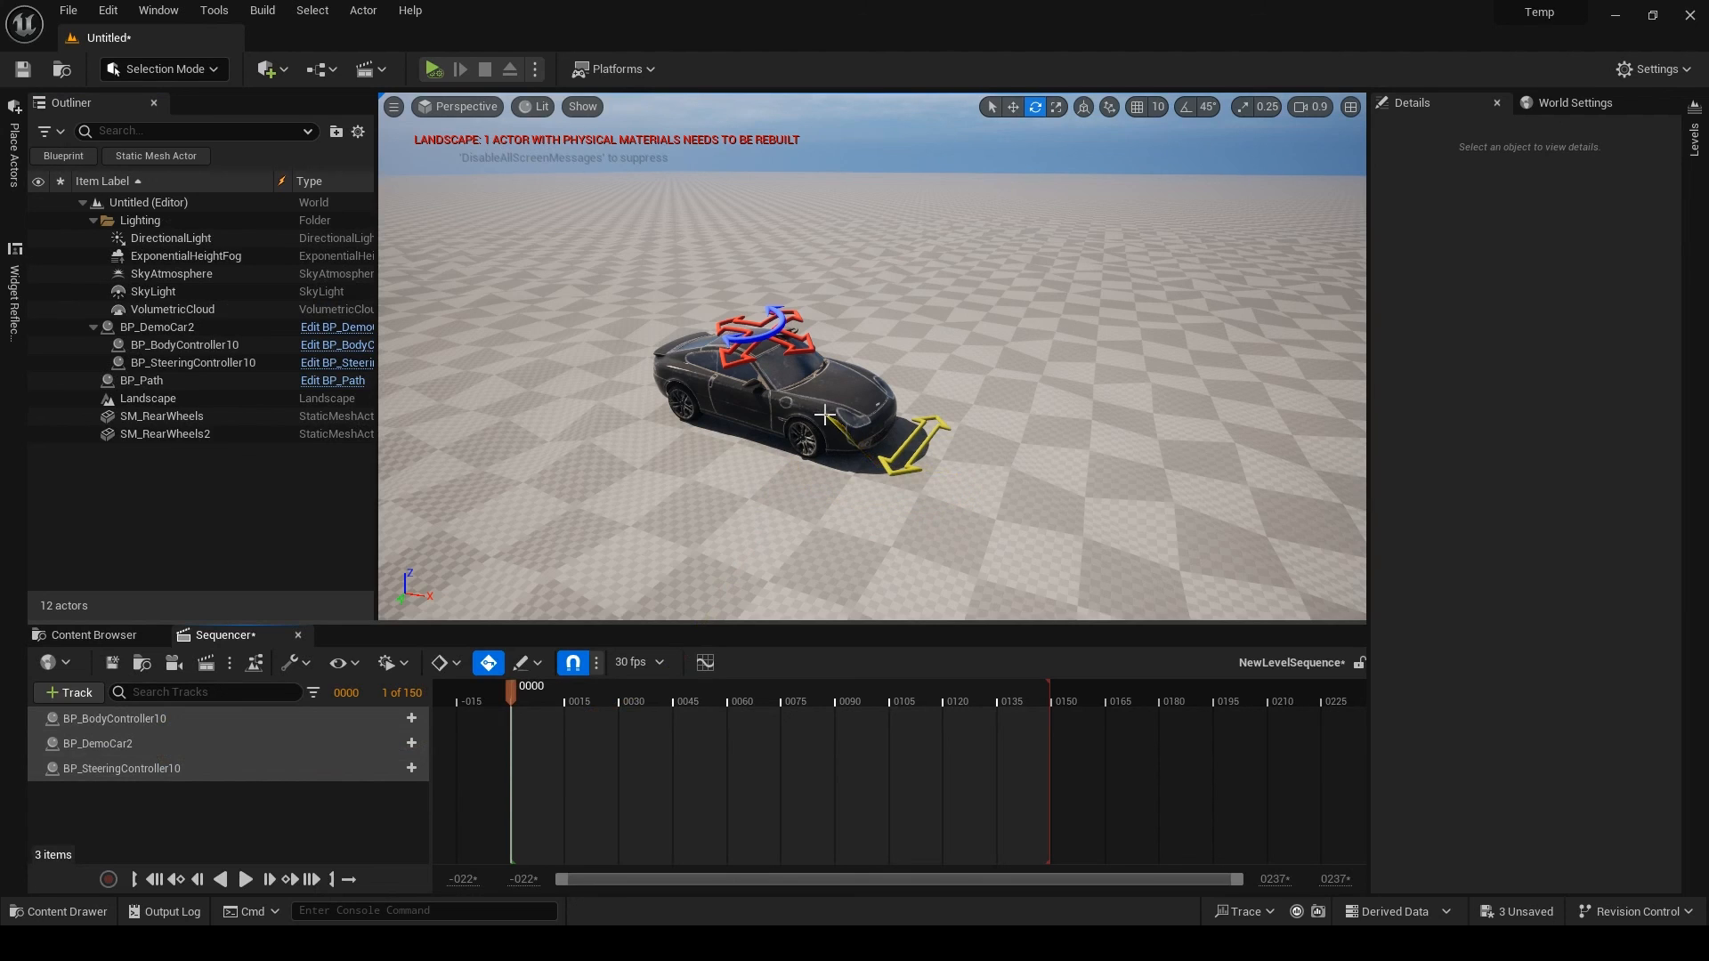
- Drag in the empty viewport to deselect and review the re-bound controller tracks
left_click_drag(825, 415, 1100, 550)
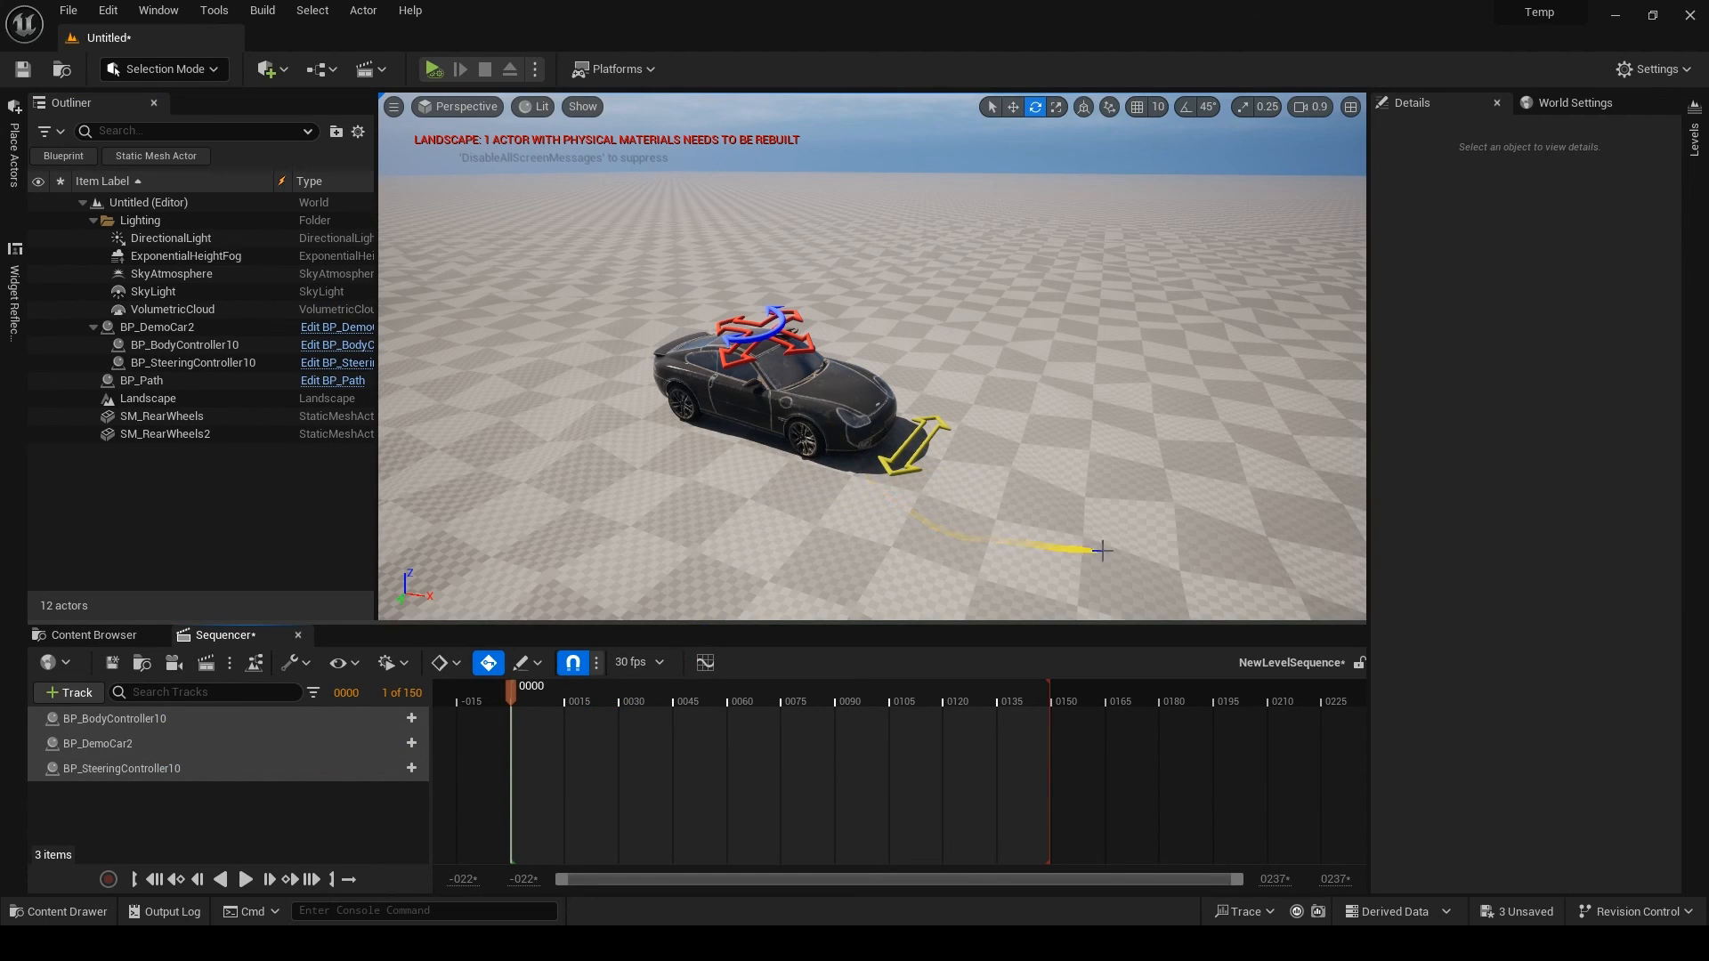
left_click_drag(1100, 550, 1248, 578)
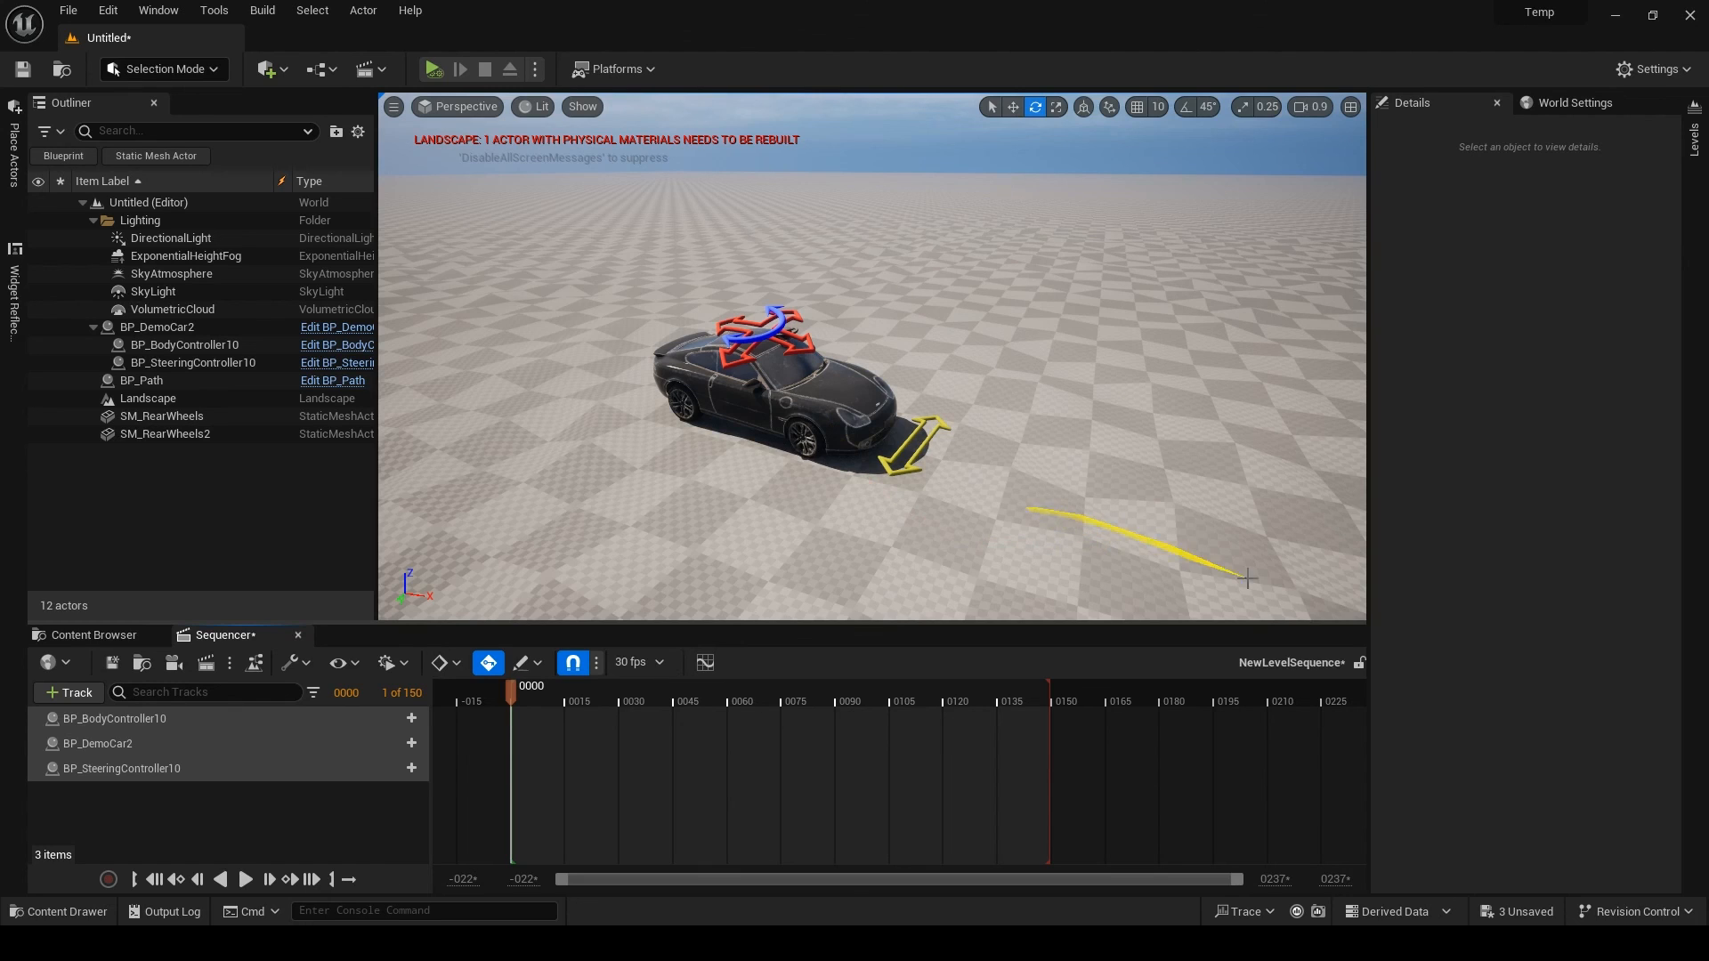